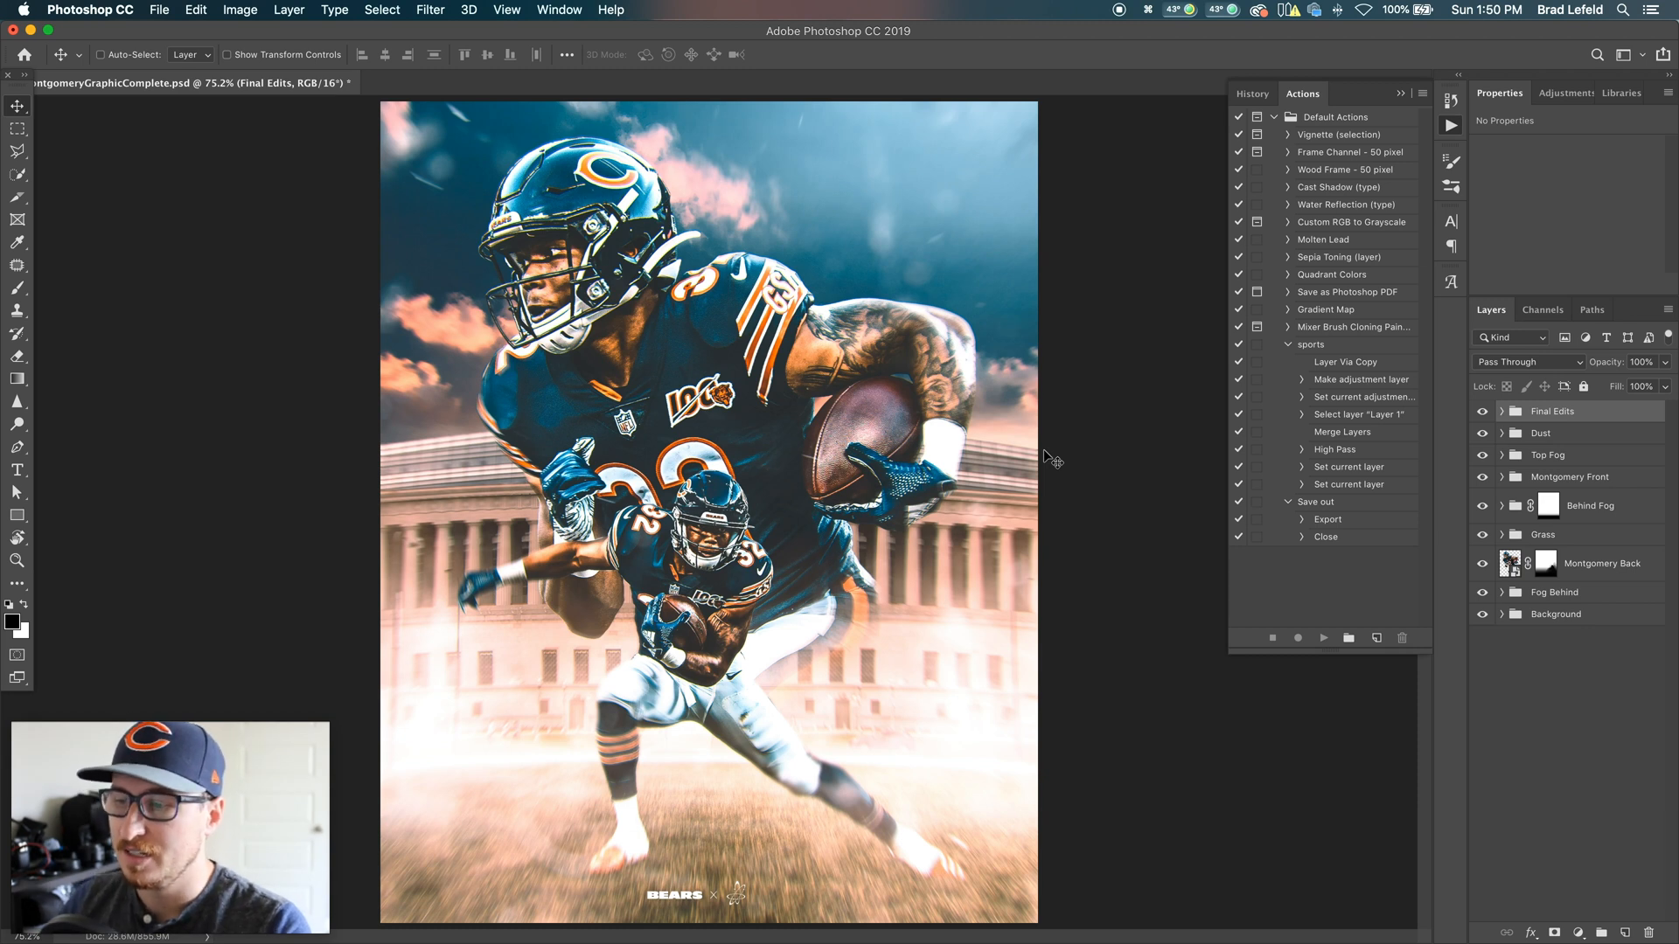
{"action": "mouse_move", "coordinate": [1040, 467]}
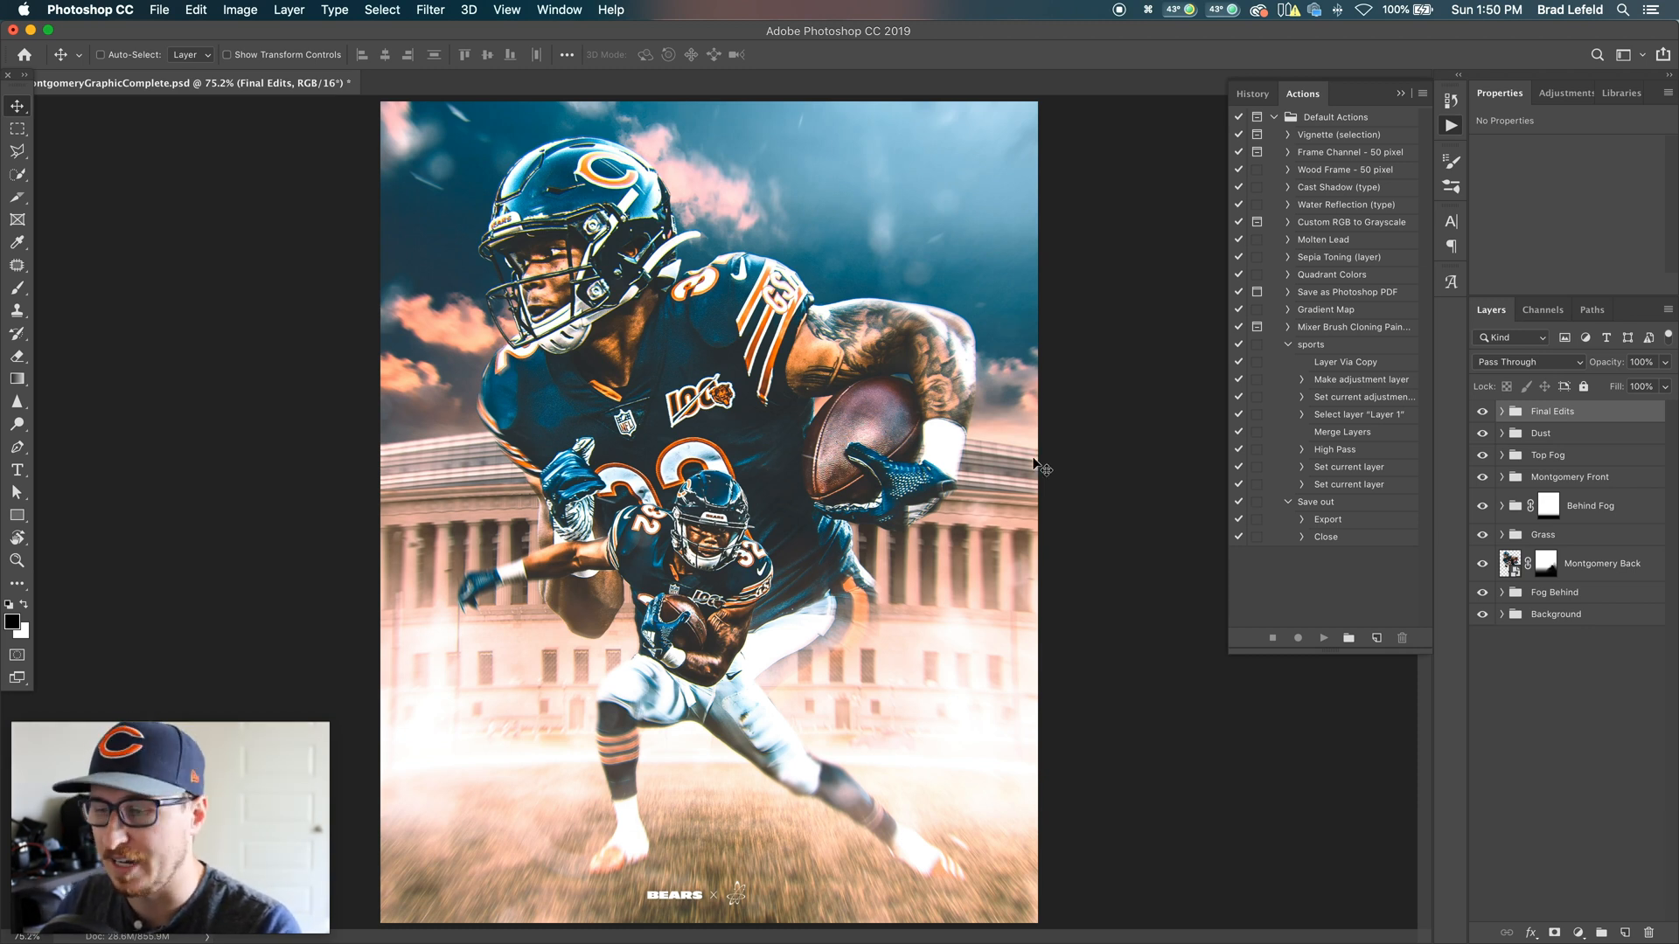
{"action": "mouse_move", "coordinate": [1167, 395]}
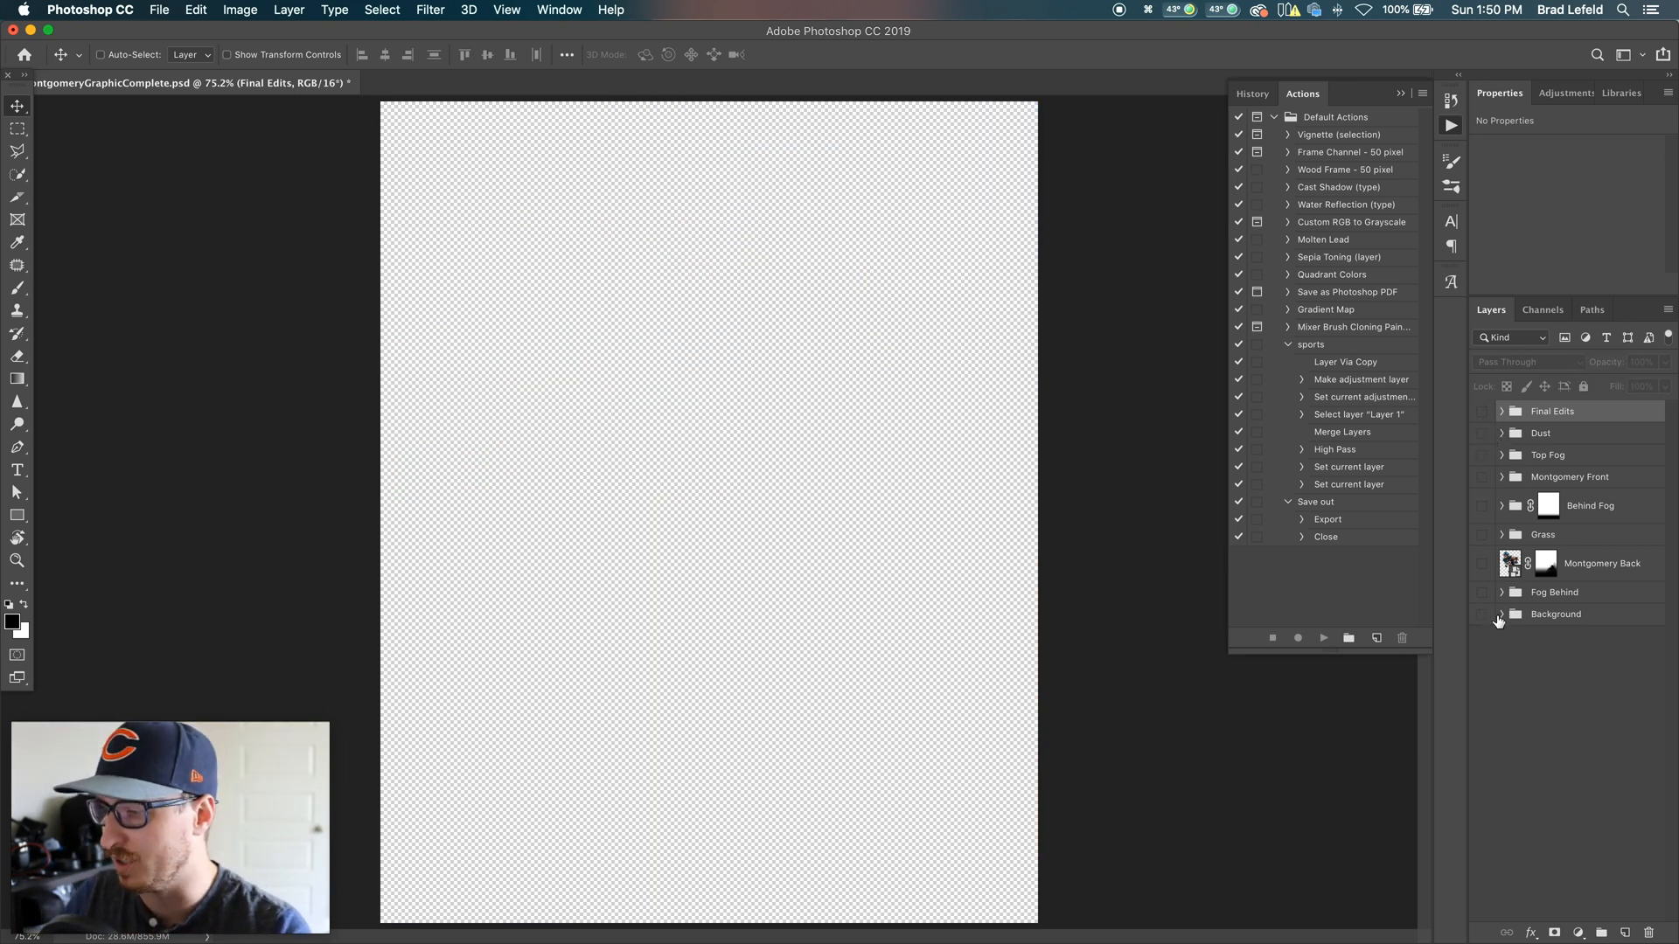
Step: Expand the Background group and show the cloudy sunset sky behind Soldier Field
{"action": "left_click", "coordinate": [1501, 614]}
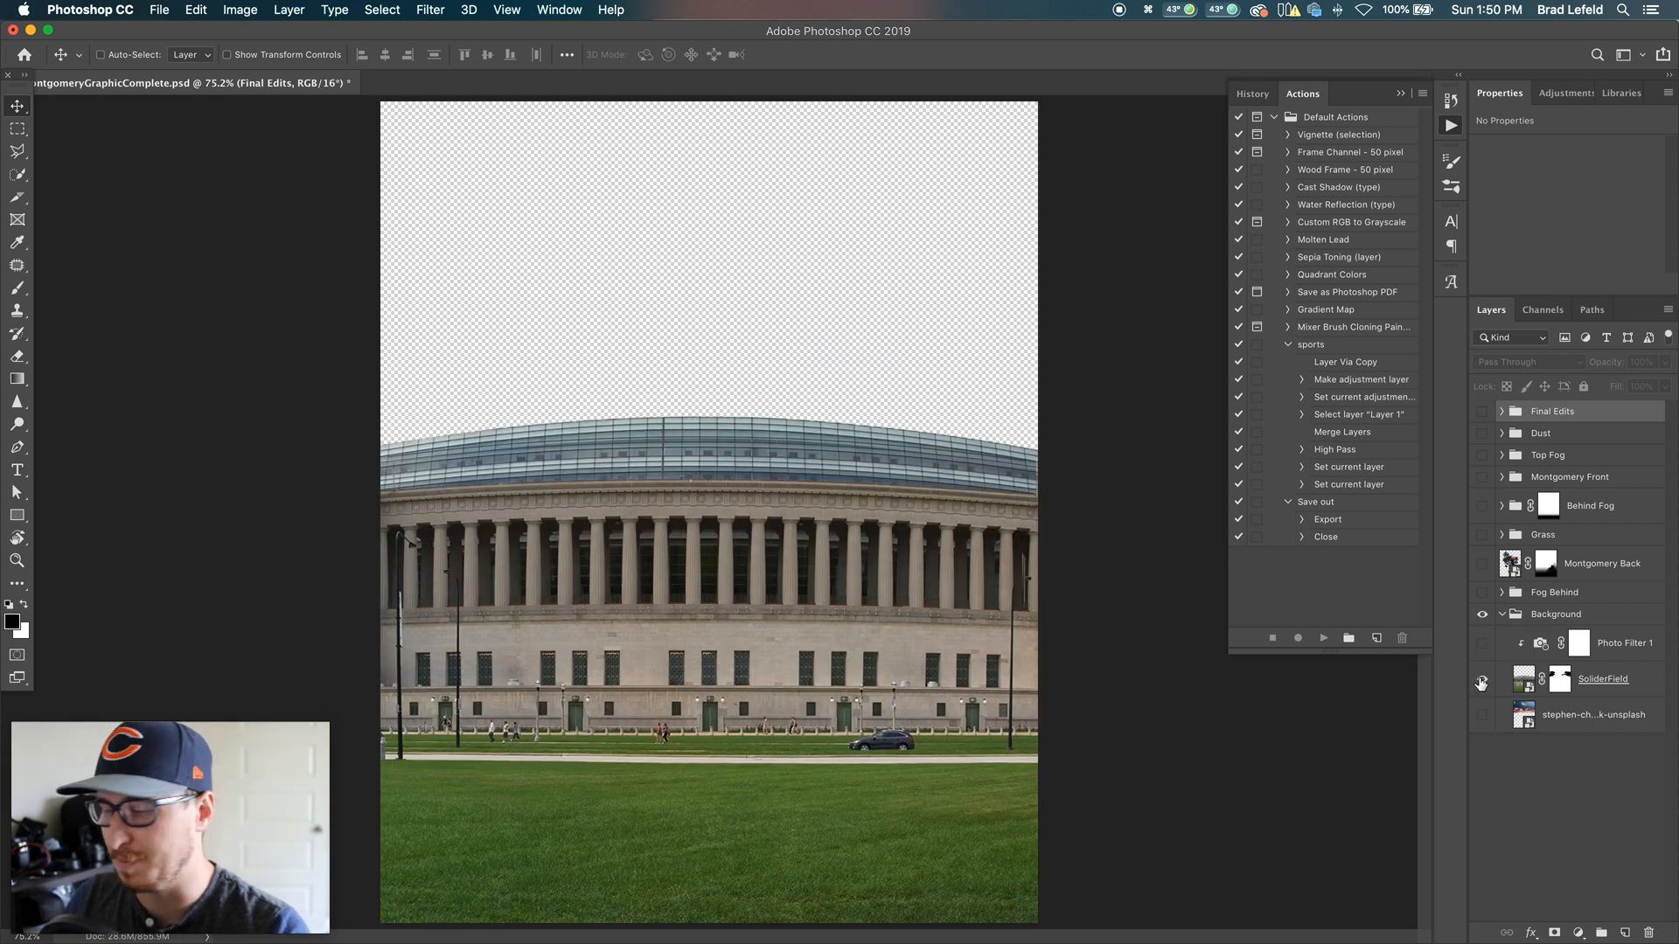
{"action": "mouse_move", "coordinate": [1482, 682]}
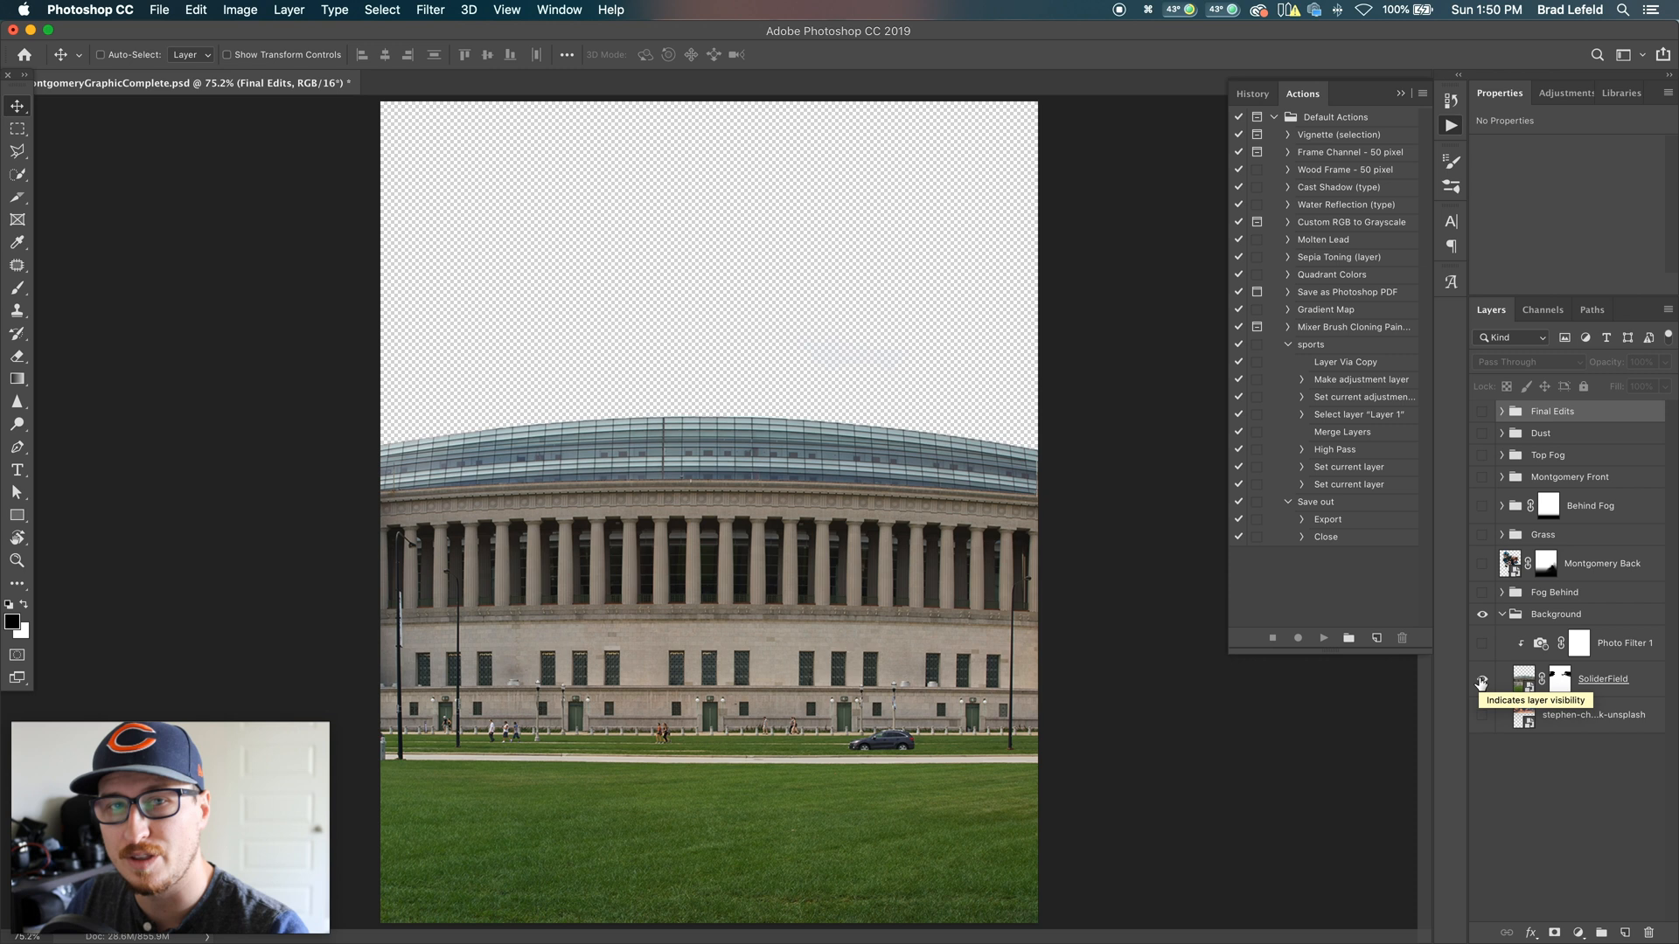
{"action": "left_click", "coordinate": [1483, 678]}
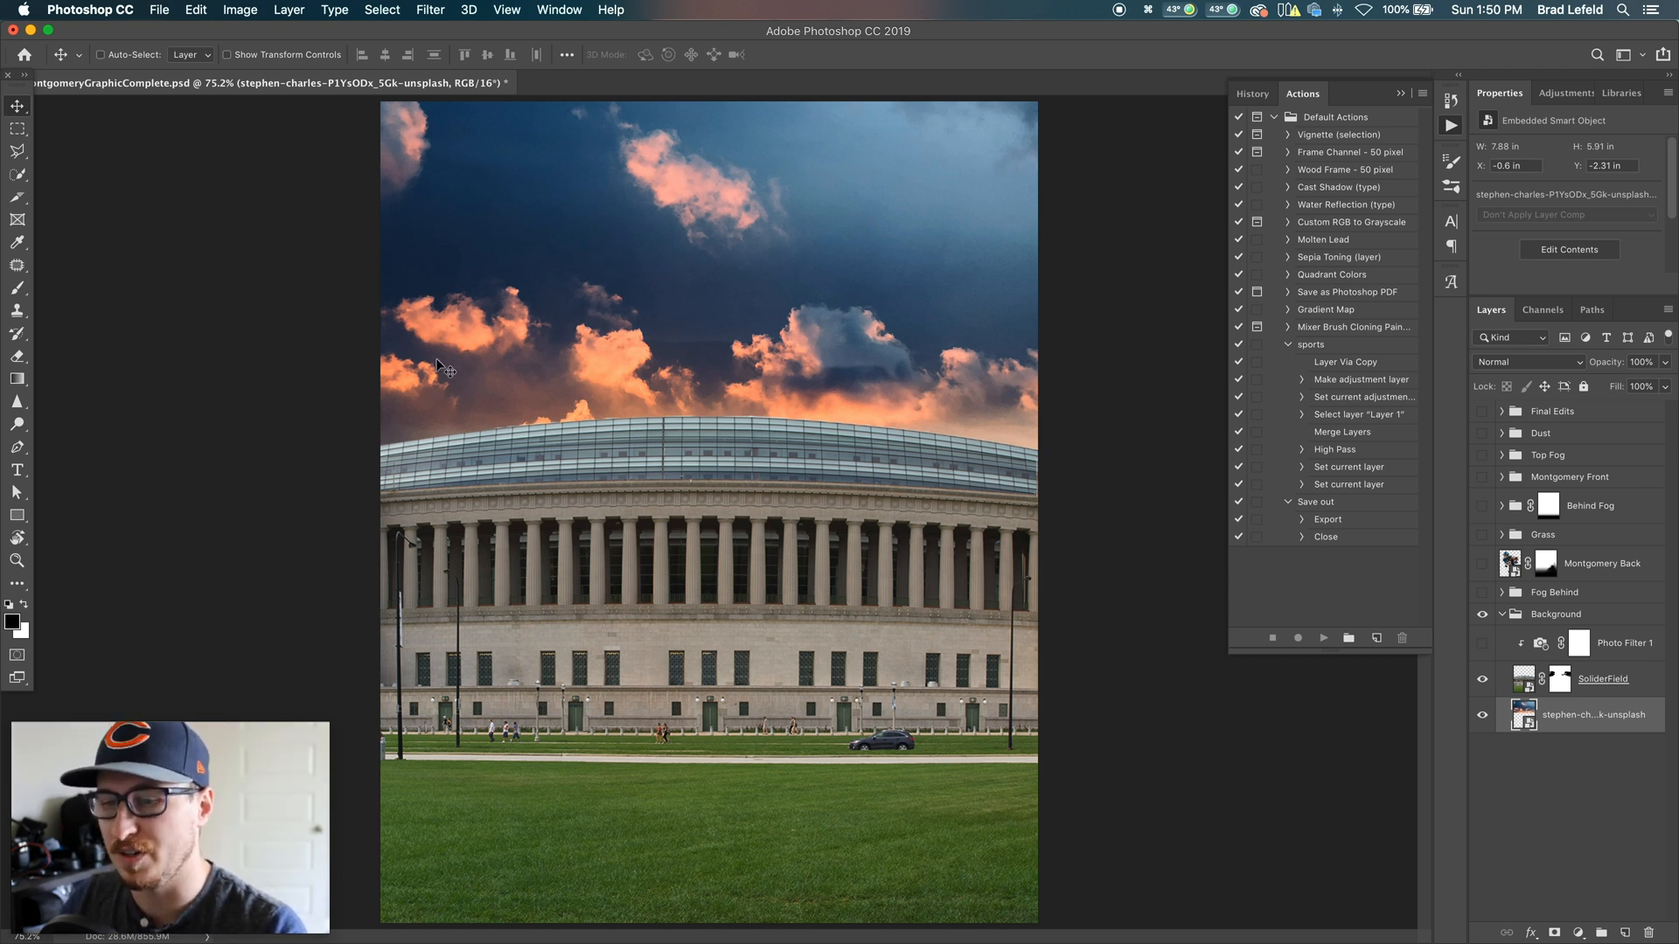
{"action": "mouse_move", "coordinate": [939, 409]}
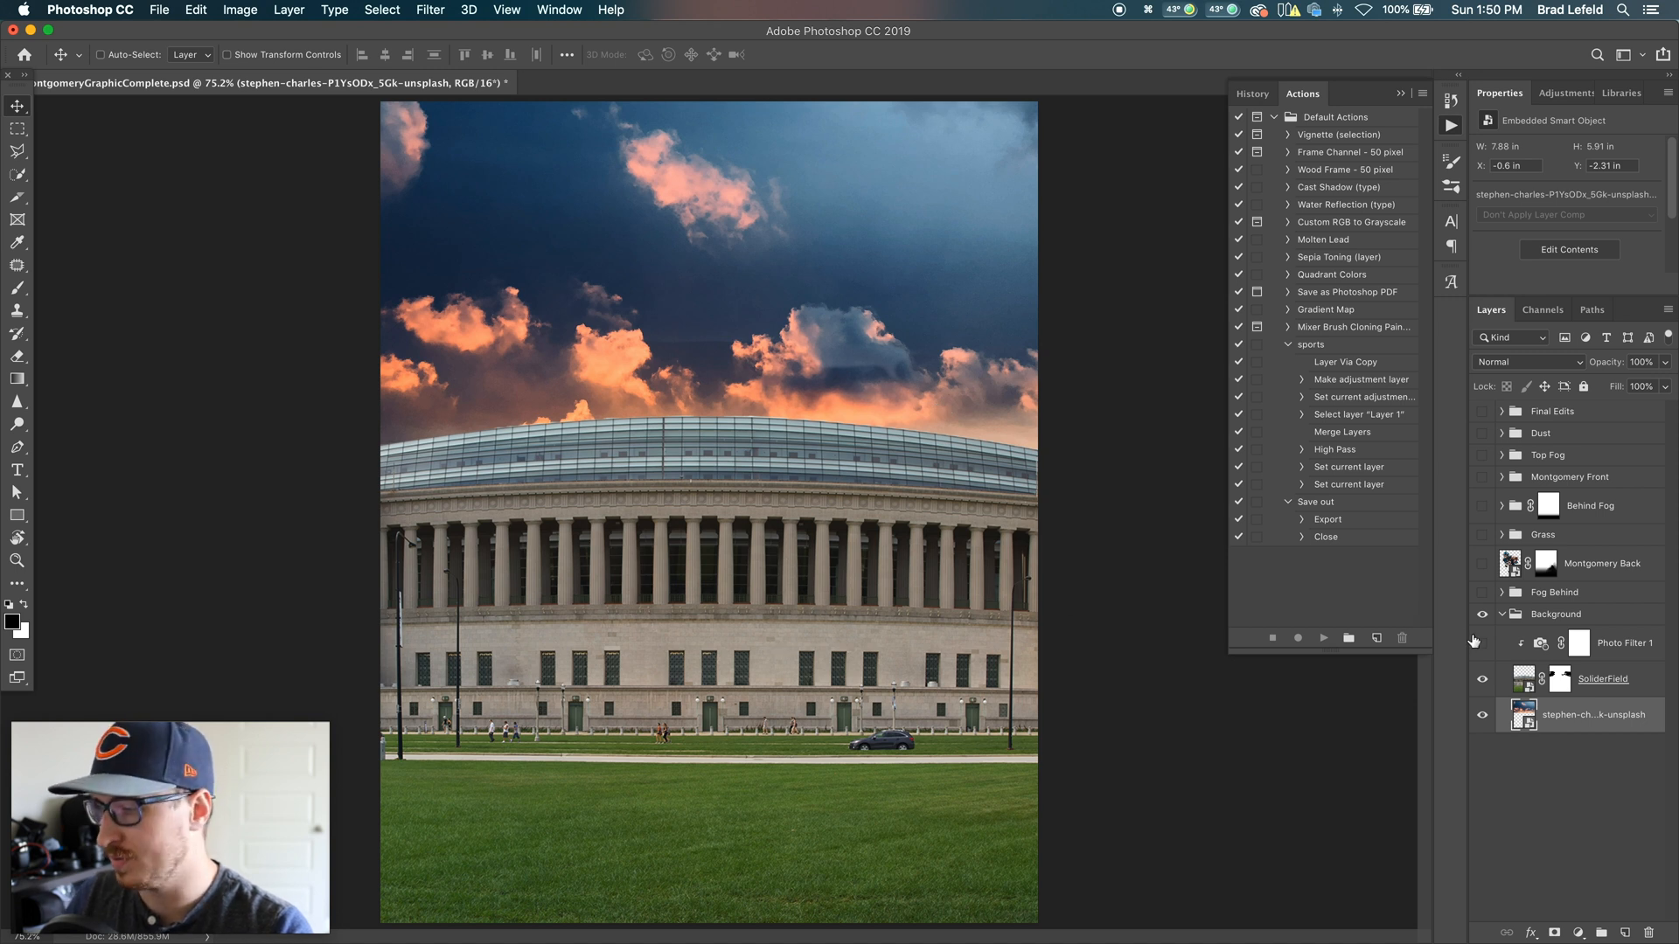
{"action": "mouse_move", "coordinate": [835, 597]}
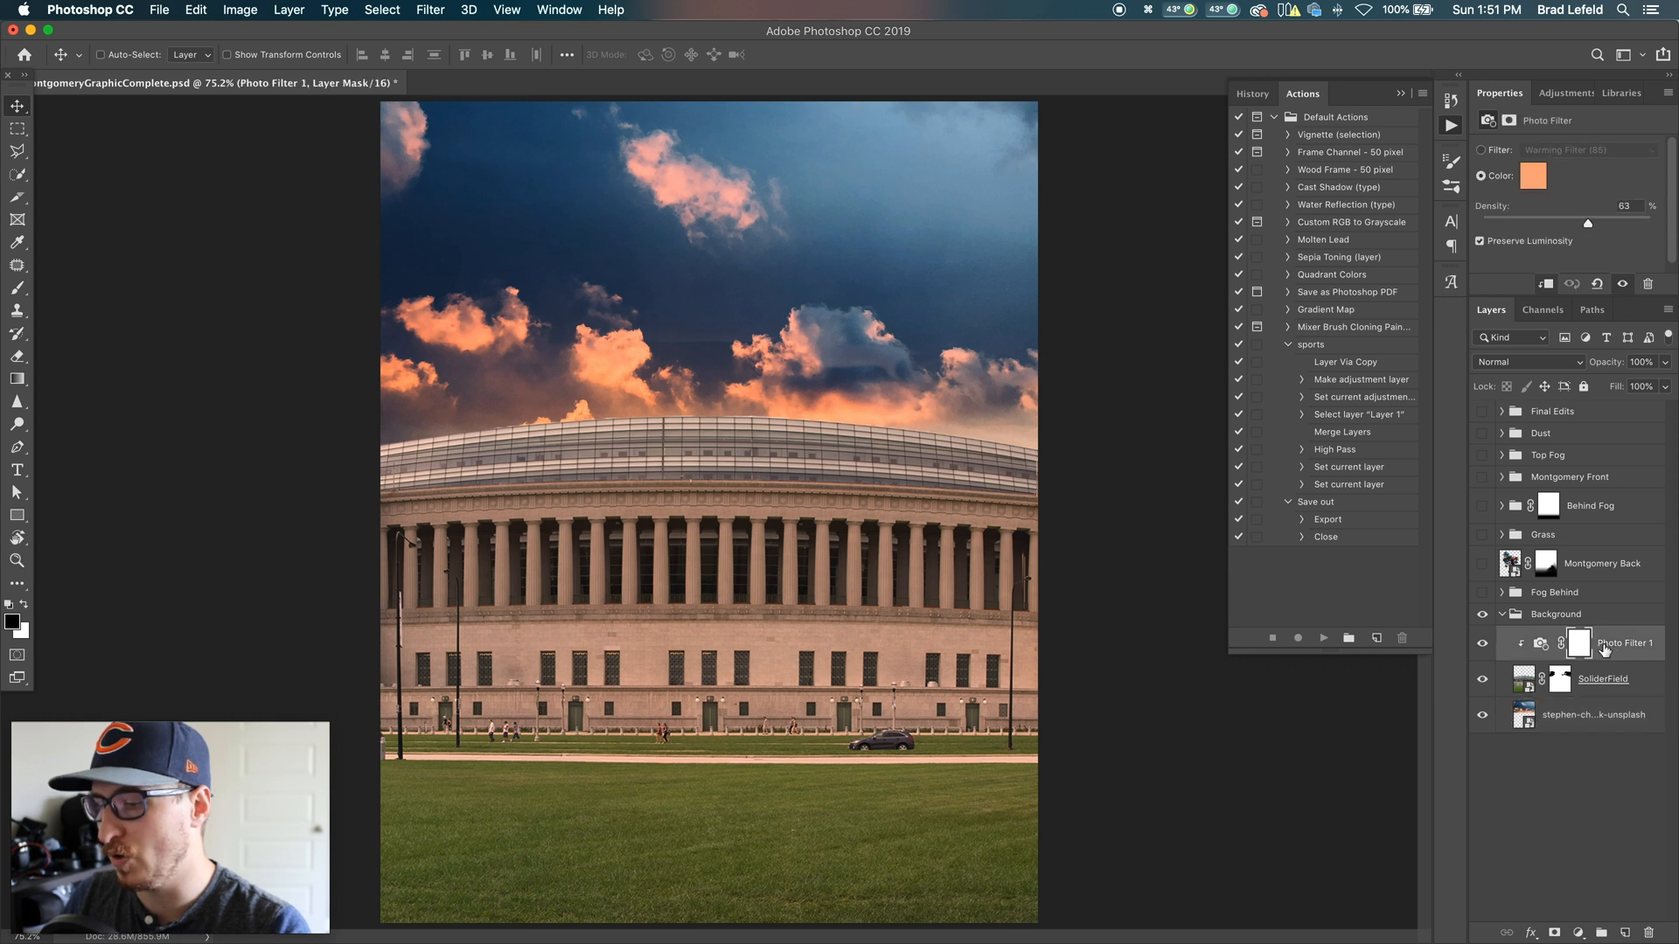
{"action": "mouse_move", "coordinate": [1564, 96]}
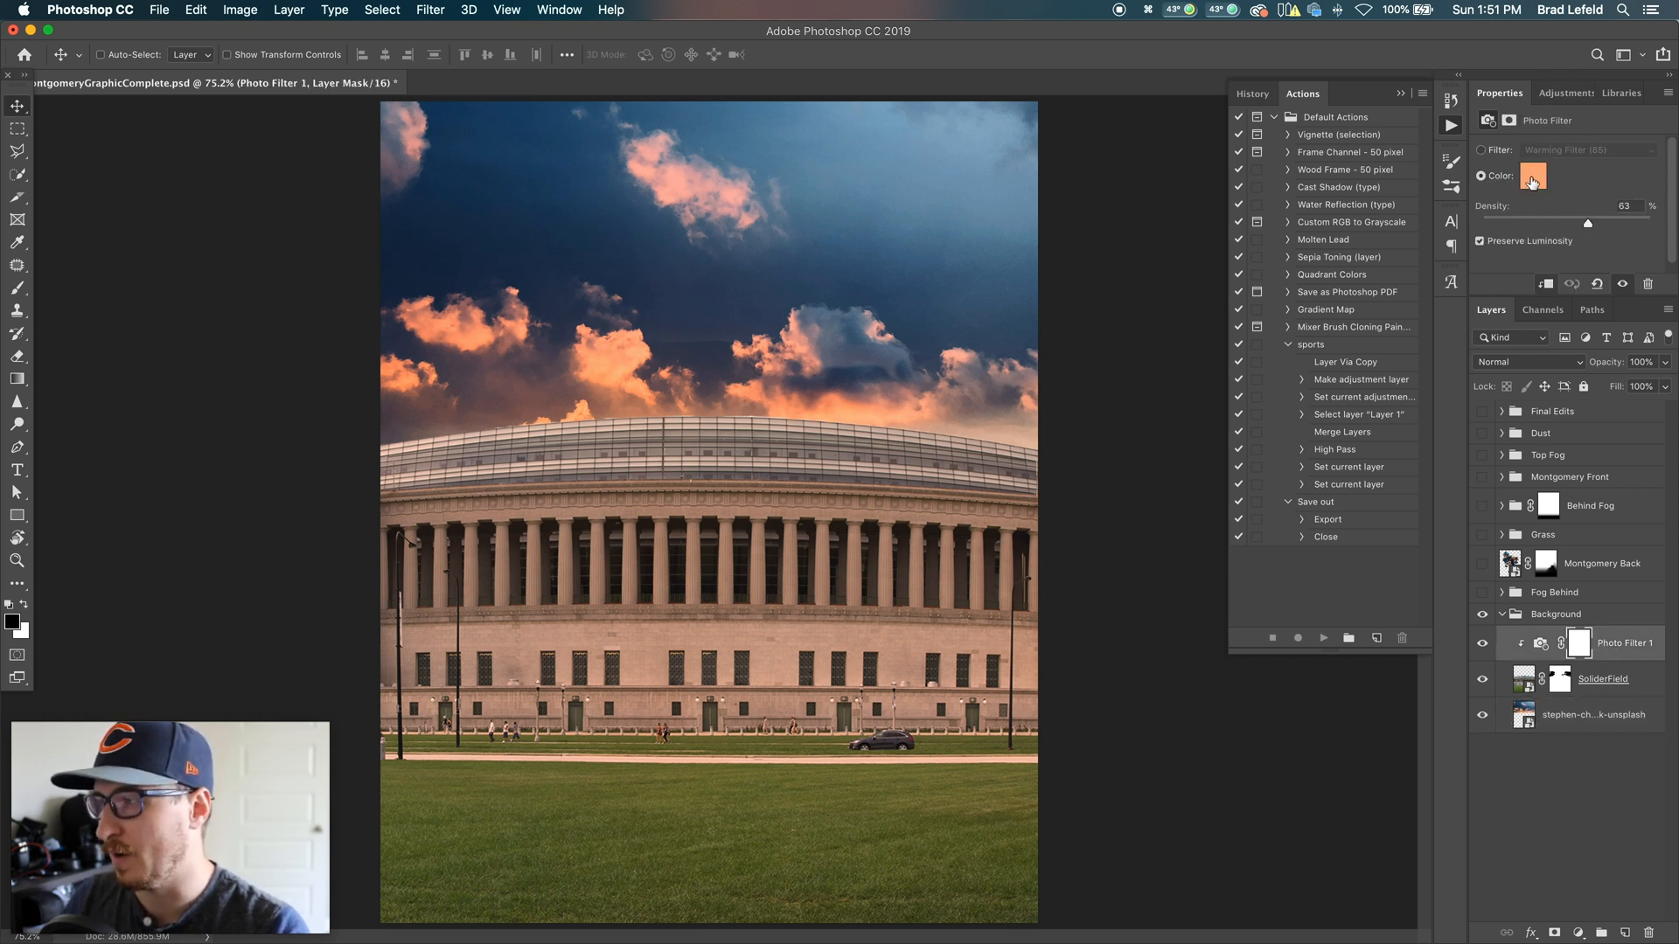
Step: Check the orange tint colour of Photo Filter 1 at 63% density
{"action": "left_click", "coordinate": [1532, 176]}
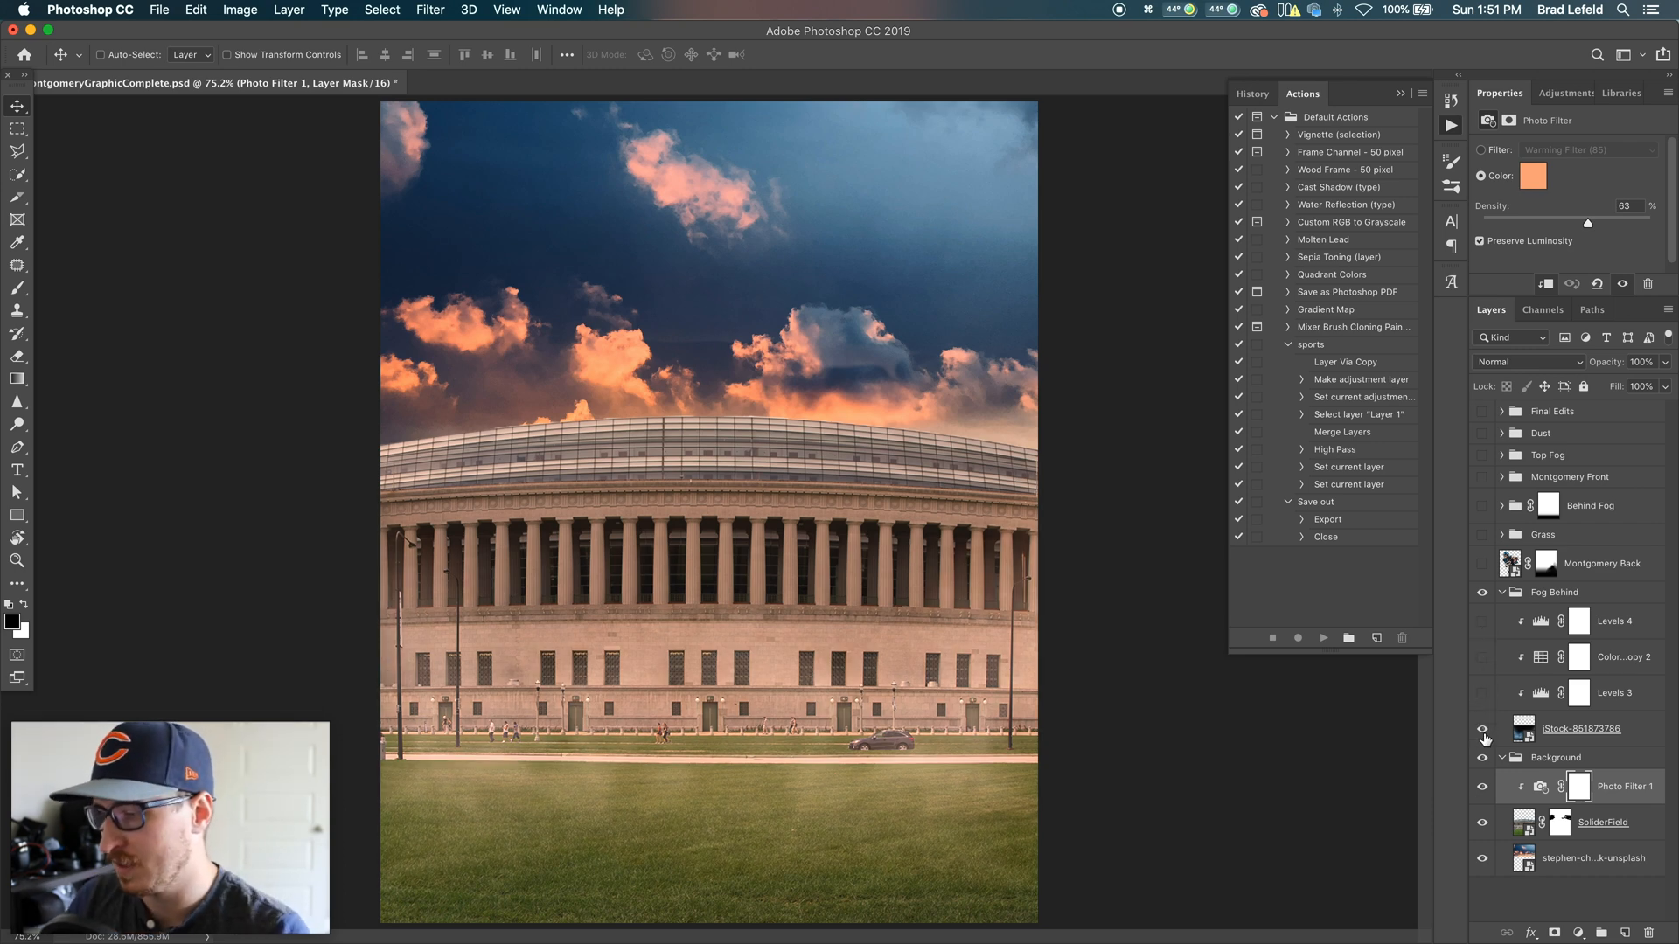
Step: Show the iStock fog image and its Levels 3 adjustment in Fog Behind
{"action": "left_click", "coordinate": [1482, 692]}
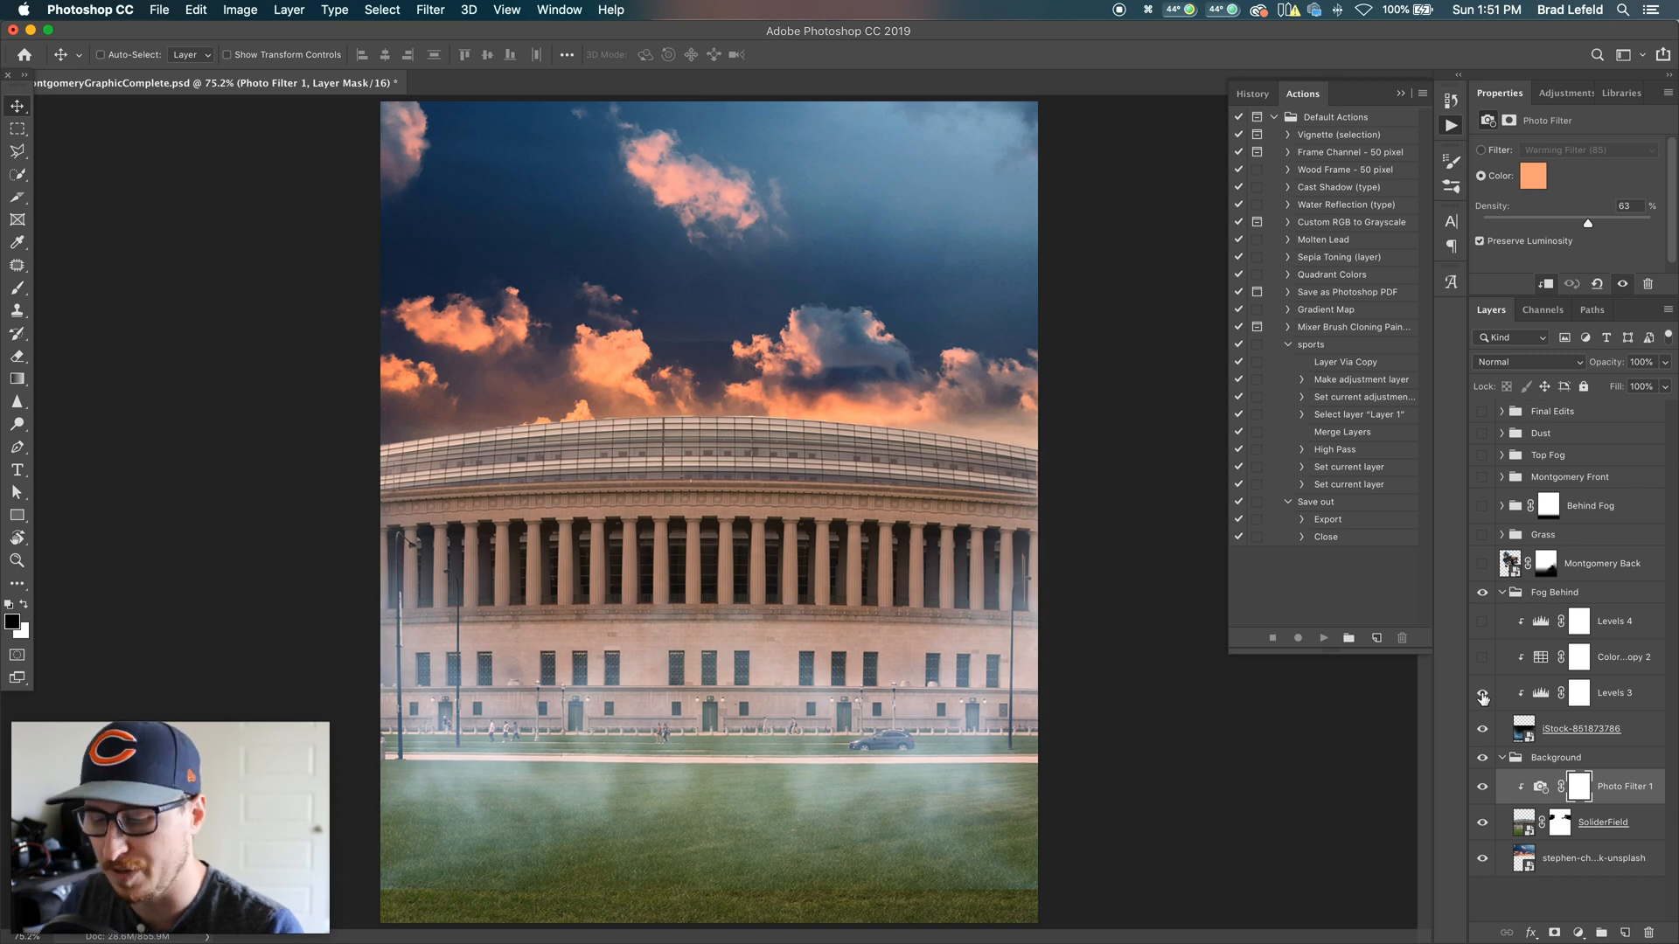
{"action": "left_click", "coordinate": [1483, 658]}
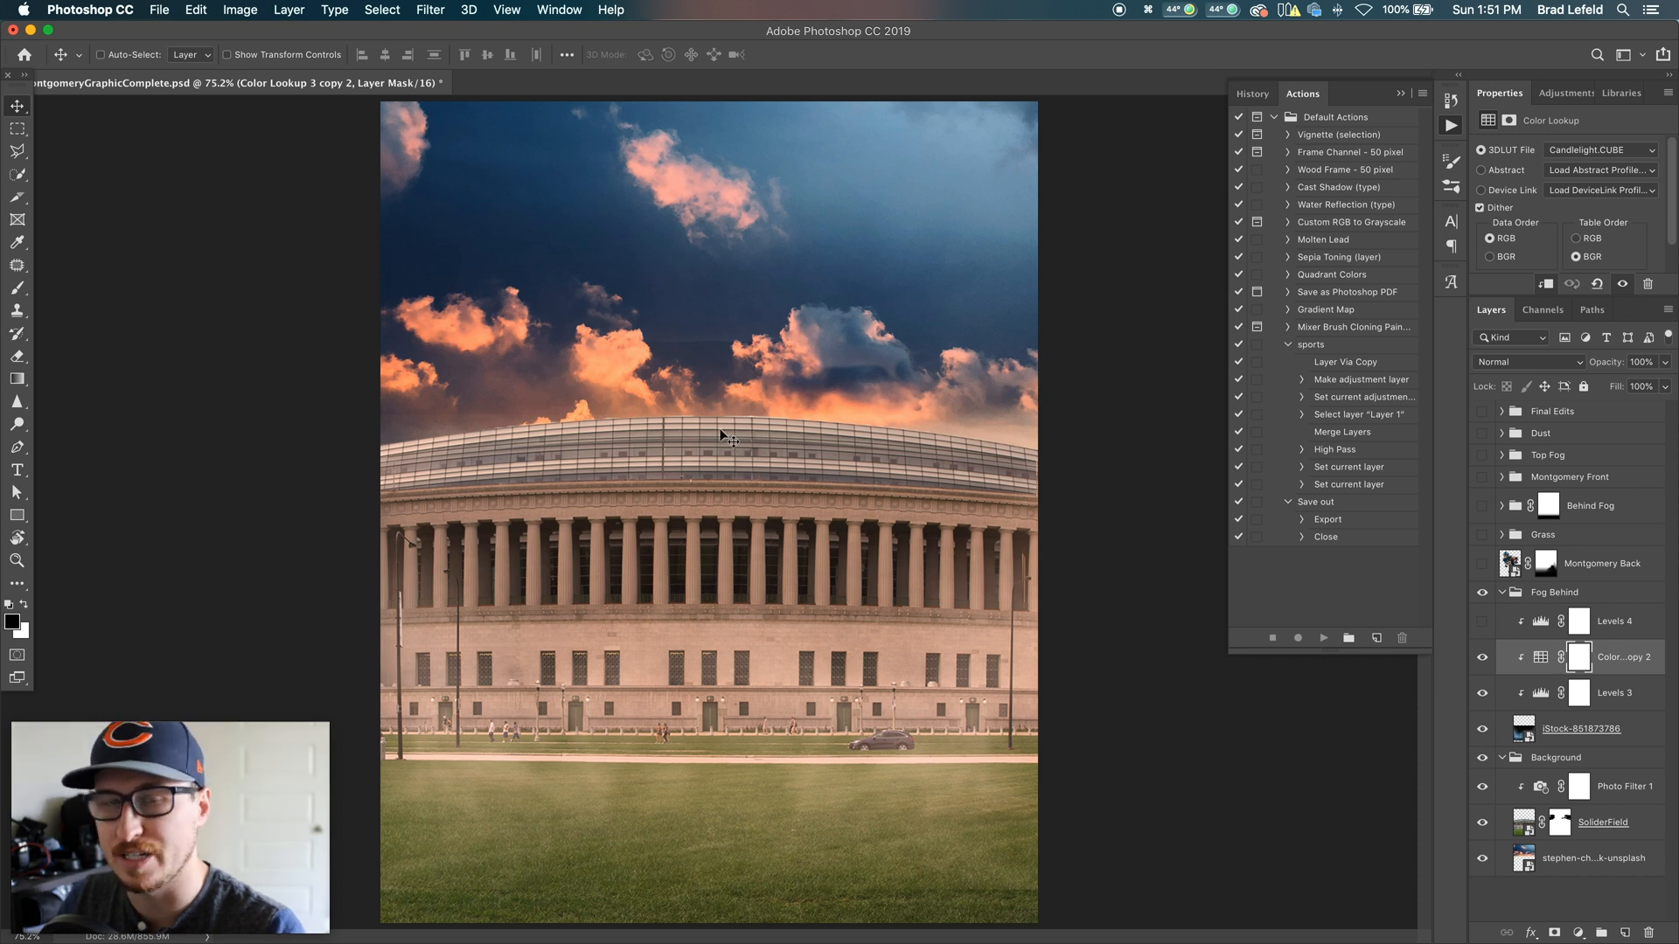
{"action": "mouse_move", "coordinate": [834, 484]}
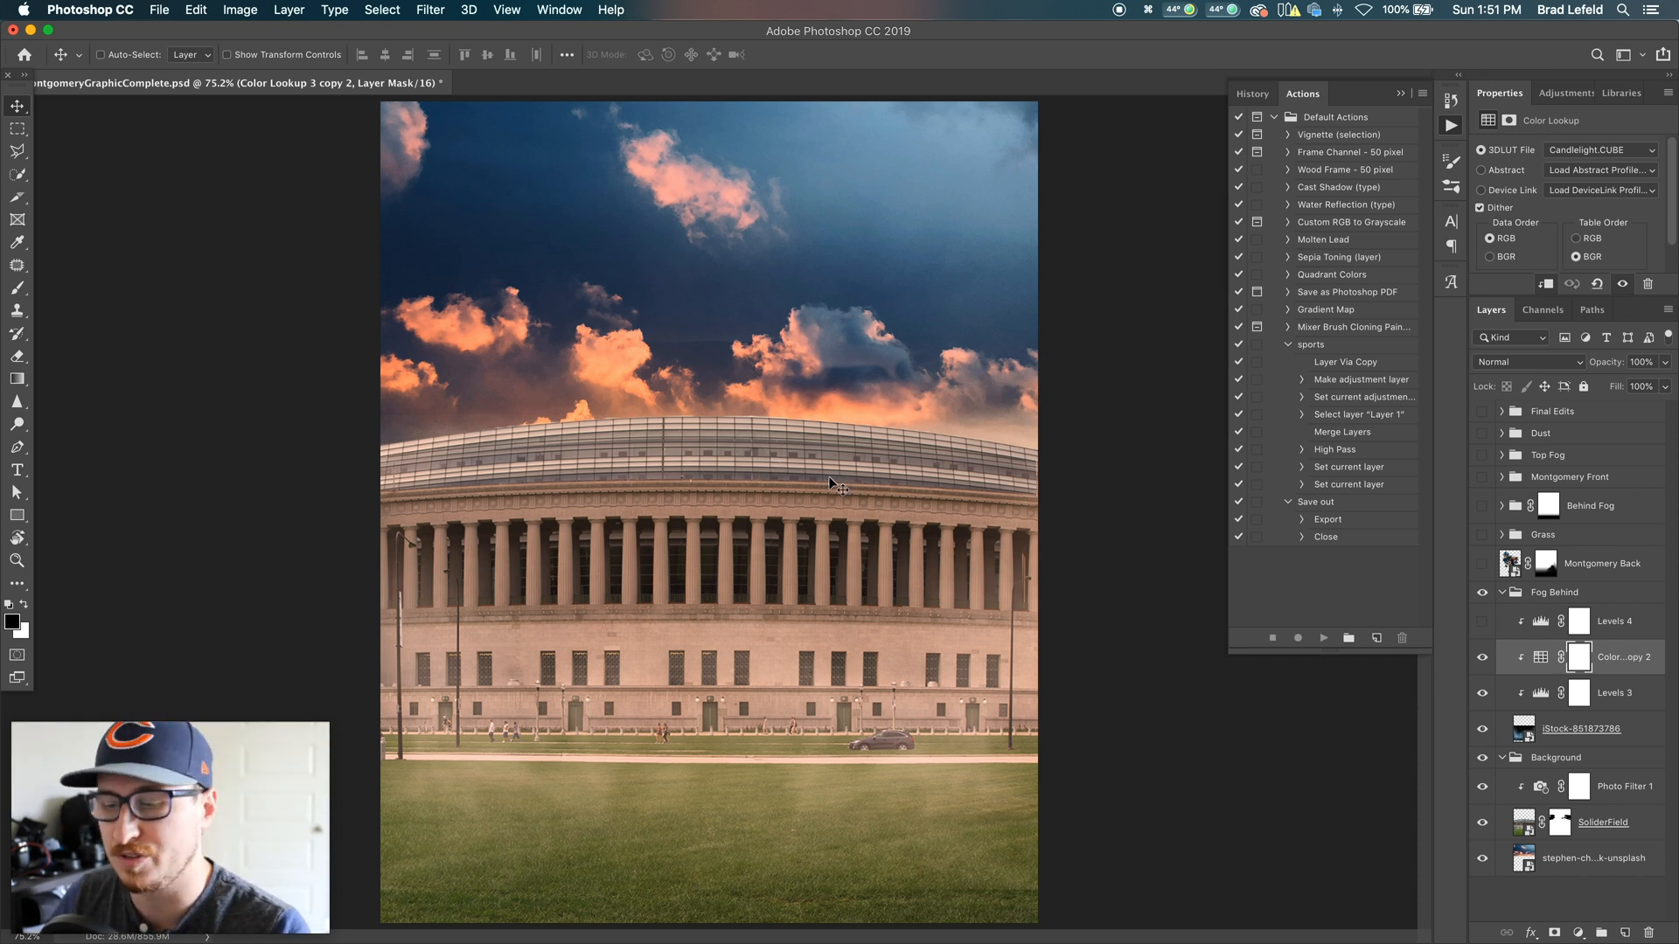
{"action": "mouse_move", "coordinate": [601, 765]}
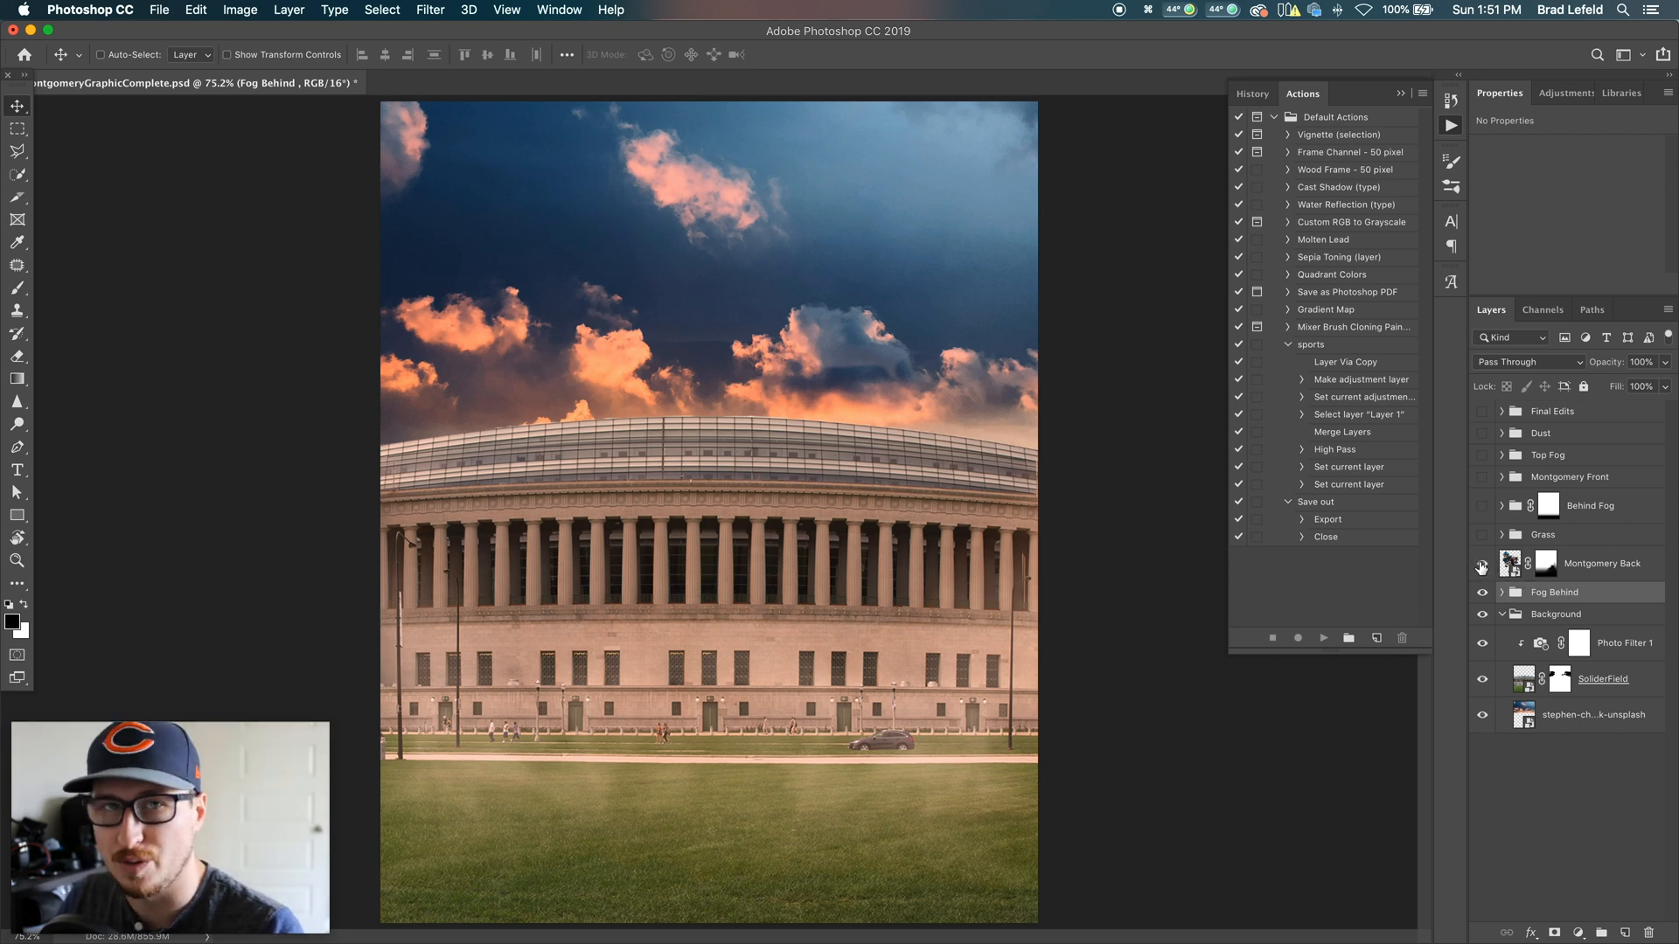
Step: Make the Montgomery Back cutout layer visible
{"action": "left_click", "coordinate": [1483, 563]}
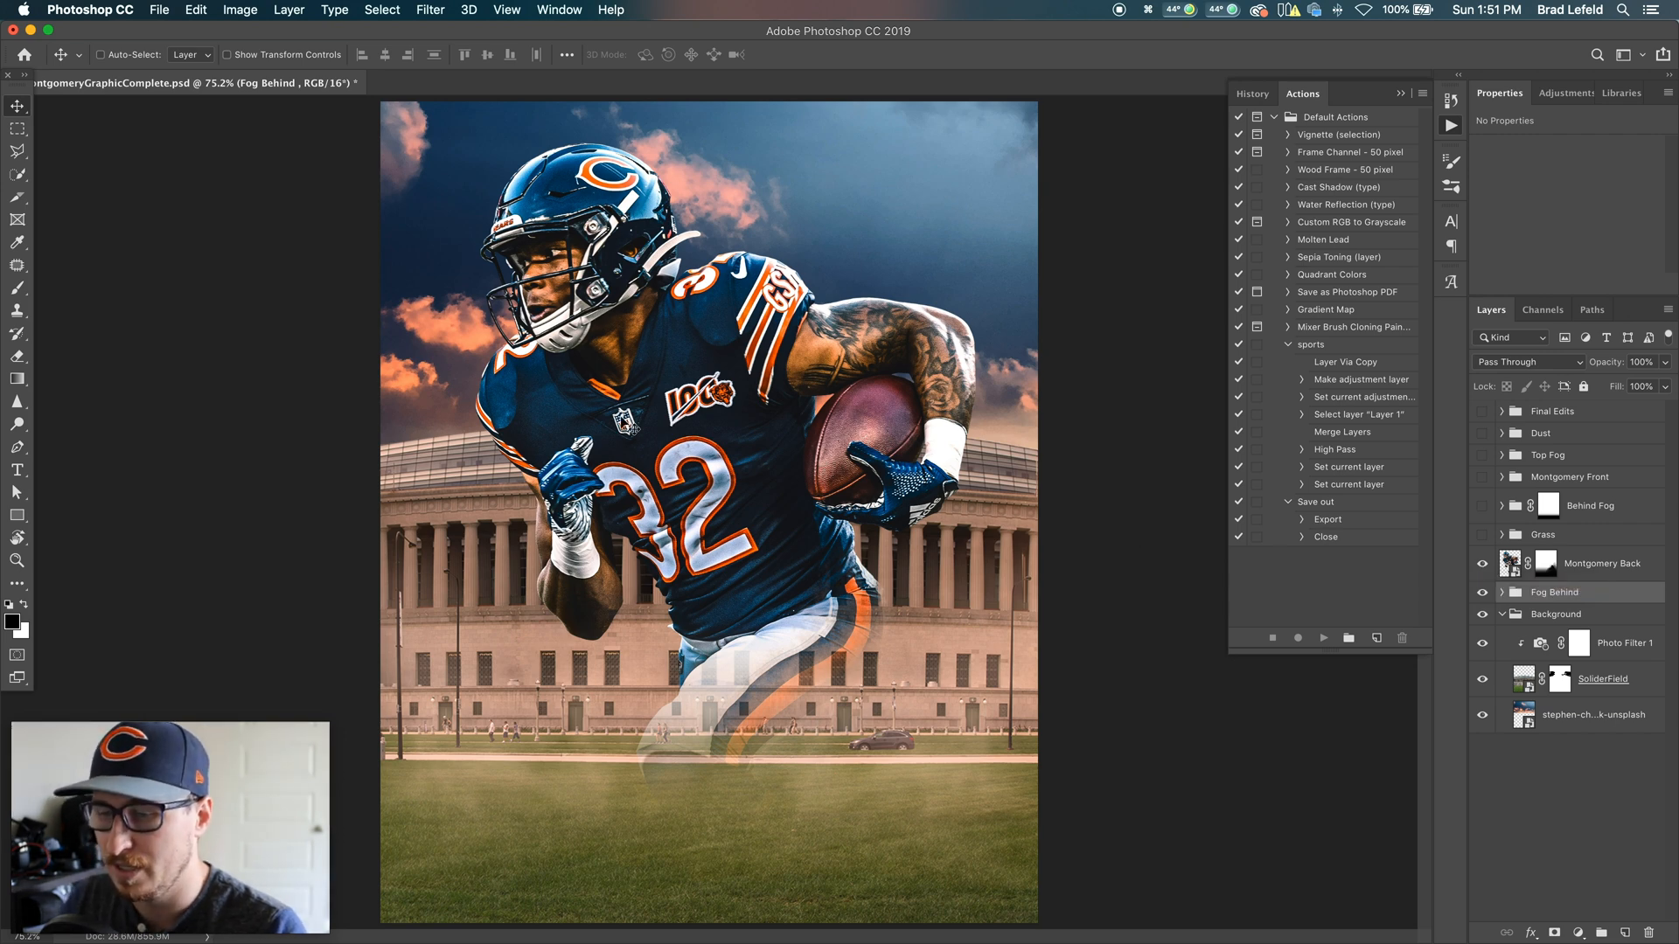
{"action": "mouse_move", "coordinate": [1111, 404]}
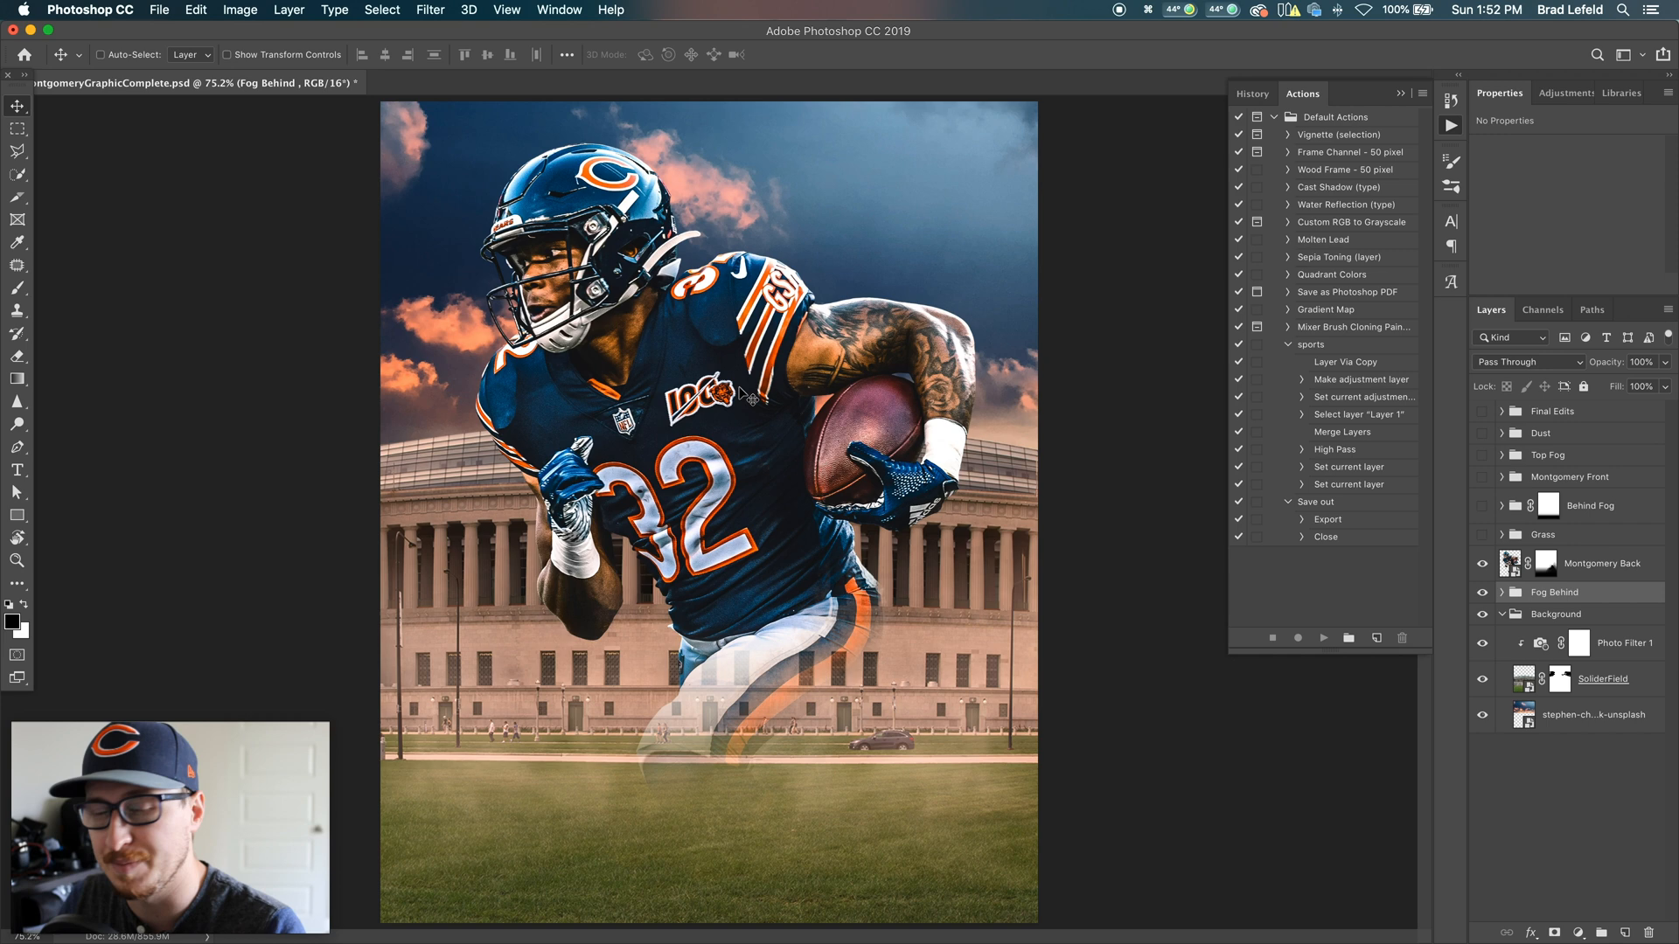
{"action": "mouse_move", "coordinate": [781, 388]}
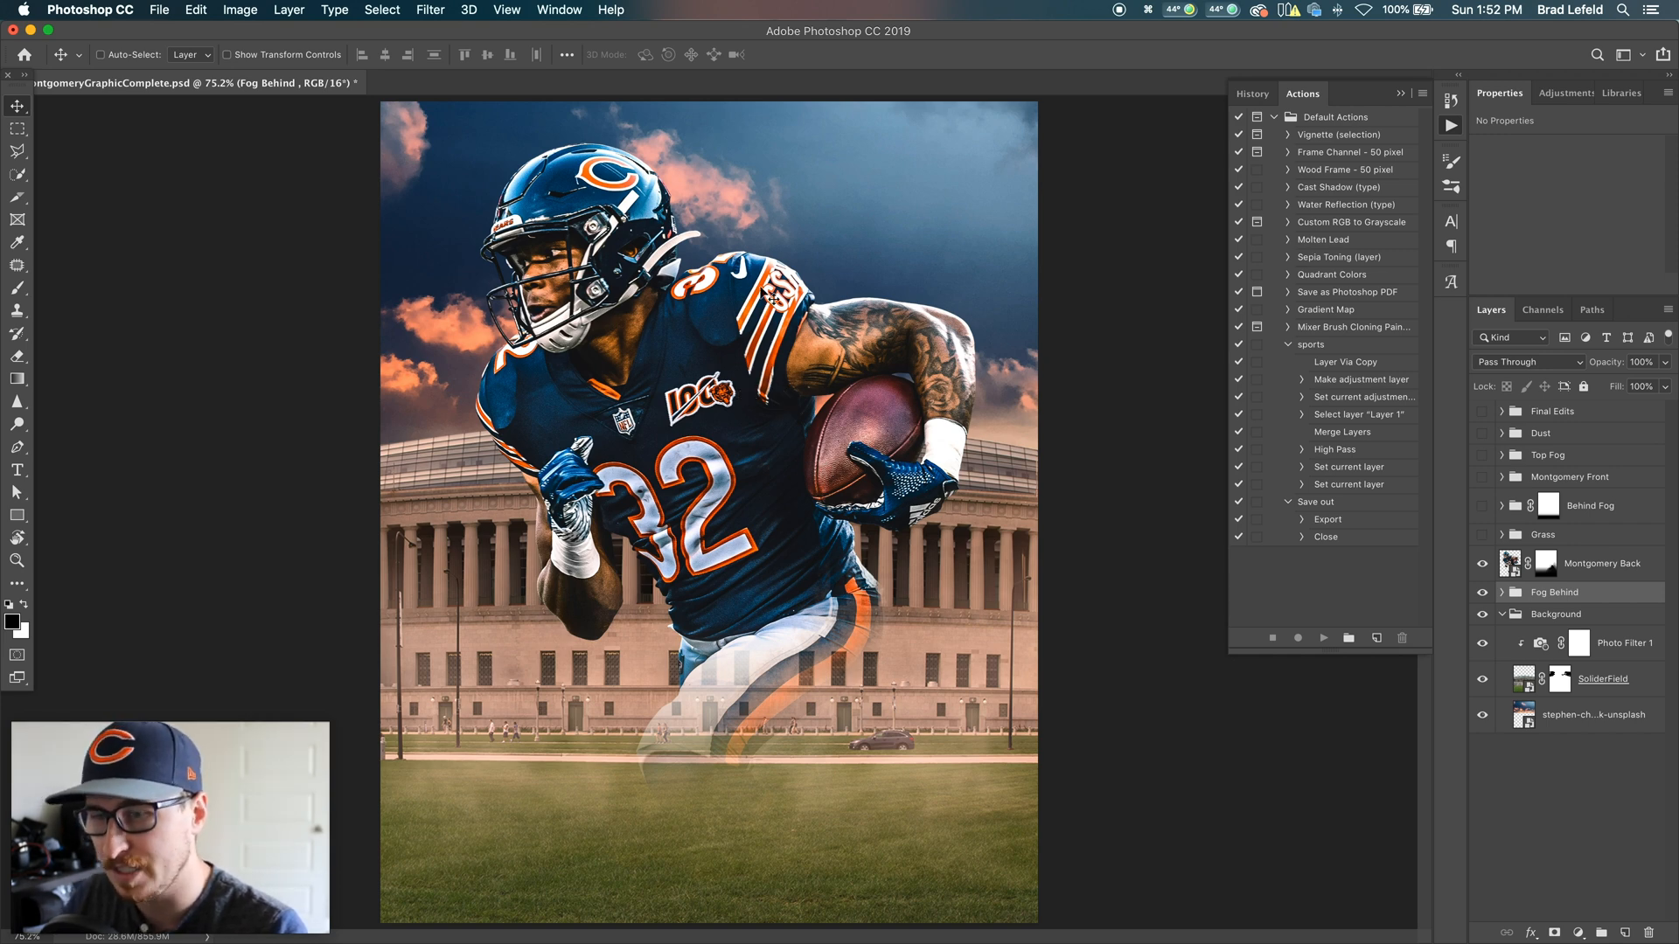
{"action": "mouse_move", "coordinate": [1456, 535]}
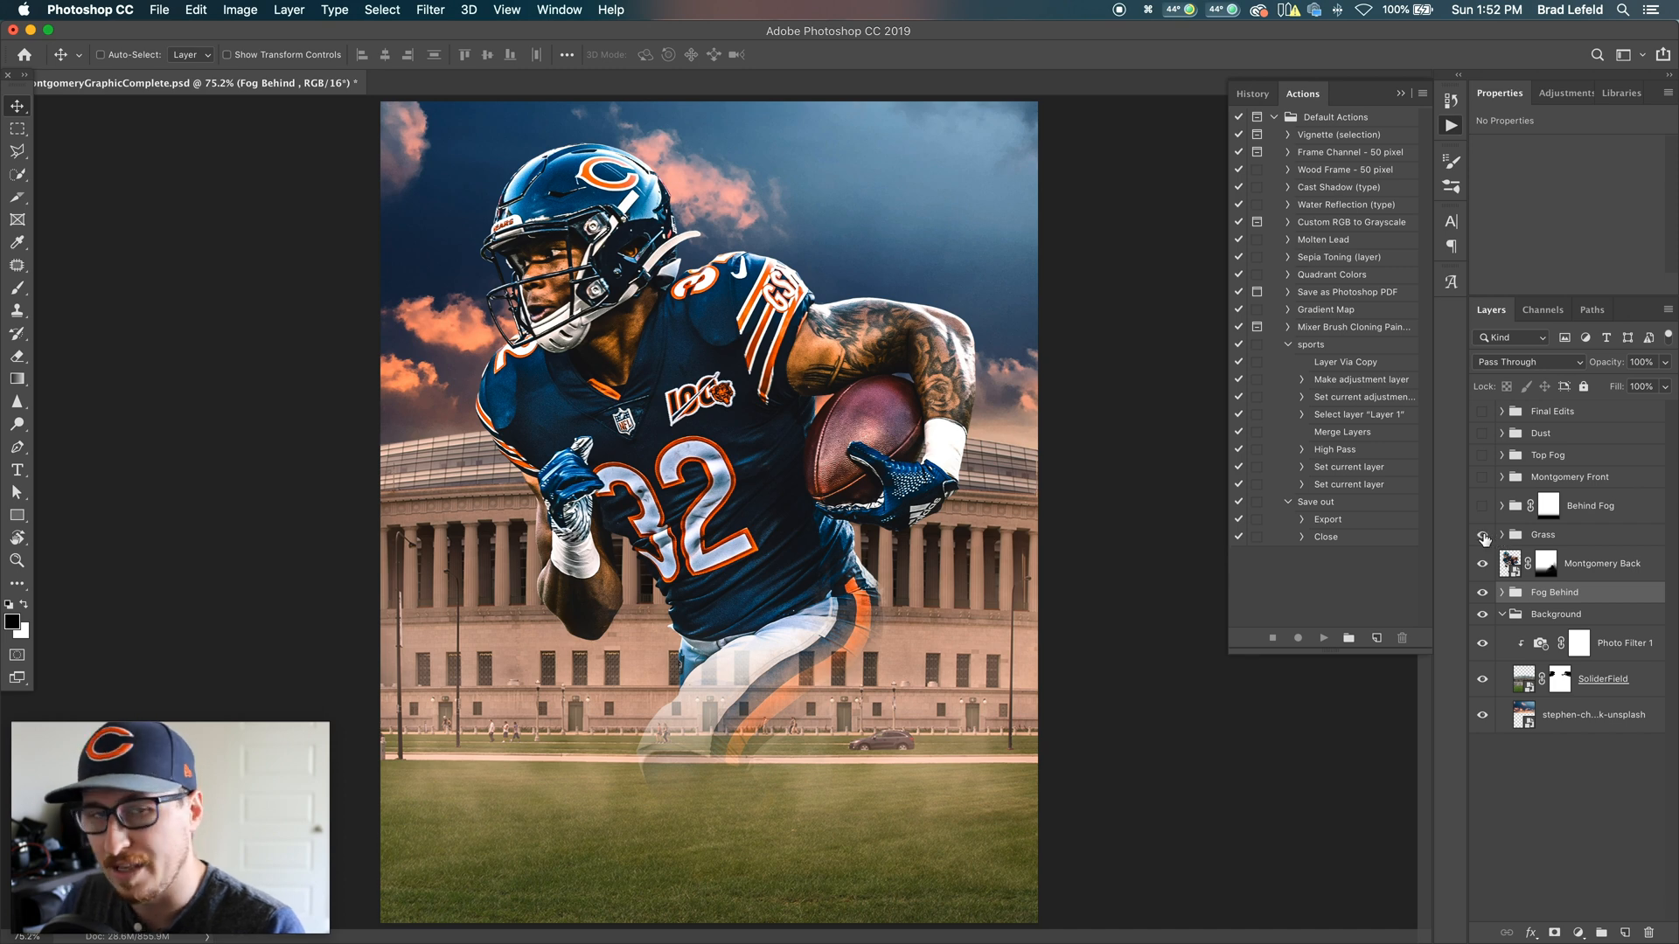
{"action": "mouse_move", "coordinate": [1483, 536]}
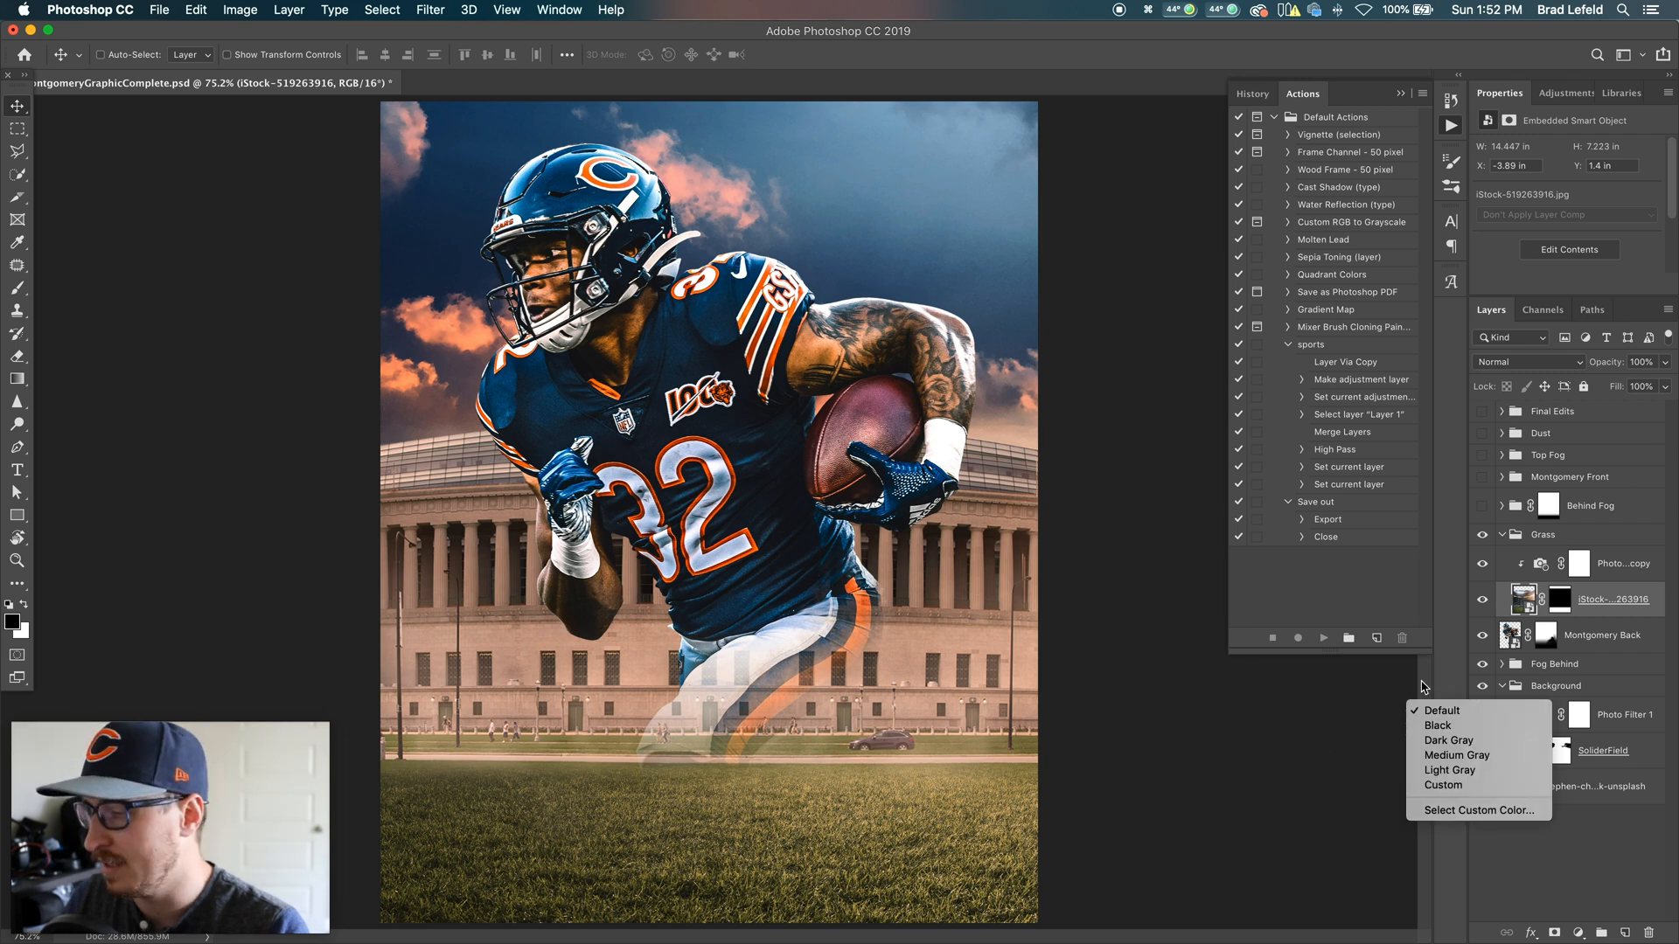
Step: Show the grass photo with its warming Photo Filter copy and expand Behind Fog
{"action": "left_click", "coordinate": [1622, 563]}
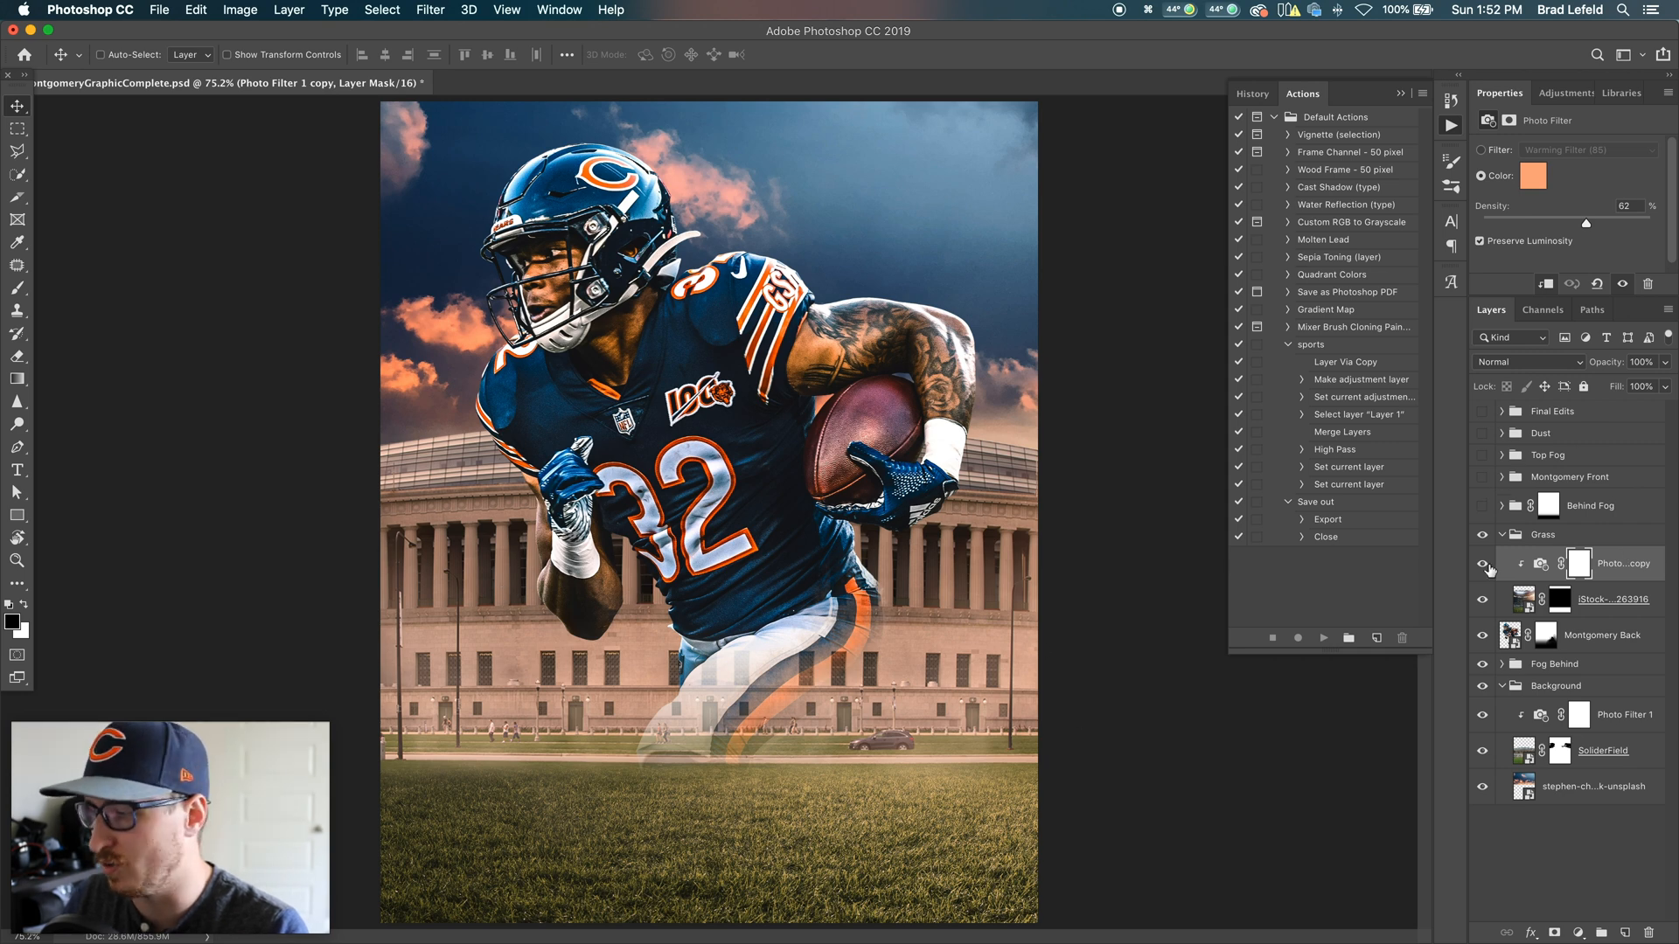
{"action": "left_click", "coordinate": [1483, 564]}
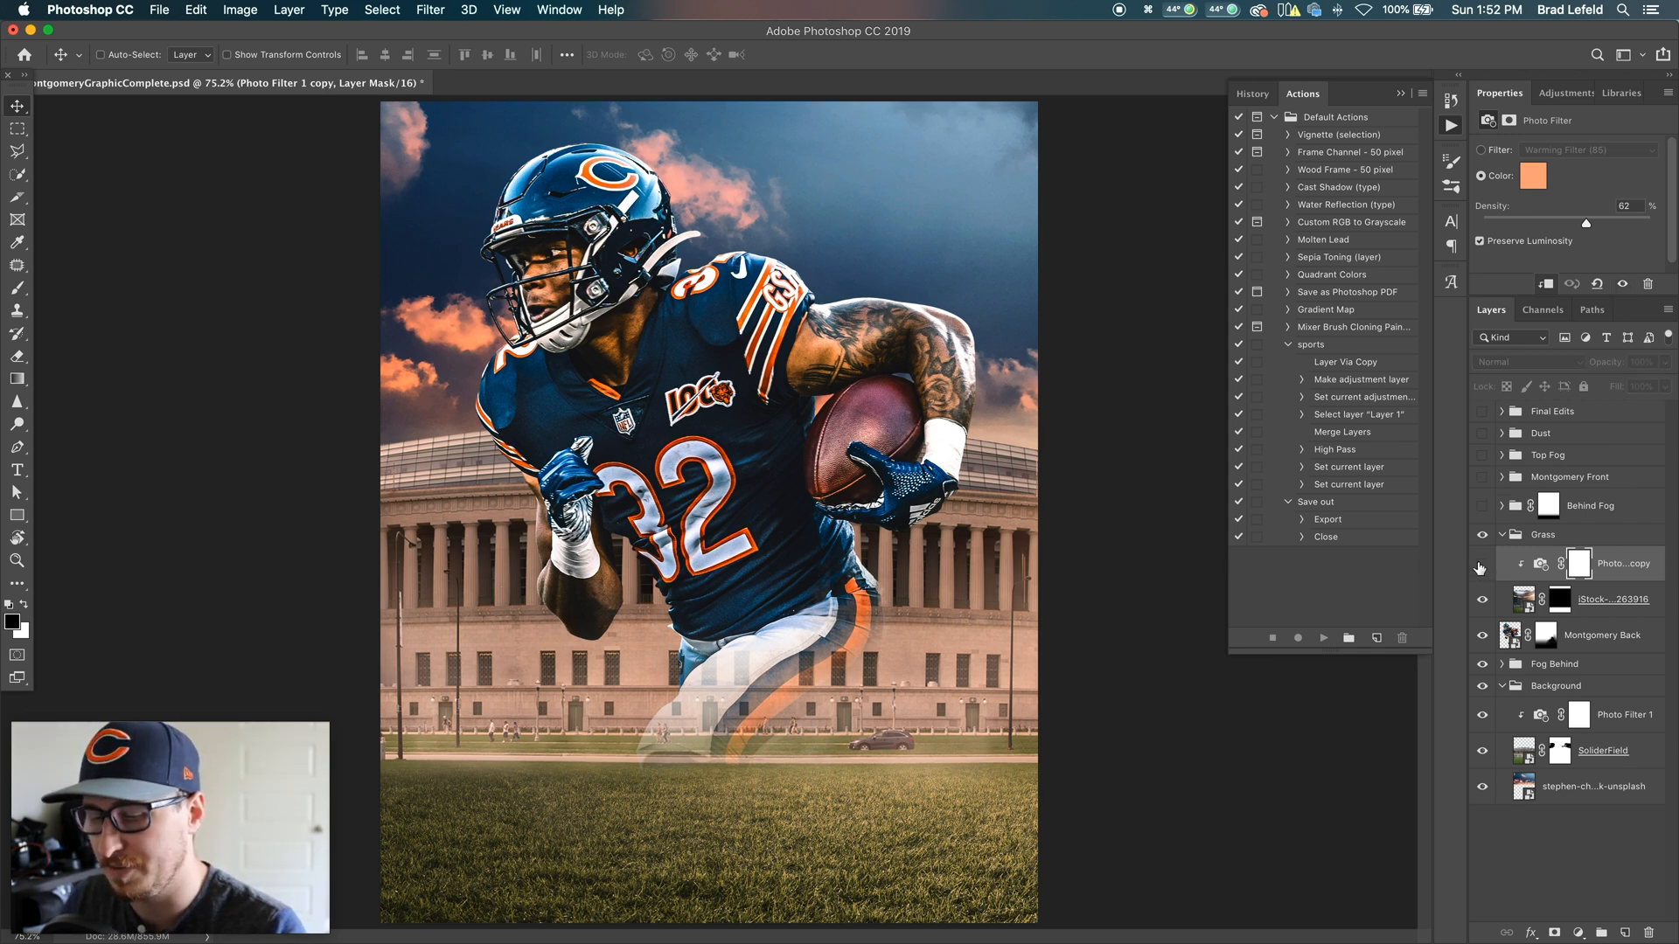
{"action": "mouse_move", "coordinate": [1481, 568]}
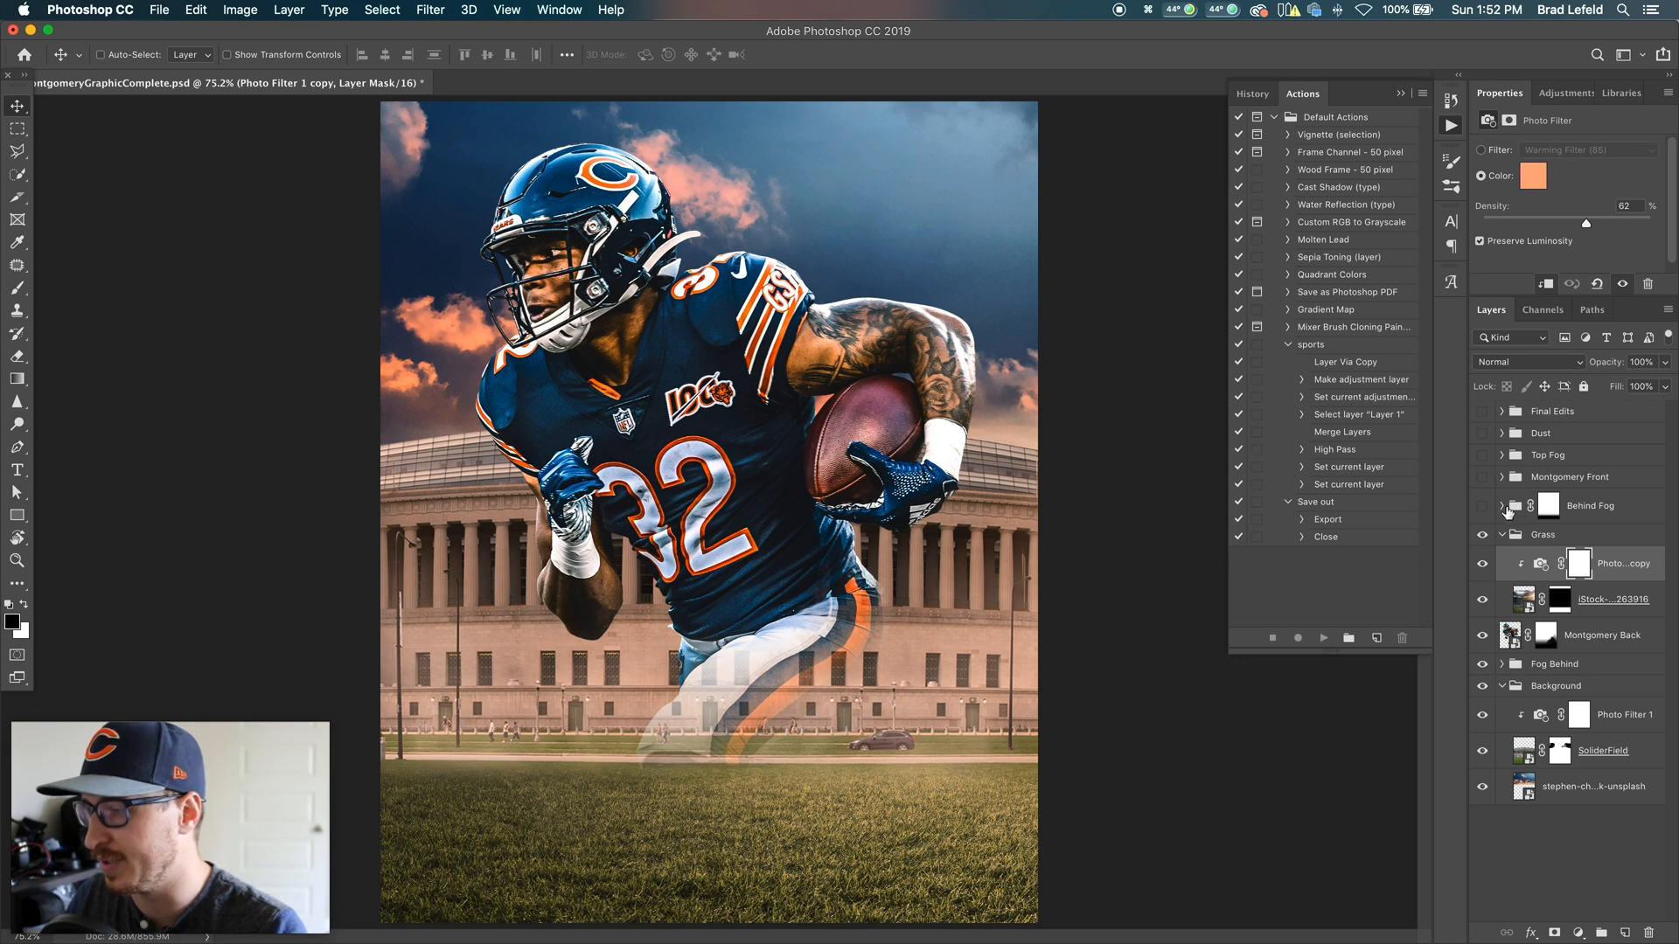
{"action": "left_click", "coordinate": [1499, 506]}
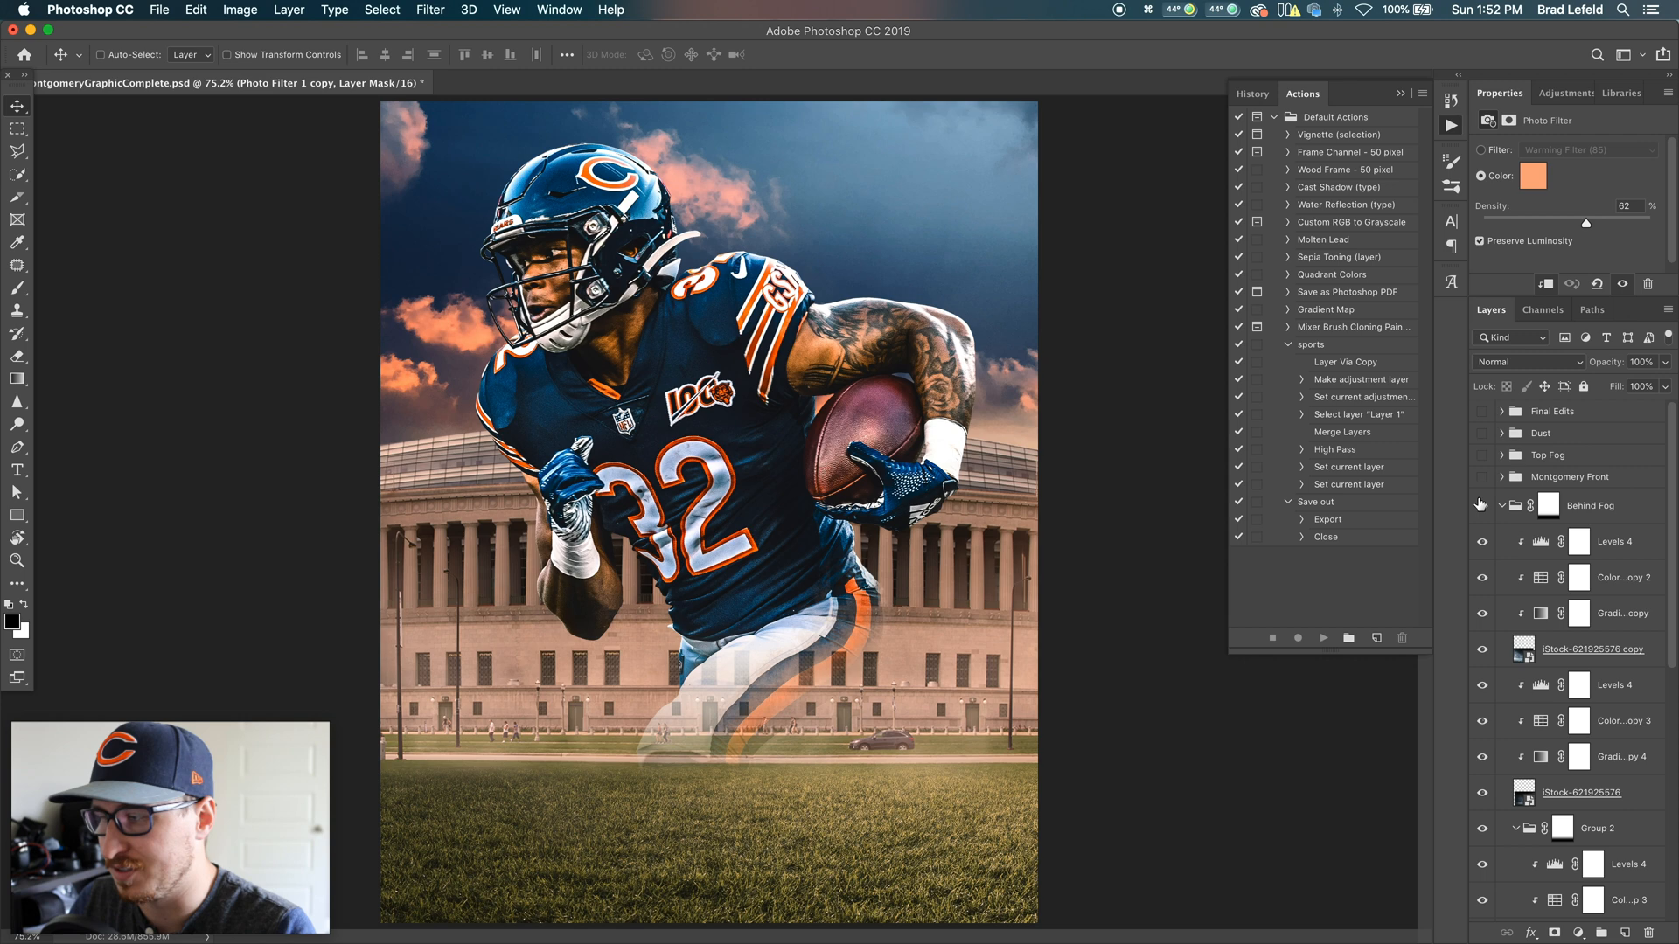
Step: Show the Behind Fog images and inspect their Gradient Map and Color Lookup adjustments
{"action": "left_click", "coordinate": [1592, 649]}
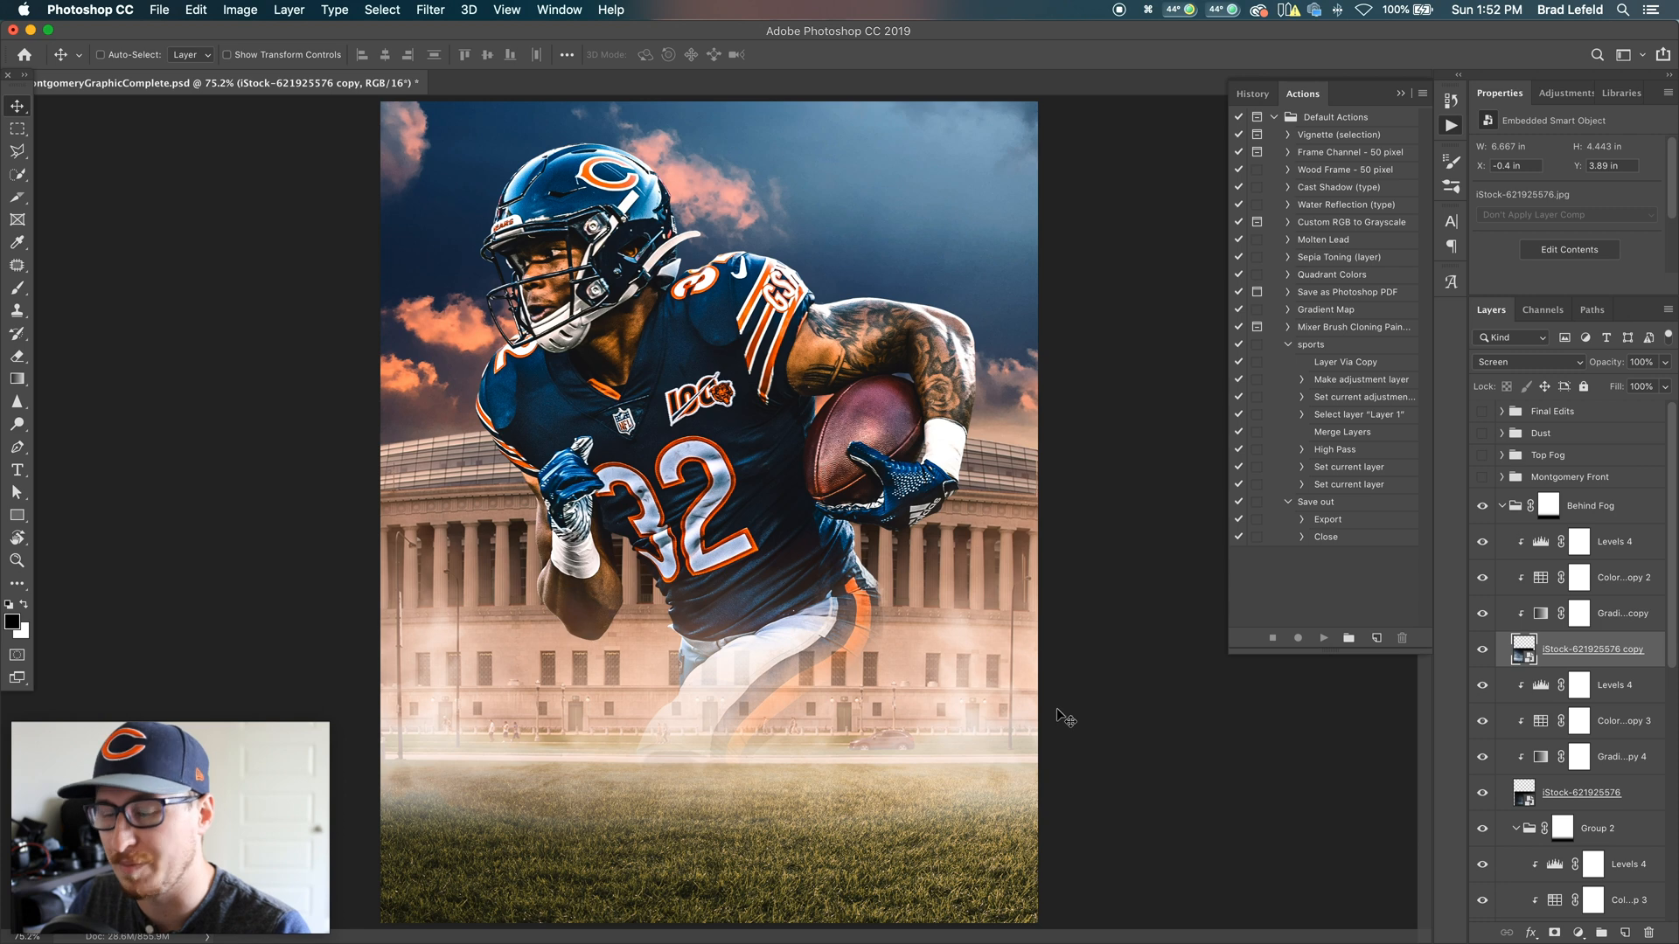
{"action": "left_click", "coordinate": [1625, 614]}
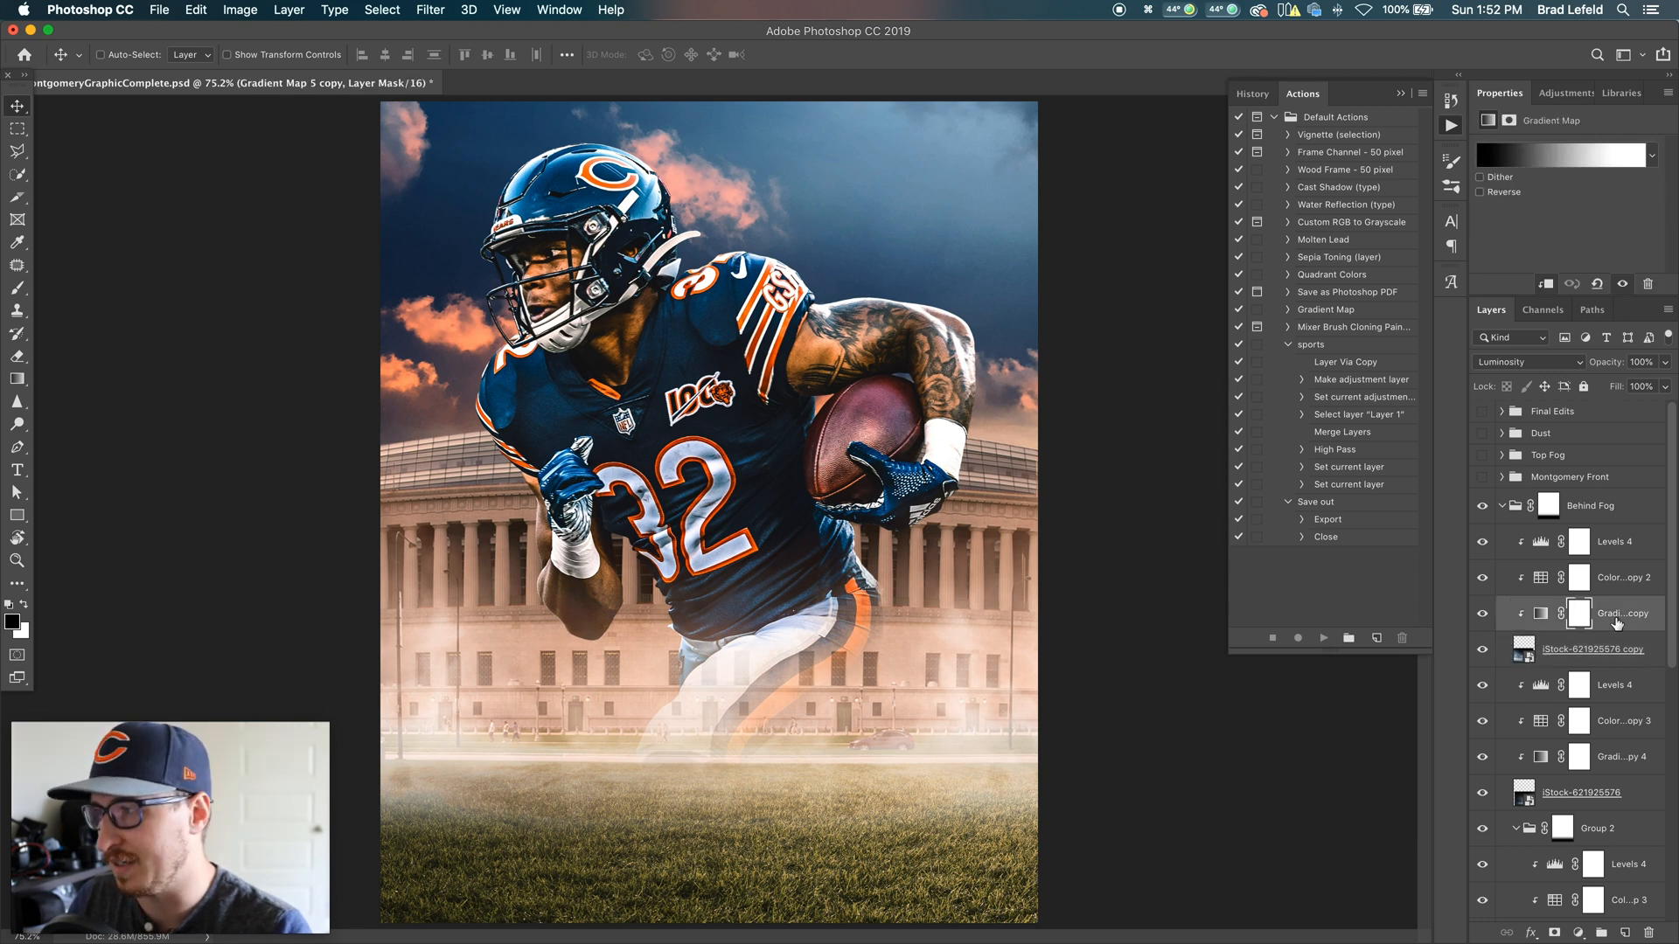
{"action": "mouse_move", "coordinate": [1622, 587]}
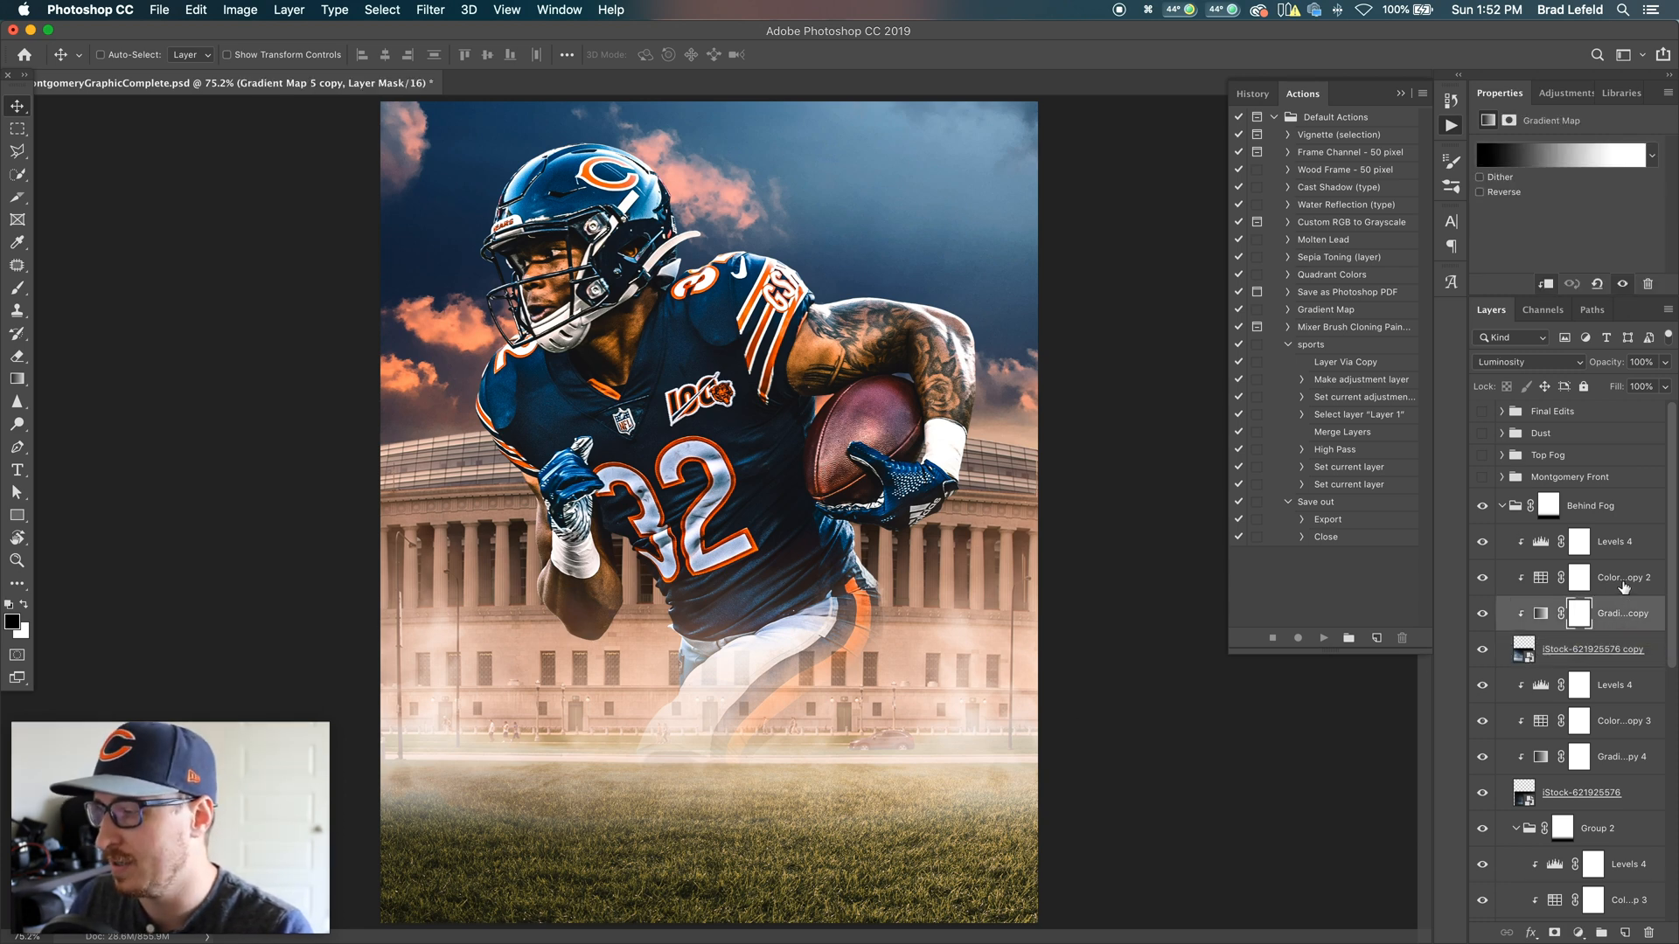
{"action": "left_click", "coordinate": [1622, 577]}
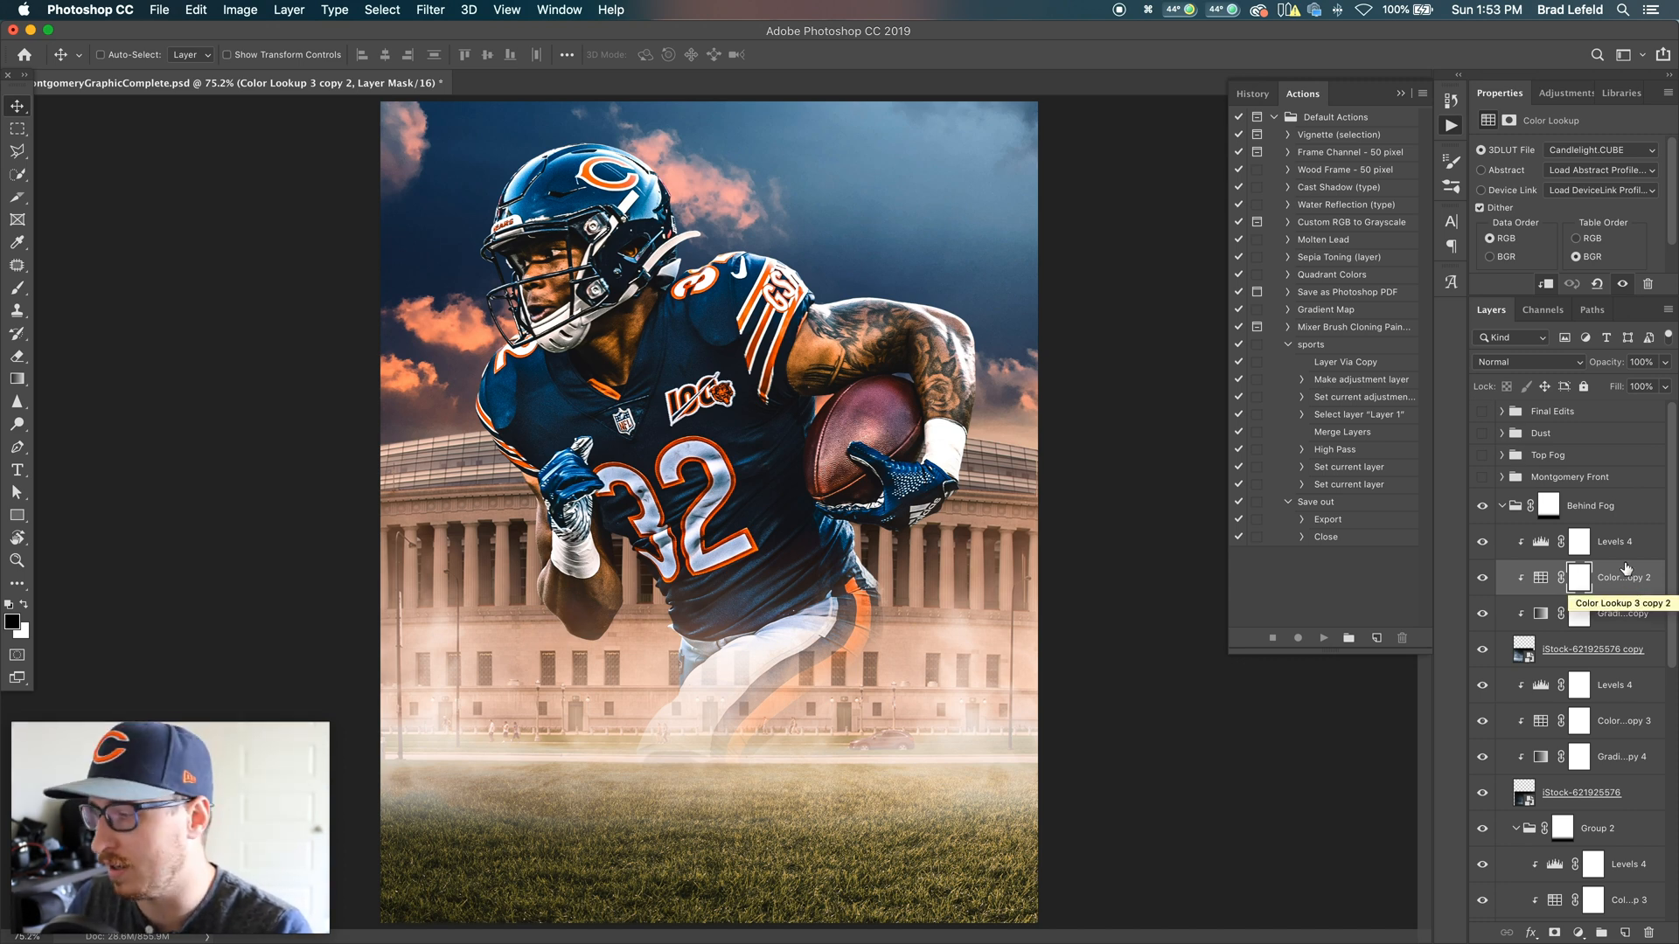
{"action": "left_click", "coordinate": [1616, 540]}
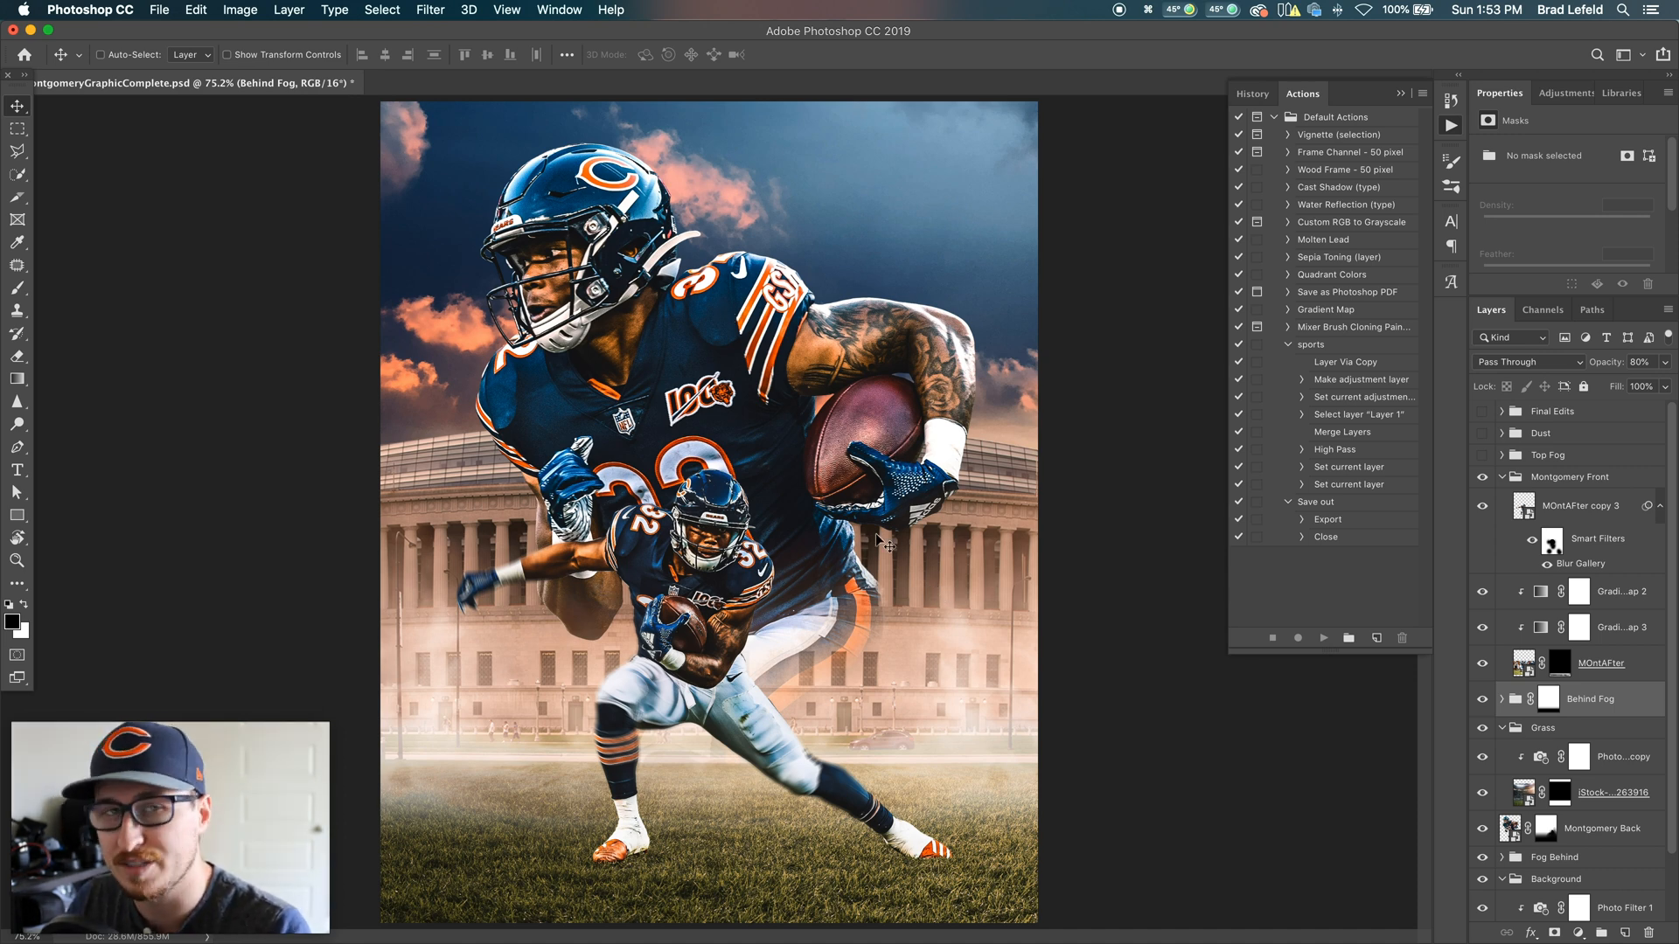
{"action": "mouse_move", "coordinate": [882, 539]}
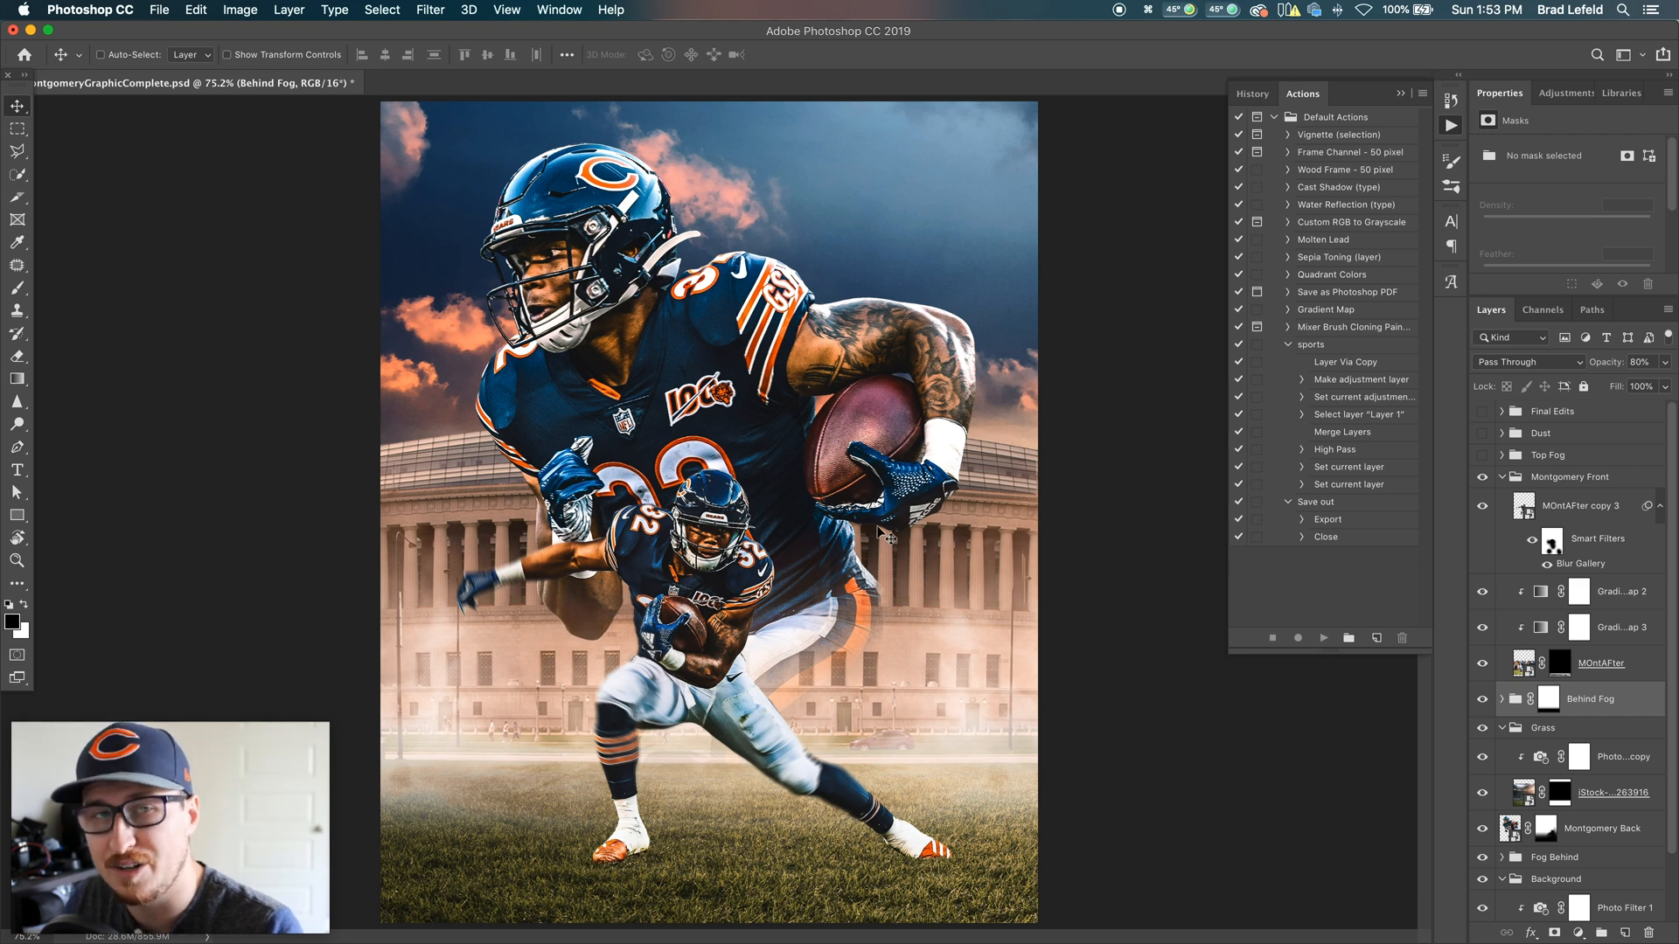
{"action": "mouse_move", "coordinate": [883, 535]}
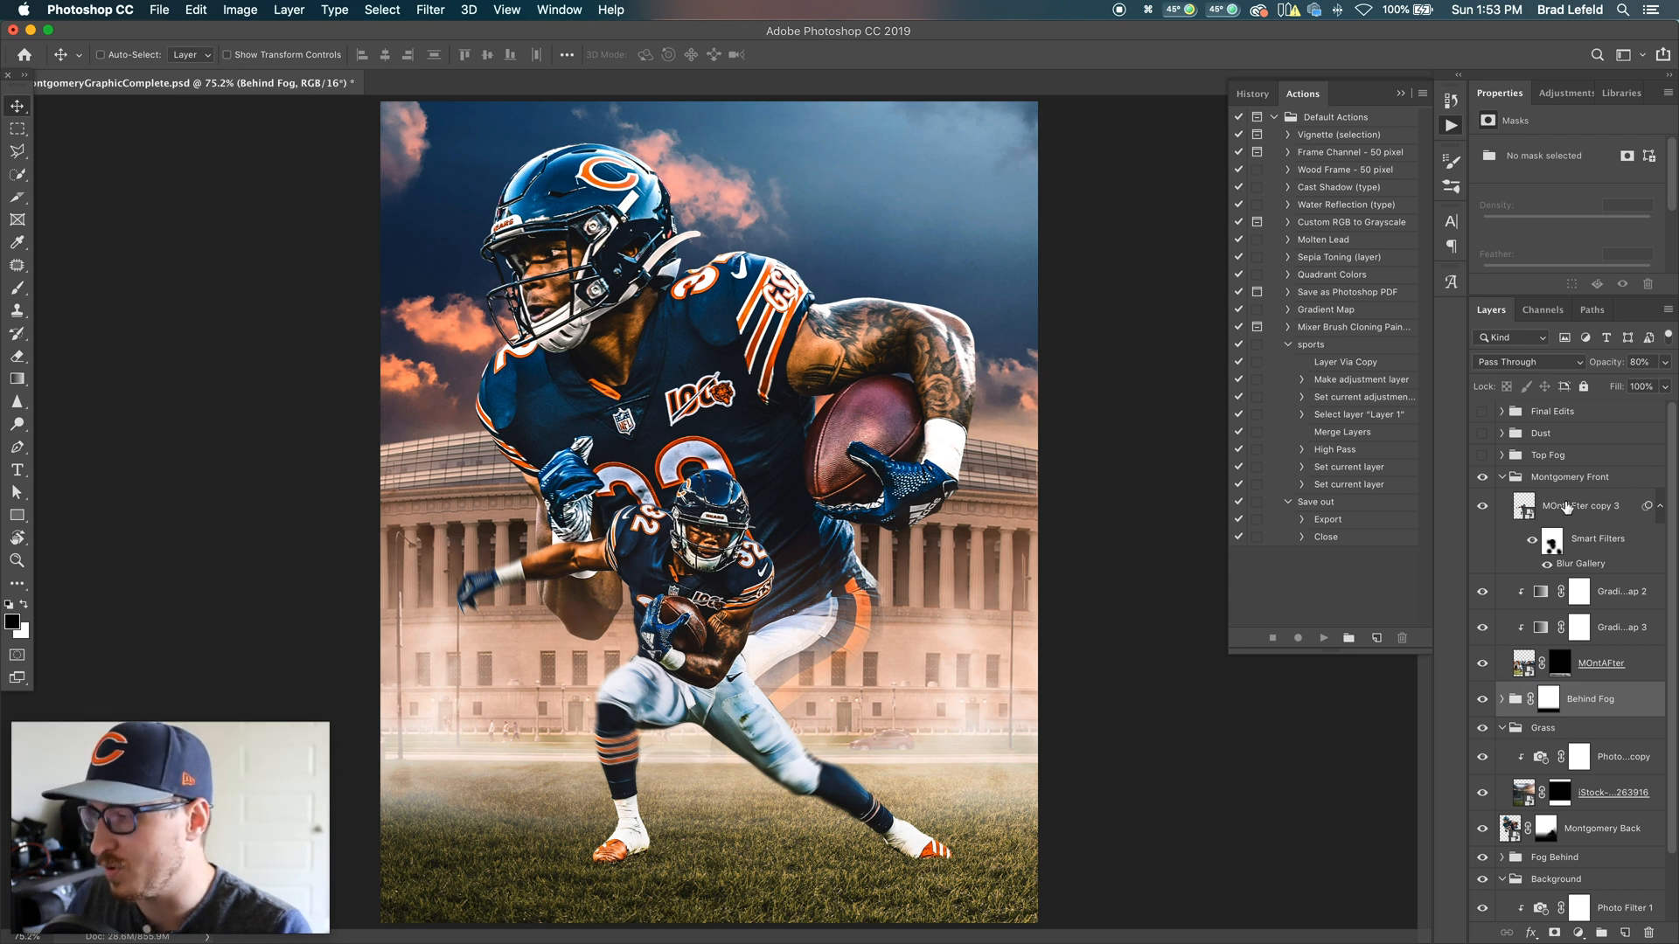
Step: Select MOntAFter, then select and hide the Gradient Map 2 adjustment
{"action": "left_click", "coordinate": [1580, 506]}
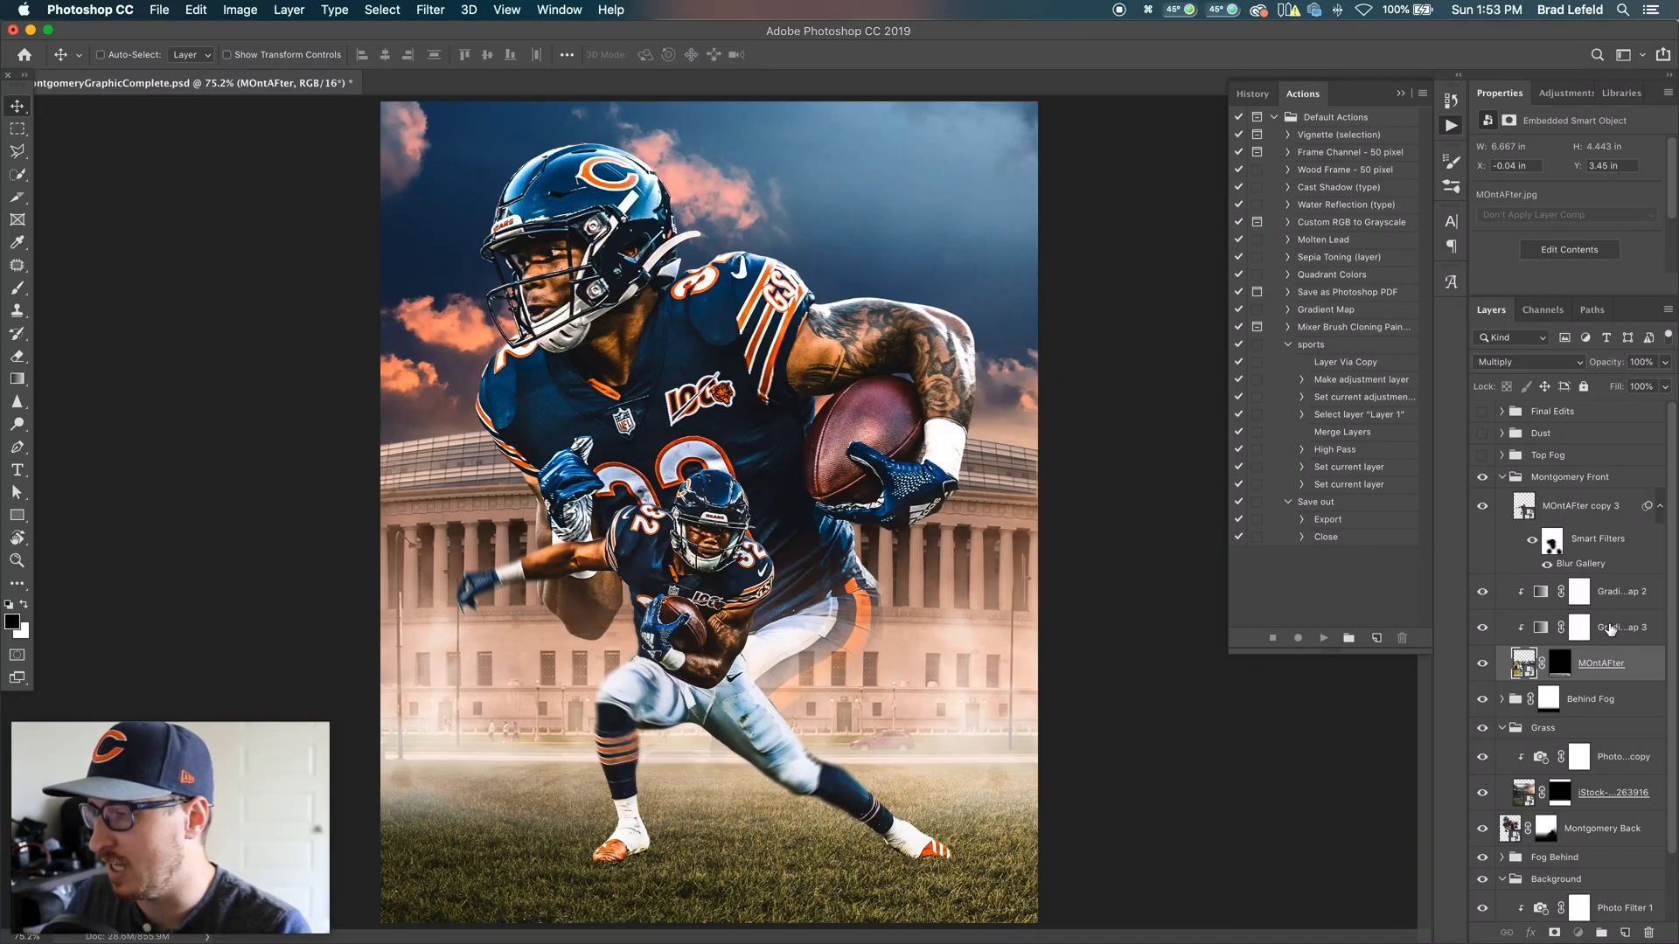
{"action": "left_click", "coordinate": [1622, 591]}
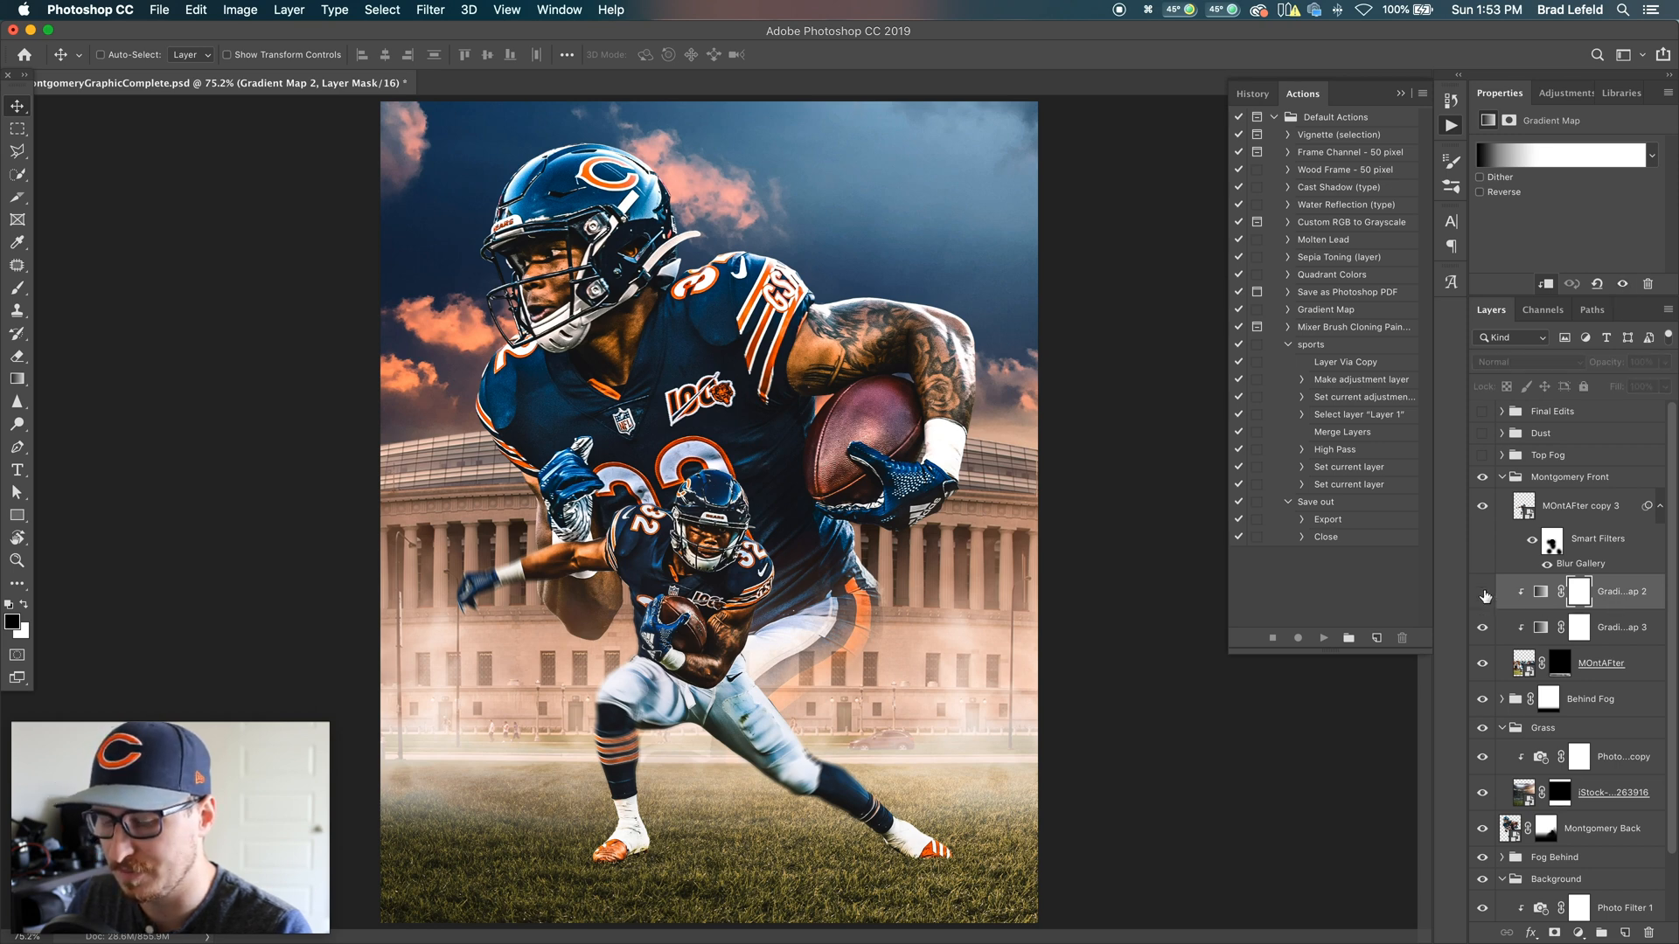
{"action": "left_click", "coordinate": [1483, 596]}
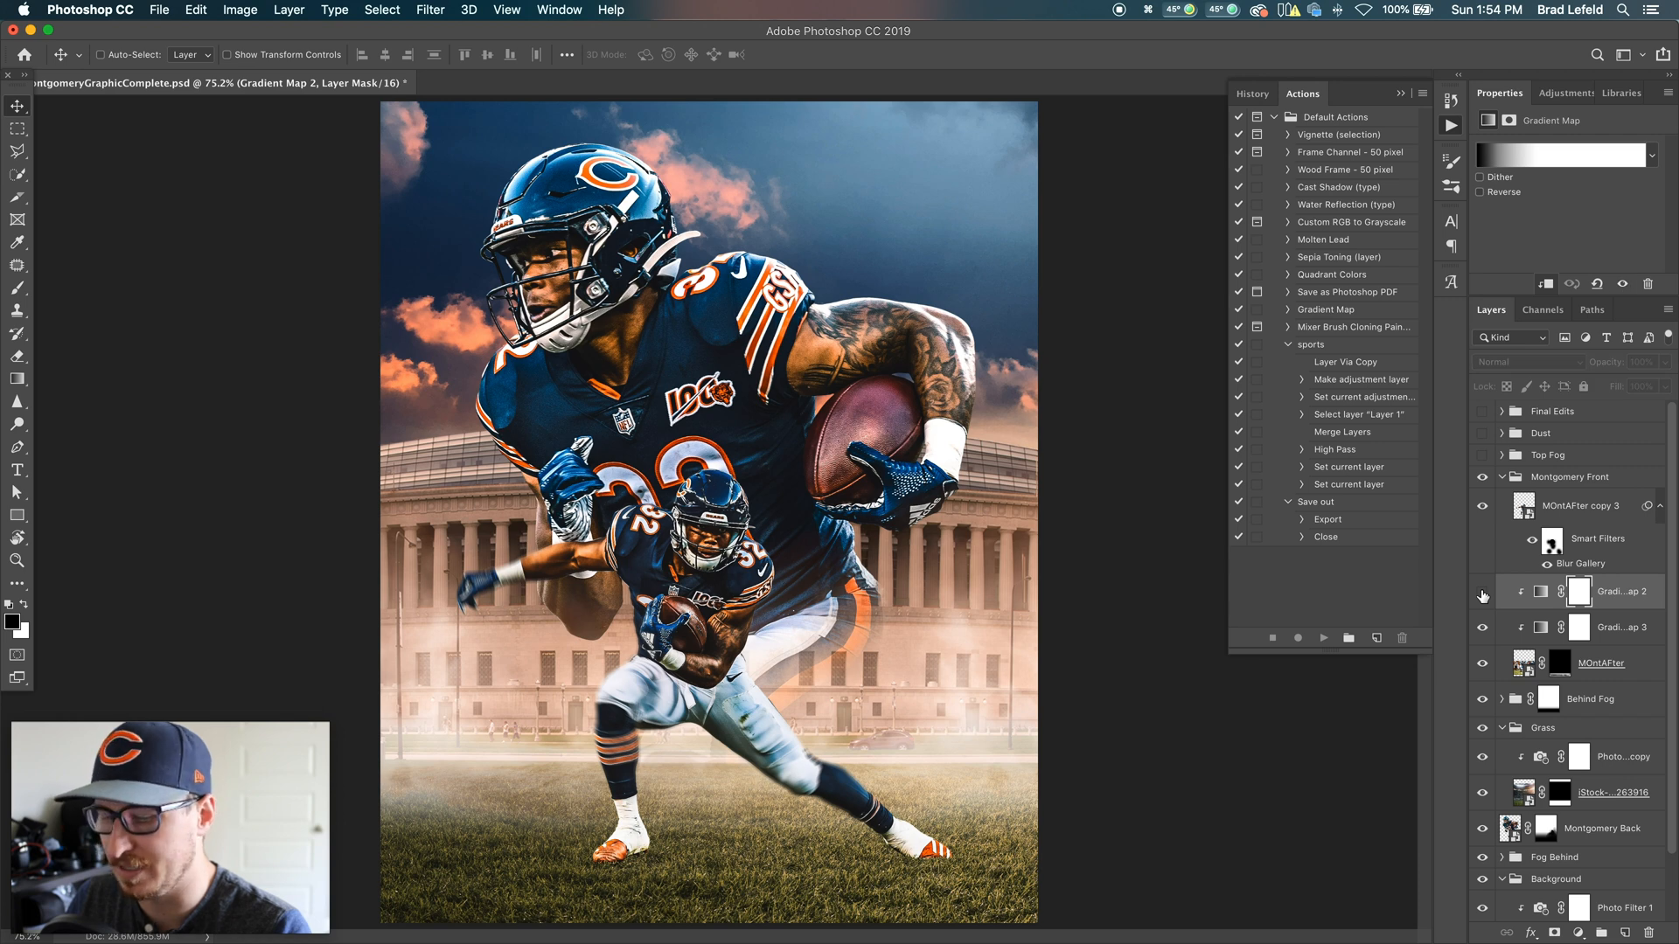
{"action": "mouse_move", "coordinate": [1317, 614]}
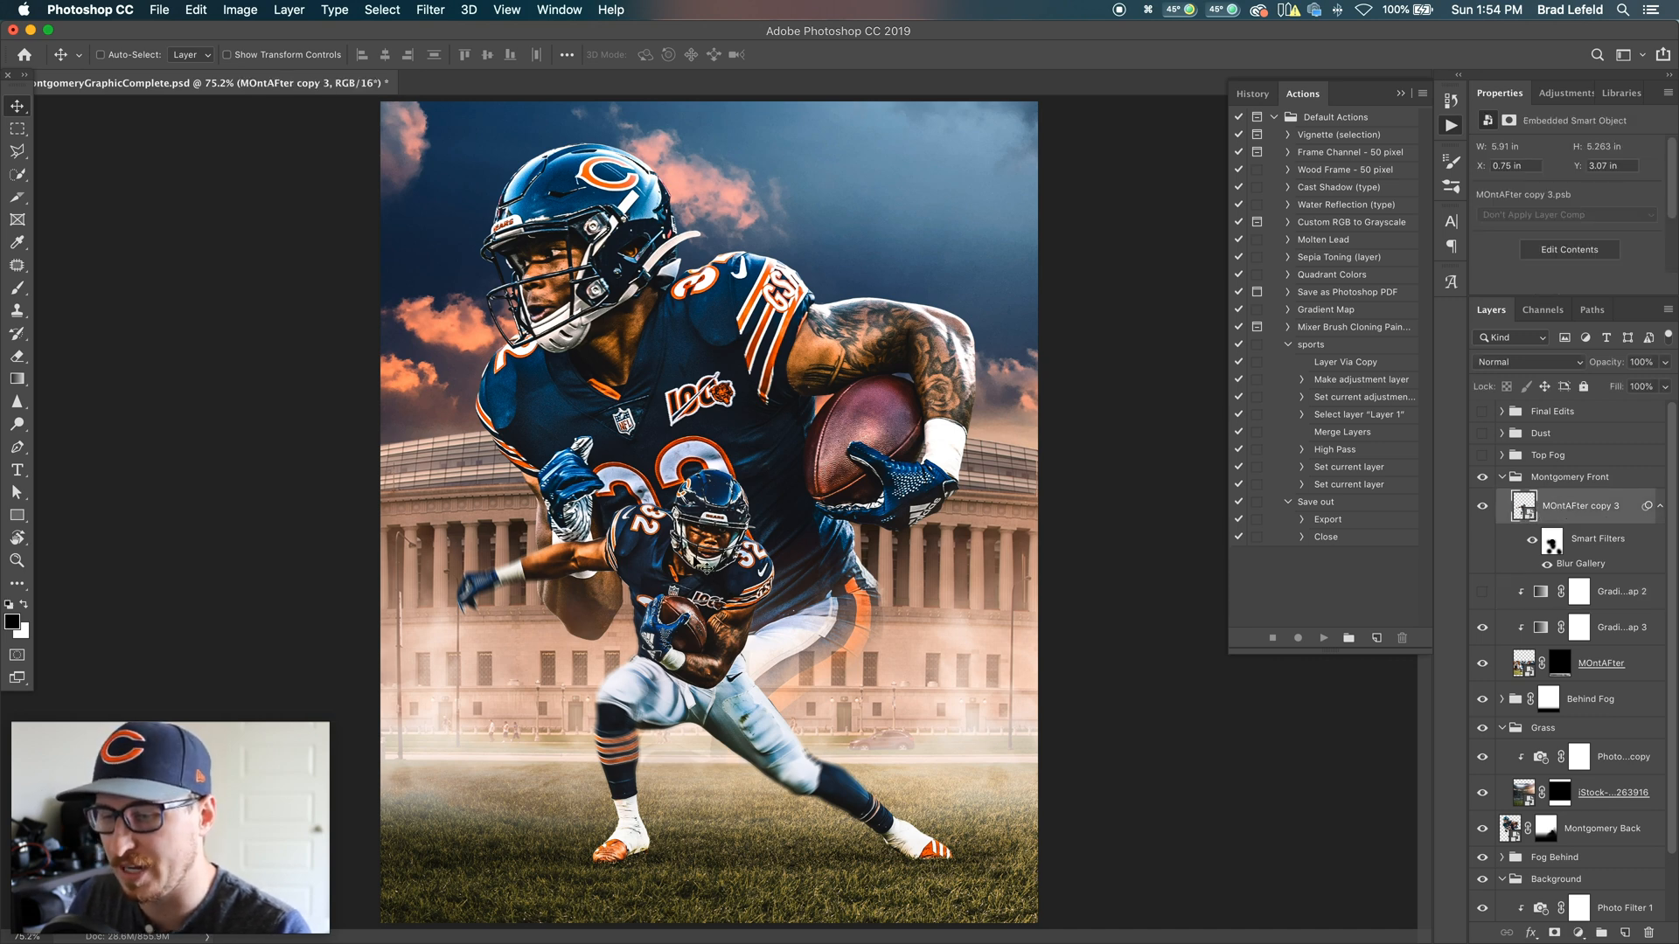
{"action": "mouse_move", "coordinate": [878, 423]}
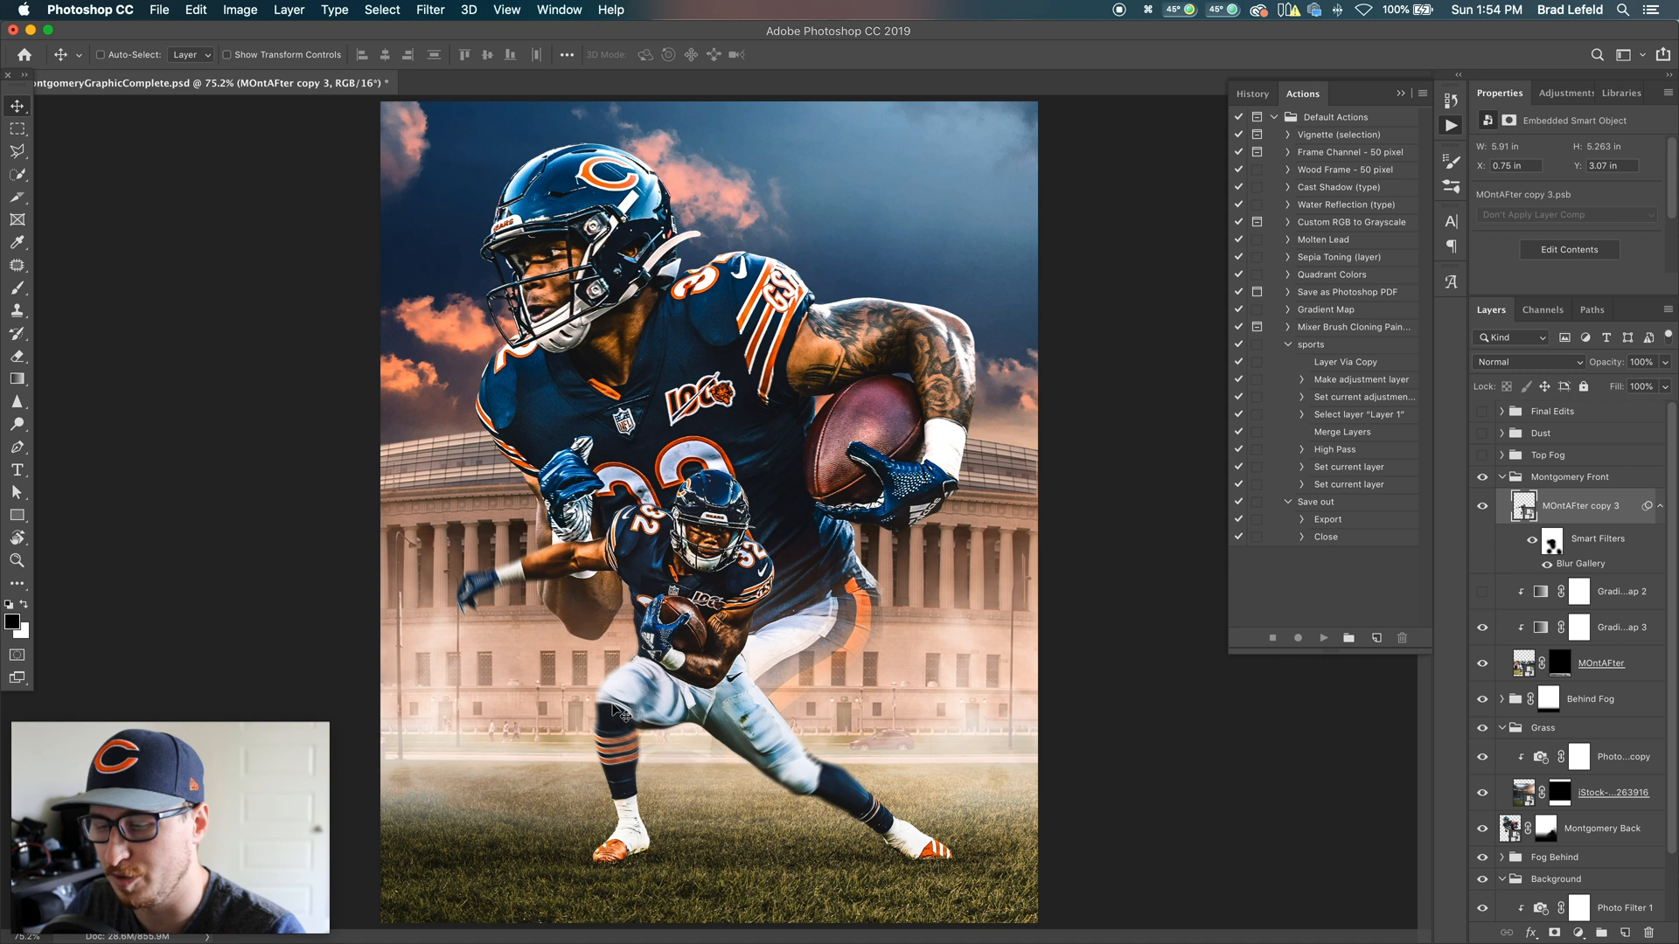
{"action": "mouse_move", "coordinate": [543, 592]}
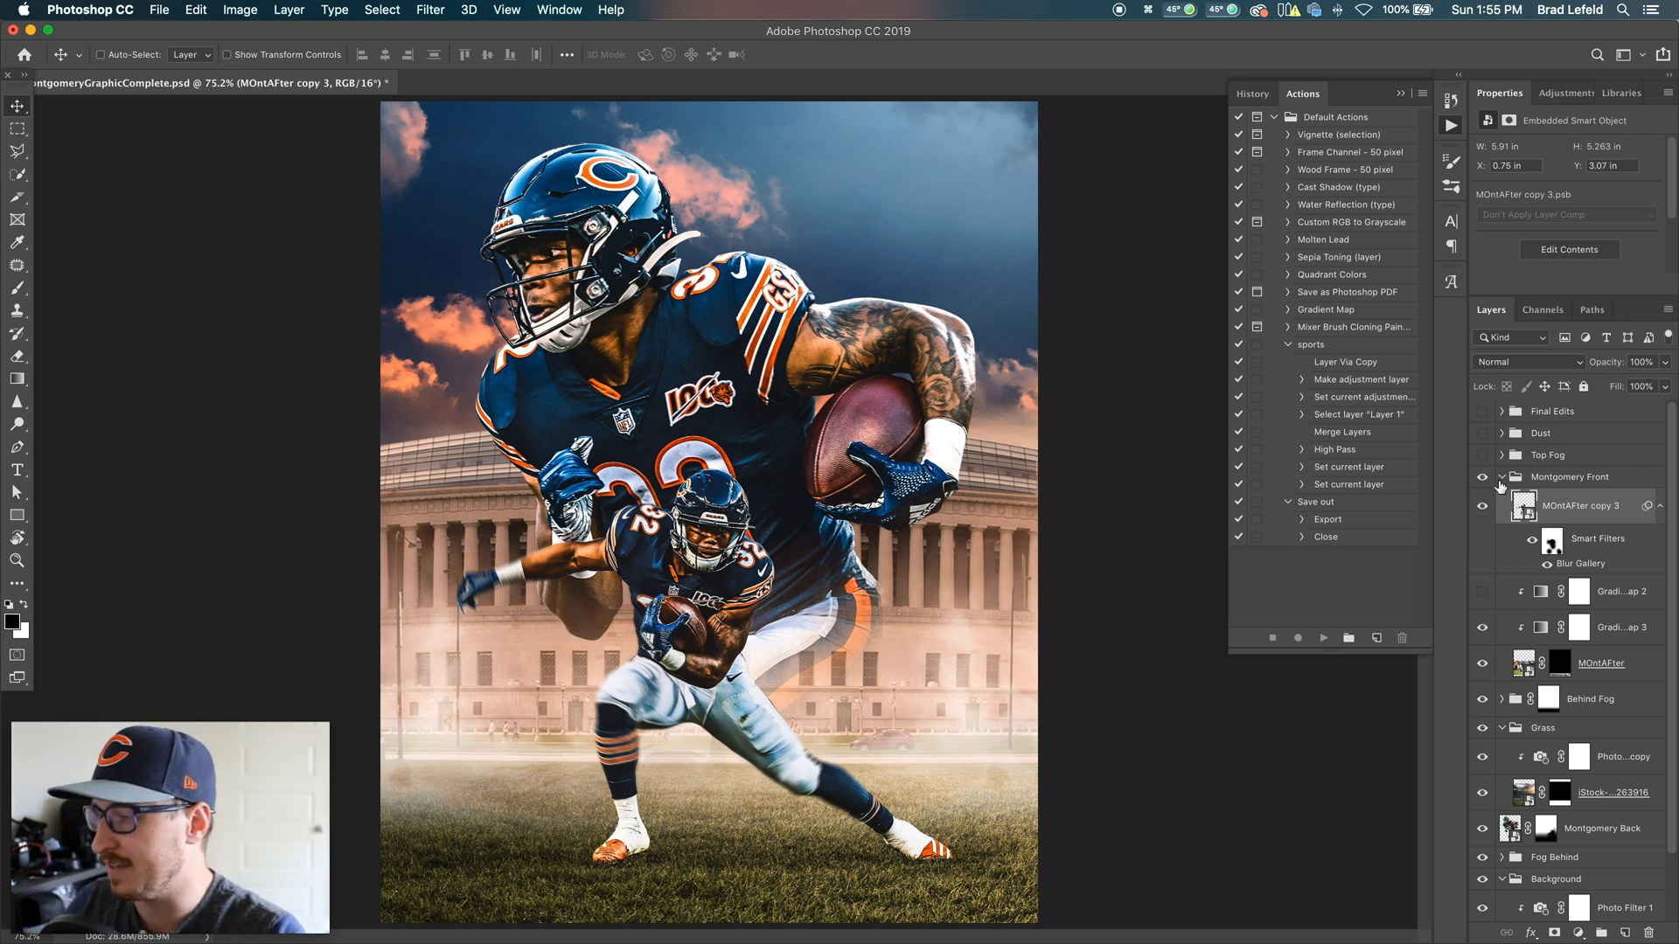
Step: Collapse the Montgomery Front group with its disclosure triangle
{"action": "left_click", "coordinate": [1501, 477]}
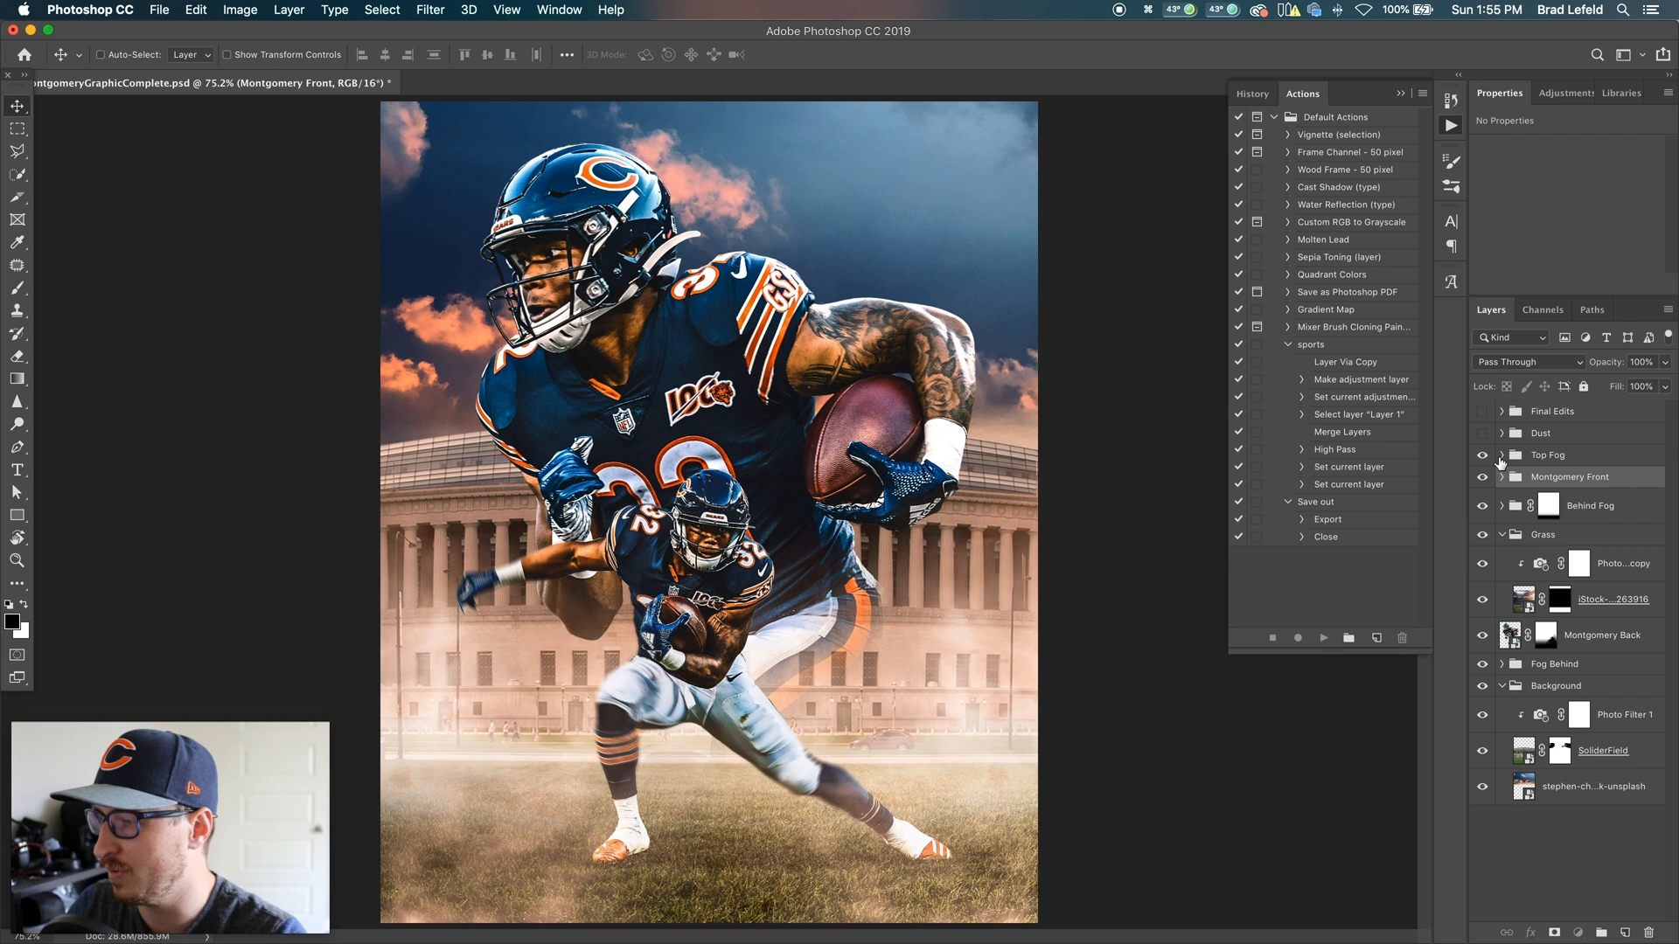
Step: Expand Top Fog, browse its two fog images, and edit Gradient Map 5 copy 2's gradient
{"action": "left_click", "coordinate": [1503, 454]}
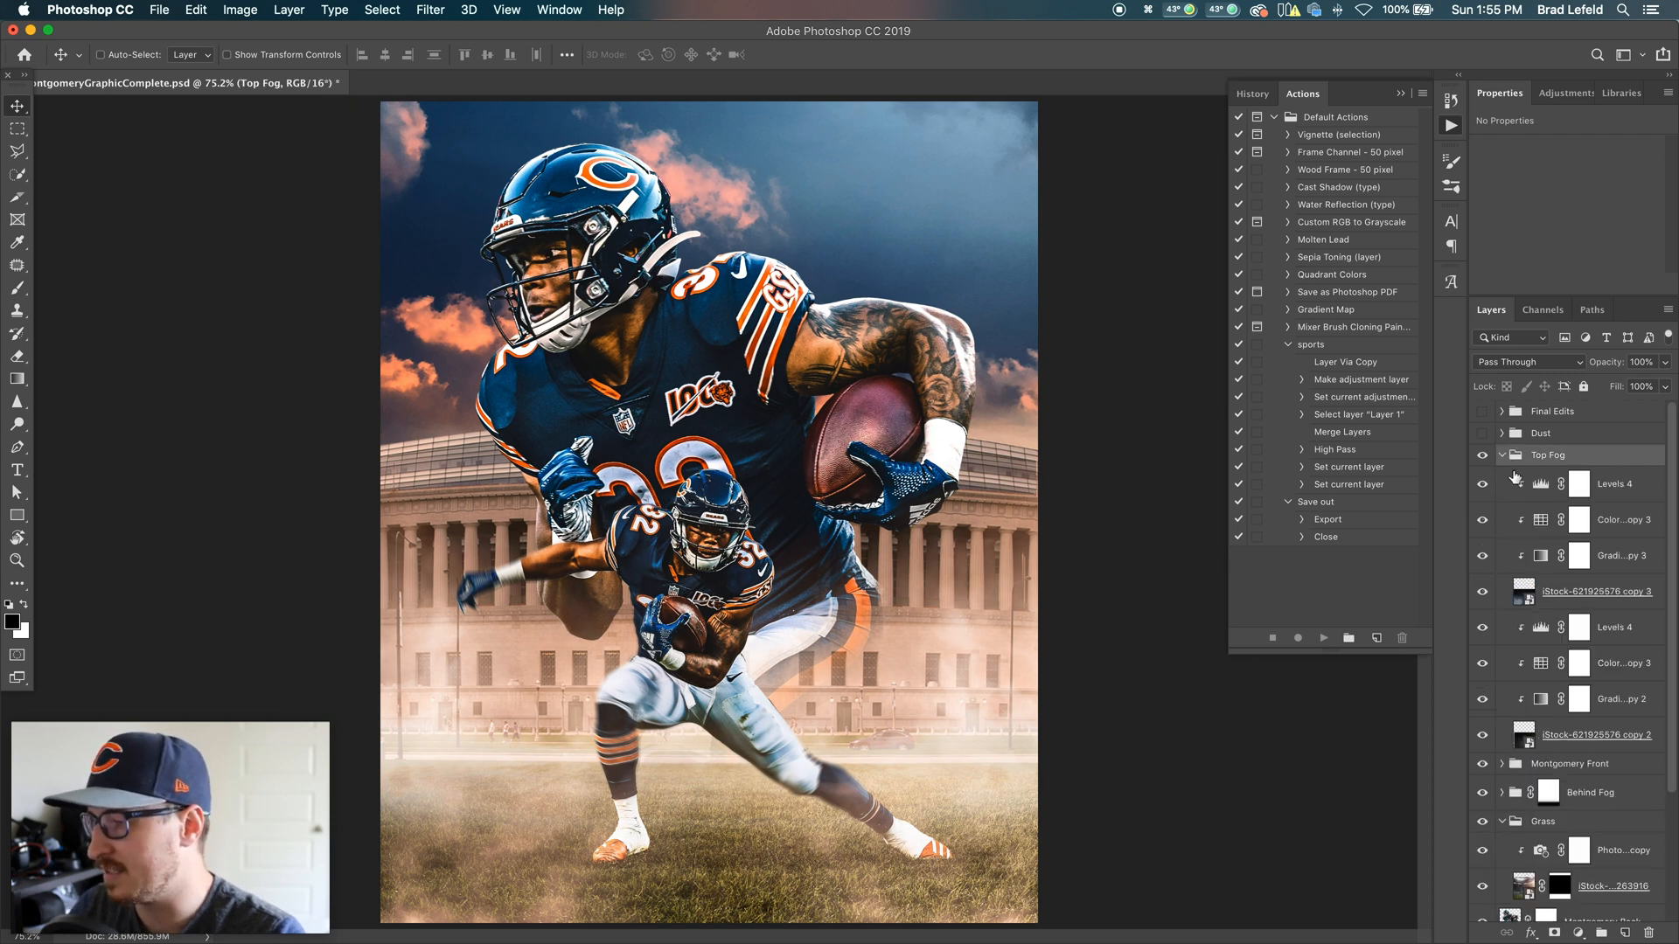
{"action": "left_click", "coordinate": [1600, 592]}
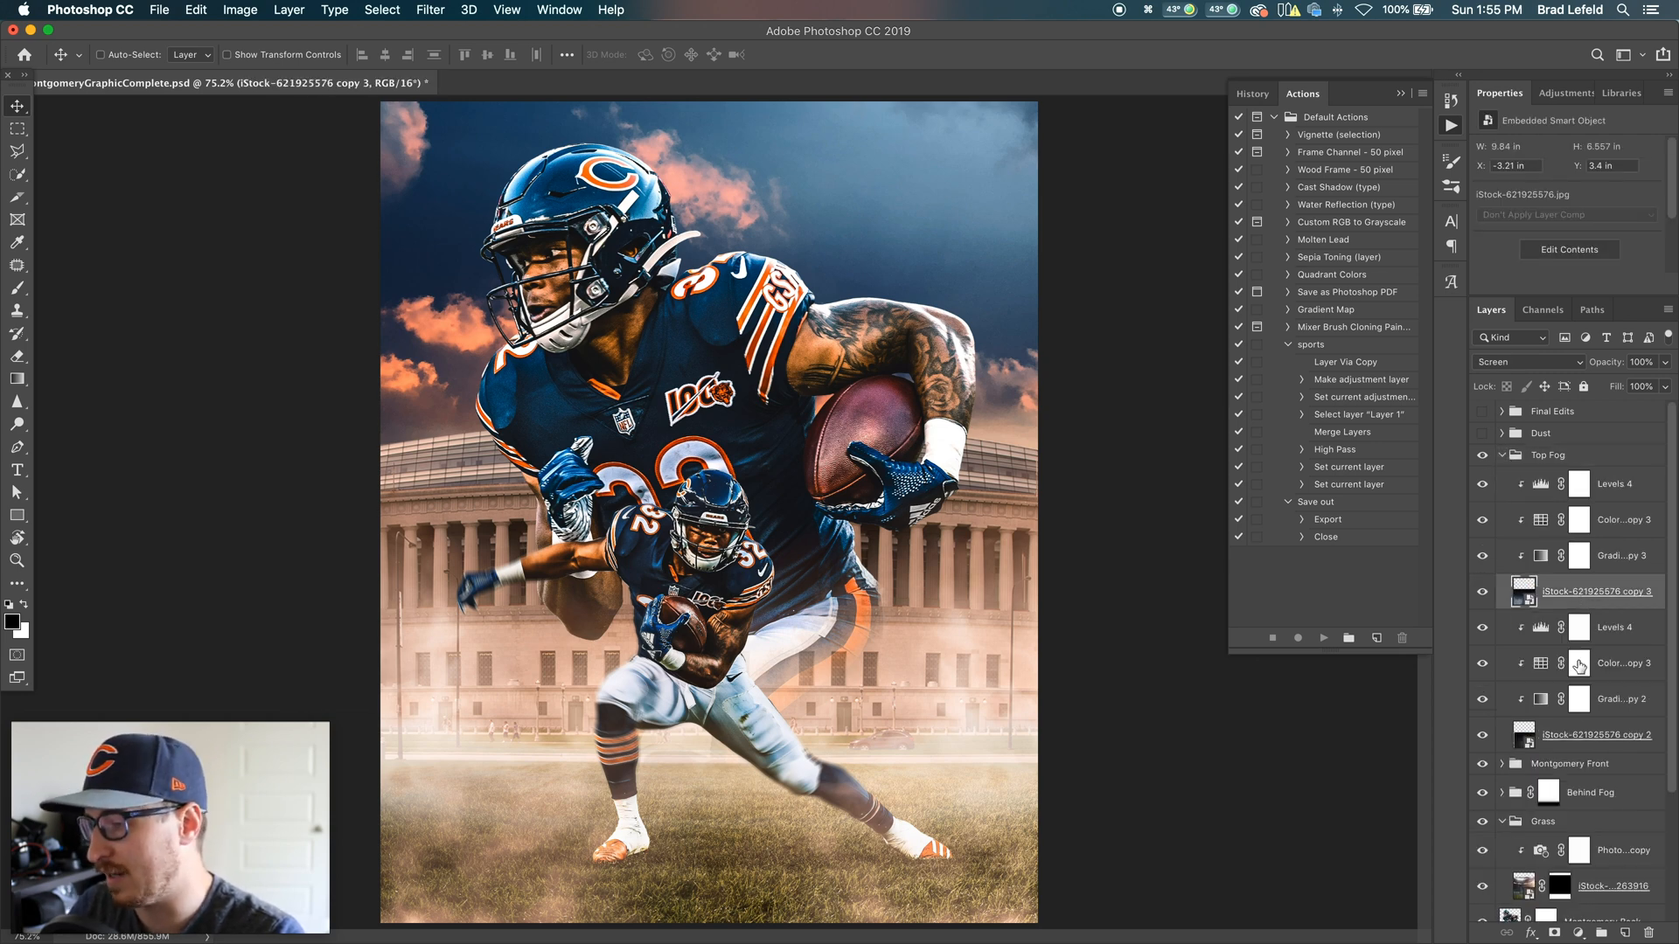
{"action": "left_click", "coordinate": [1595, 740]}
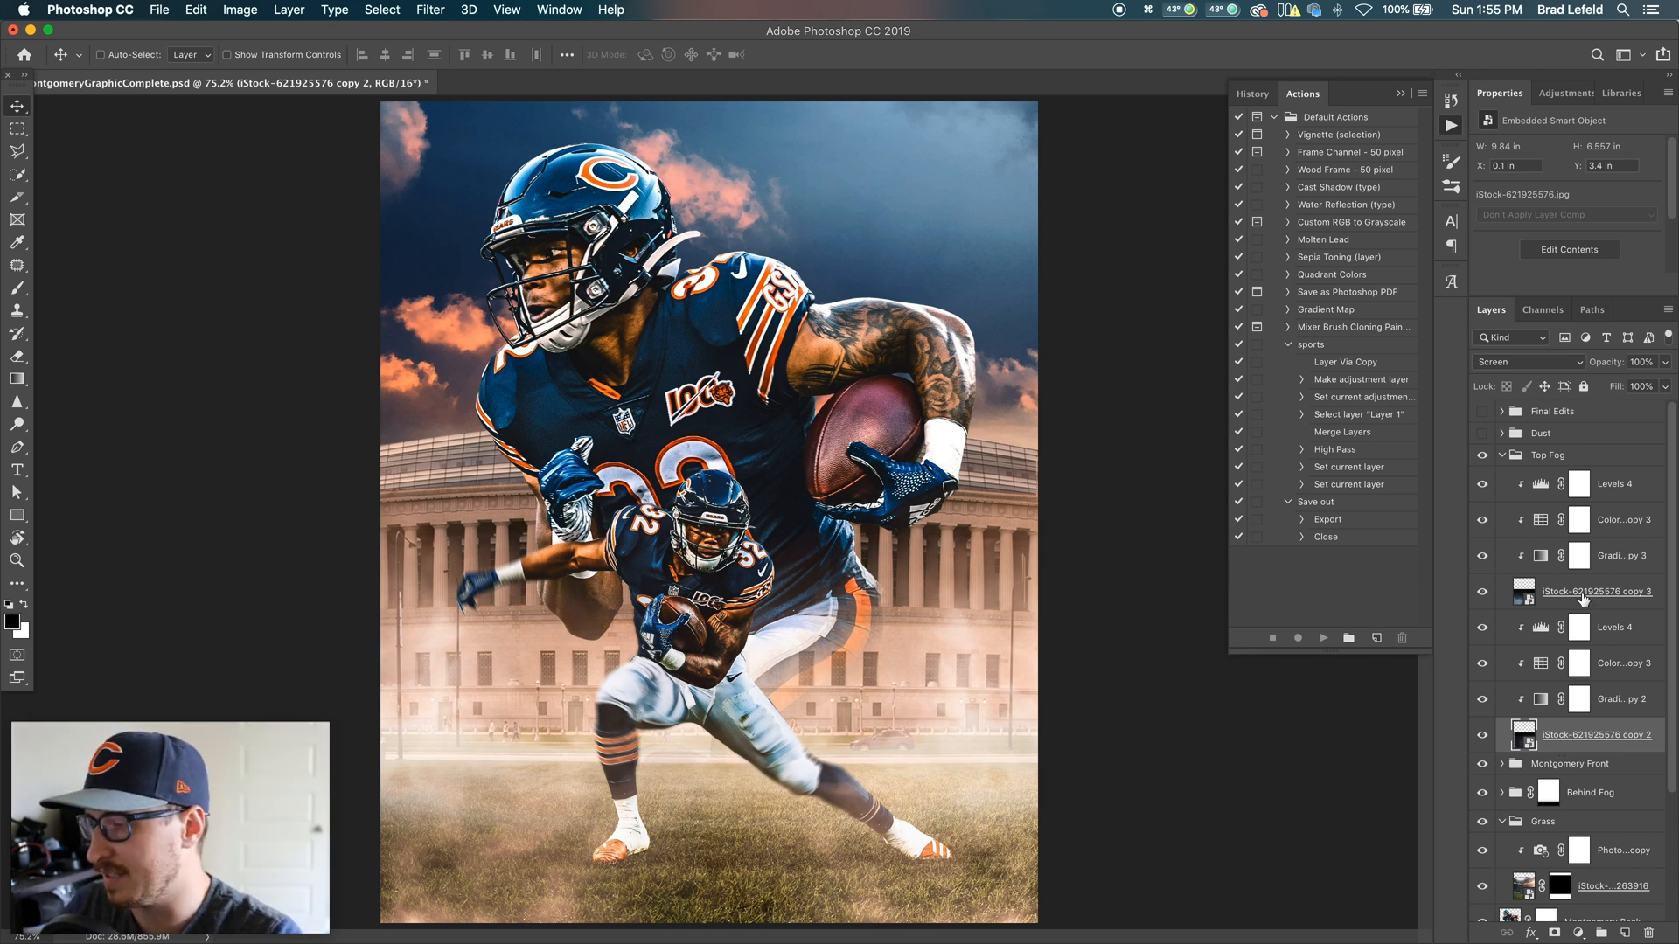
{"action": "left_click", "coordinate": [1599, 591]}
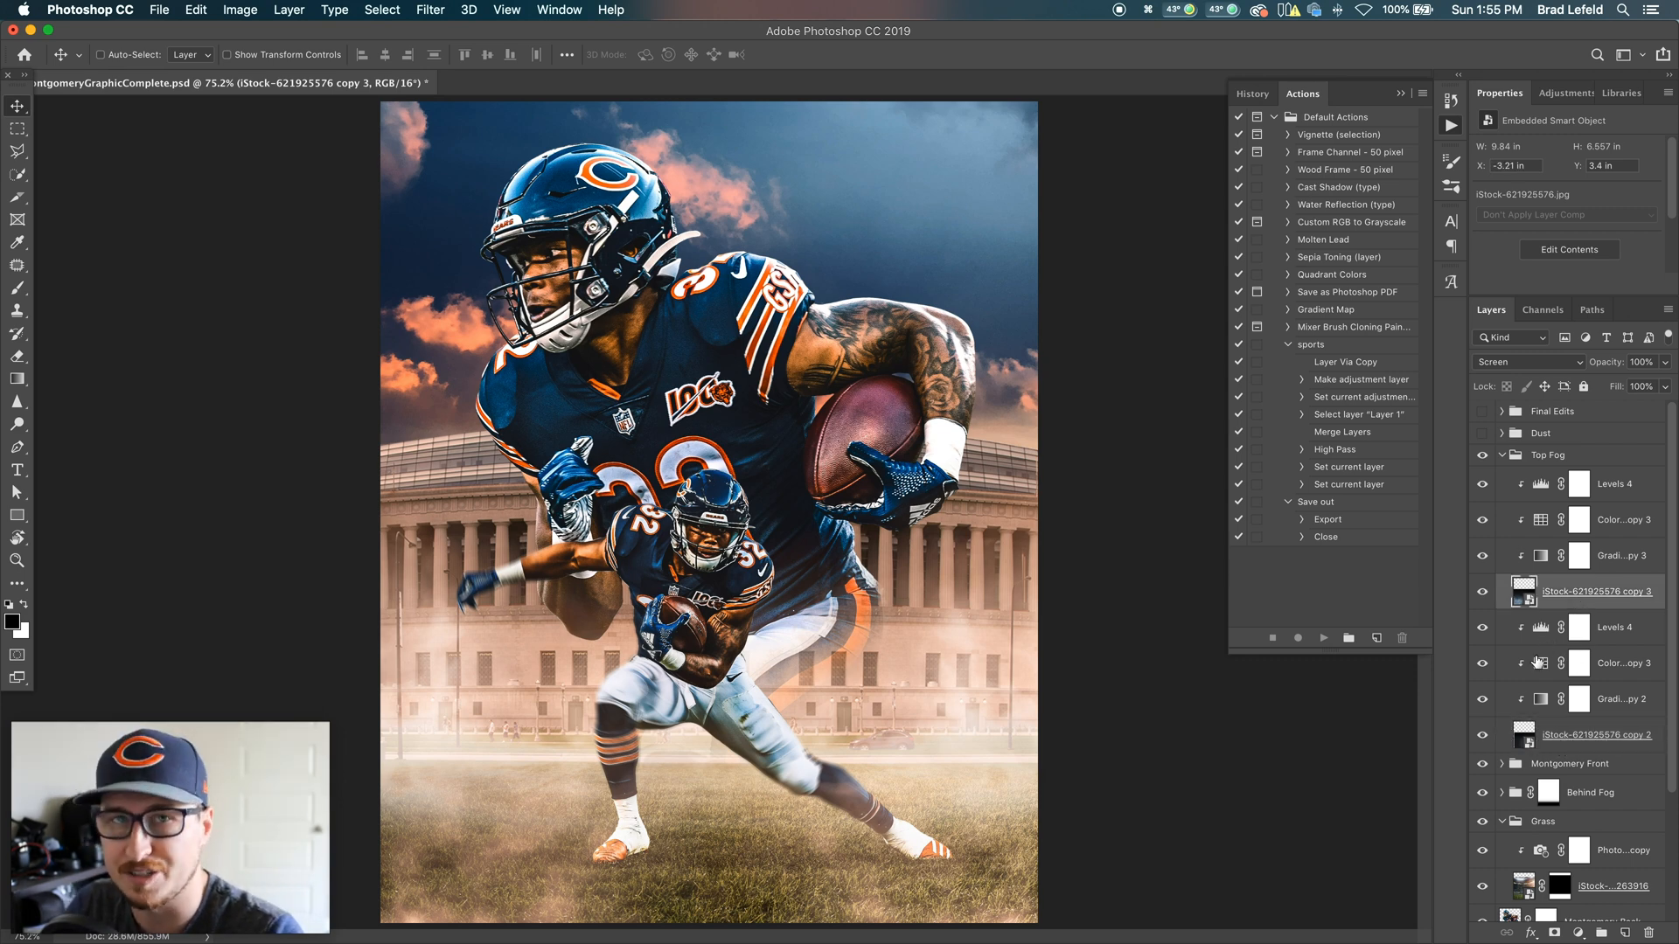
{"action": "left_click", "coordinate": [1622, 698]}
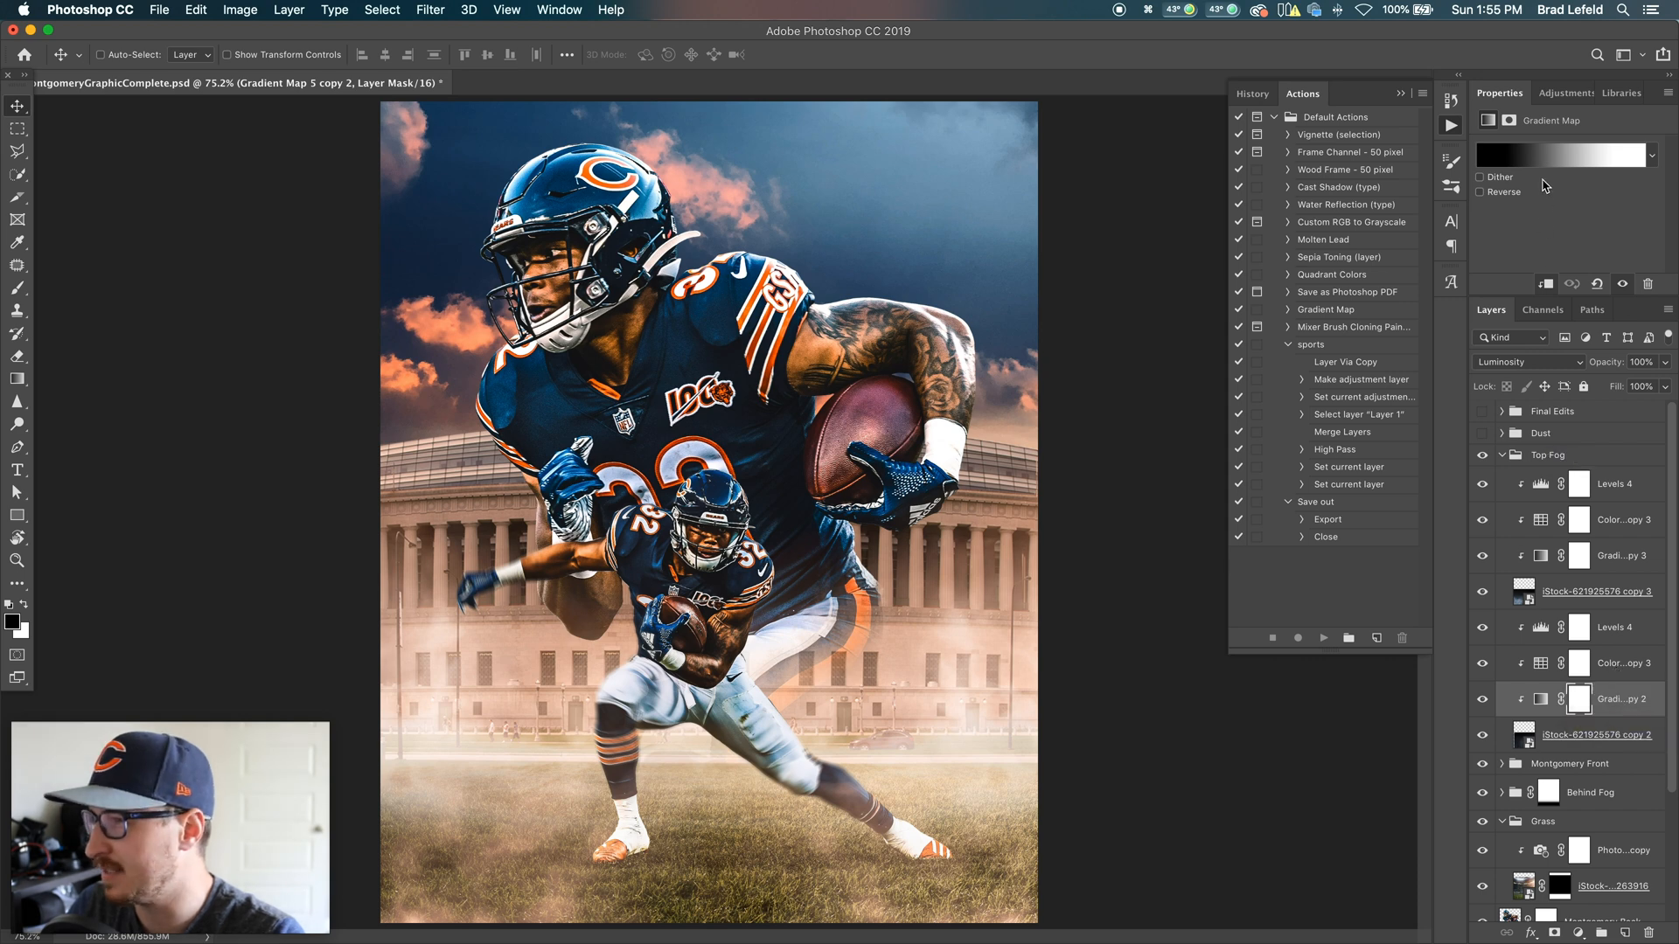
{"action": "left_click", "coordinate": [1562, 156]}
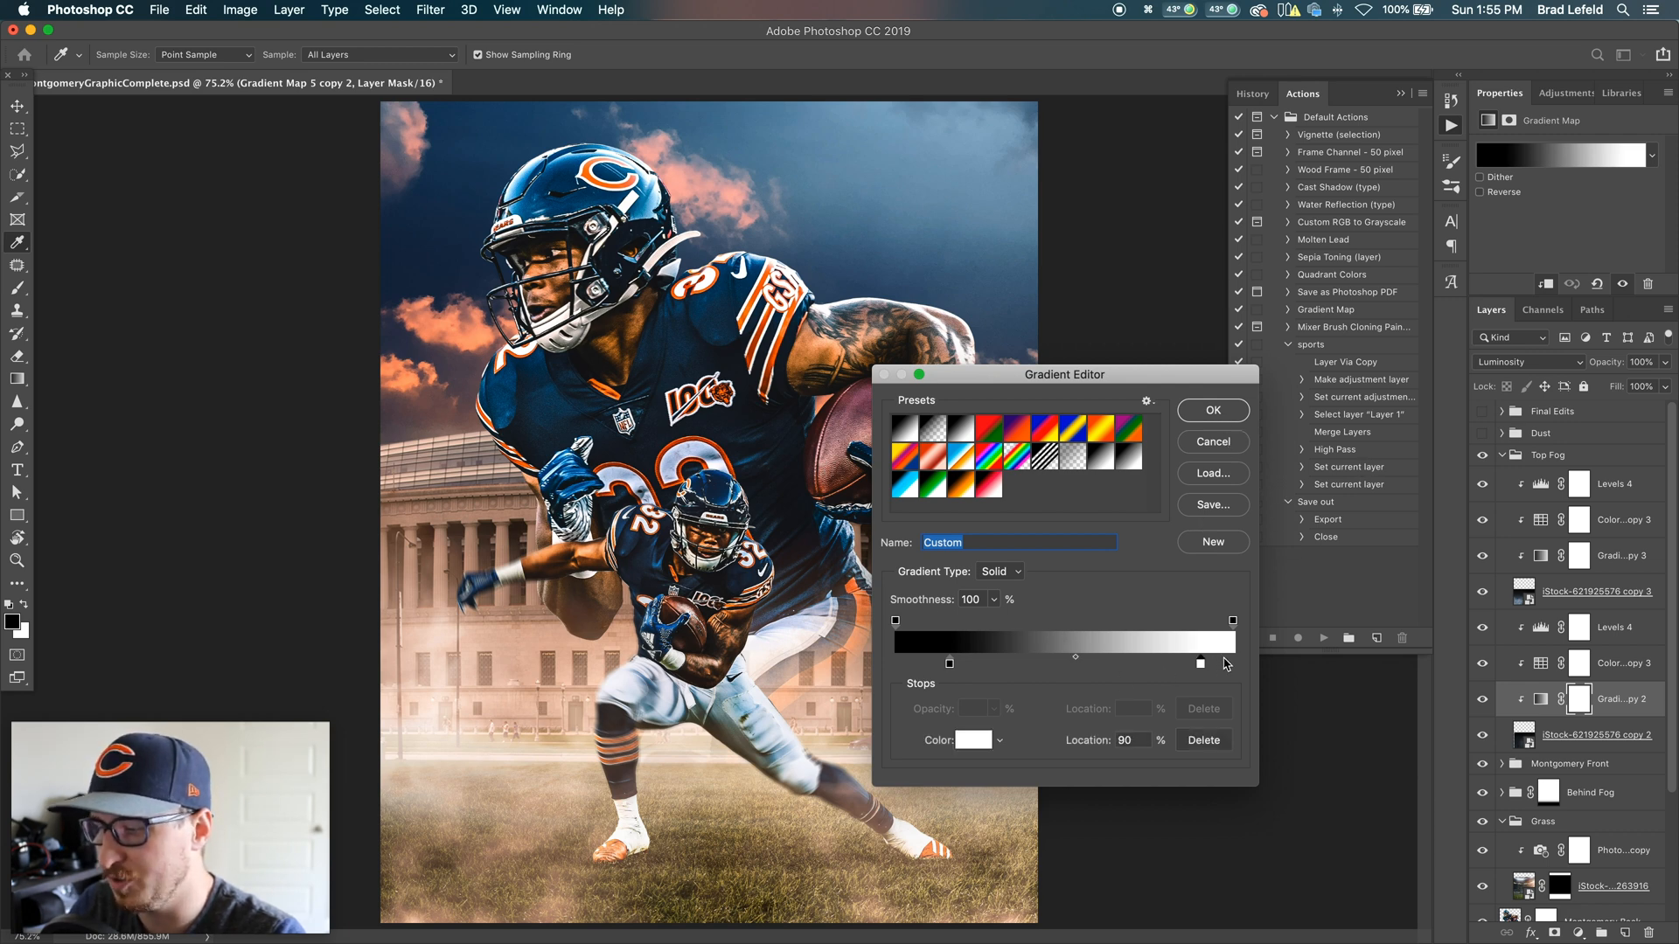
{"action": "left_click_drag", "start_coordinate": [1201, 663], "coordinate": [1232, 664]}
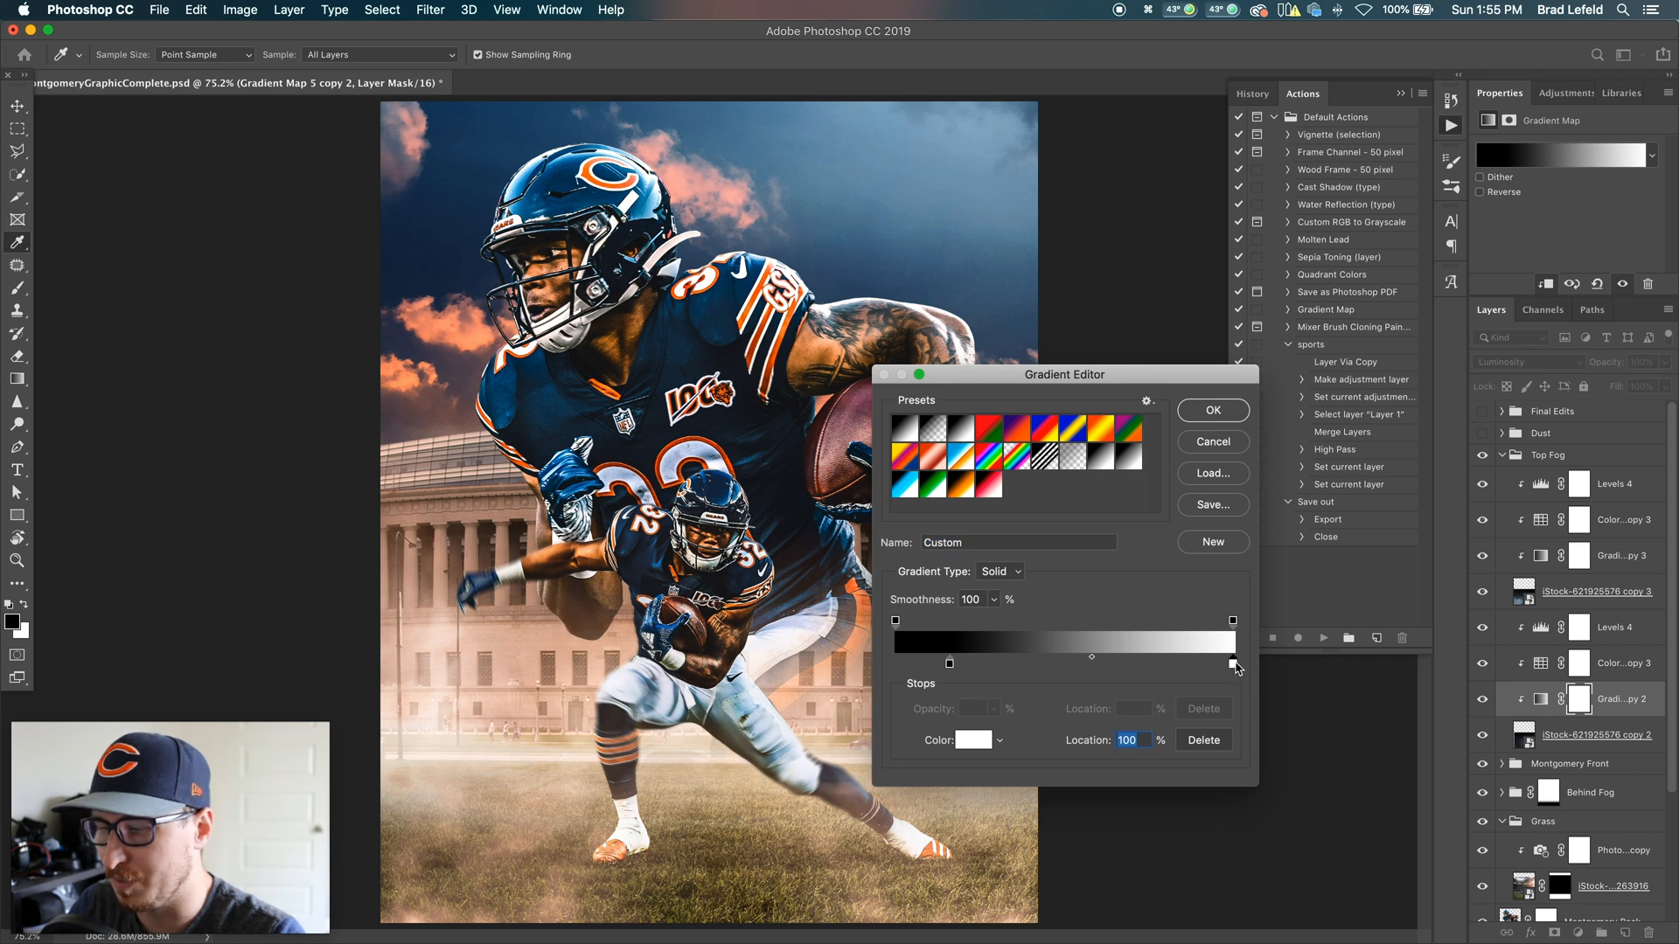
{"action": "left_click_drag", "start_coordinate": [1231, 664], "coordinate": [1160, 664]}
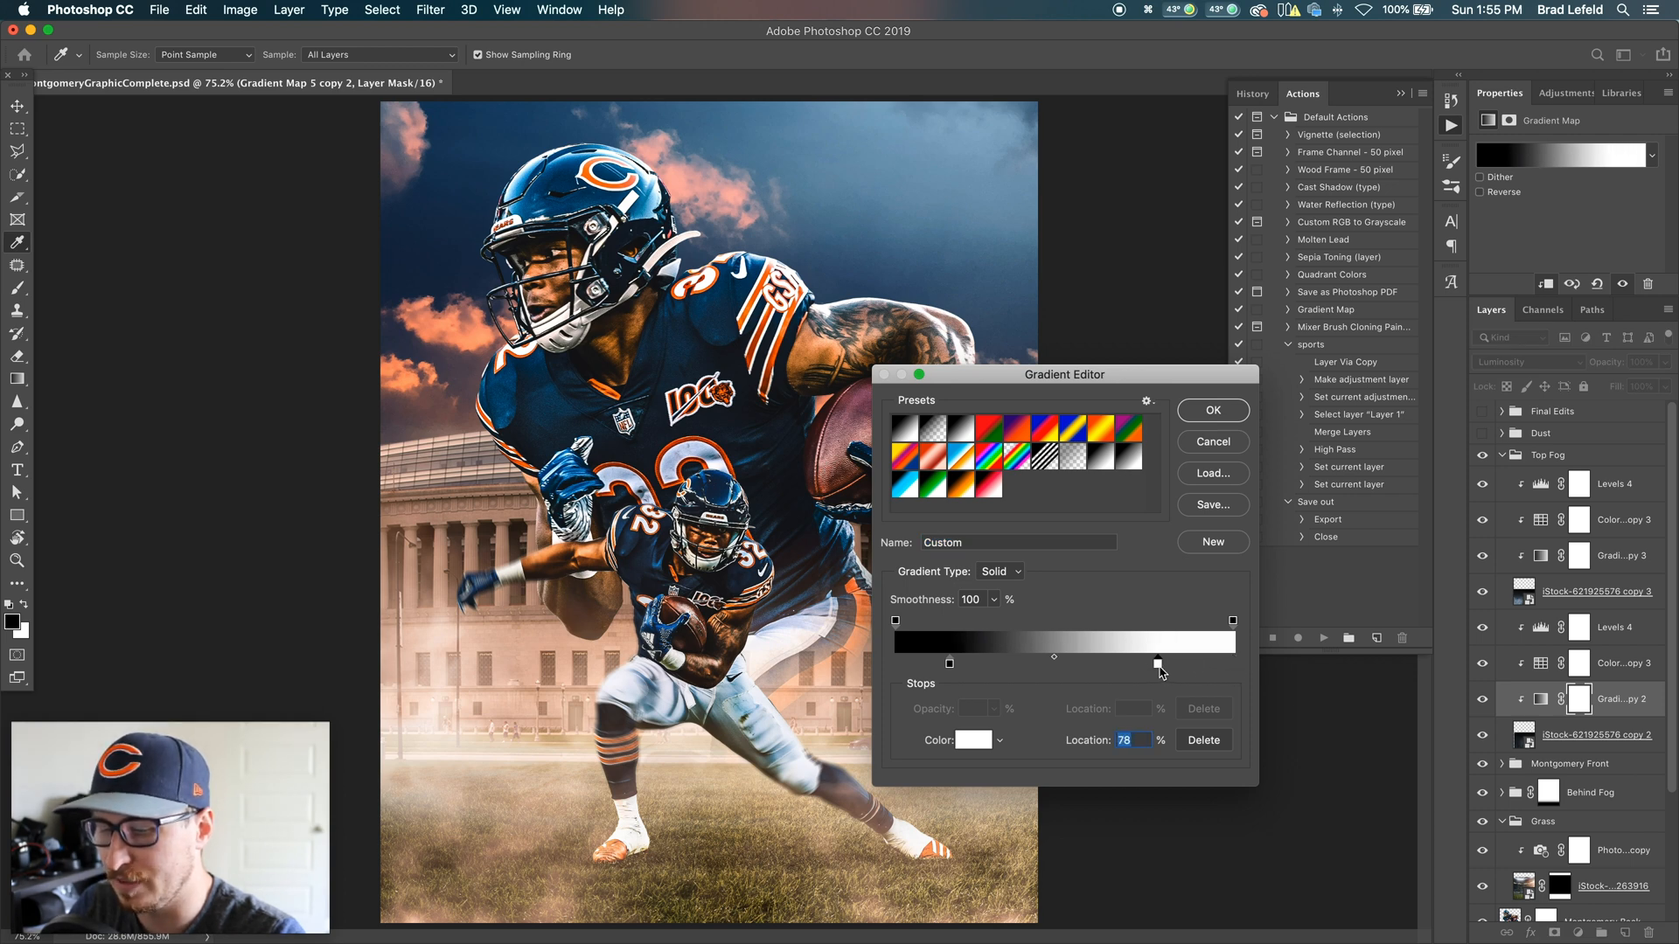
{"action": "left_click_drag", "start_coordinate": [1160, 663], "coordinate": [1047, 662]}
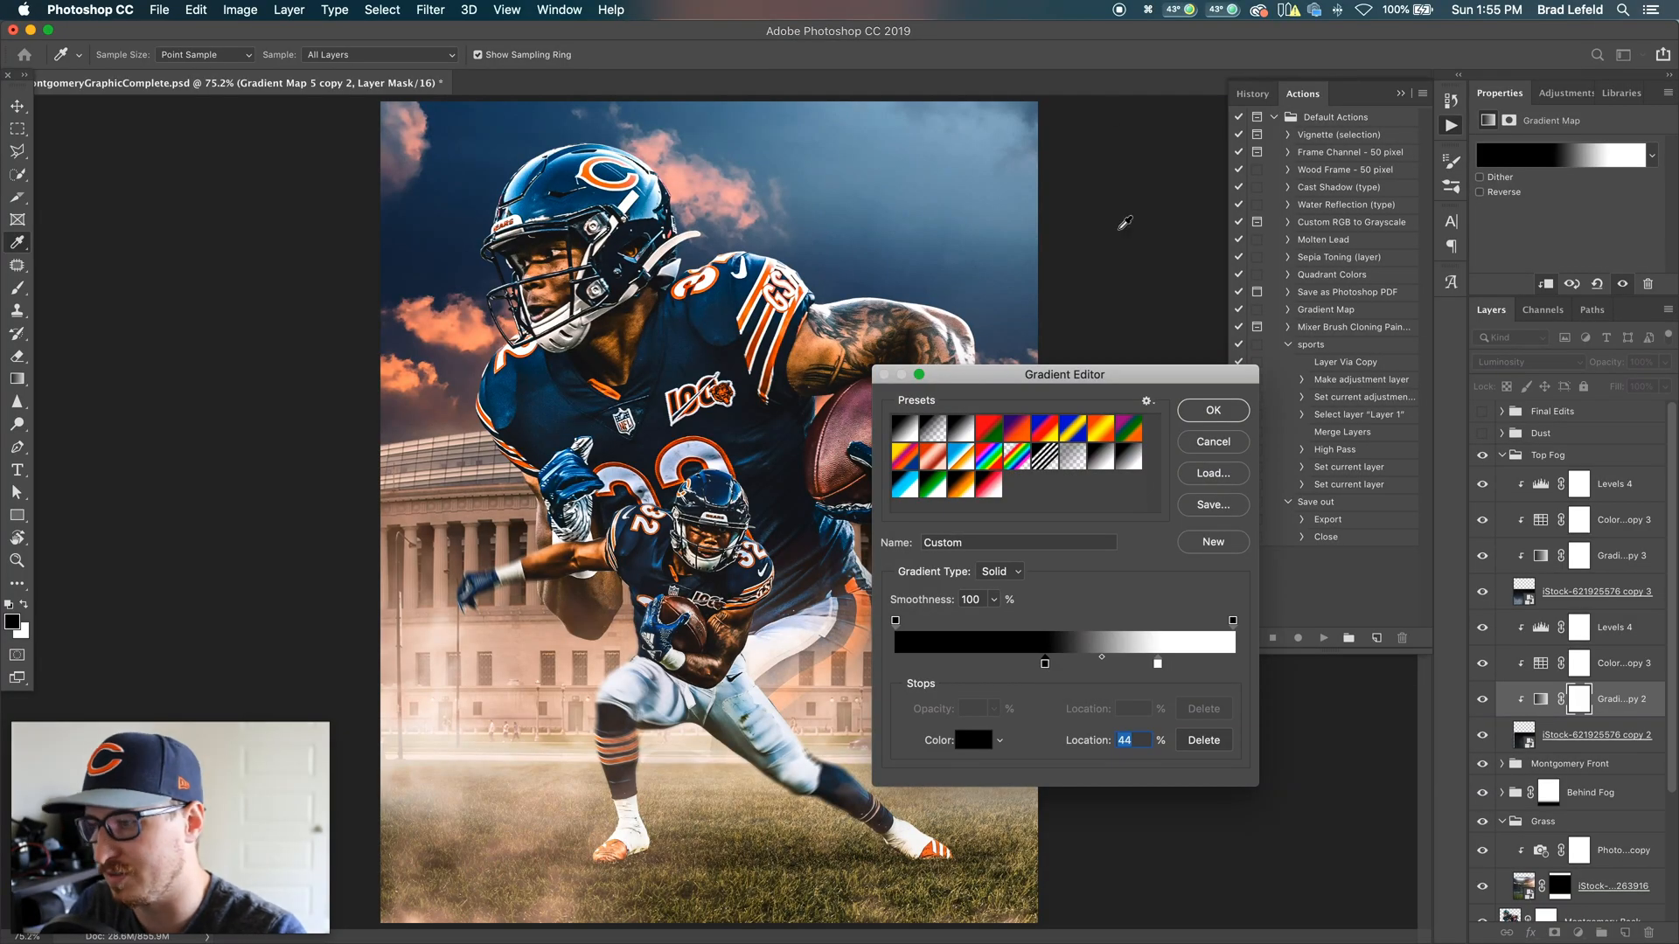
{"action": "left_click_drag", "start_coordinate": [1064, 374], "coordinate": [1303, 376]}
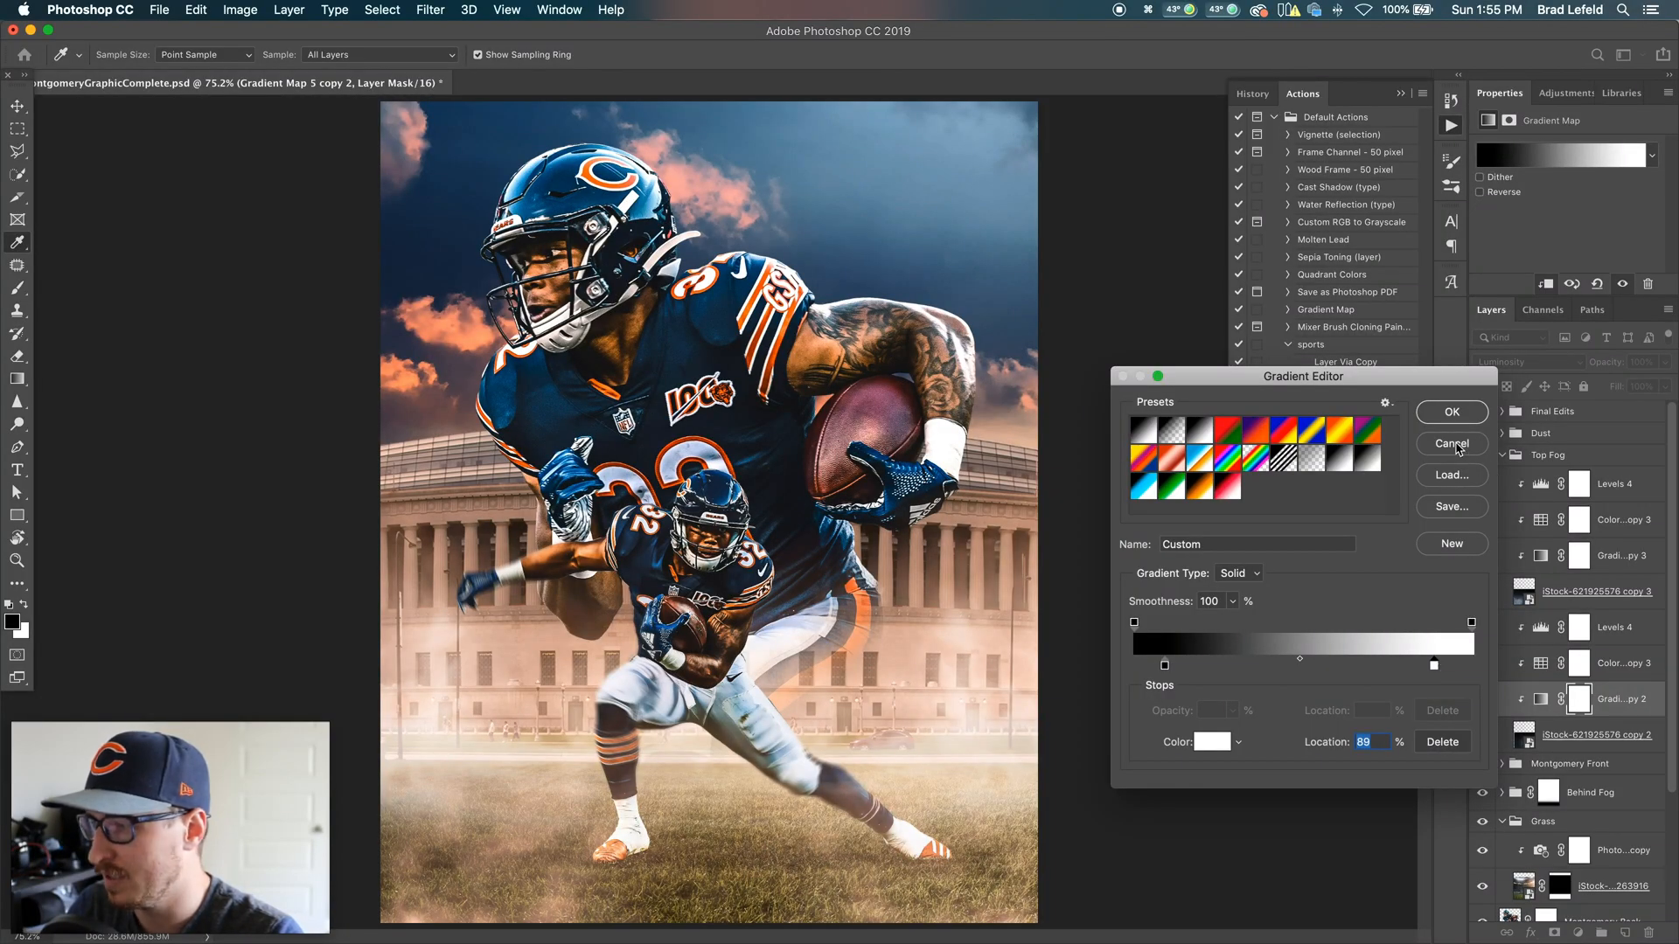
{"action": "left_click", "coordinate": [1451, 444]}
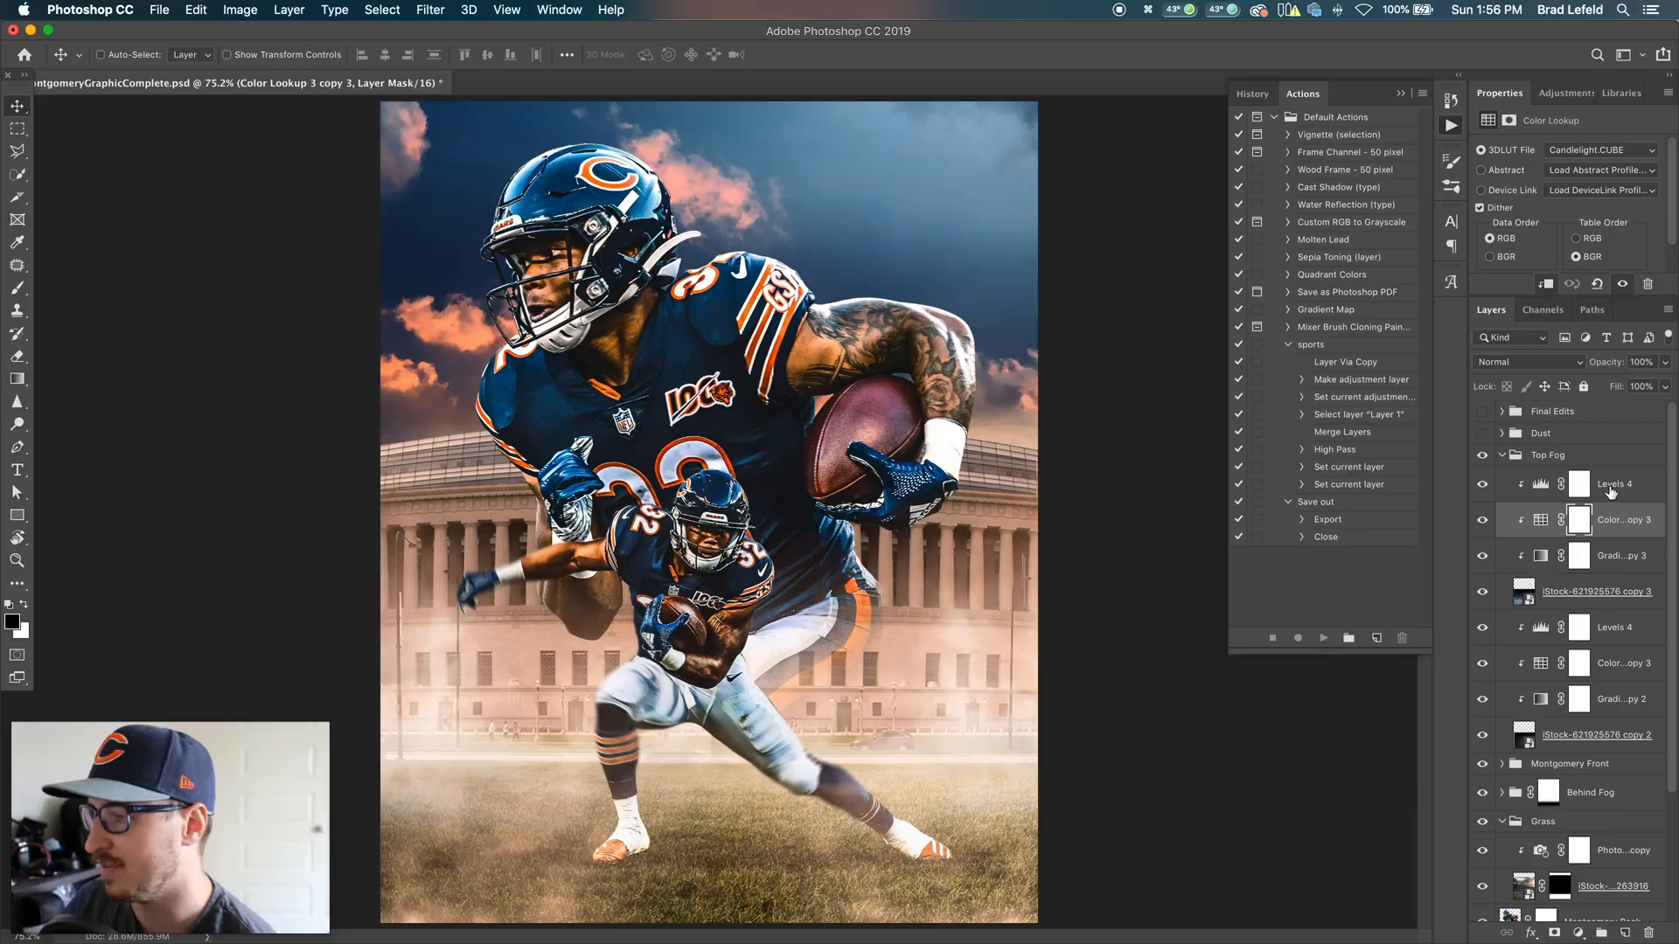
Step: Collapse Top Fog and expand the Dust group to reveal its two dust layers
{"action": "left_click", "coordinate": [1616, 483]}
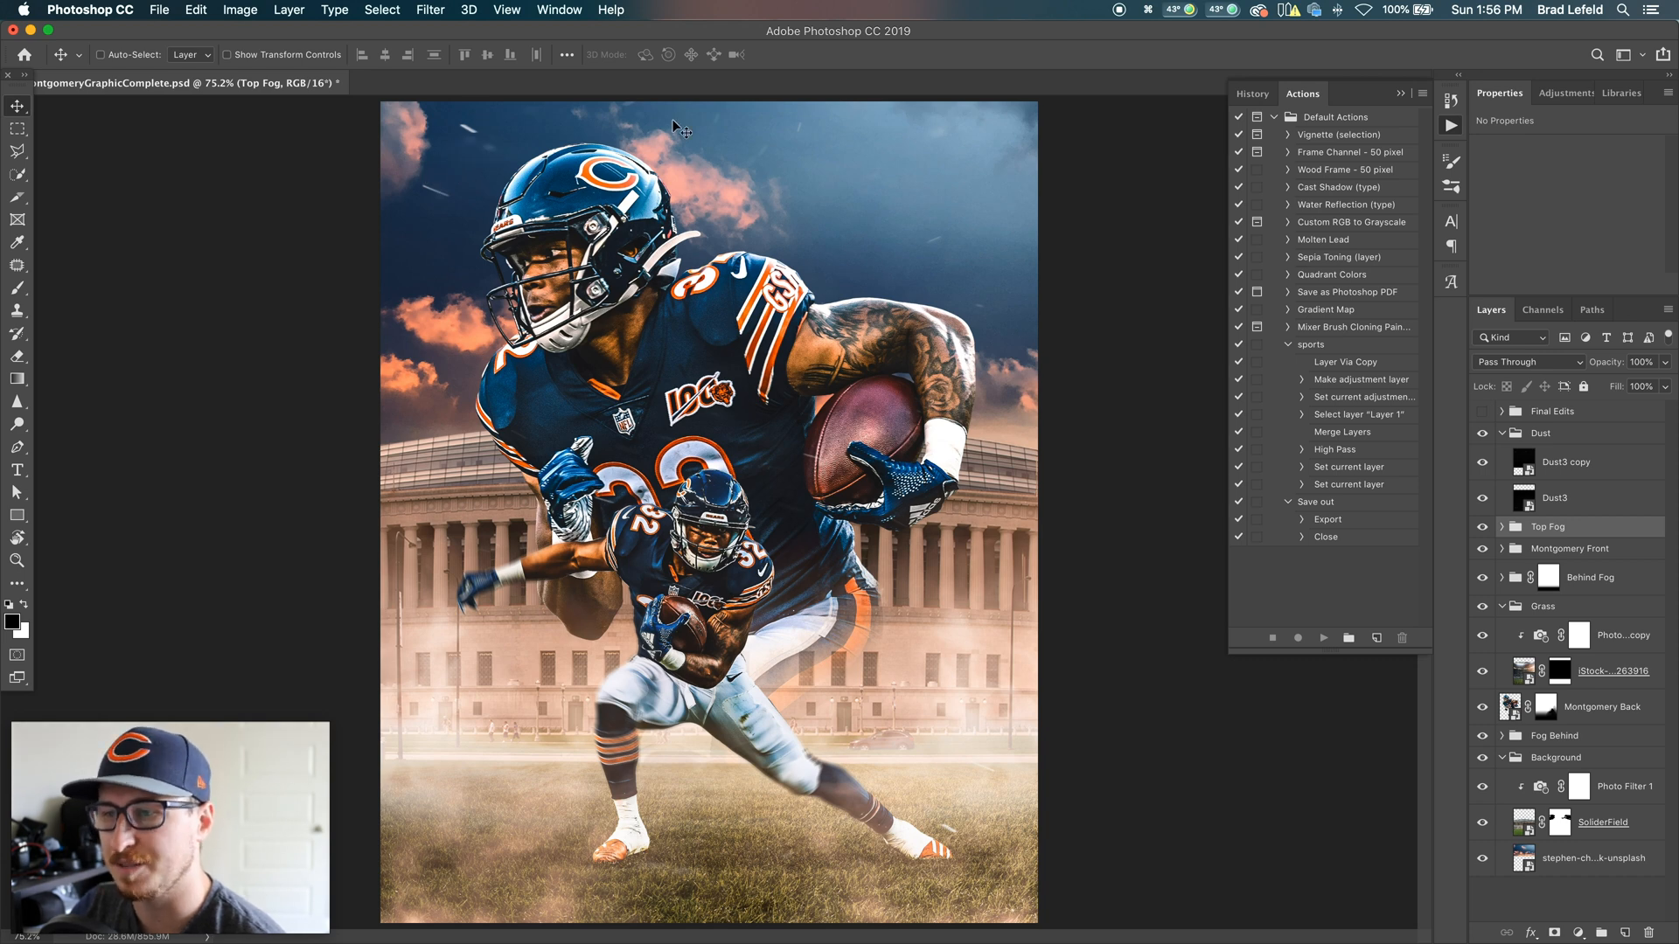
{"action": "mouse_move", "coordinate": [481, 164]}
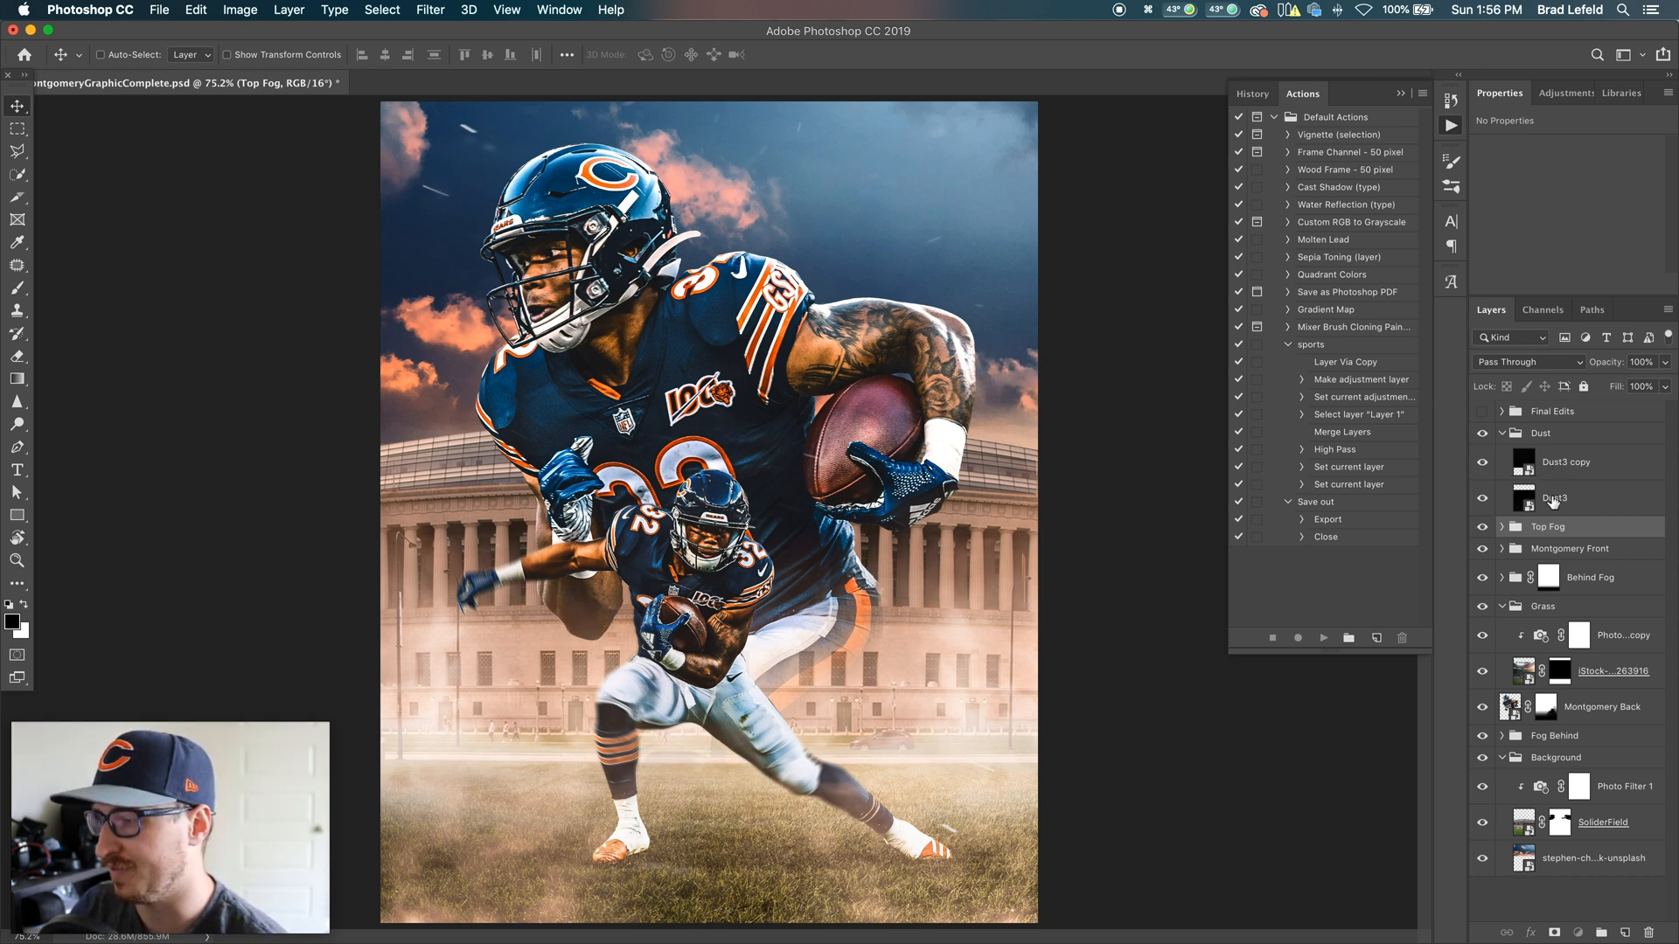
Step: Select the Dust3 lens dirt layer to view its embedded Screen-mode smart object properties
{"action": "left_click", "coordinate": [1554, 498]}
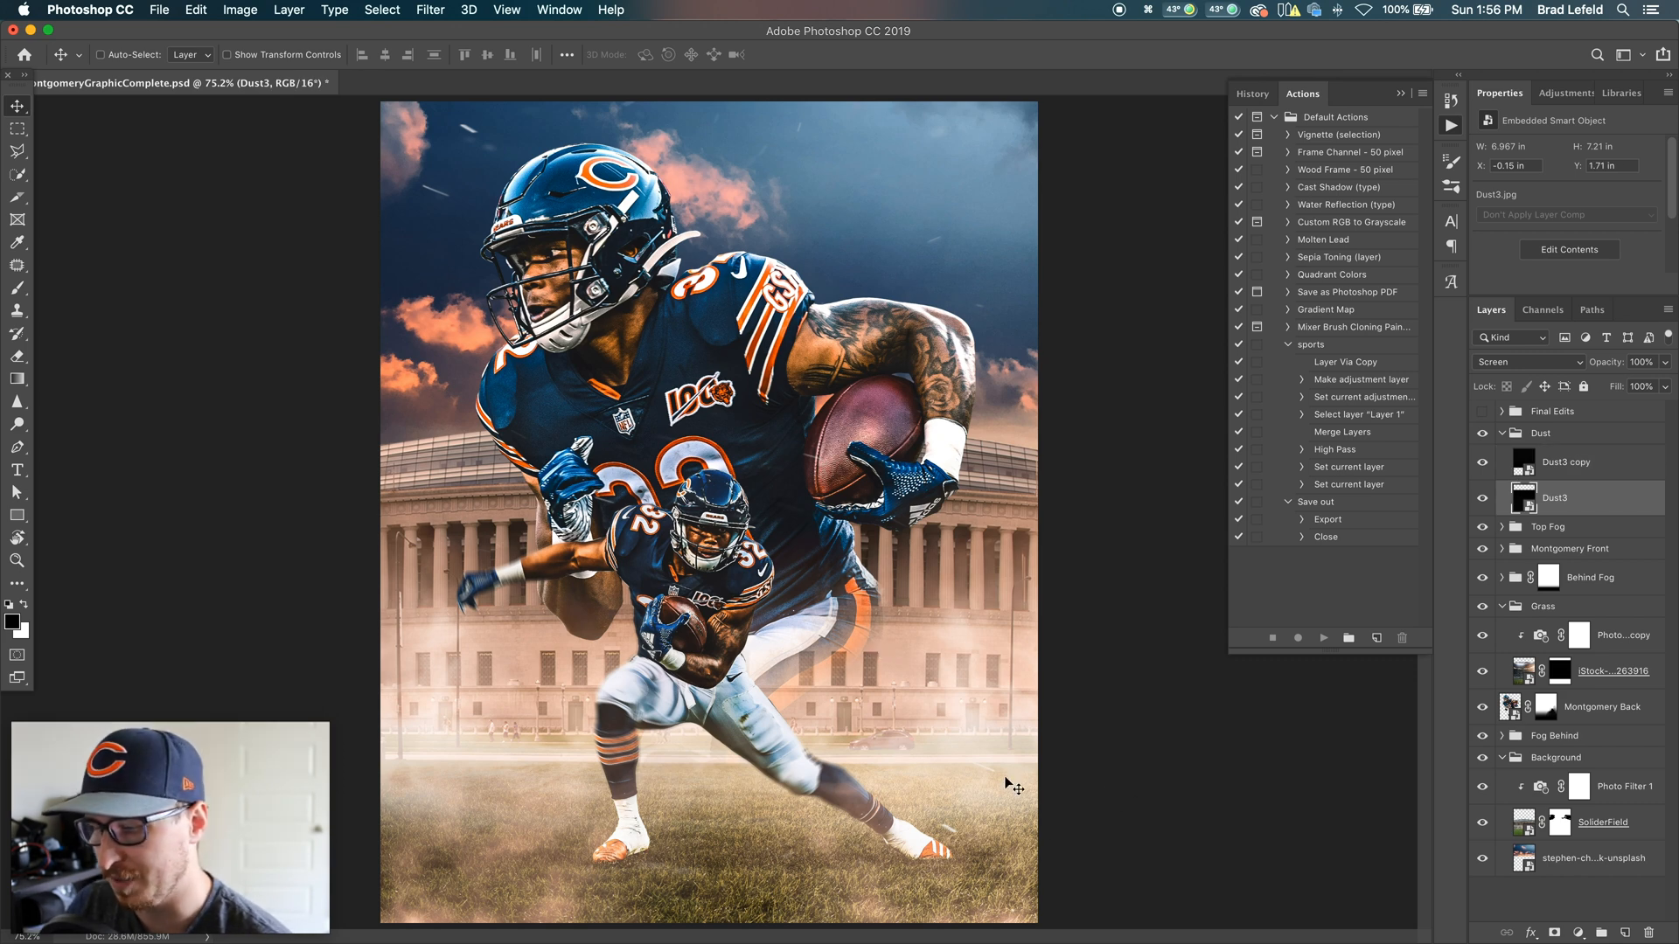
{"action": "mouse_move", "coordinate": [943, 871]}
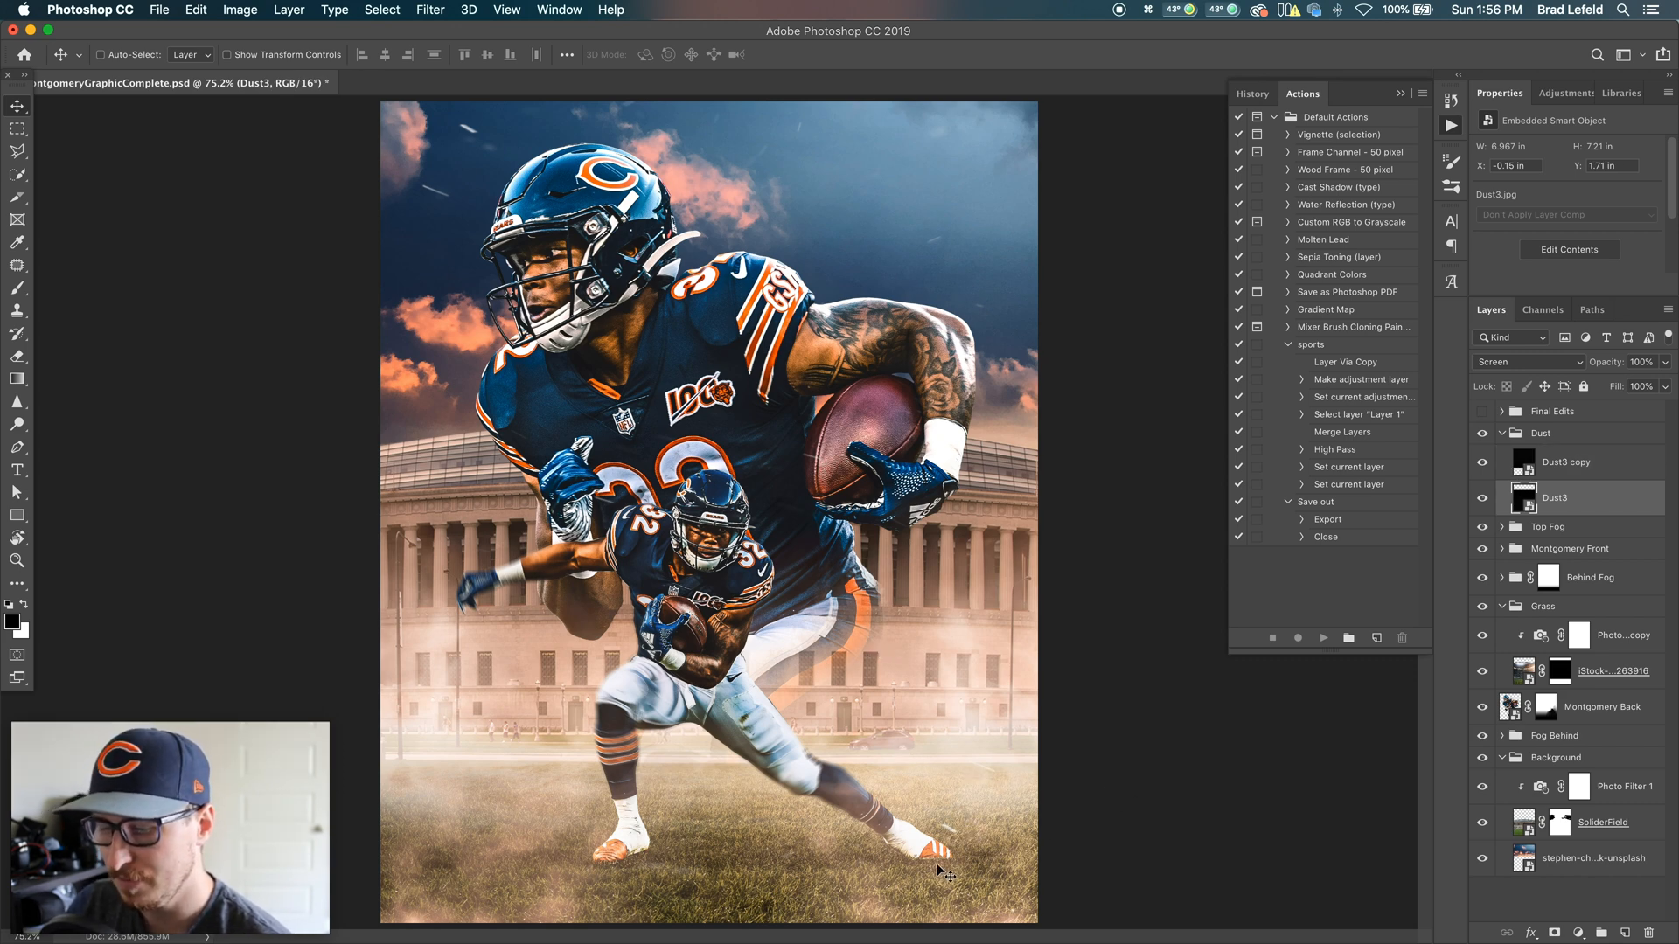
{"action": "mouse_move", "coordinate": [1453, 519]}
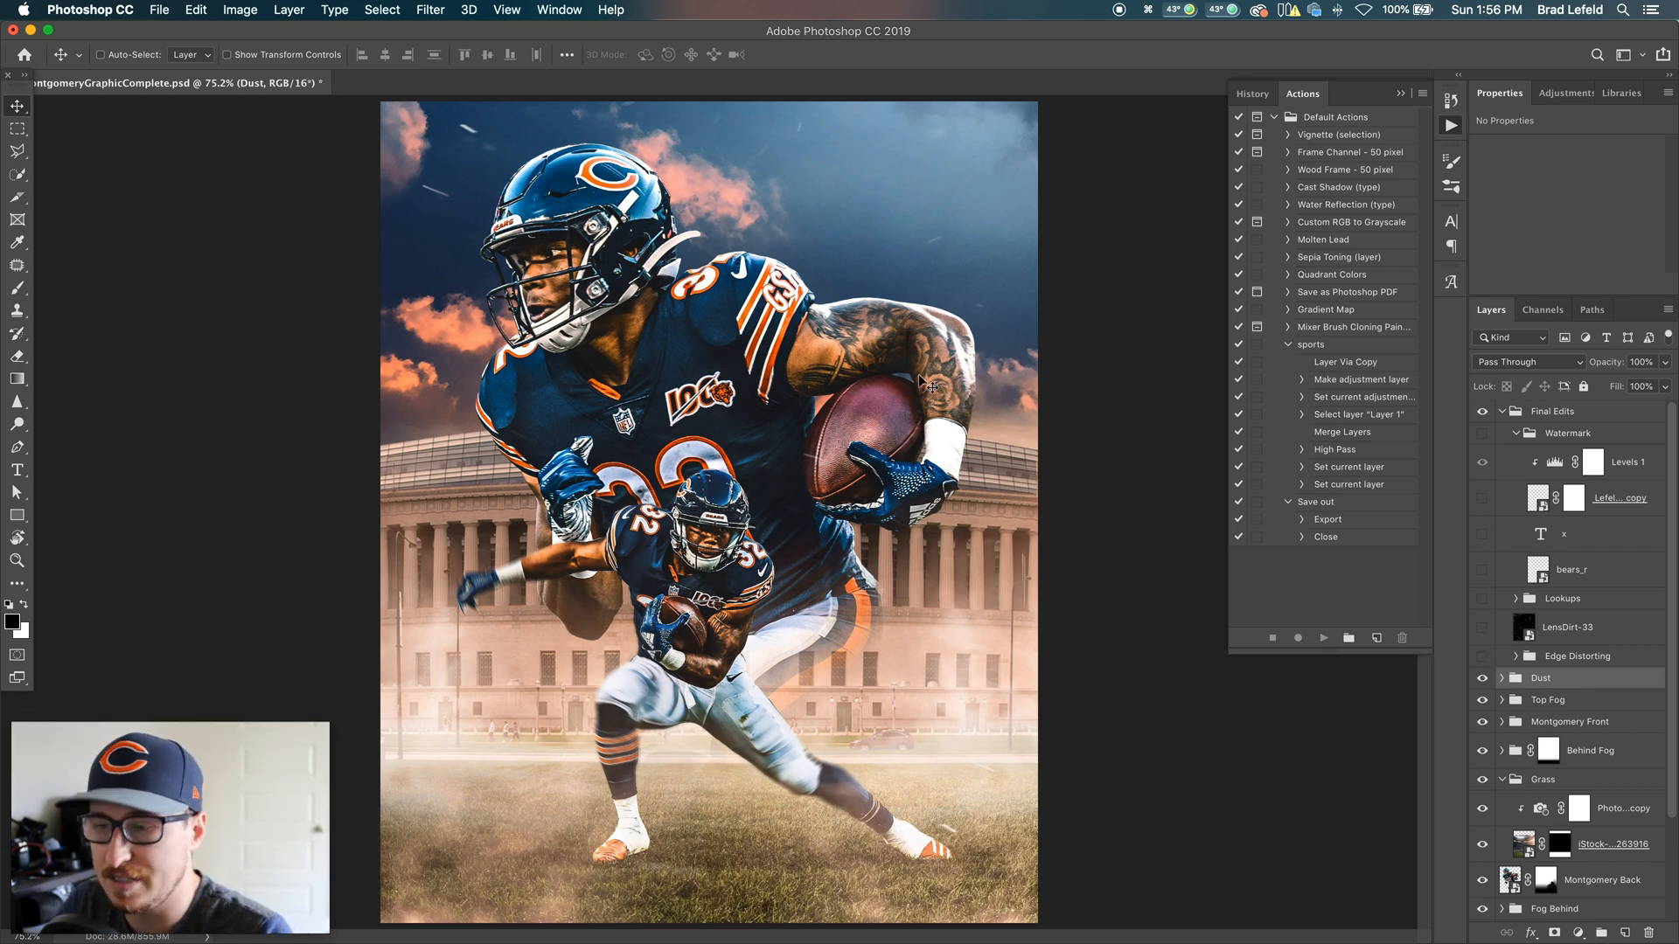
{"action": "mouse_move", "coordinate": [1085, 488]}
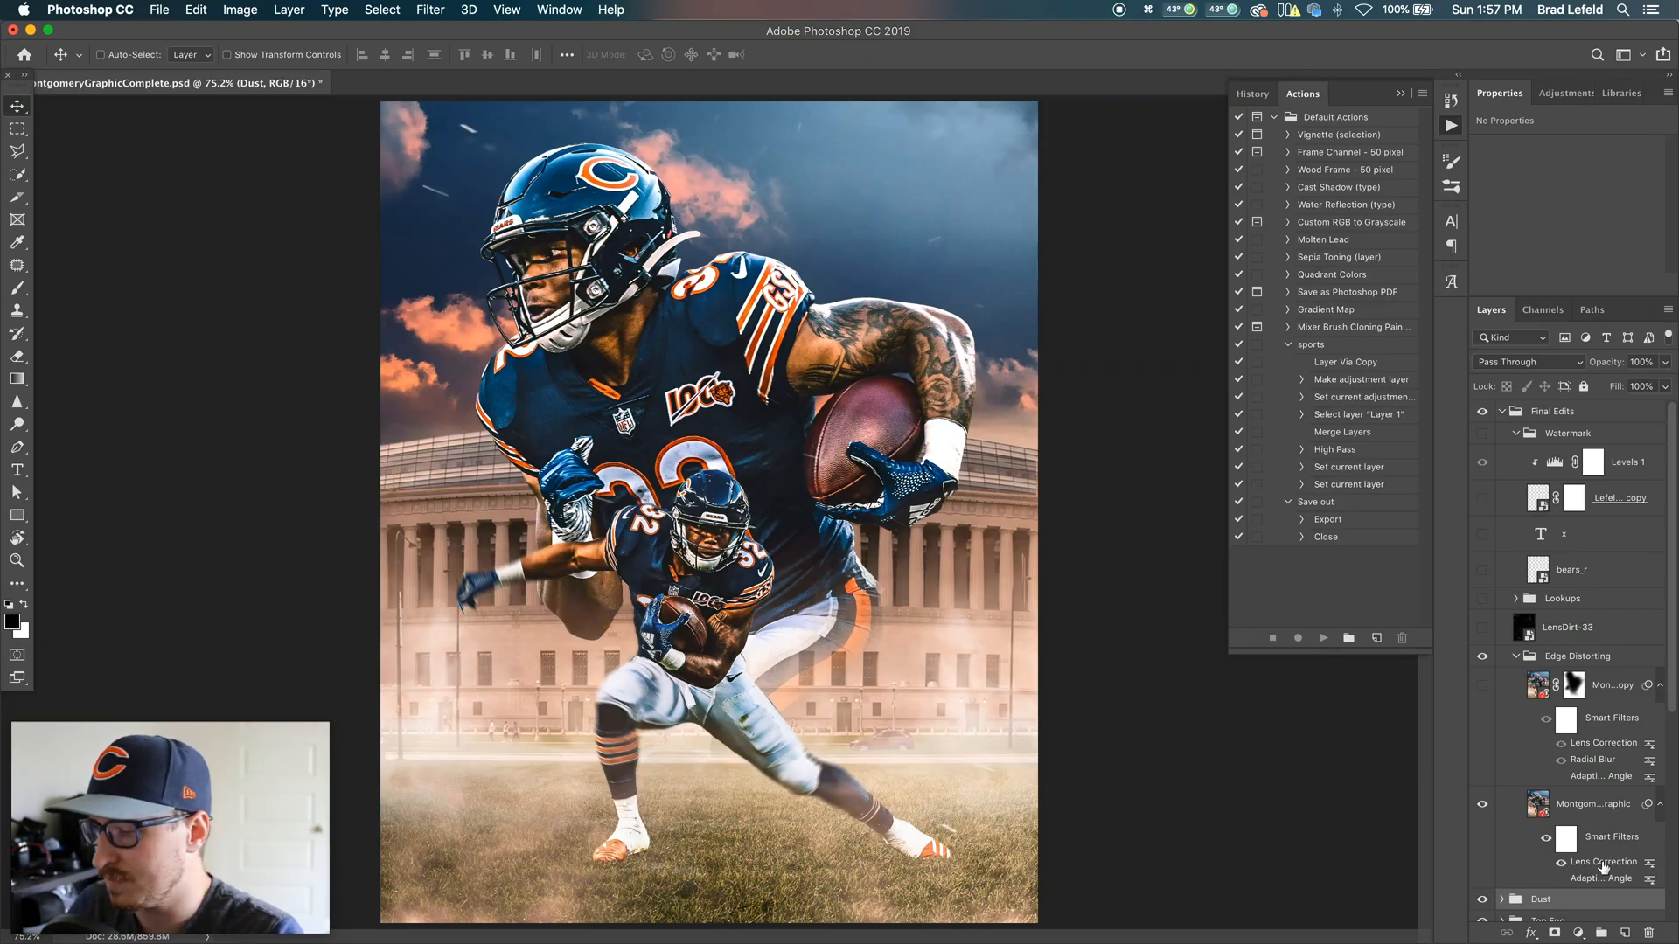
Step: Select the MontgomeryGraphic player layer inside the Edge Distorting group
{"action": "left_click", "coordinate": [1595, 805]}
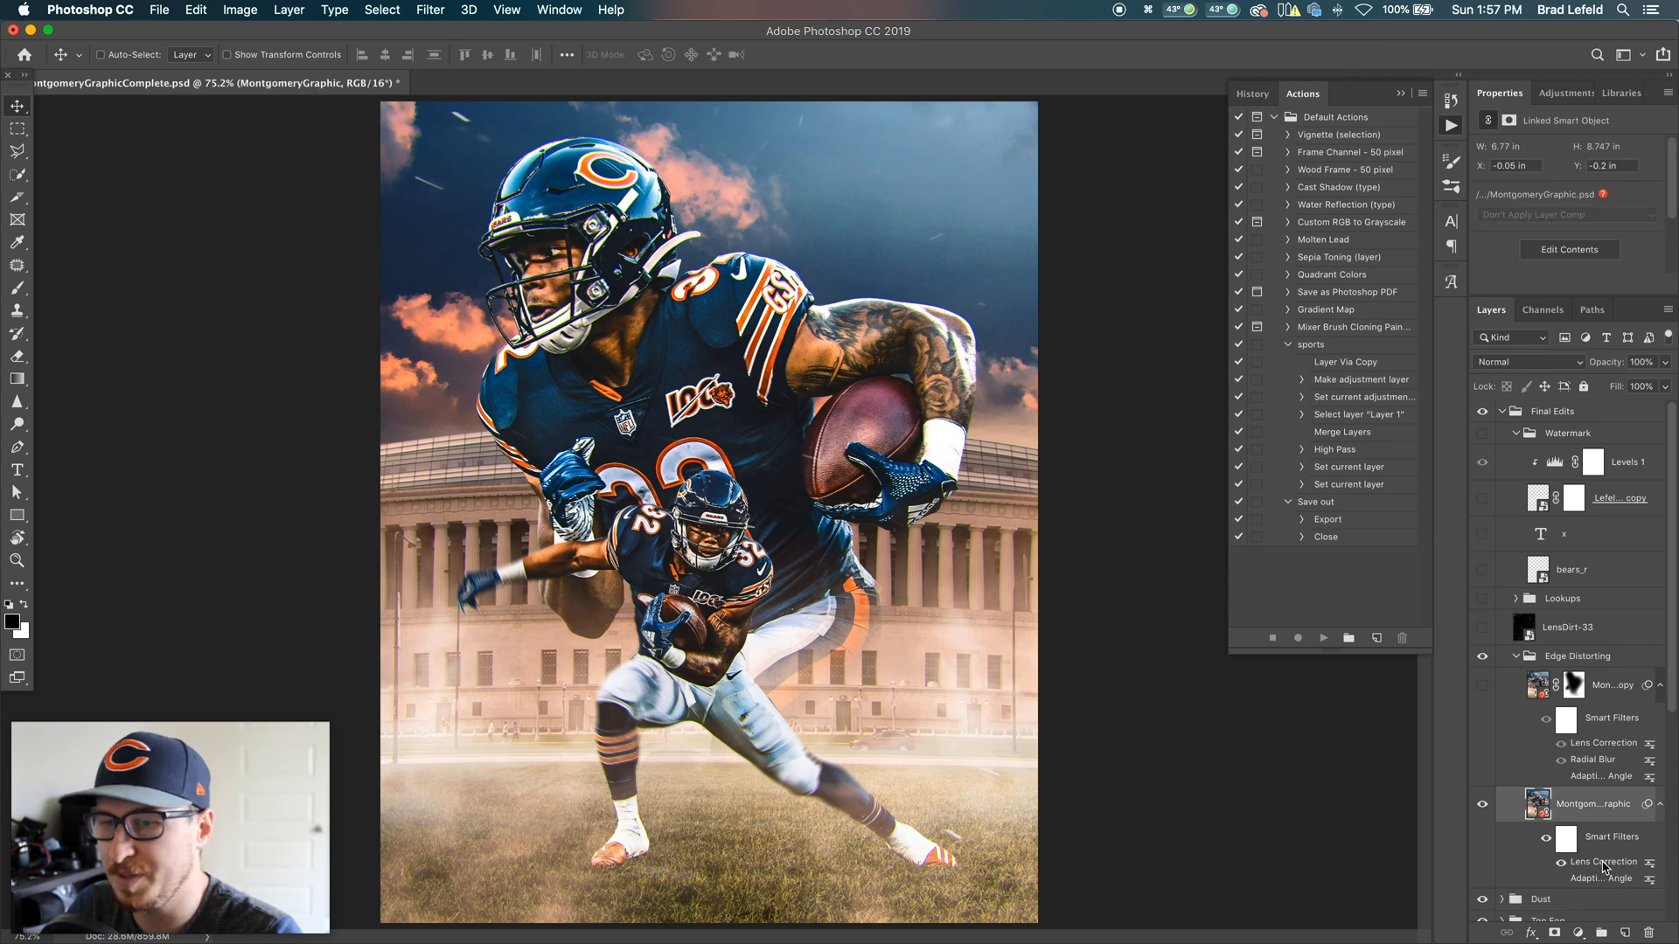
Step: Open MontgomeryGraphic's Lens Correction filter and view its Custom distortion and fringe values
{"action": "double_click", "coordinate": [1611, 862]}
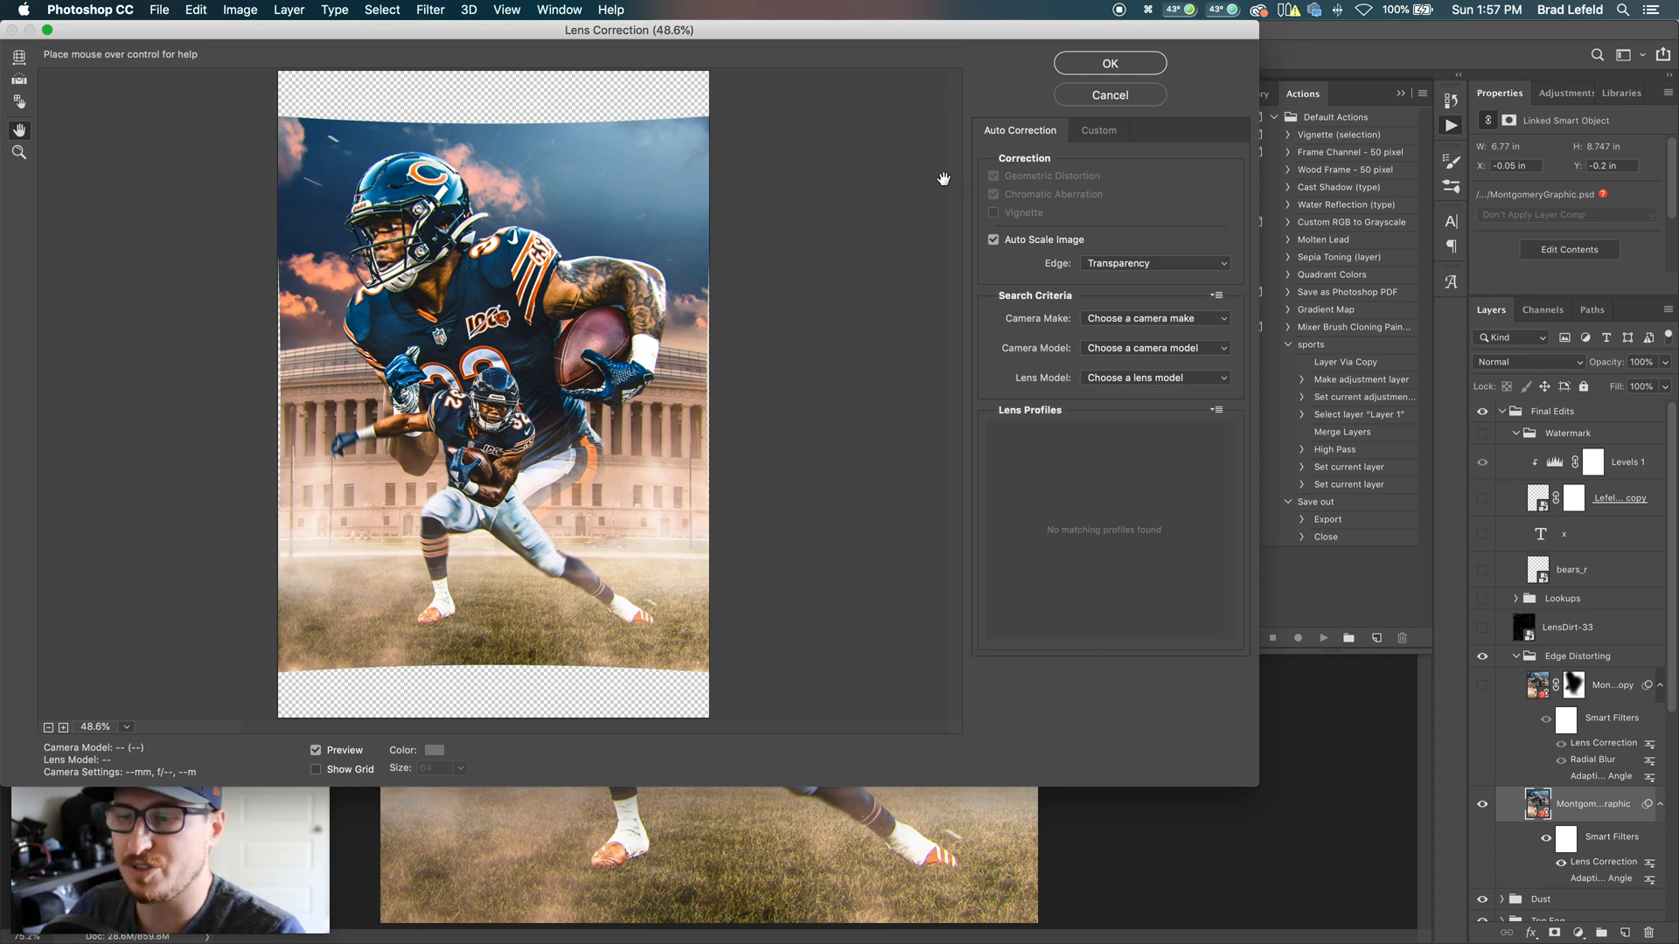
{"action": "left_click", "coordinate": [1098, 130]}
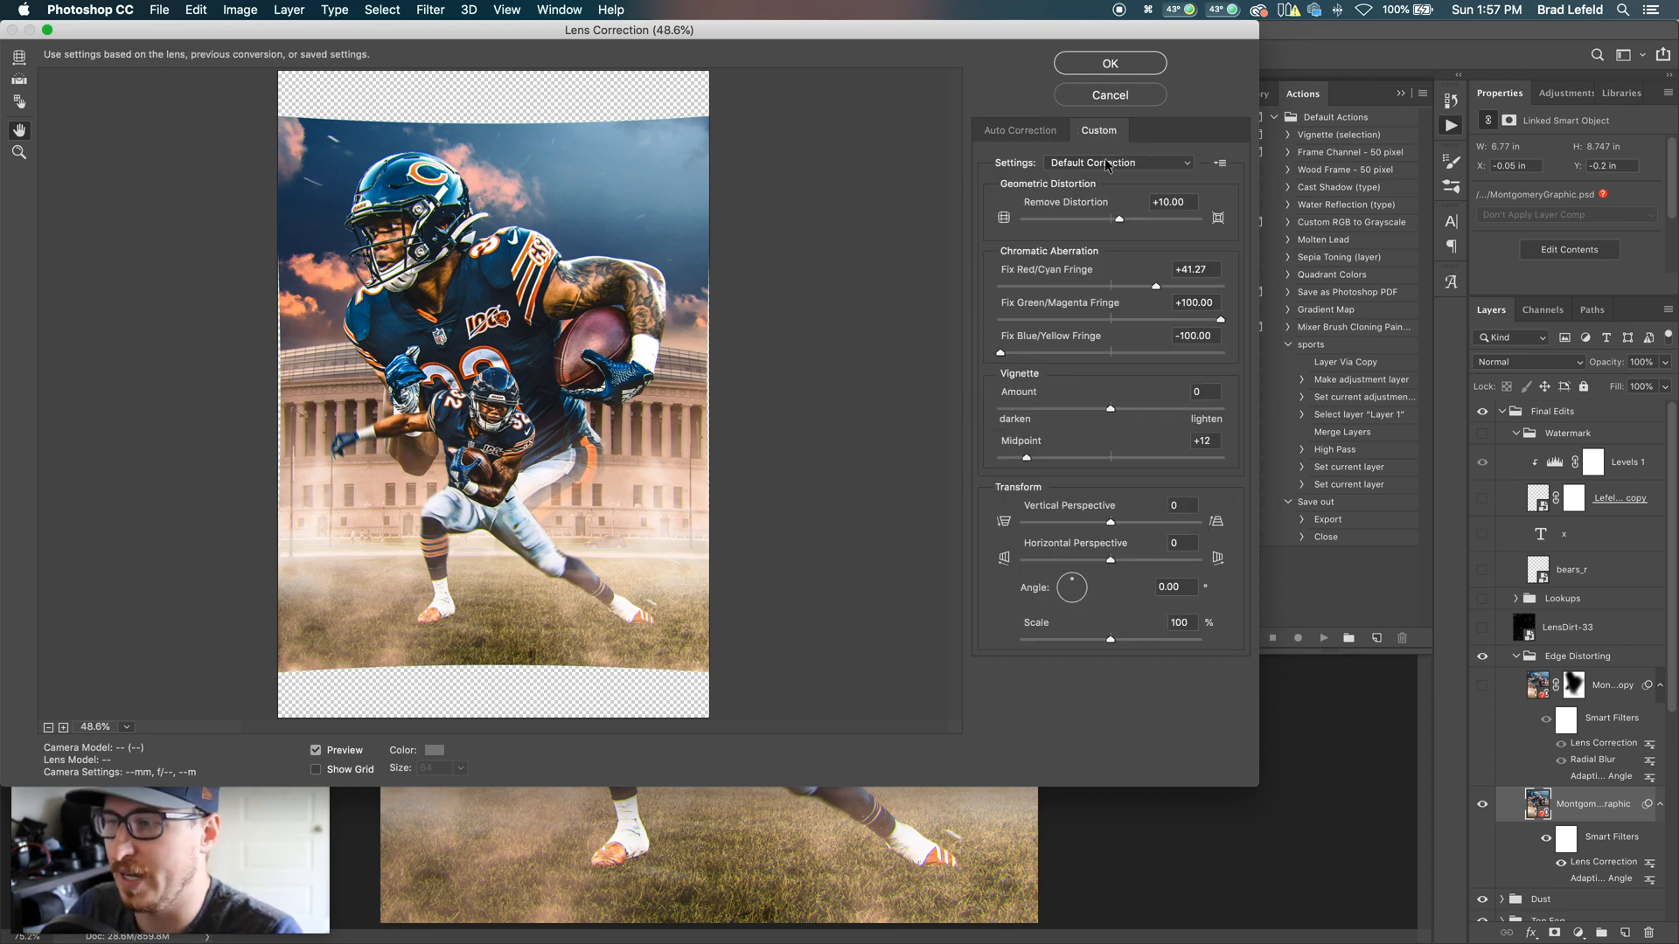
{"action": "mouse_move", "coordinate": [319, 609]}
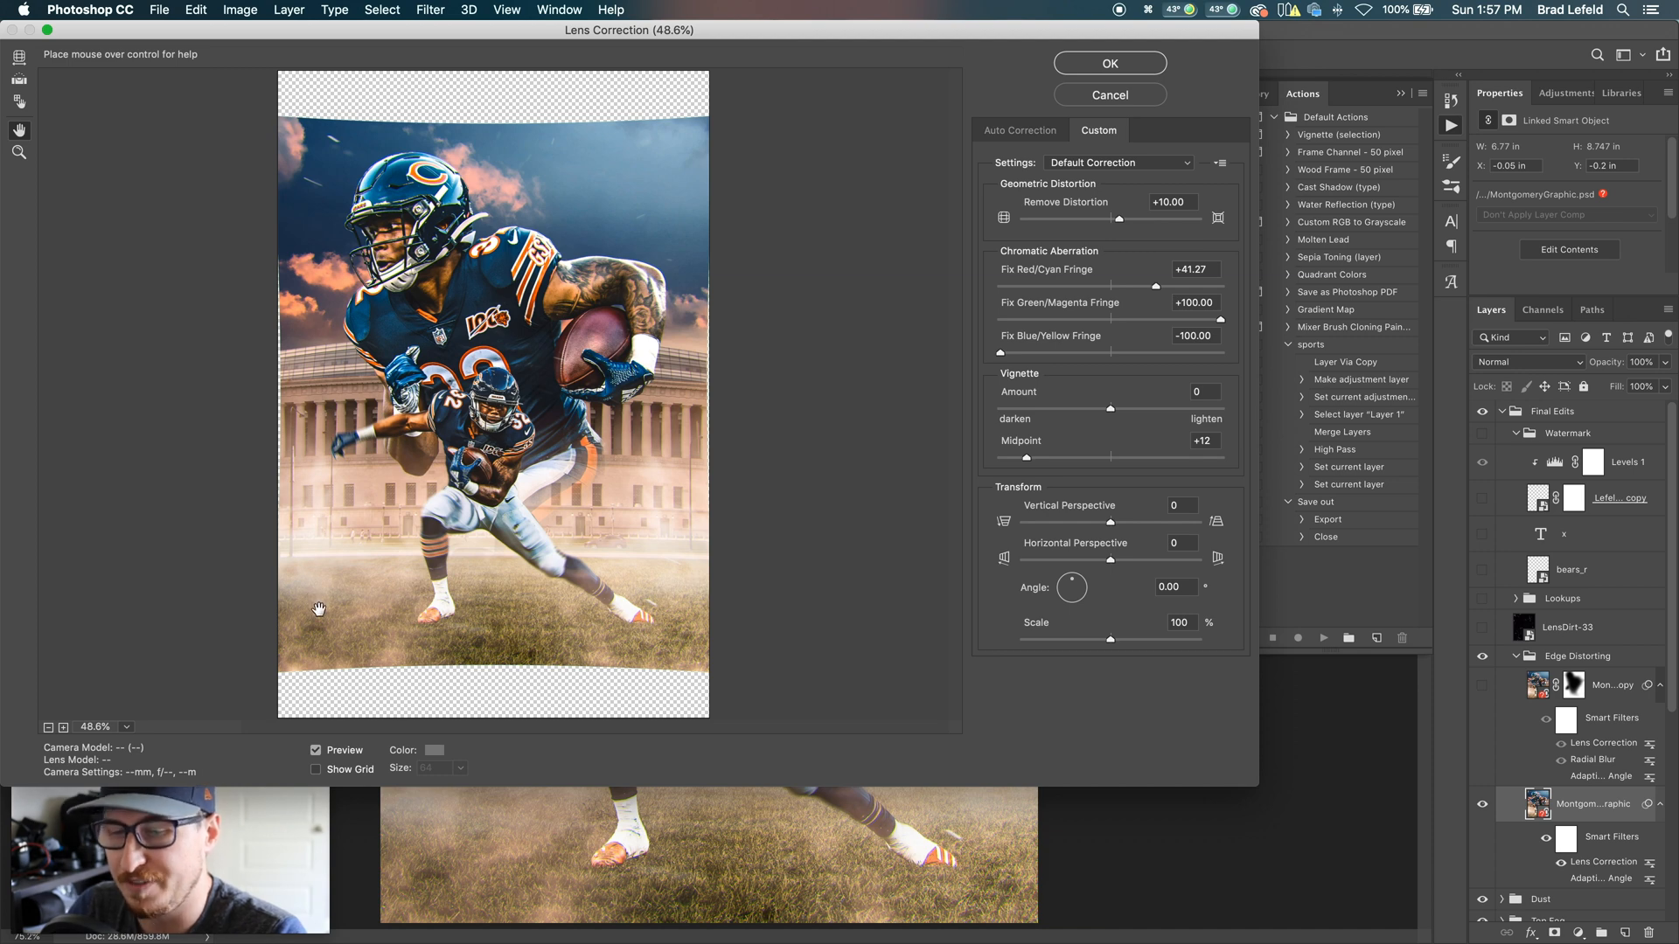
{"action": "mouse_move", "coordinate": [438, 356]}
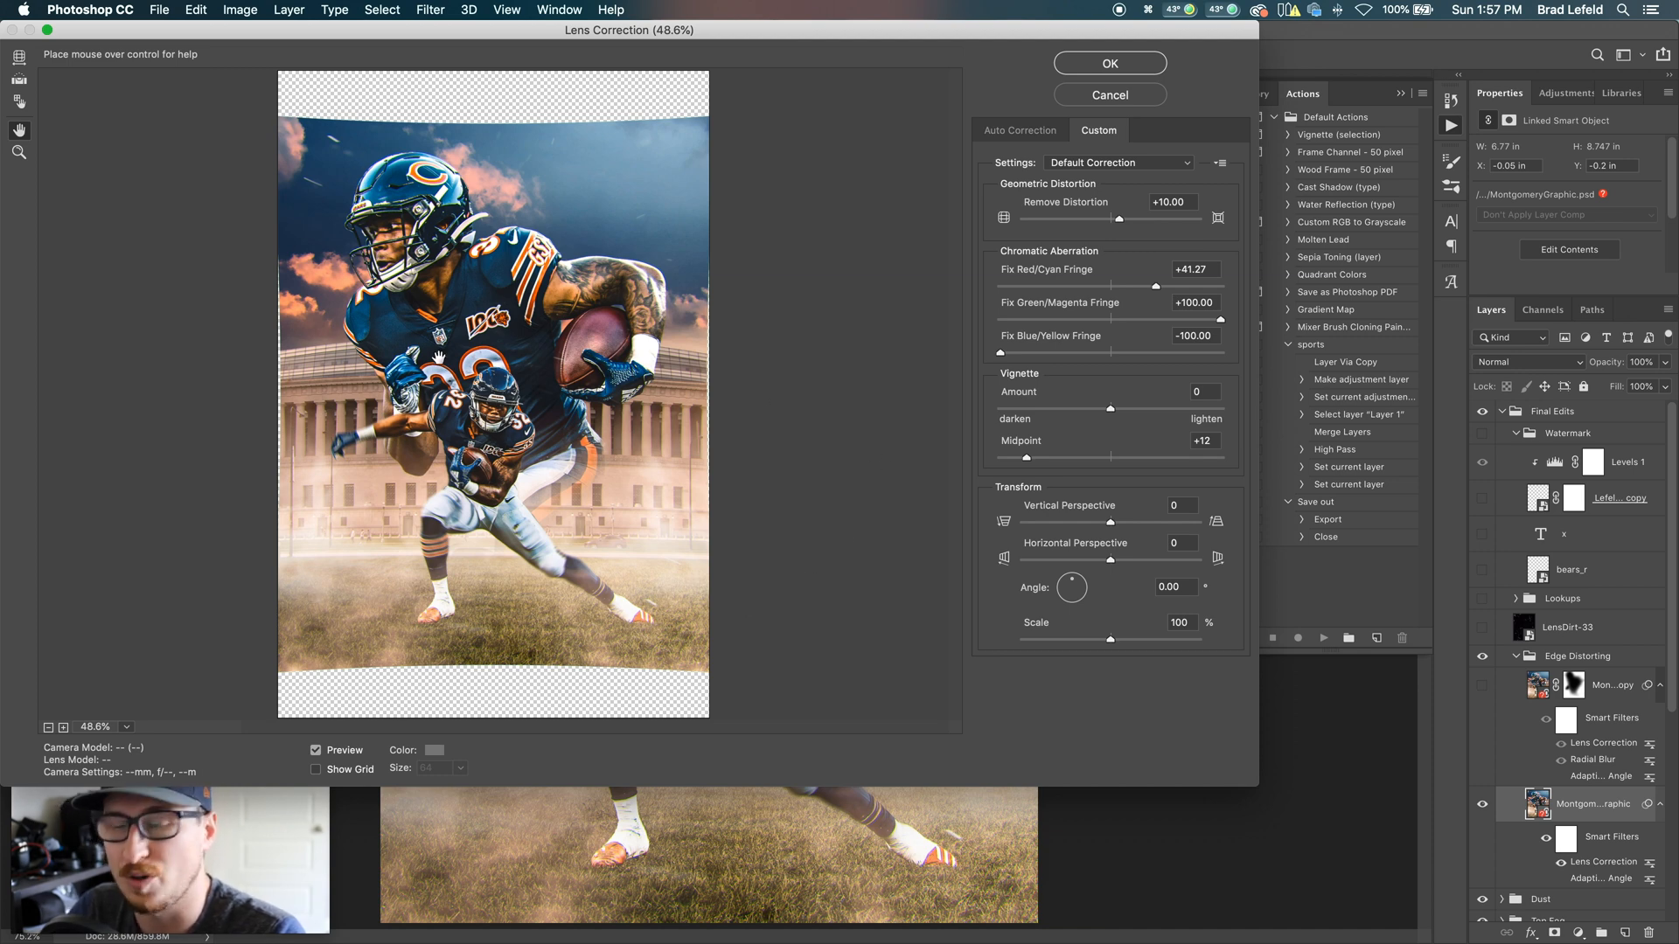
{"action": "mouse_move", "coordinate": [1034, 209]}
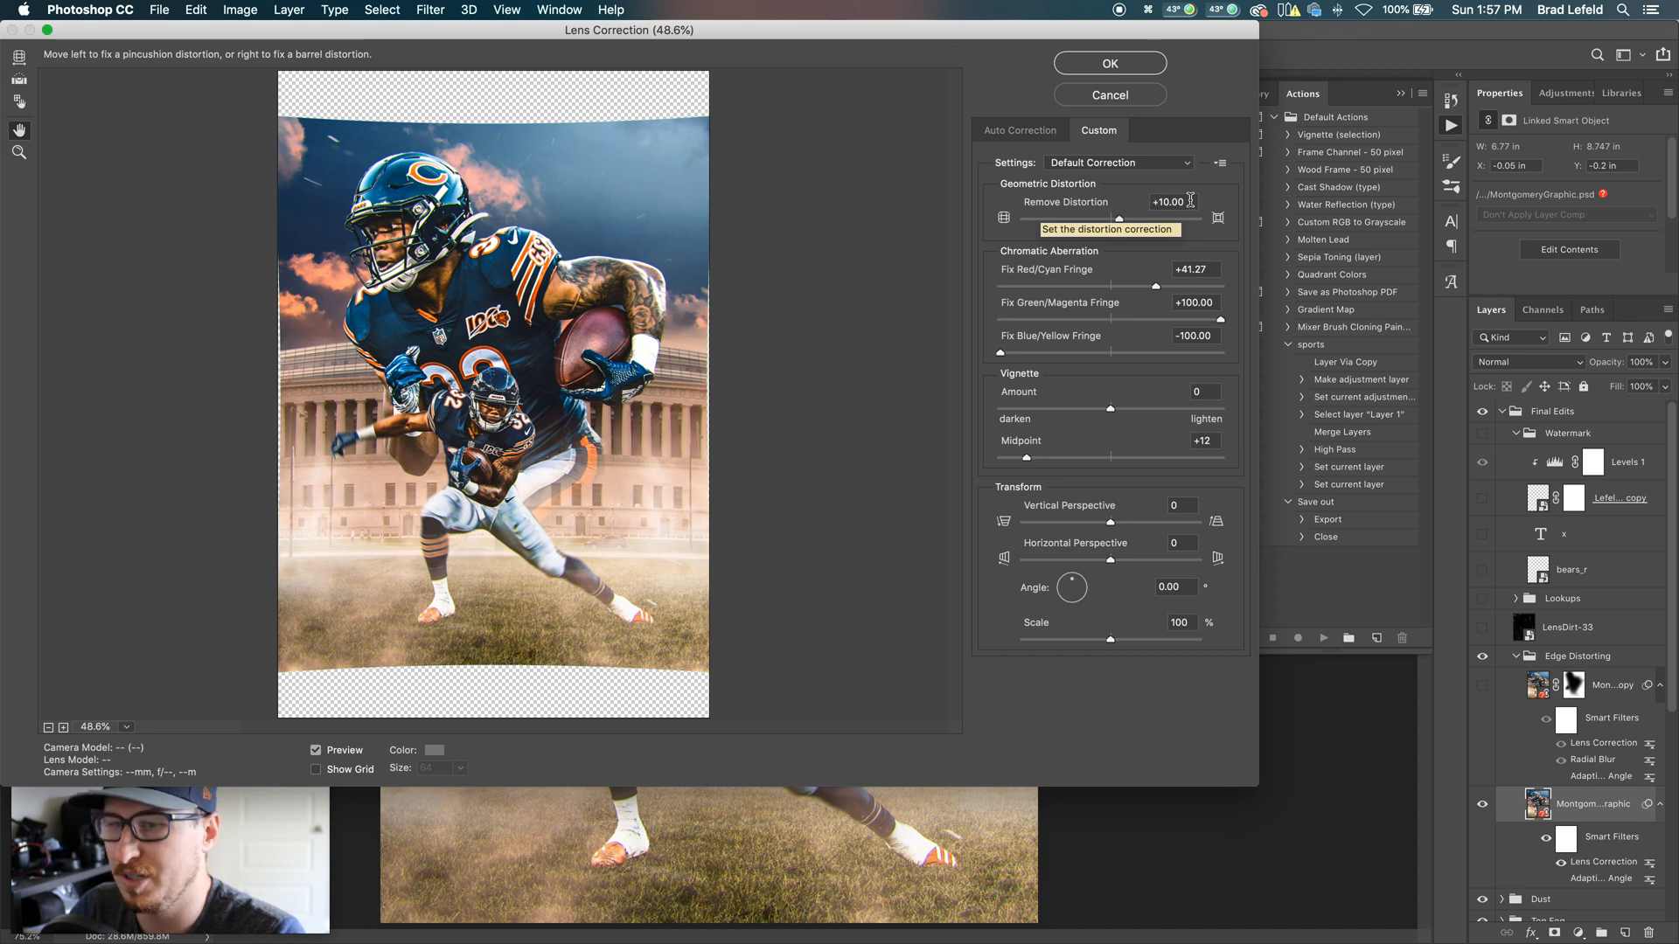
{"action": "mouse_move", "coordinate": [609, 107]}
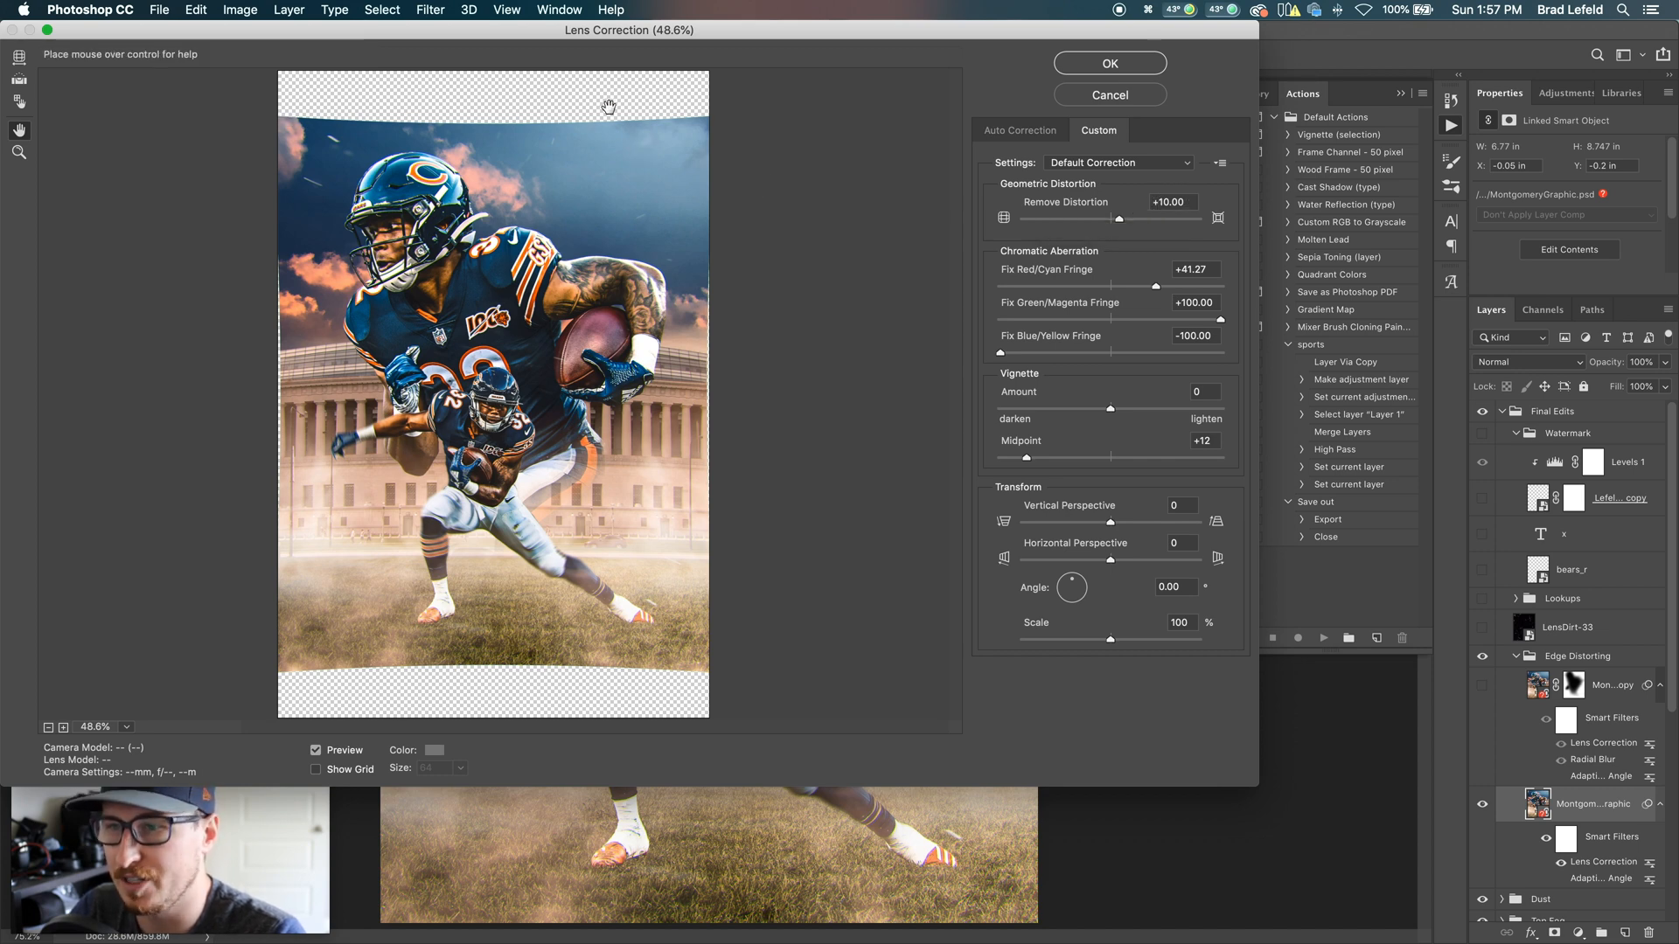
{"action": "mouse_move", "coordinate": [329, 691]}
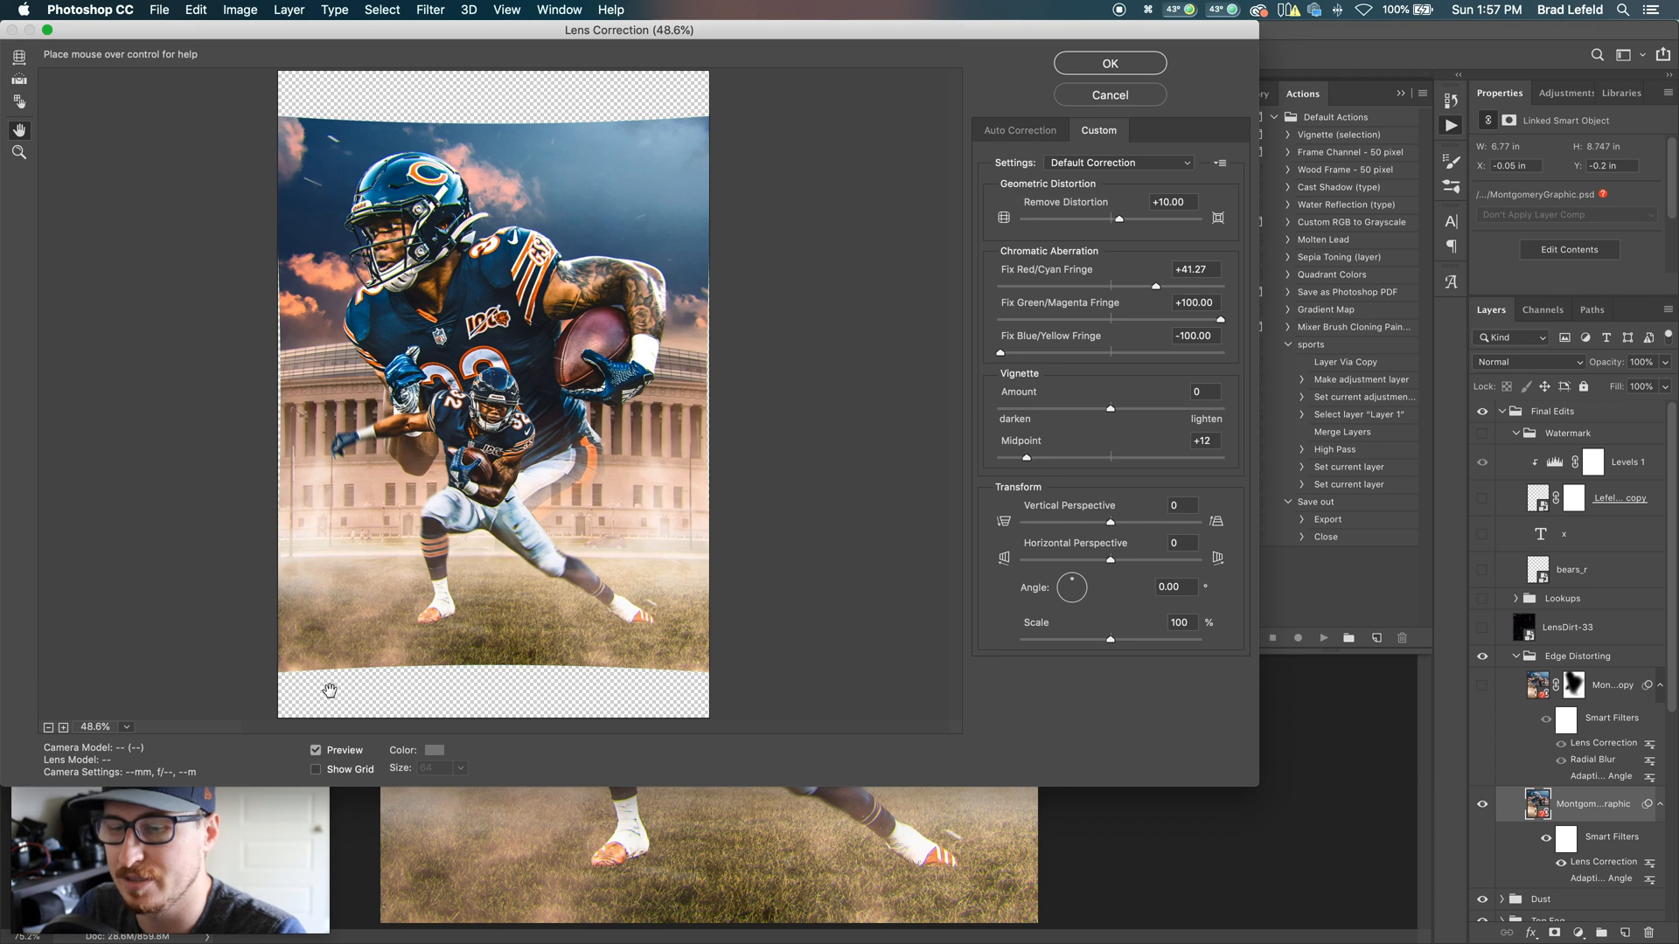
{"action": "mouse_move", "coordinate": [1017, 251]}
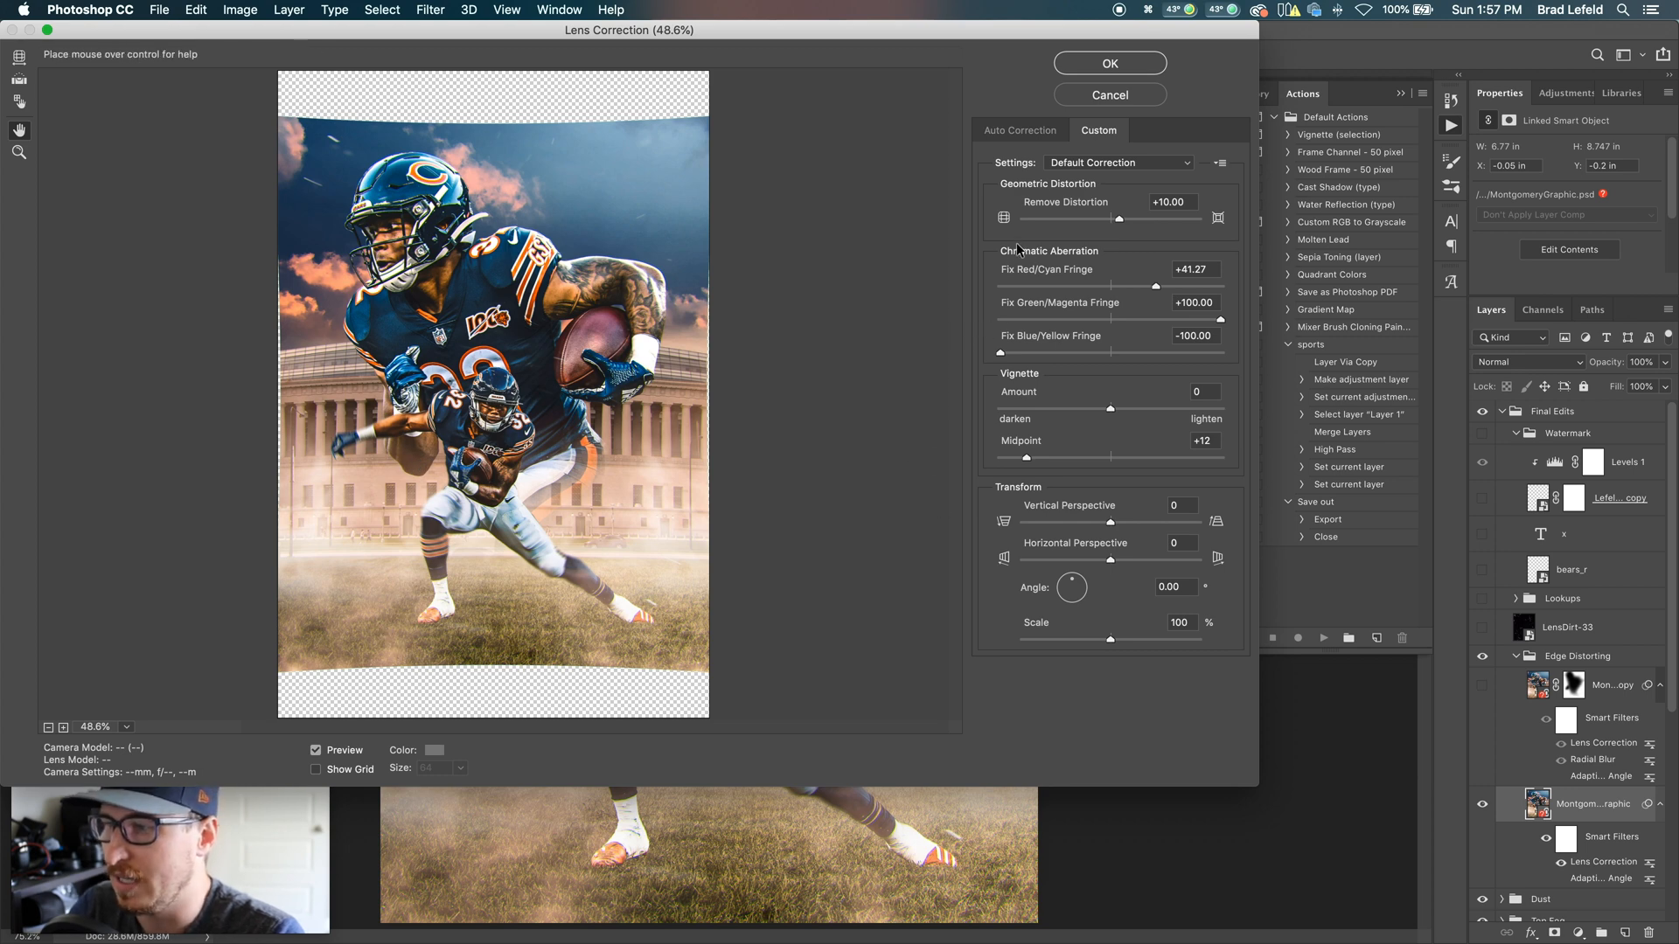
{"action": "mouse_move", "coordinate": [1102, 255]}
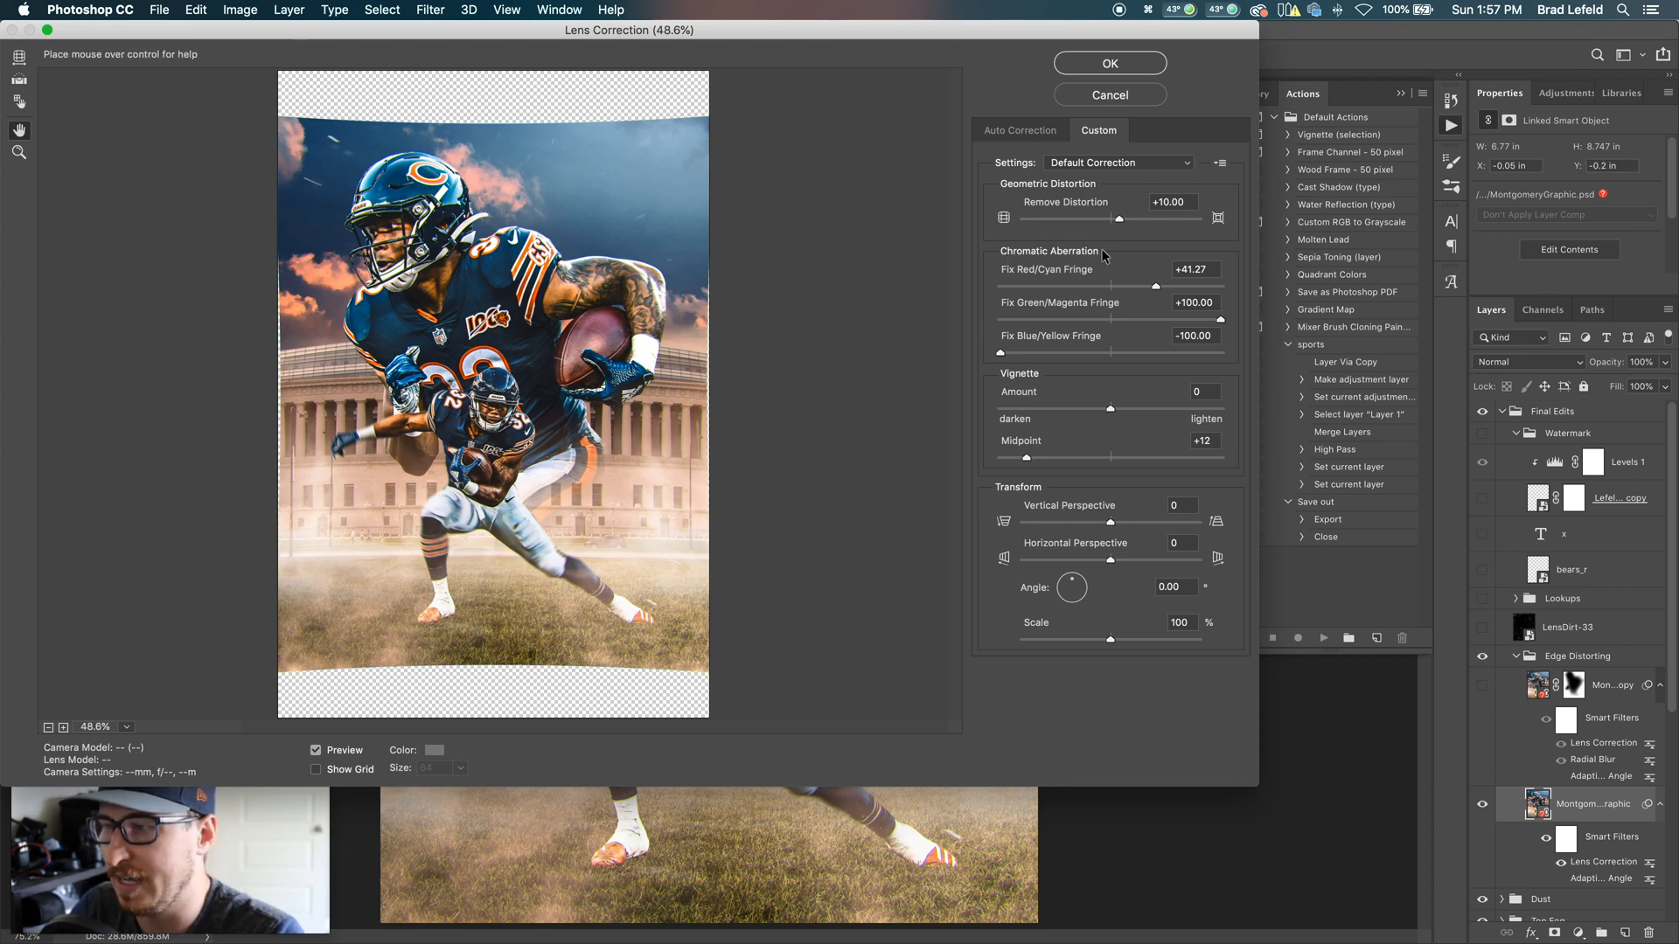
{"action": "mouse_move", "coordinate": [1101, 280]}
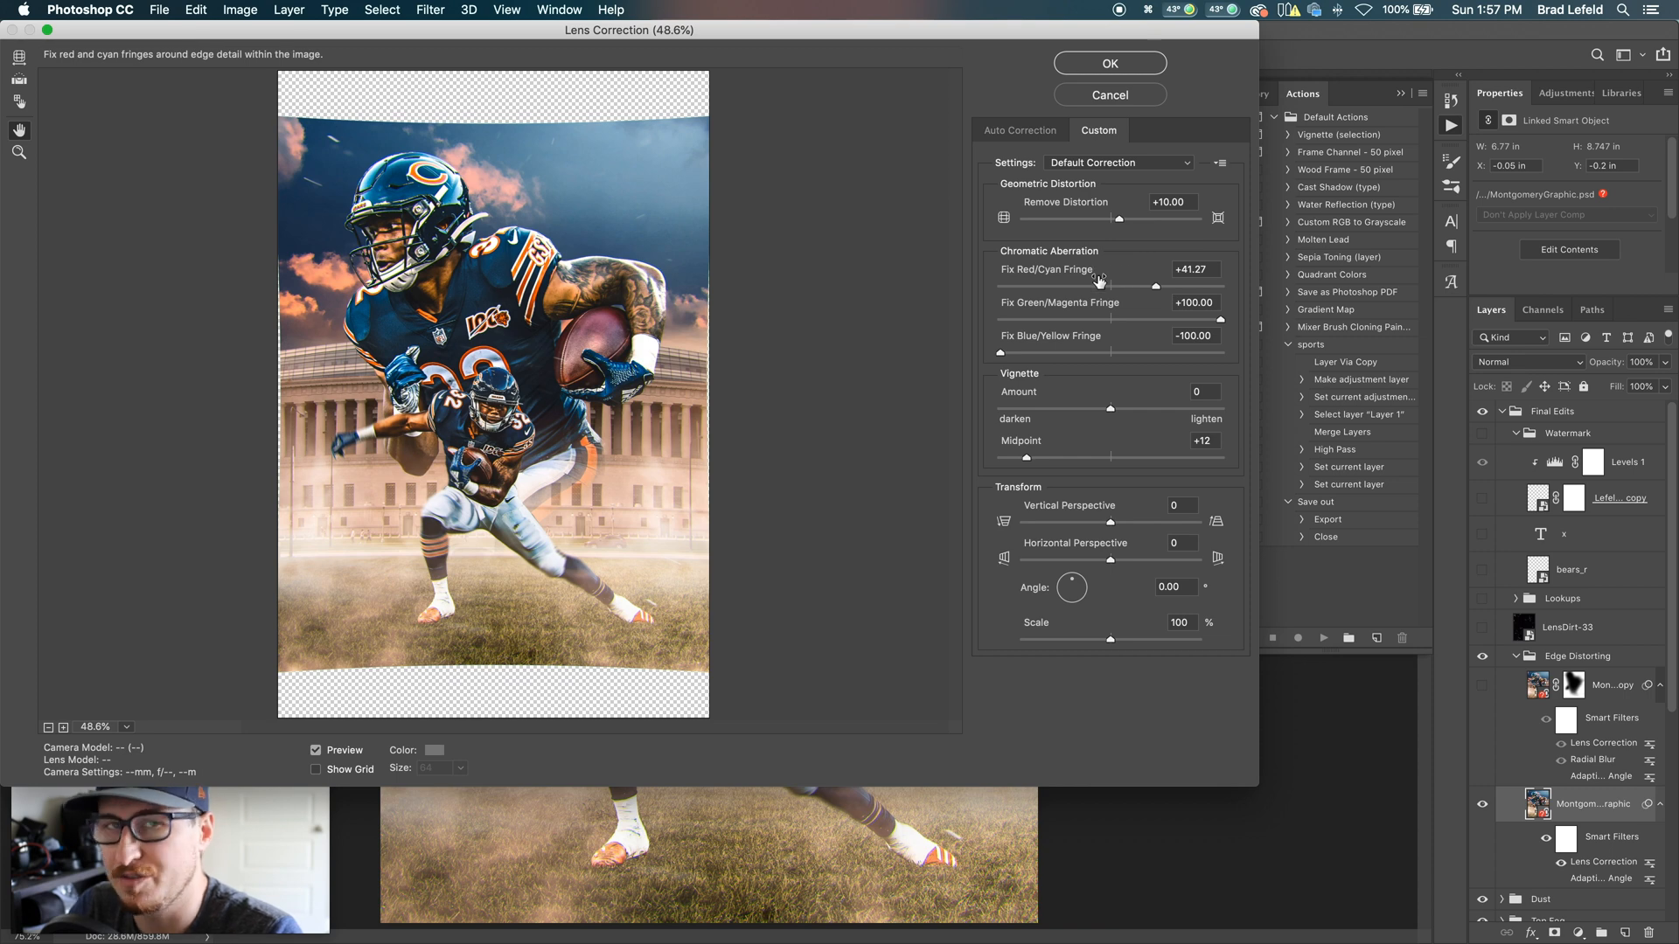
{"action": "mouse_move", "coordinate": [1098, 282]}
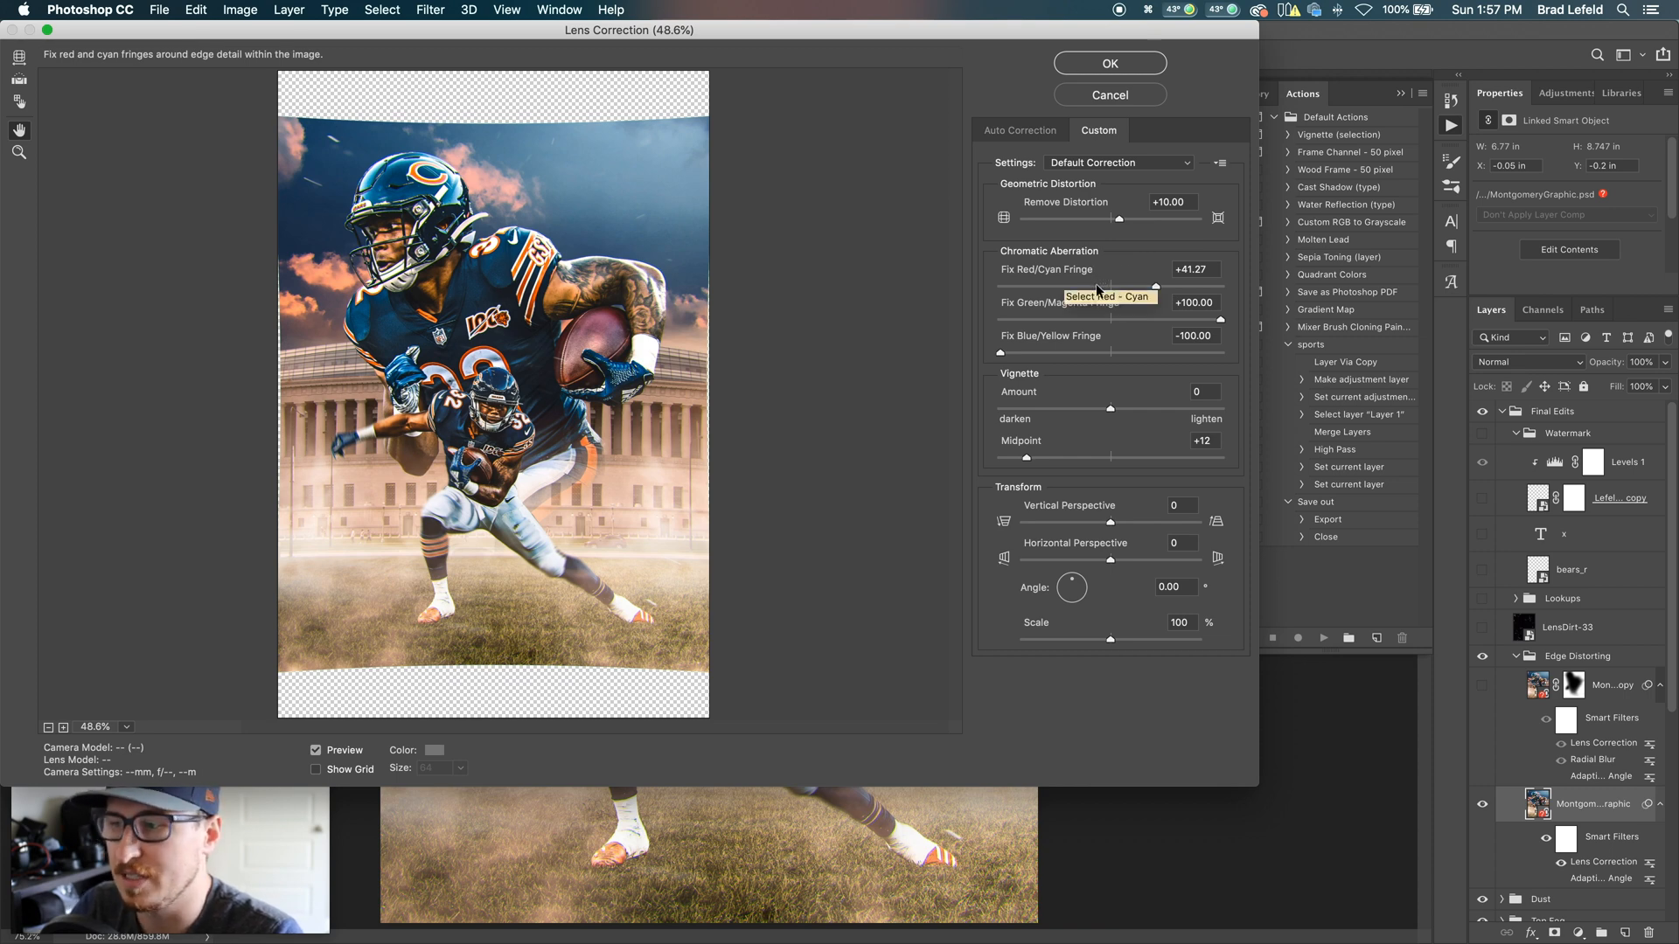
{"action": "mouse_move", "coordinate": [1065, 307]}
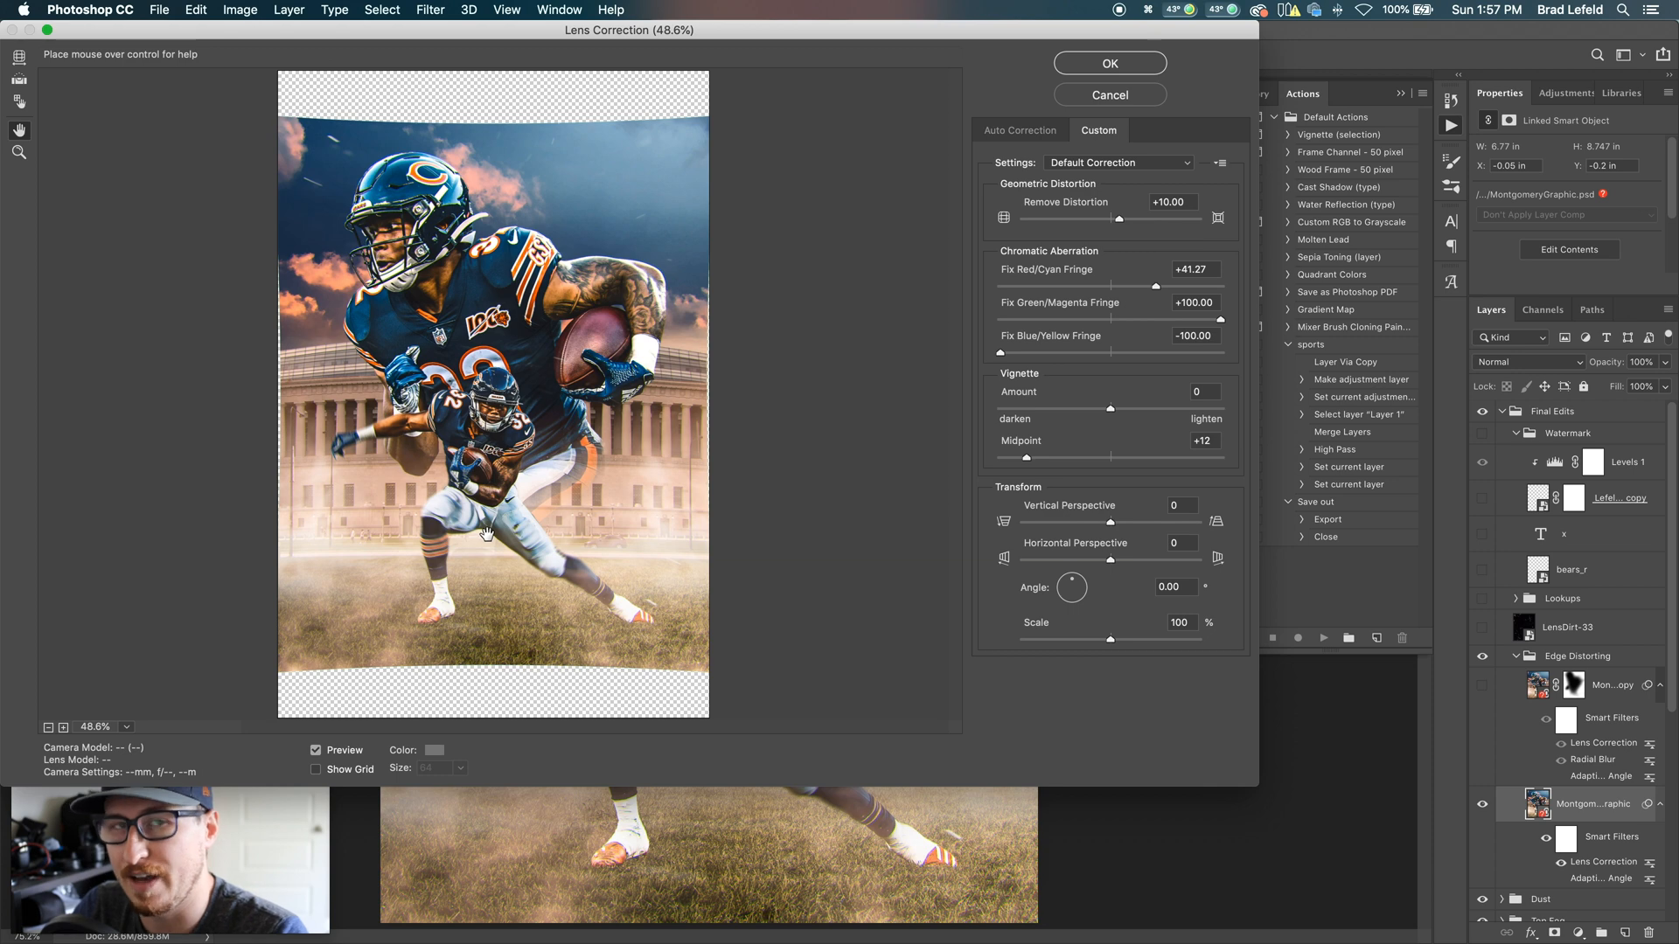
{"action": "mouse_move", "coordinate": [555, 486]}
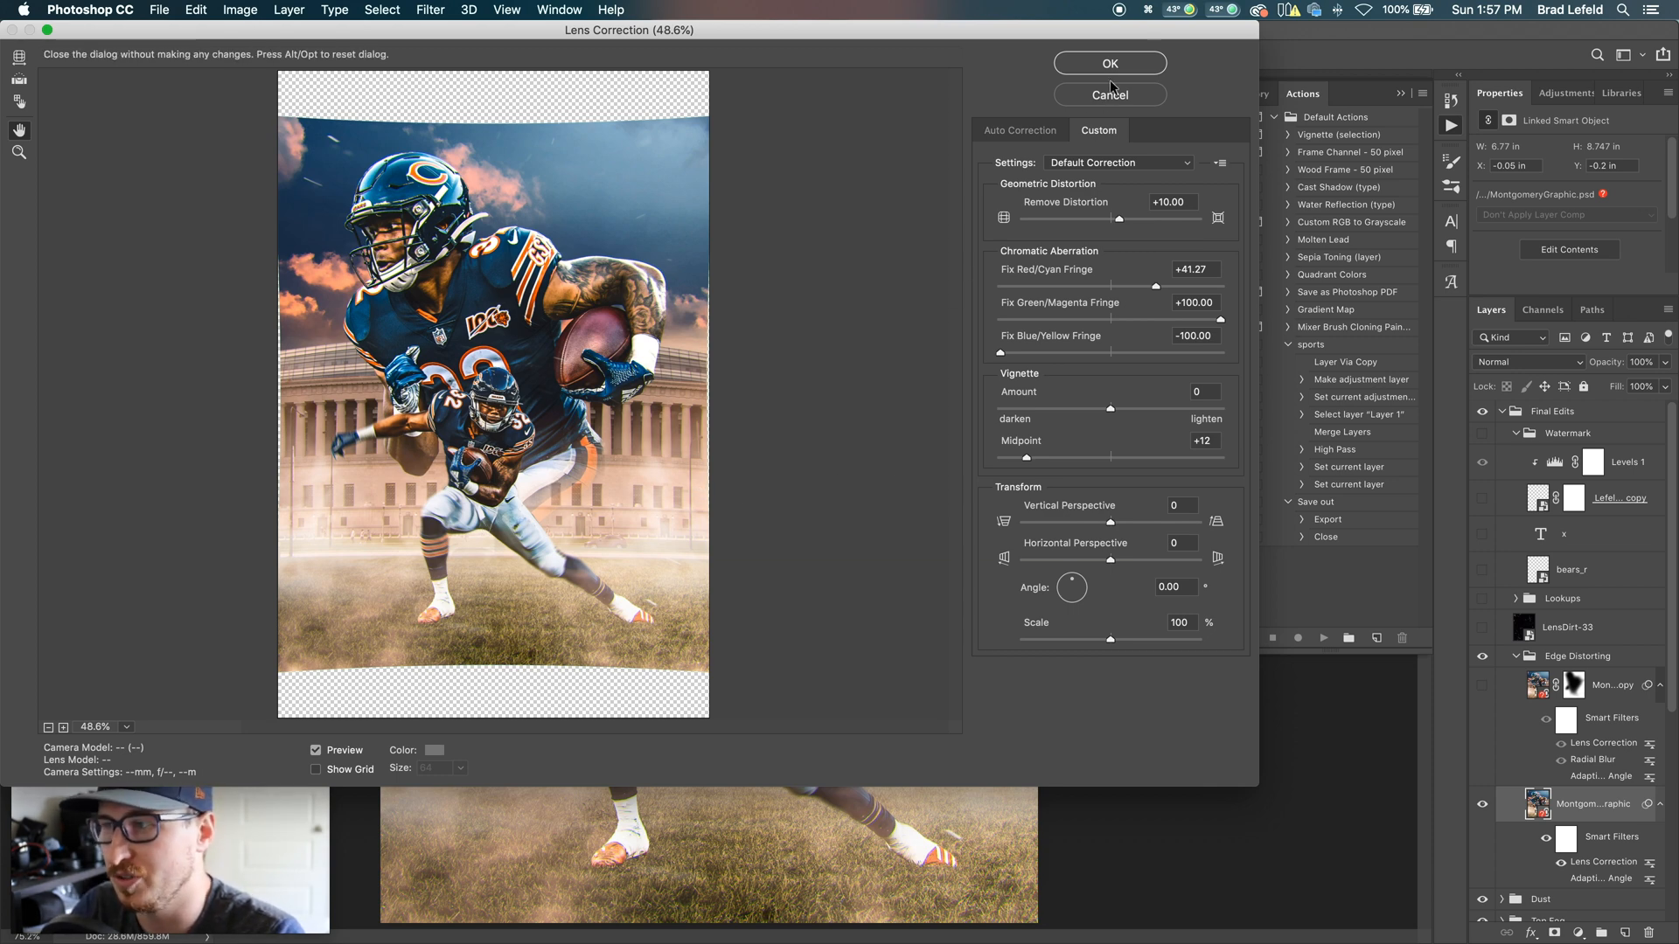
Step: Cancel Lens Correction, zoom into the cleat's colour fringing, then fit the composite on screen
{"action": "left_click", "coordinate": [1108, 62]}
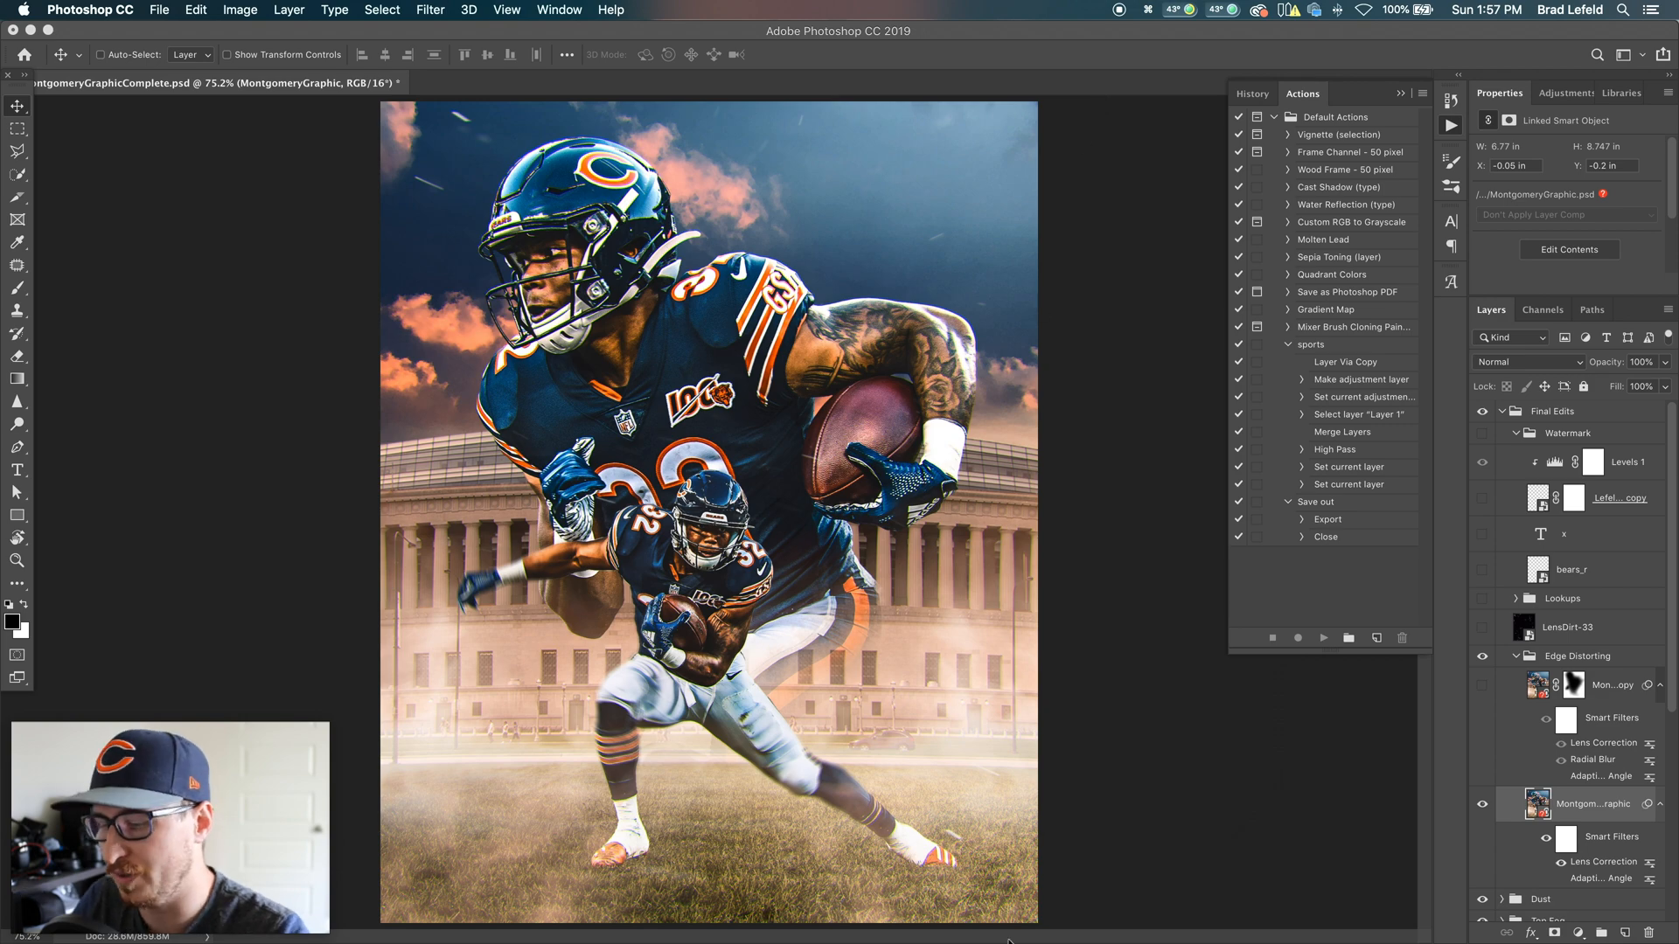
{"action": "mouse_move", "coordinate": [985, 862]}
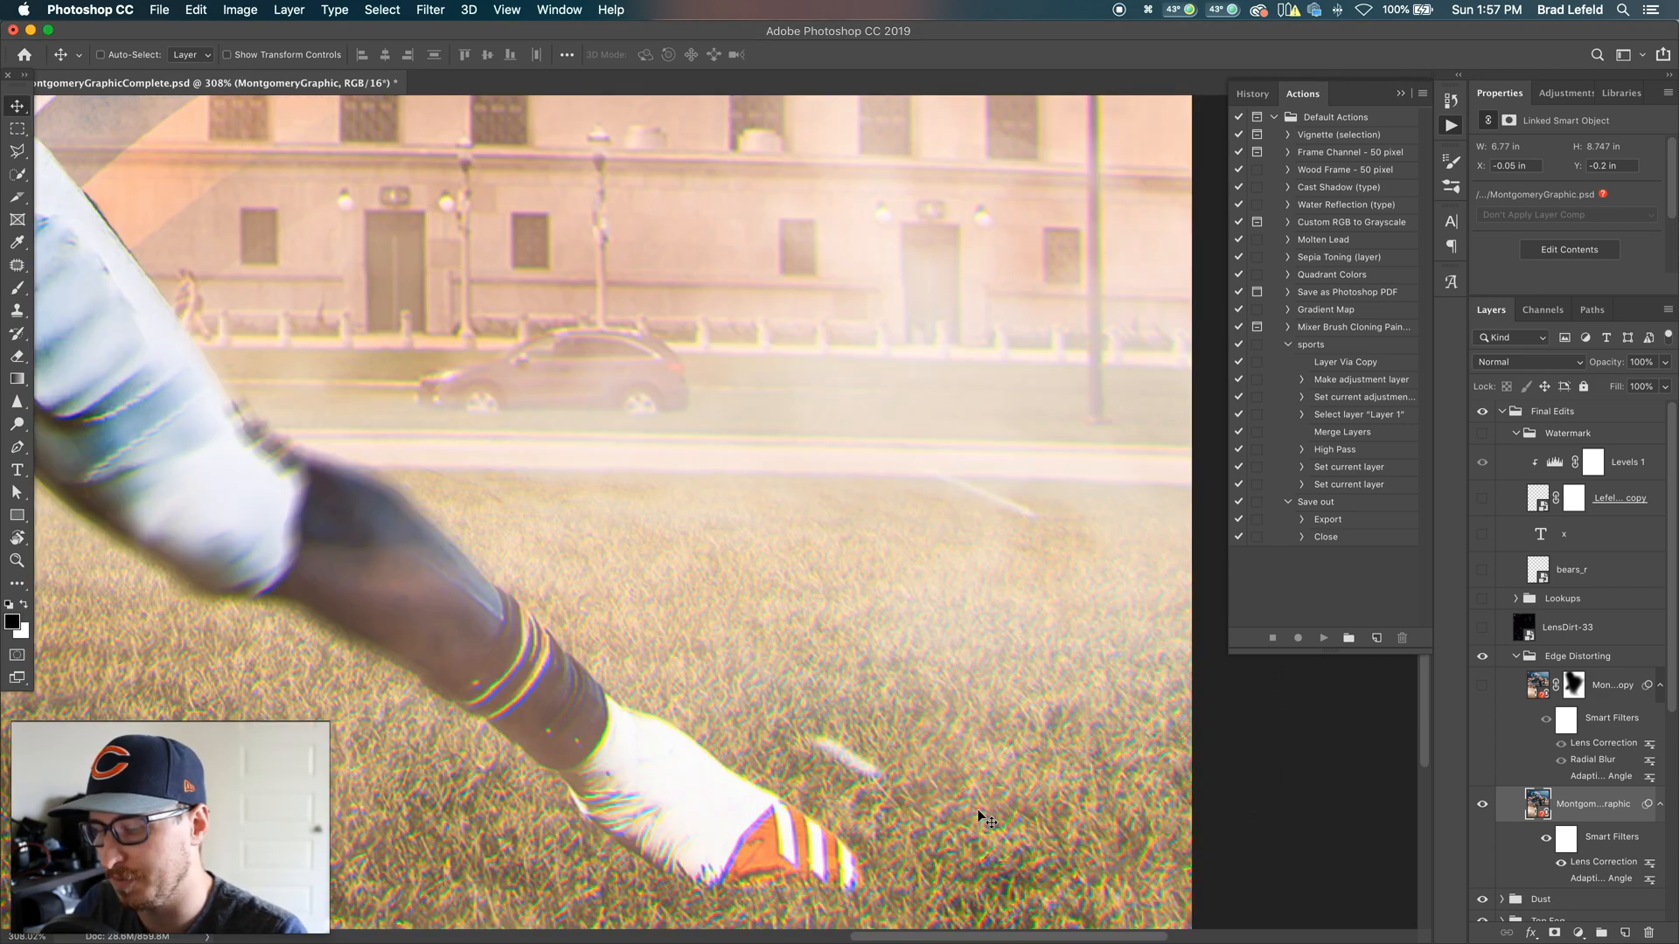
{"action": "scroll", "scroll_direction": "down", "scroll_amount": 3}
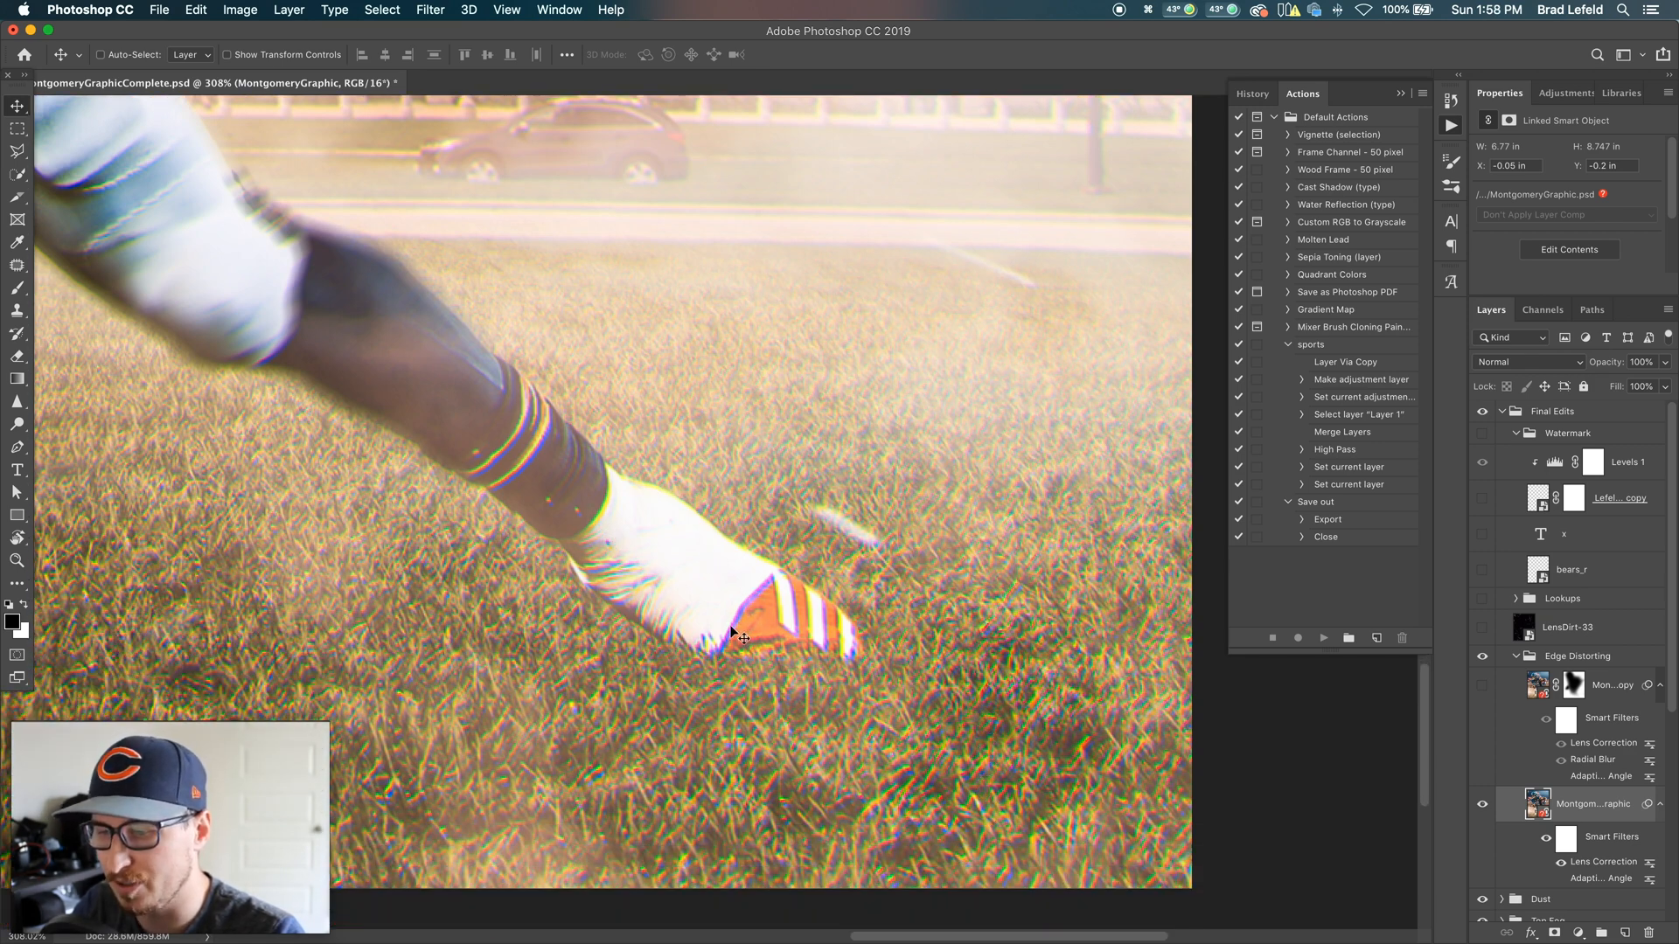
{"action": "mouse_move", "coordinate": [552, 797]}
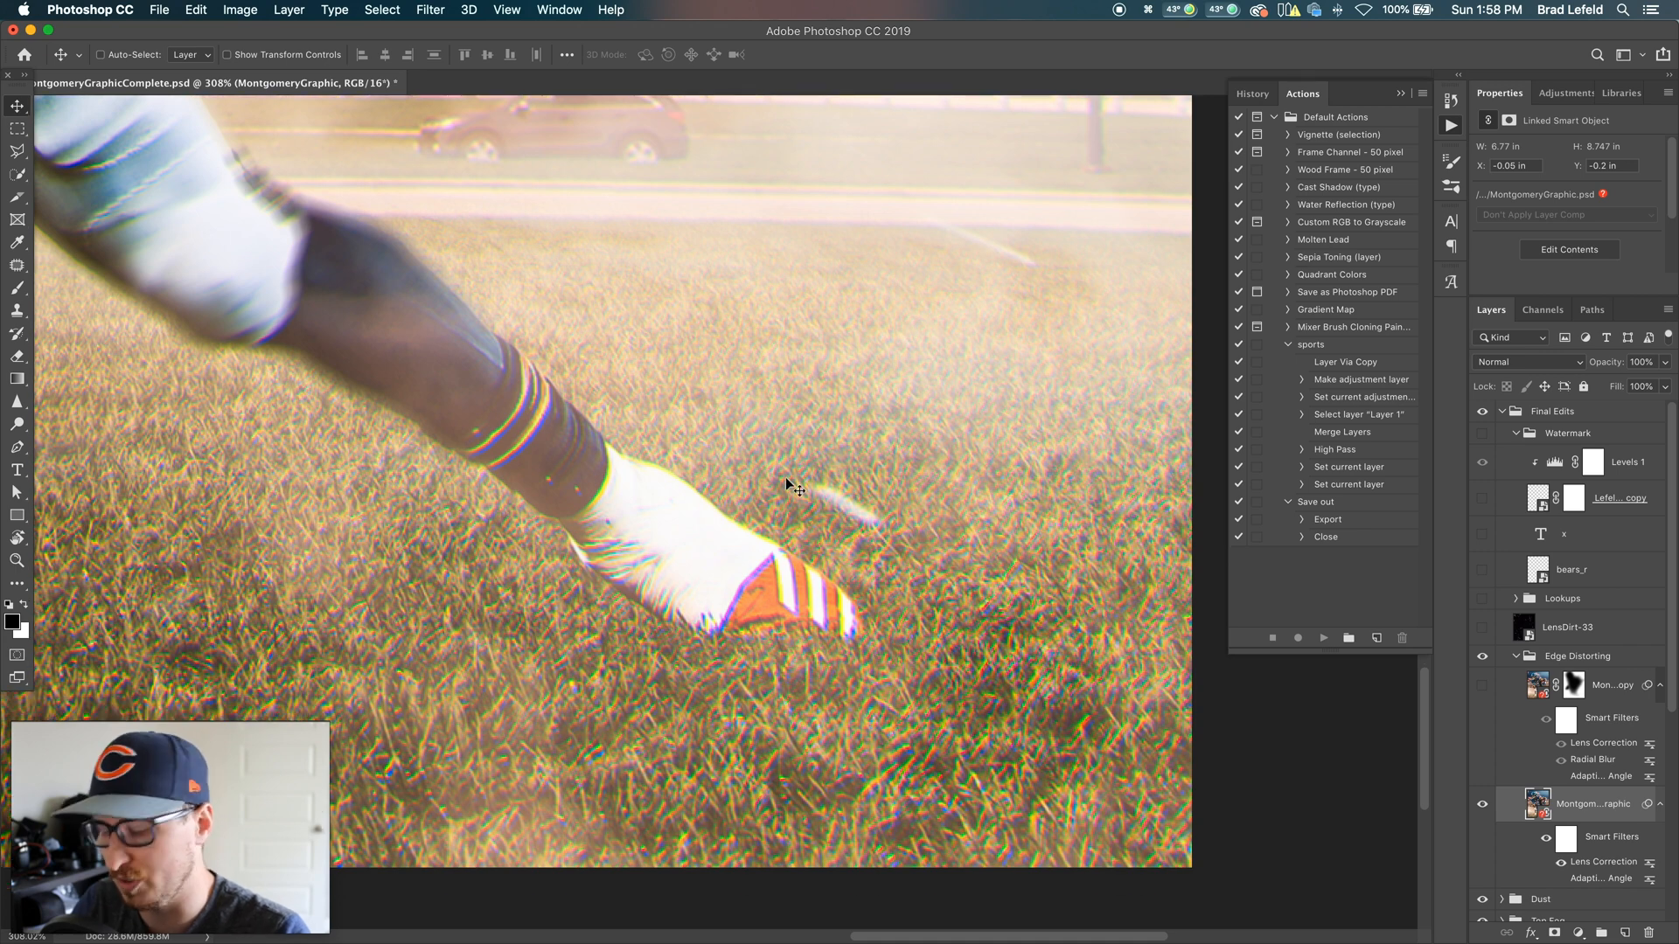
{"action": "key", "text": "cmd+0"}
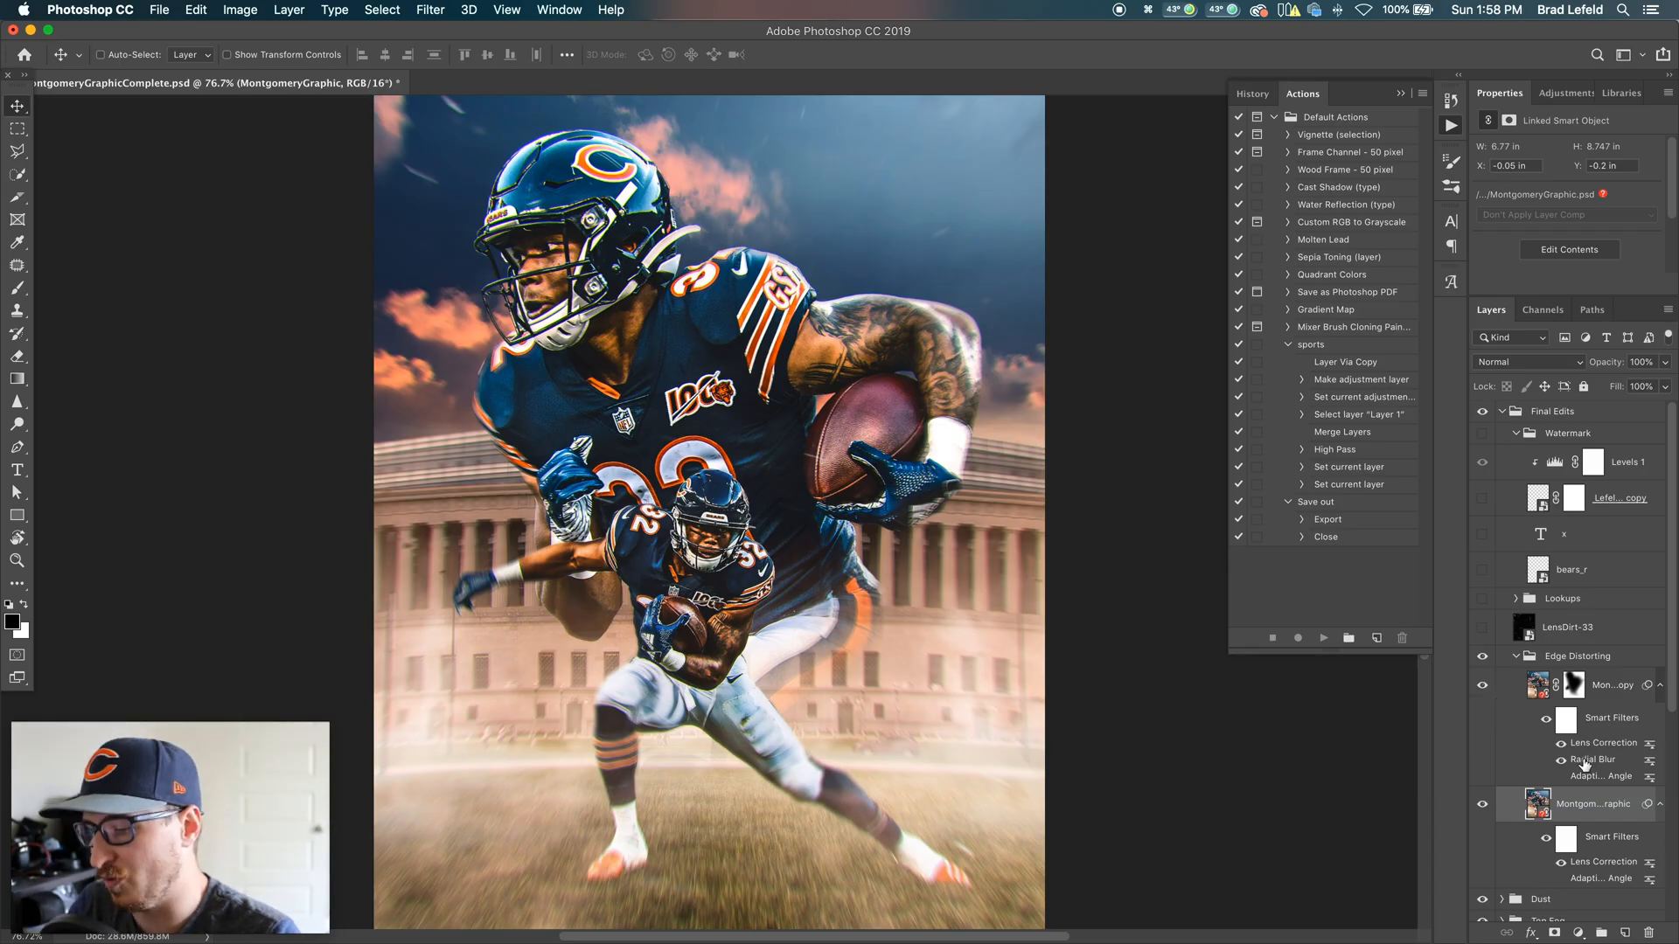
{"action": "mouse_move", "coordinate": [1592, 759]}
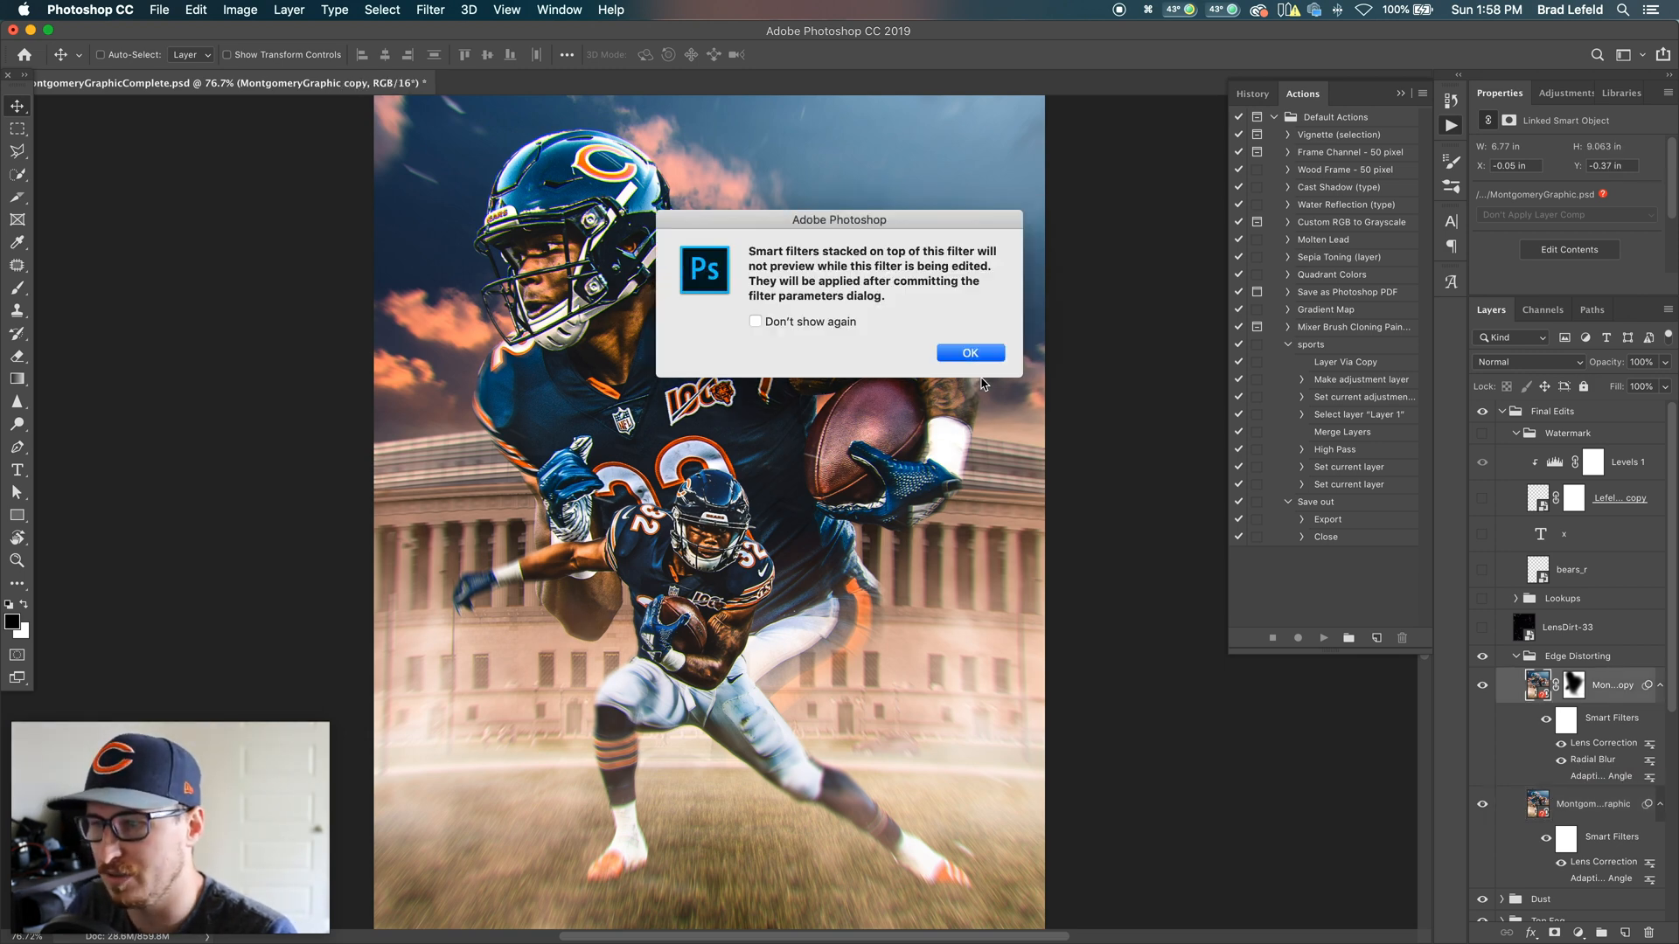
{"action": "left_click", "coordinate": [969, 353]}
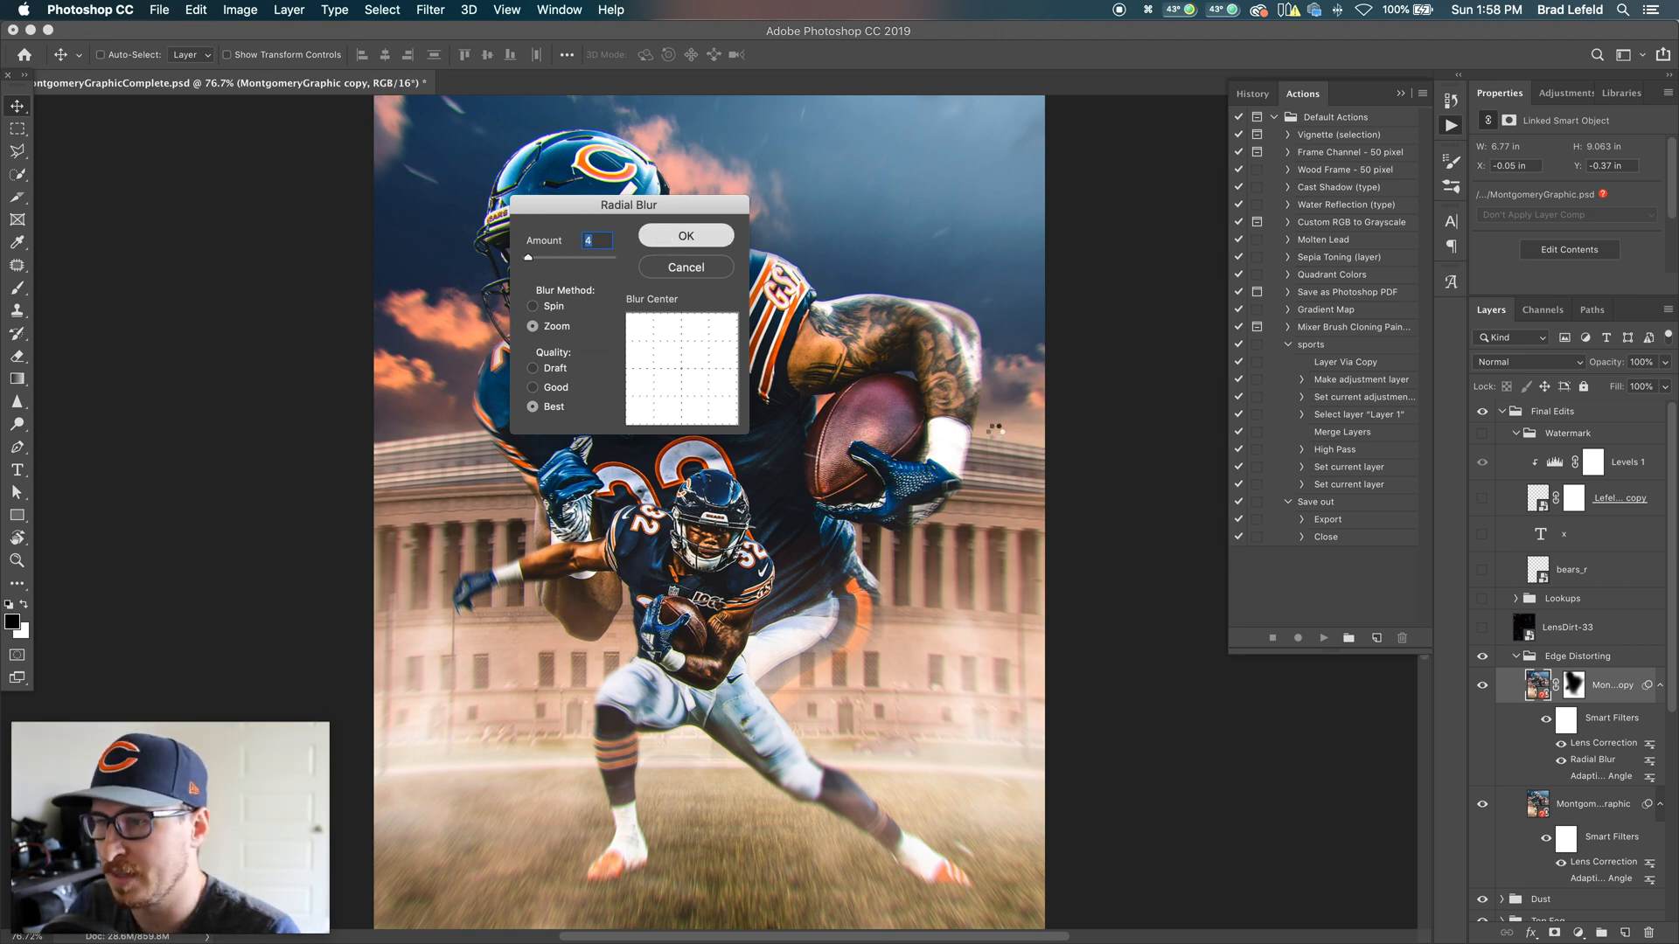
{"action": "left_click", "coordinate": [686, 234]}
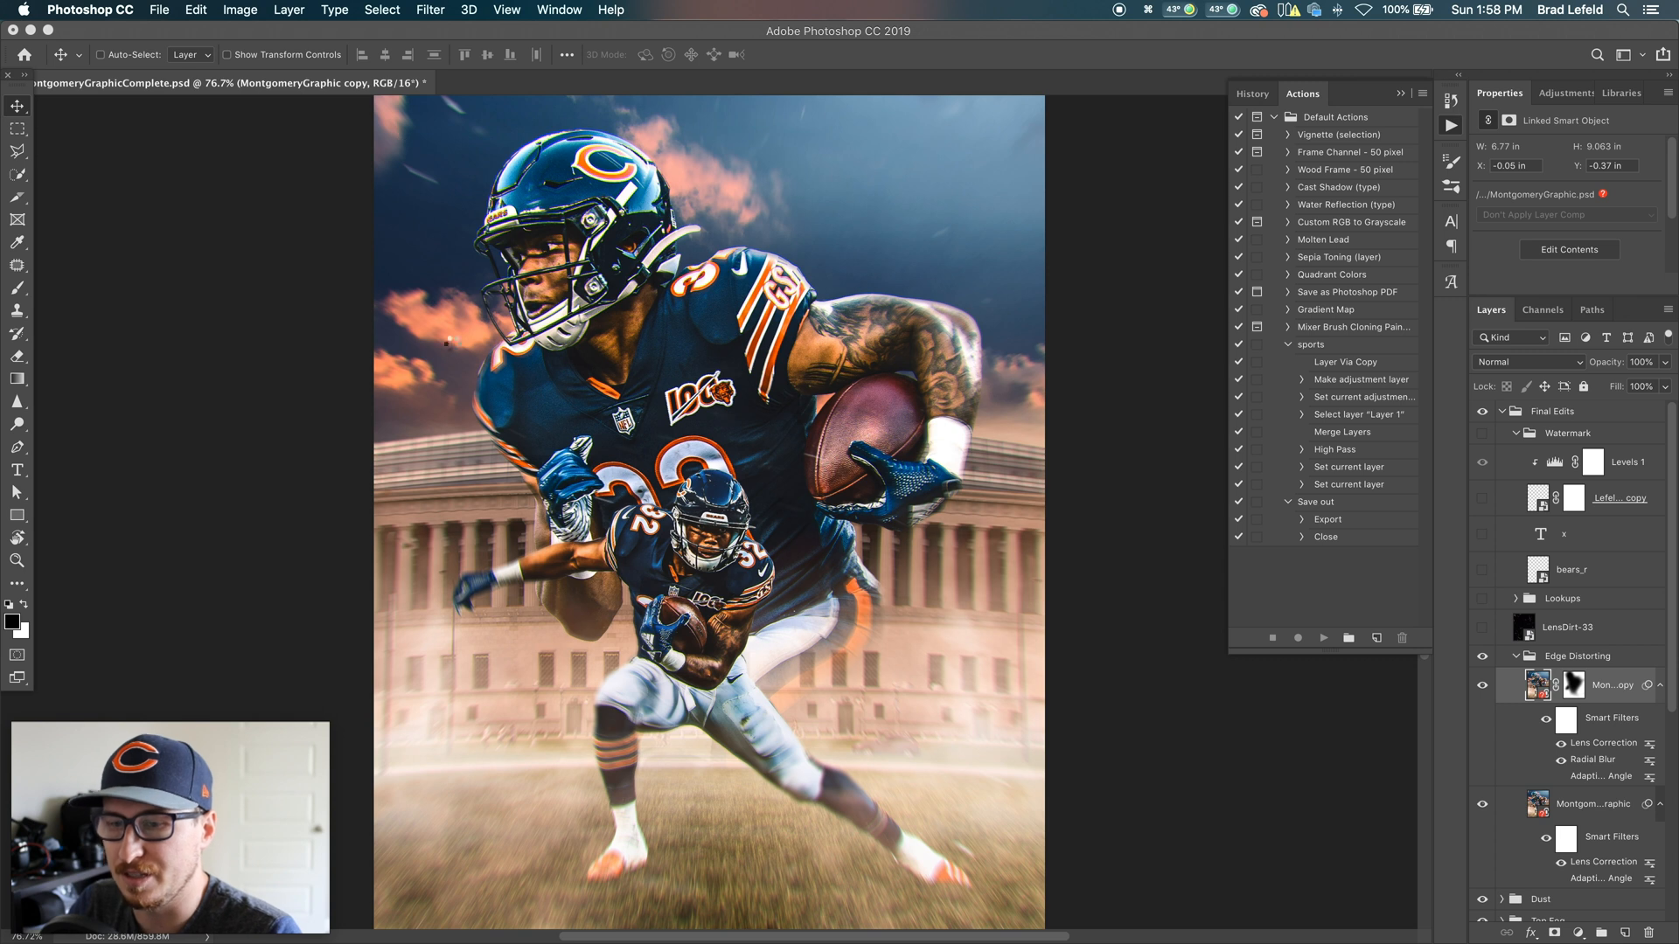
{"action": "mouse_move", "coordinate": [1077, 870]}
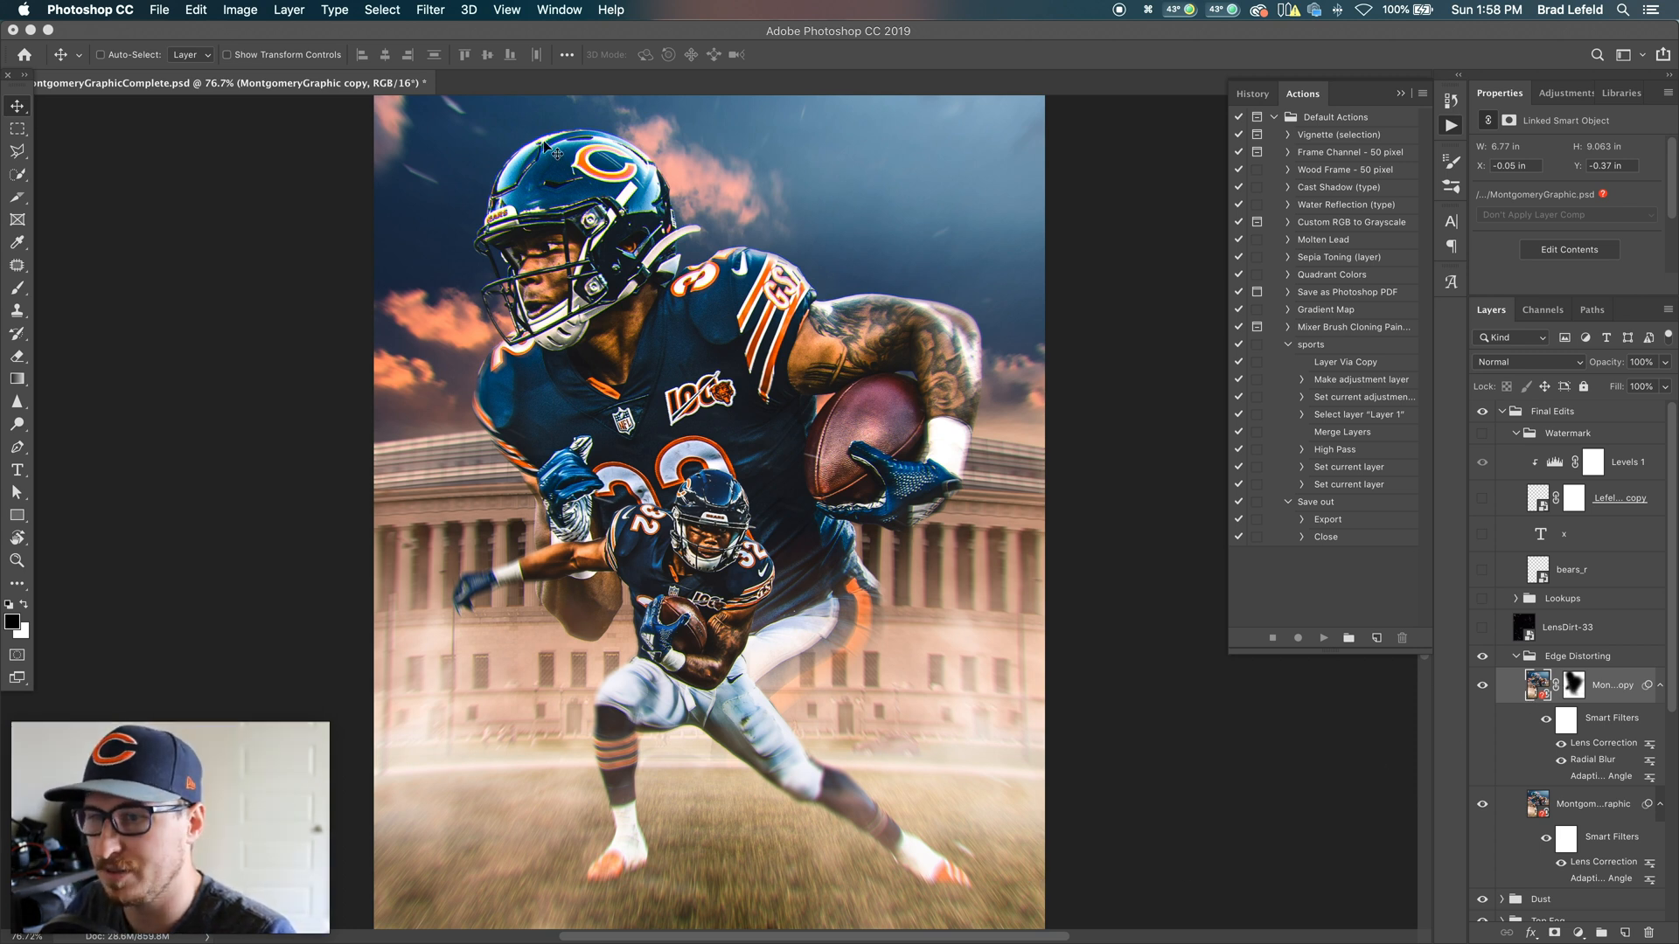
{"action": "mouse_move", "coordinate": [568, 629]}
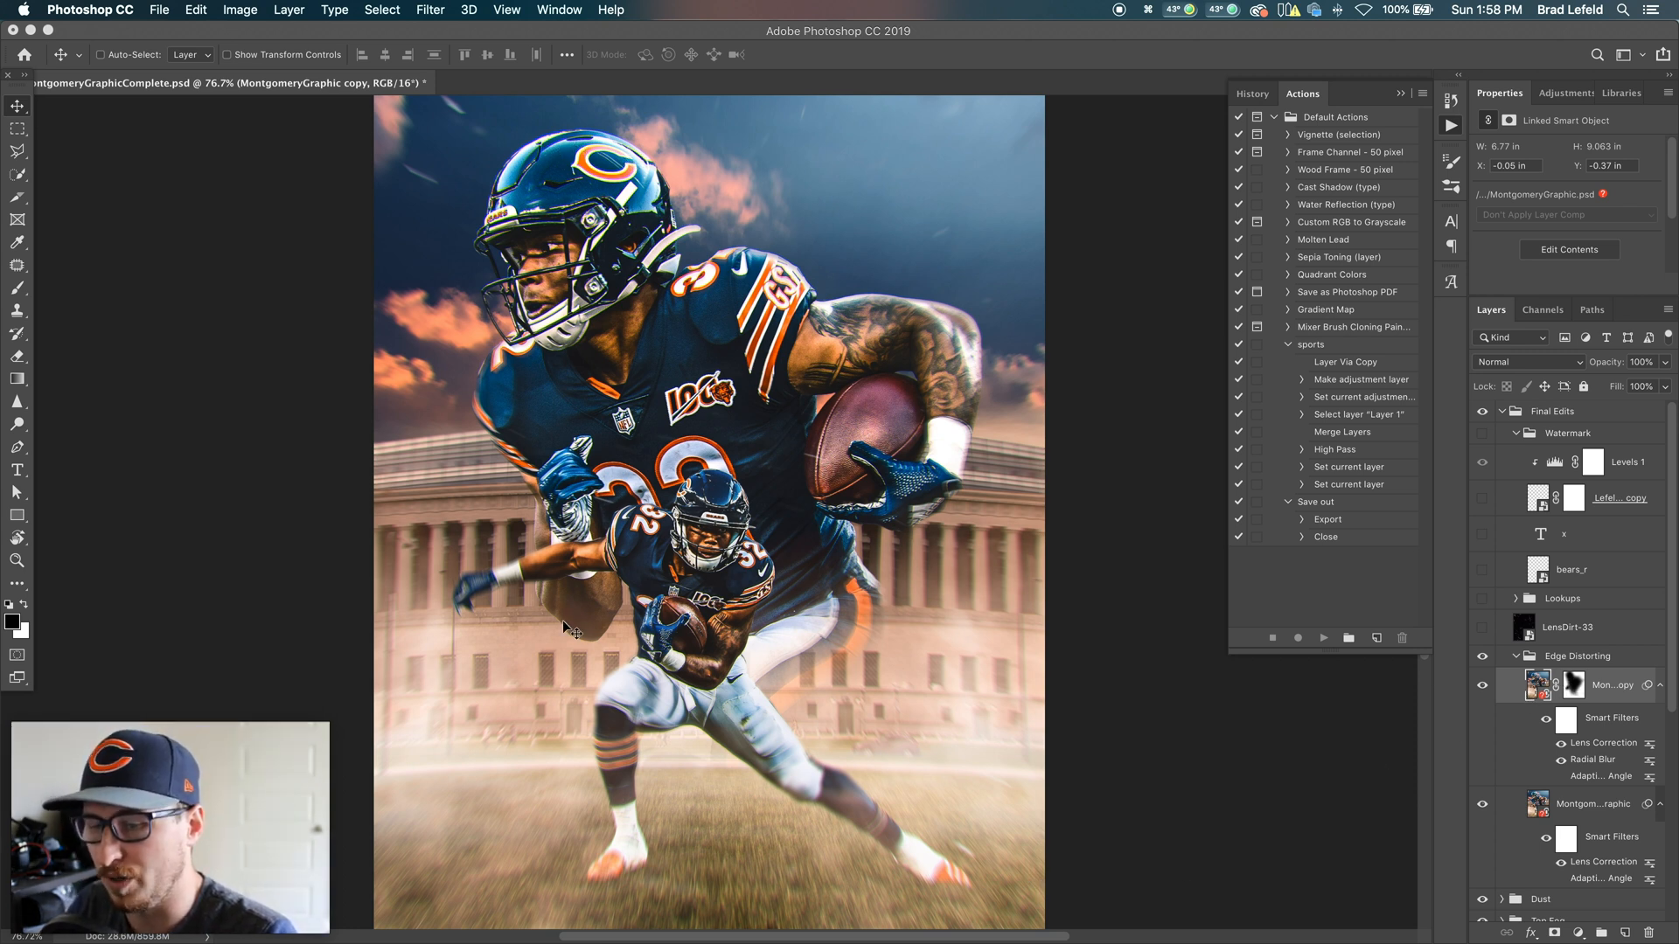
{"action": "mouse_move", "coordinate": [892, 359]}
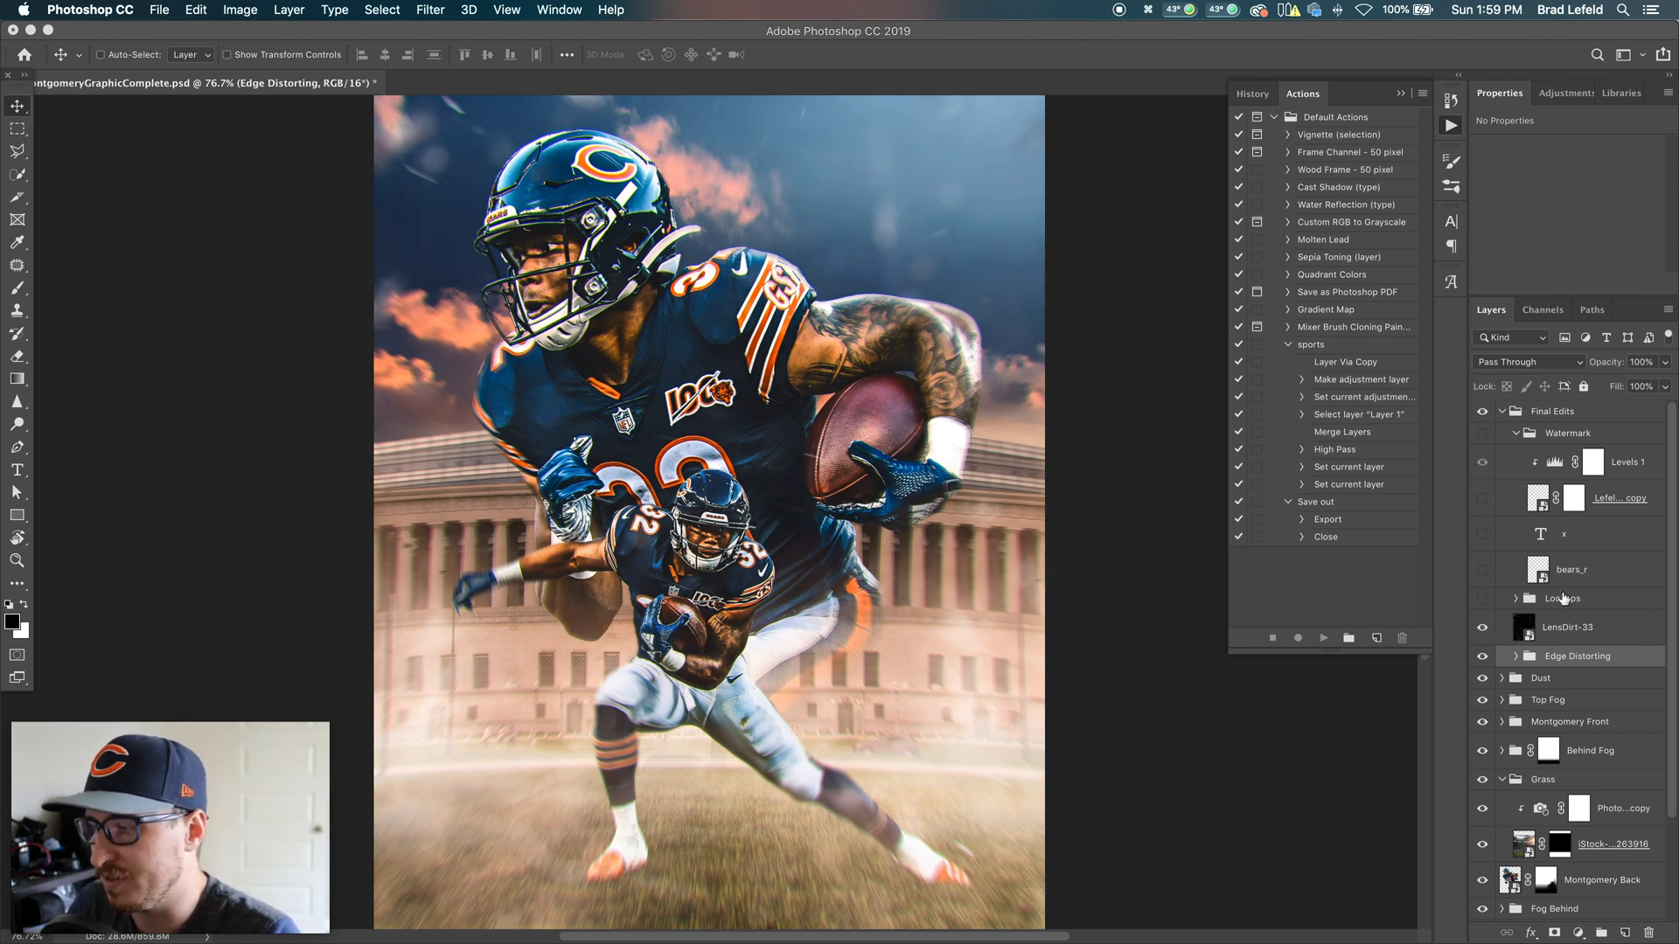
Step: Expand Lookups and make Color Lookup 1, Color Lookup 2 and Curves 1 visible
{"action": "left_click", "coordinate": [1499, 598]}
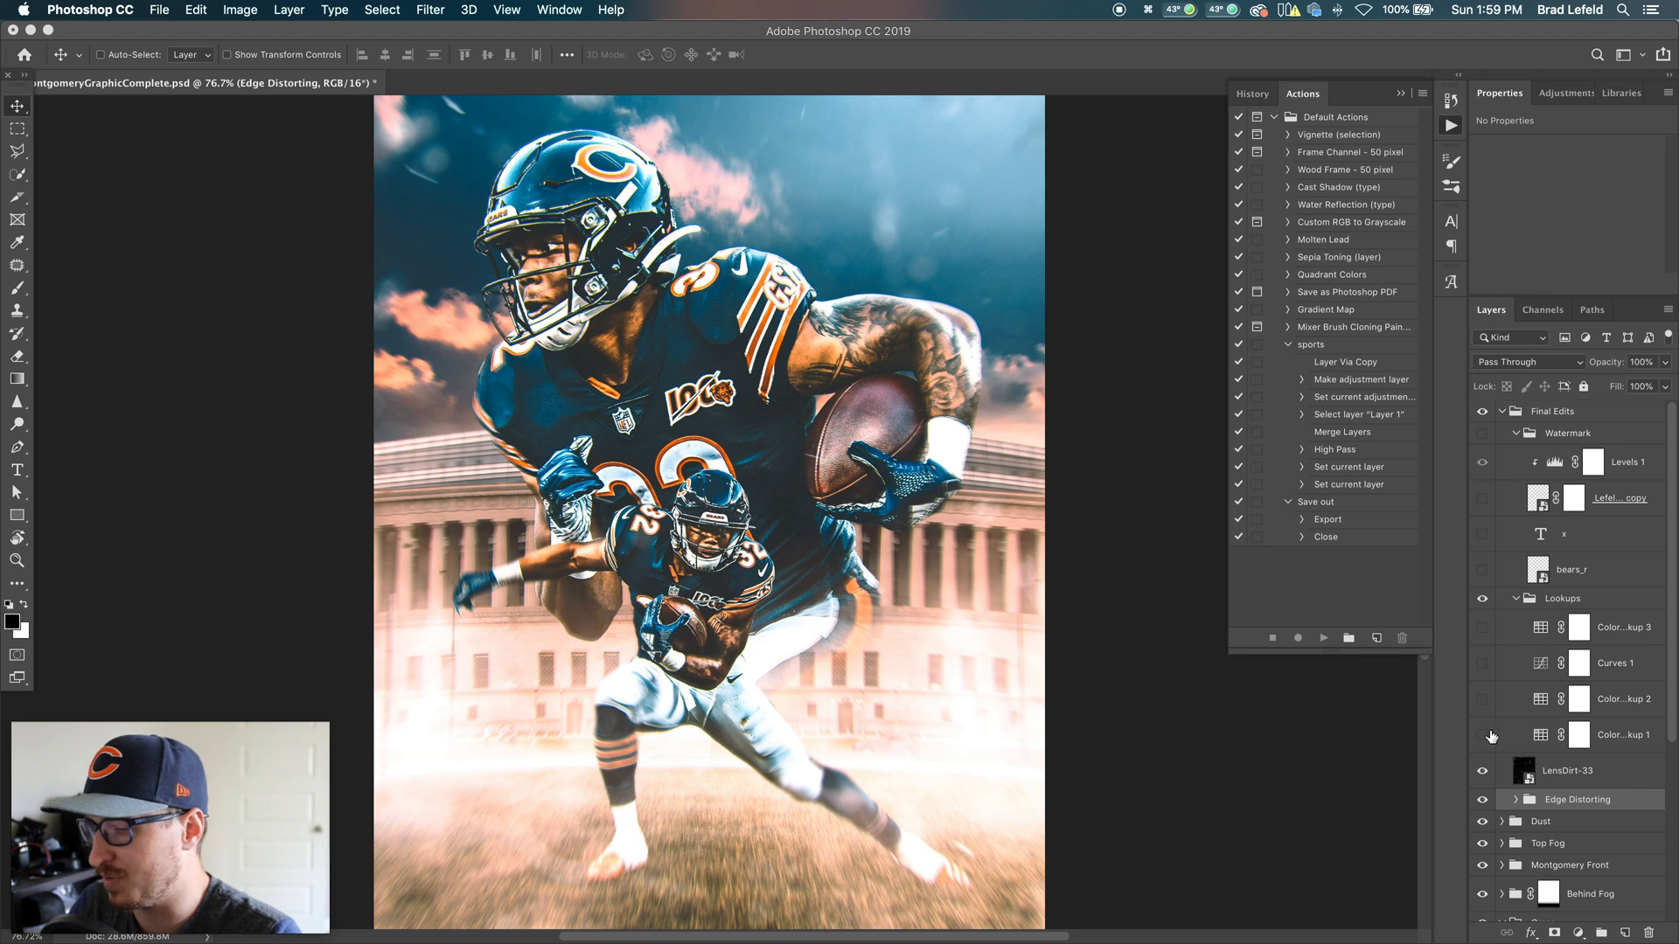
{"action": "left_click", "coordinate": [1482, 735]}
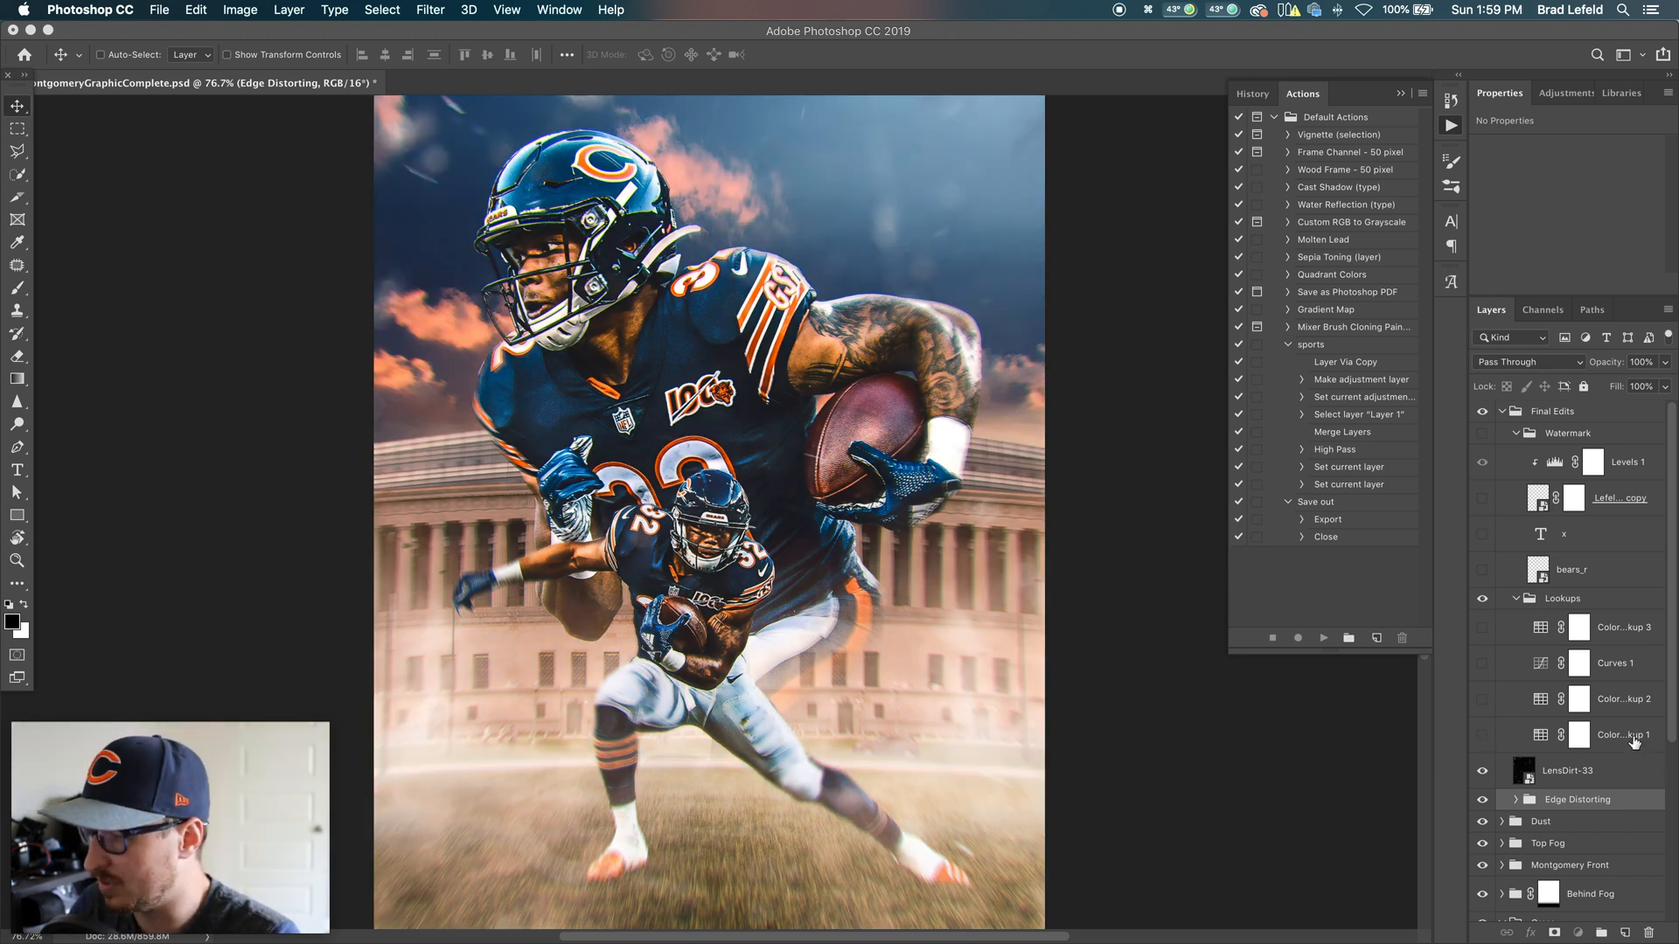
{"action": "left_click", "coordinate": [1622, 734]}
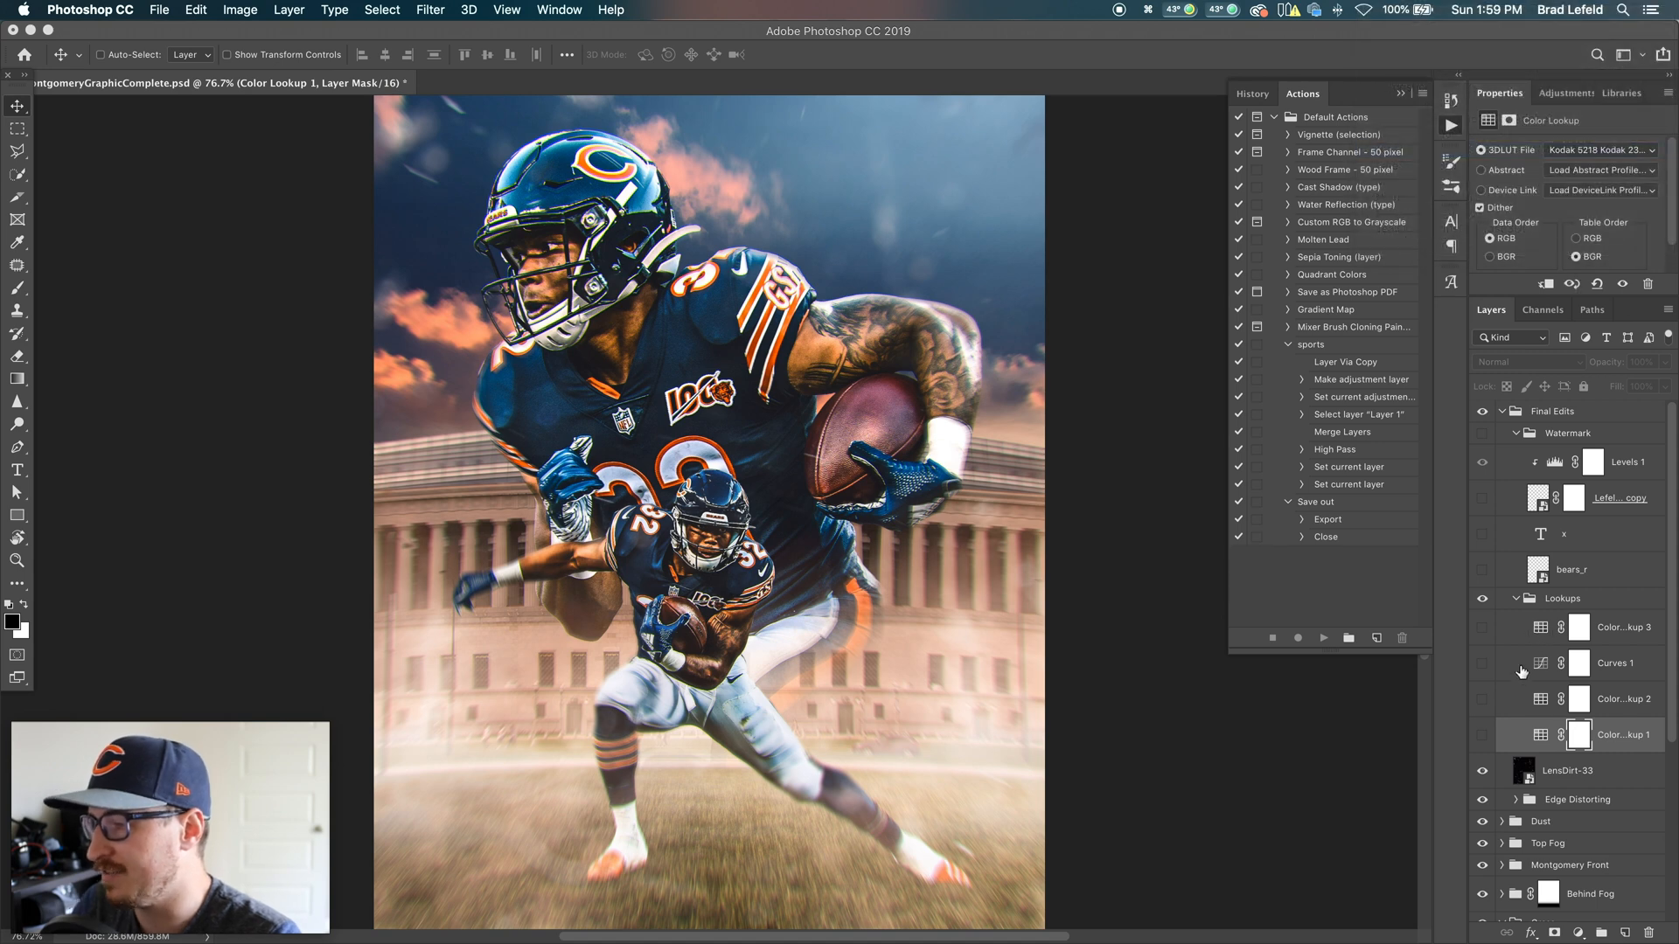
{"action": "left_click", "coordinate": [1483, 739]}
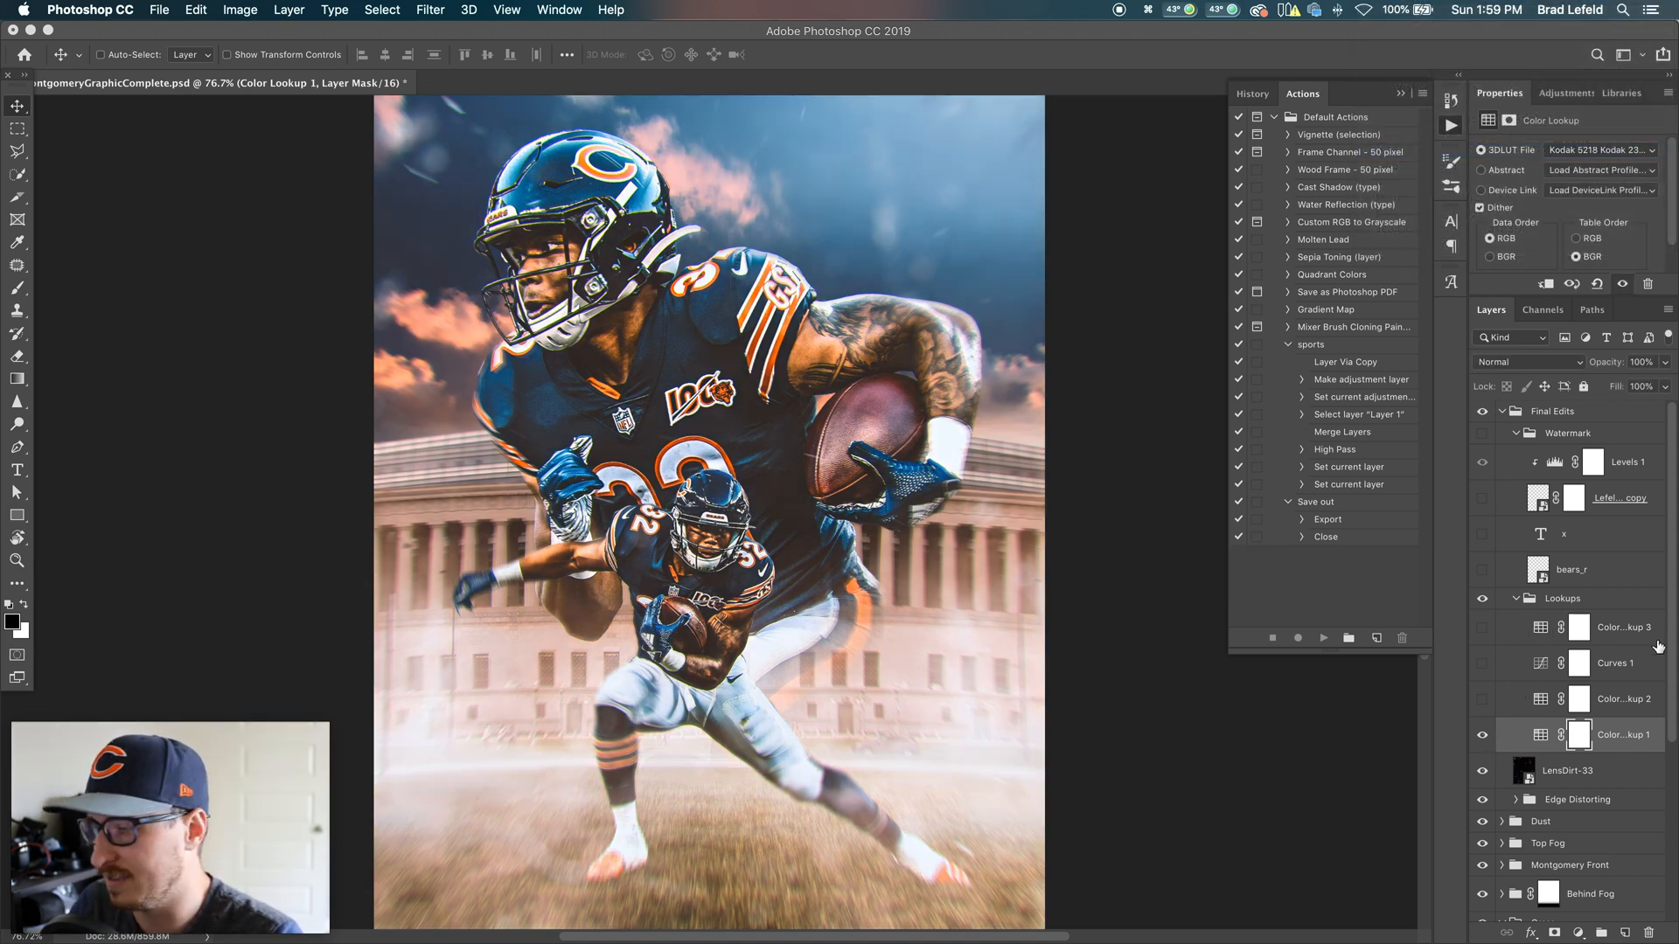
{"action": "left_click", "coordinate": [1624, 698]}
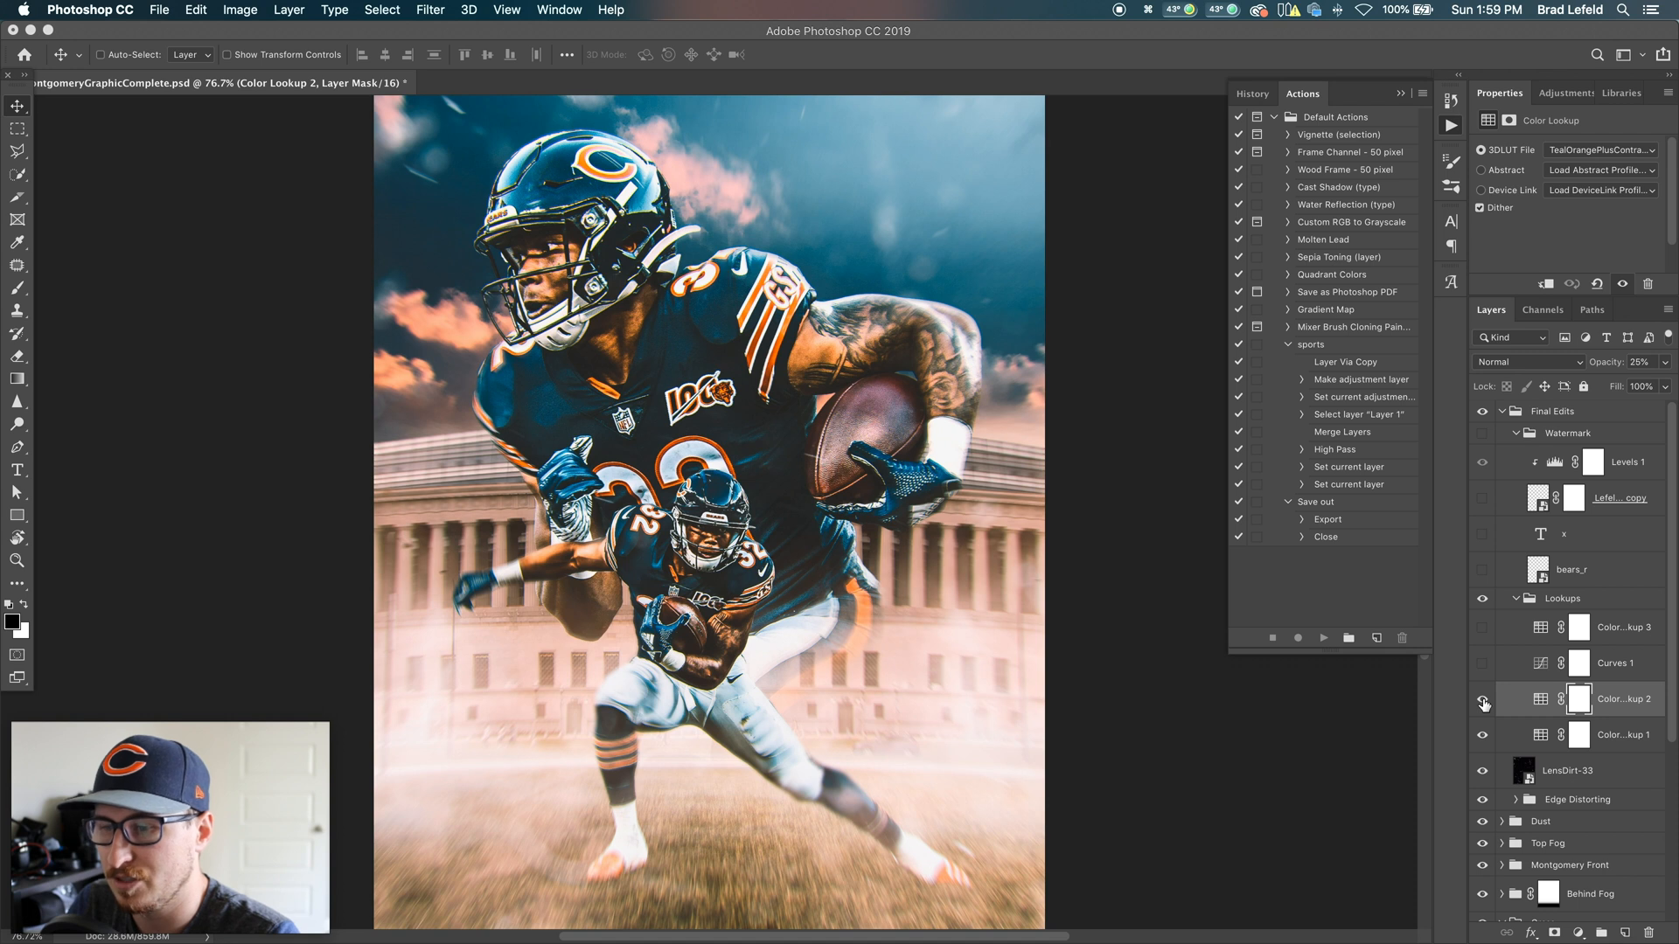
{"action": "mouse_move", "coordinate": [1483, 702]}
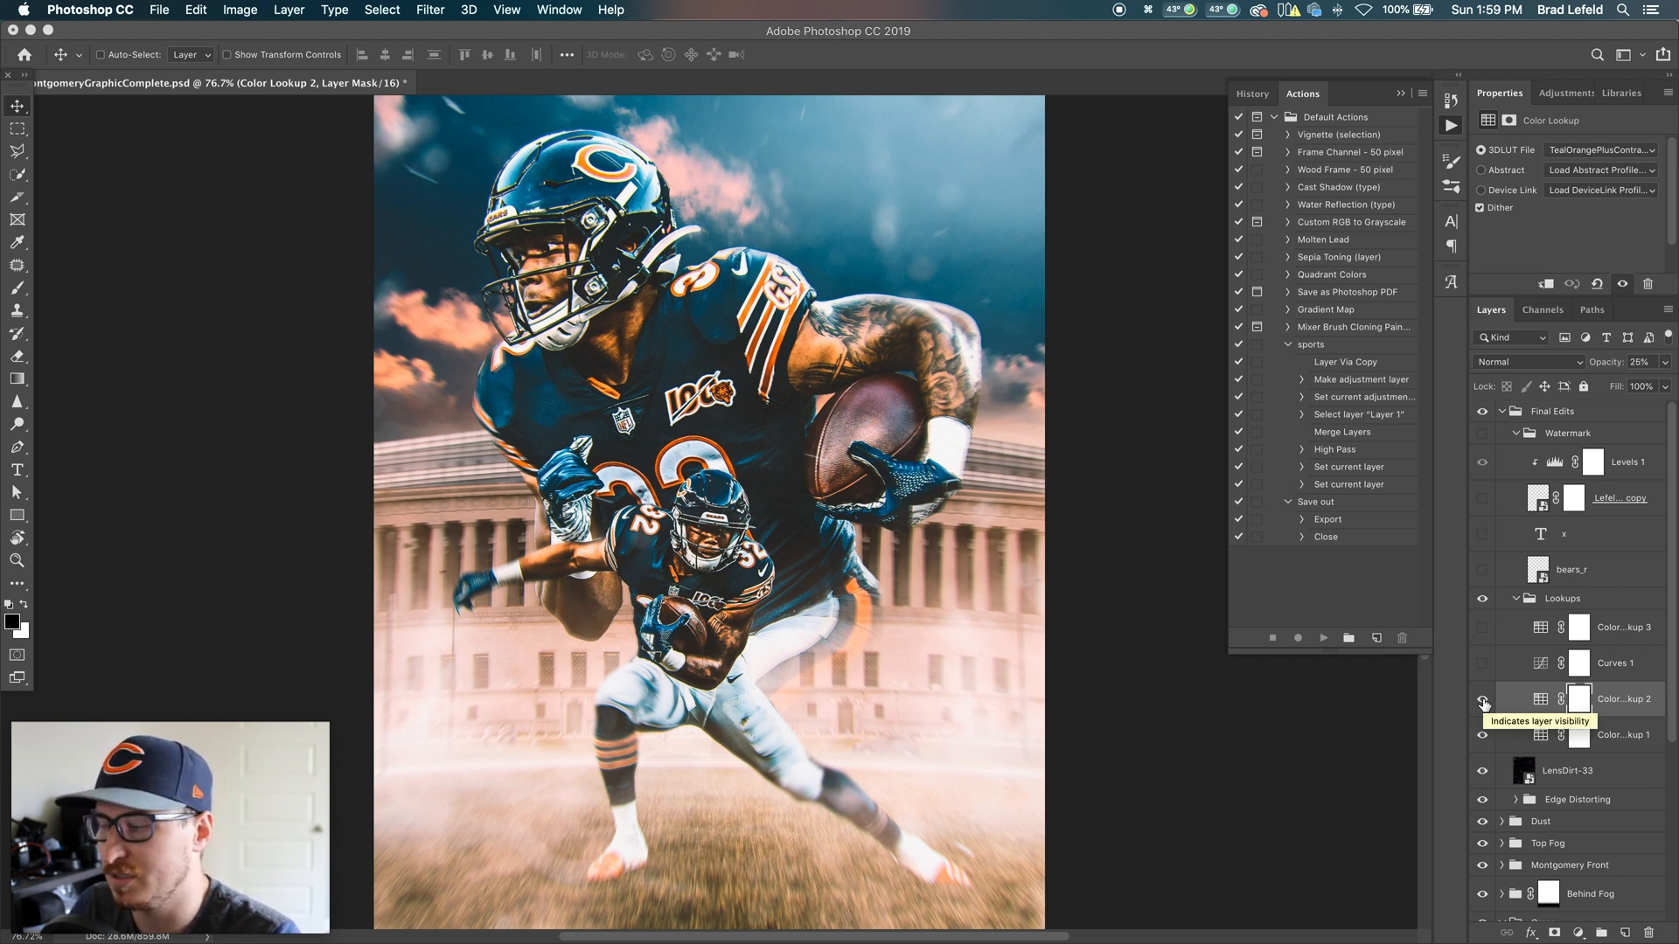
{"action": "left_click", "coordinate": [1483, 701]}
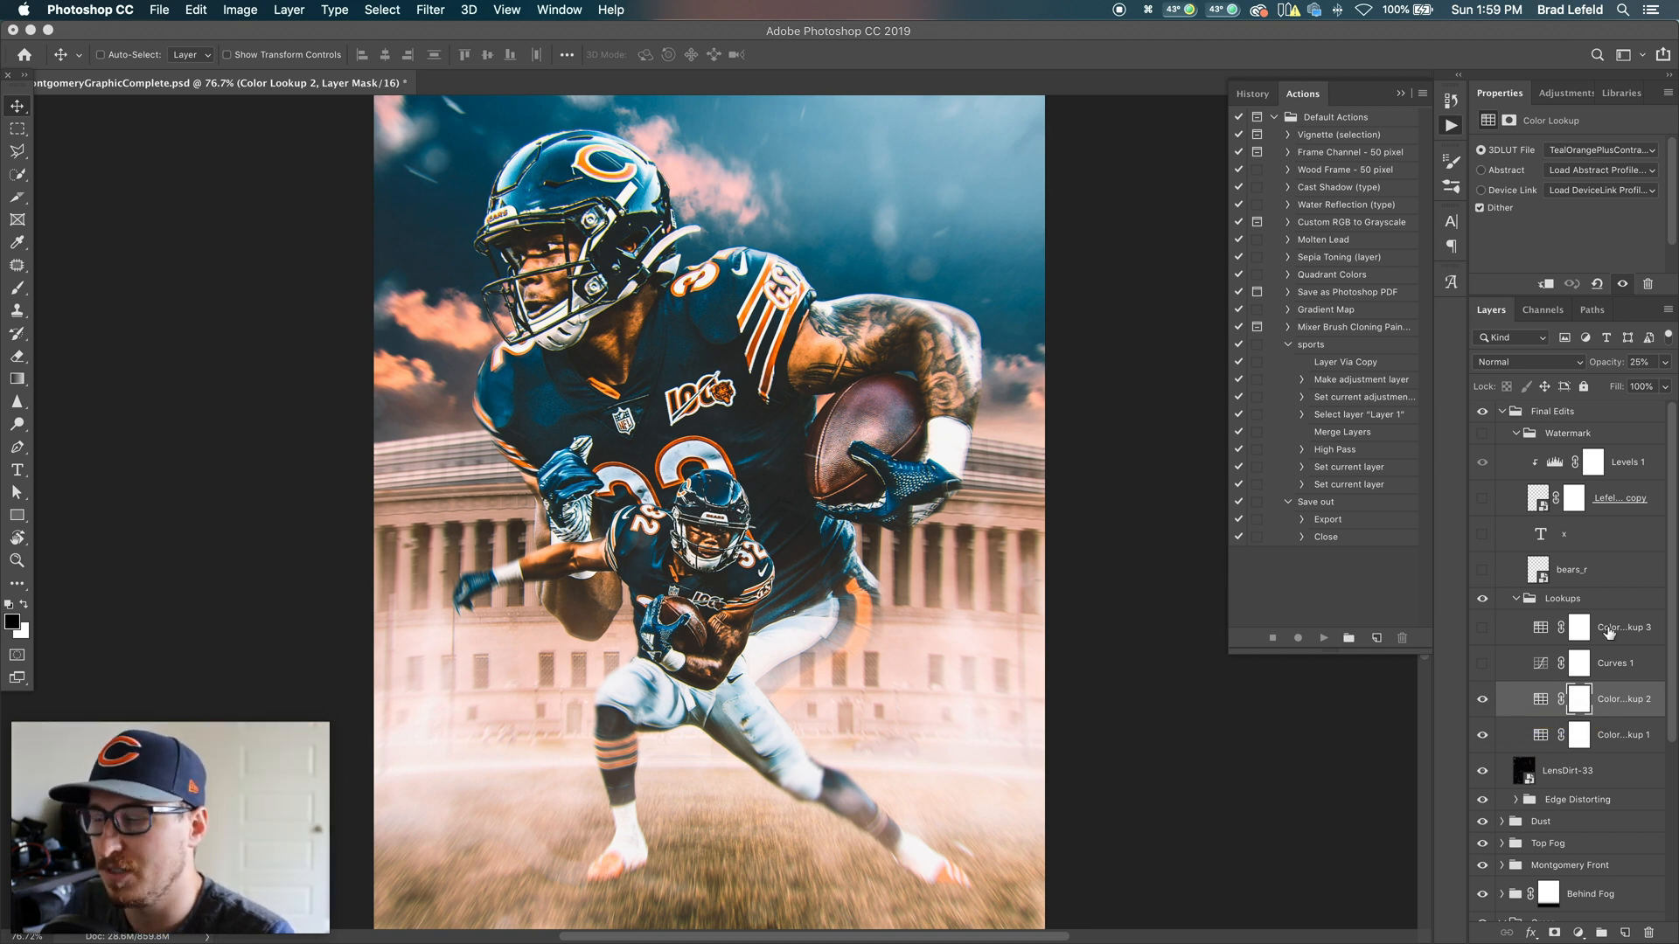
{"action": "mouse_move", "coordinate": [1626, 628]}
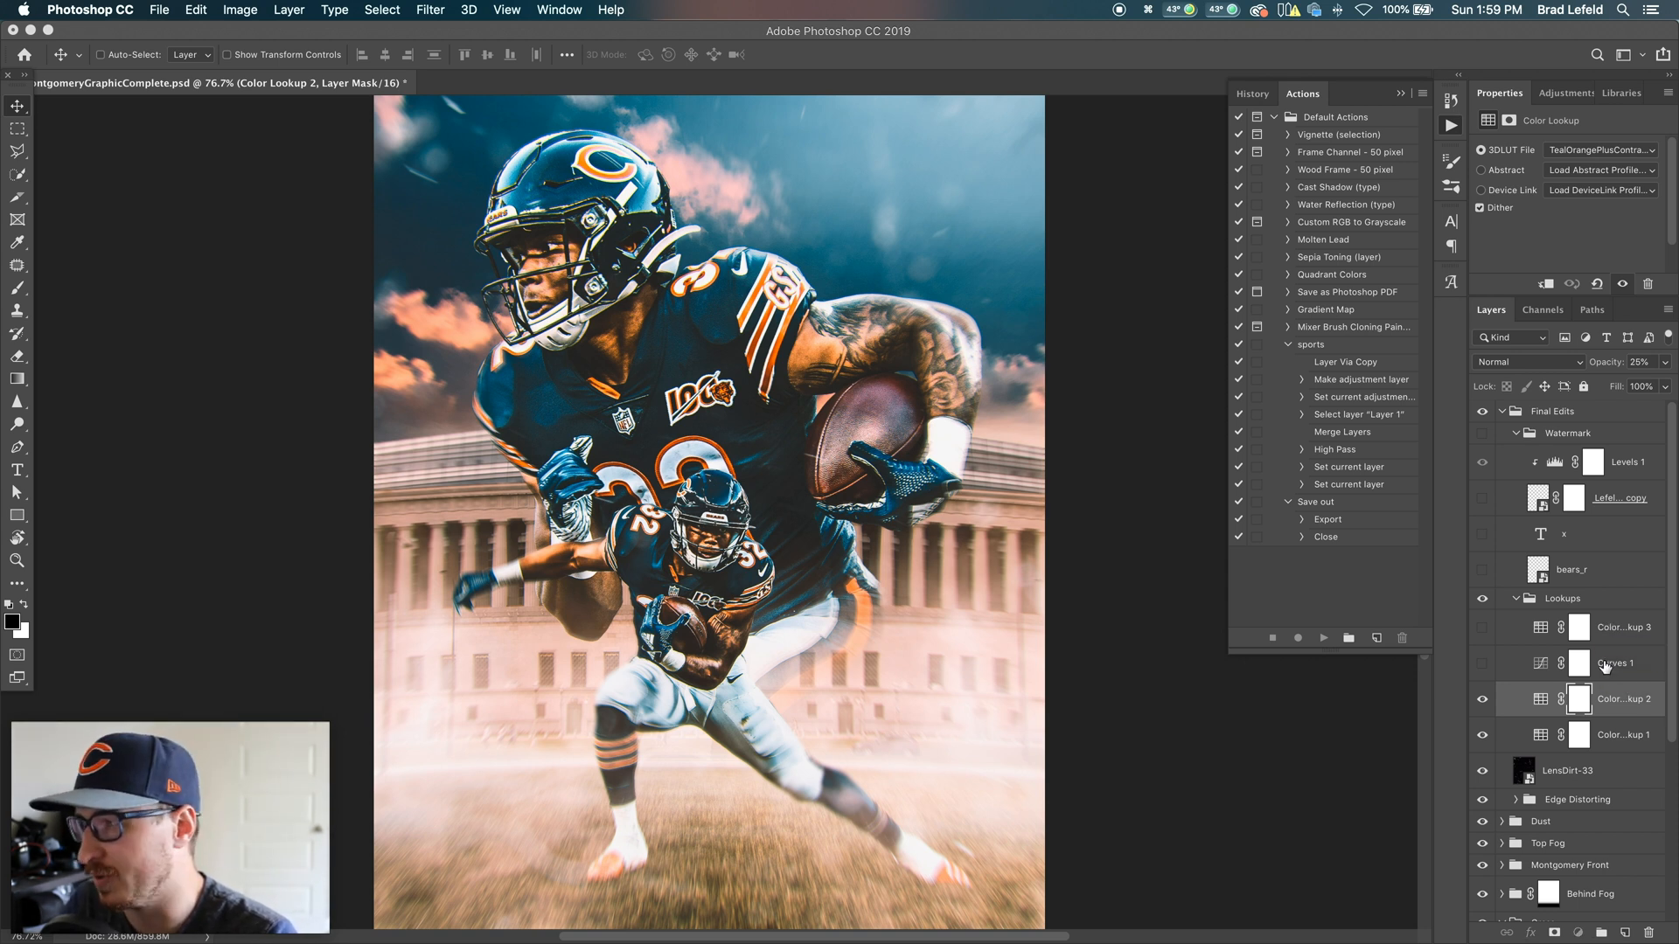
{"action": "left_click", "coordinate": [1612, 663]}
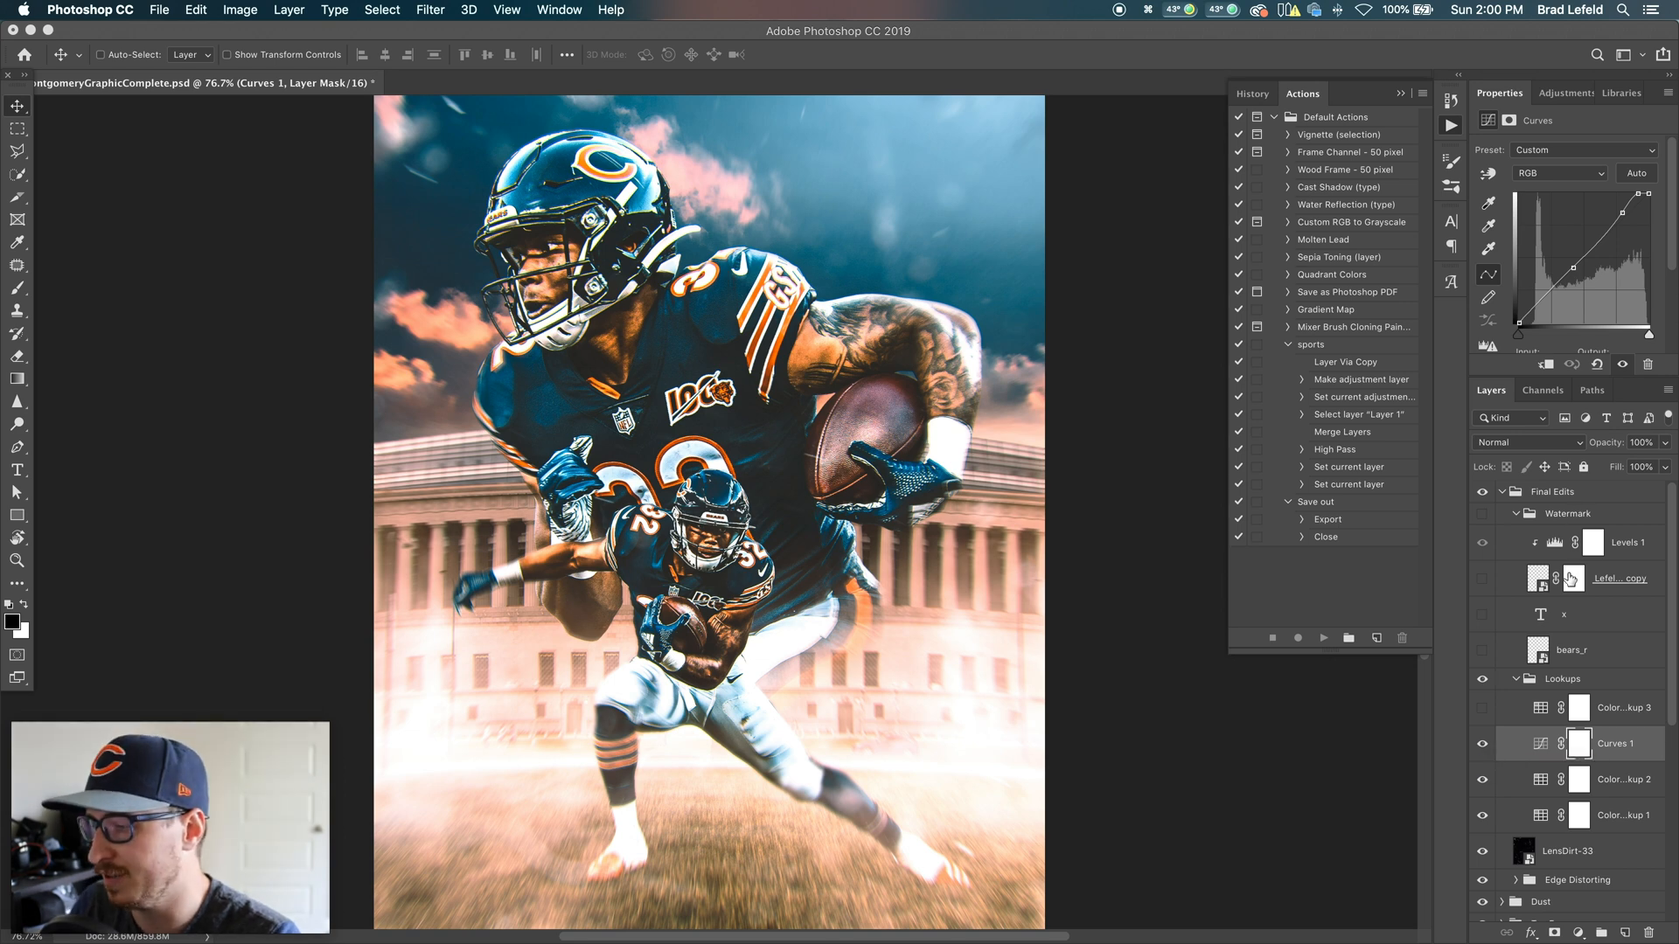
Step: Select Color Lookup 3 (FoggyNight, Screen at 20%) and make it visible
{"action": "left_click", "coordinate": [1616, 707]}
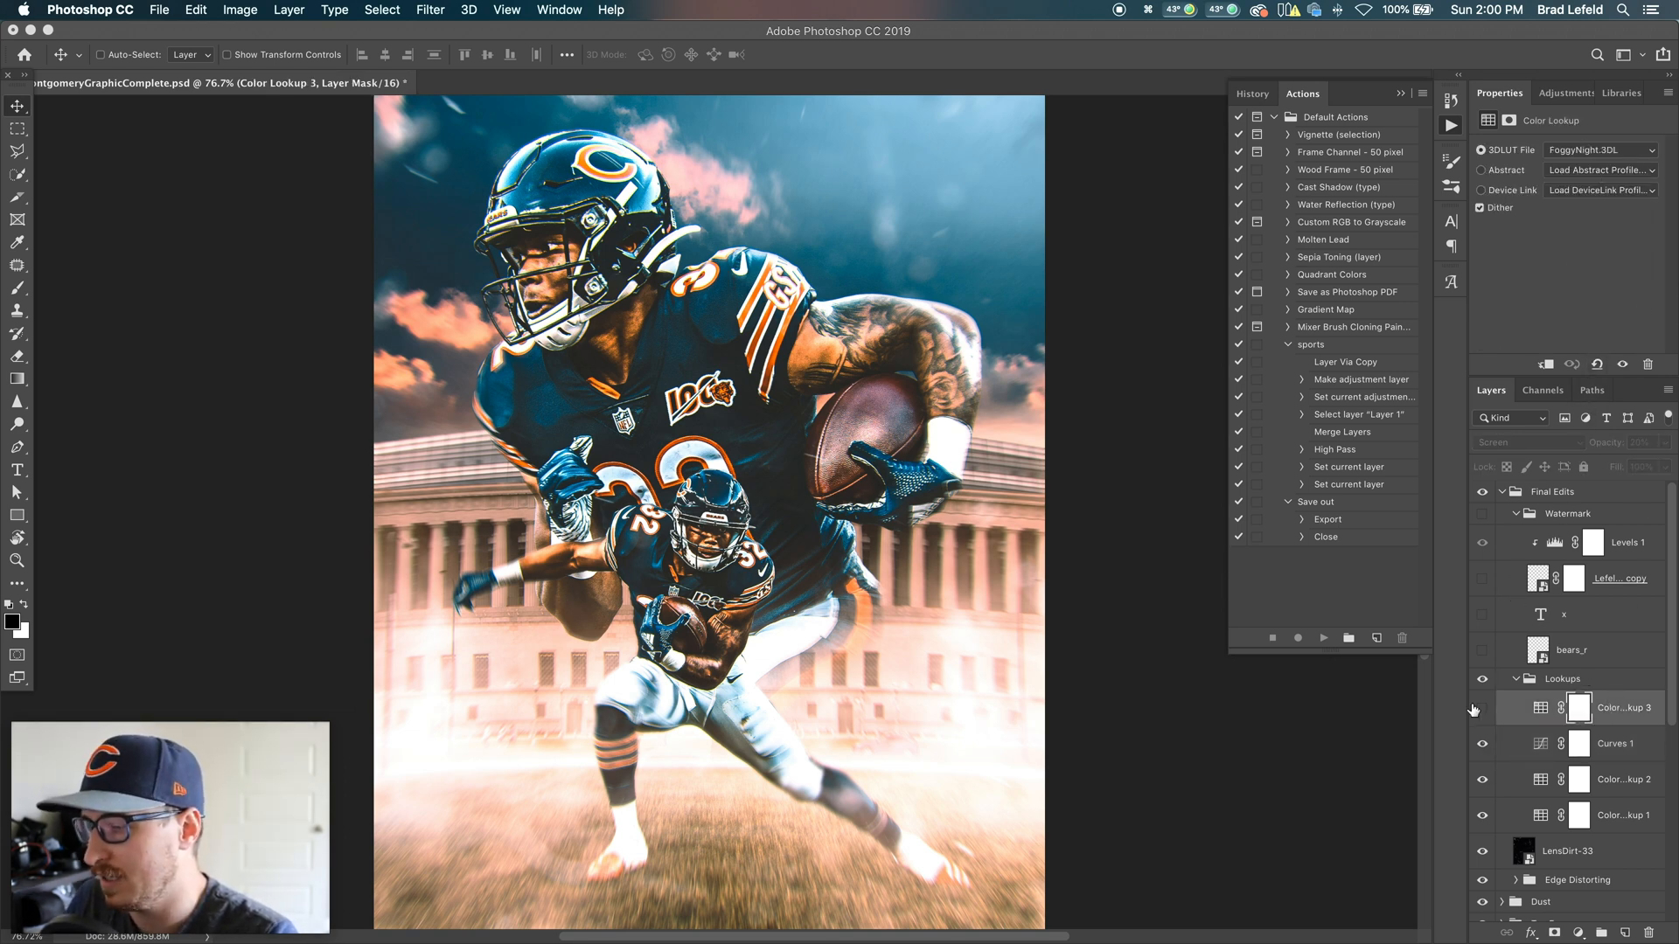
{"action": "left_click", "coordinate": [1482, 714]}
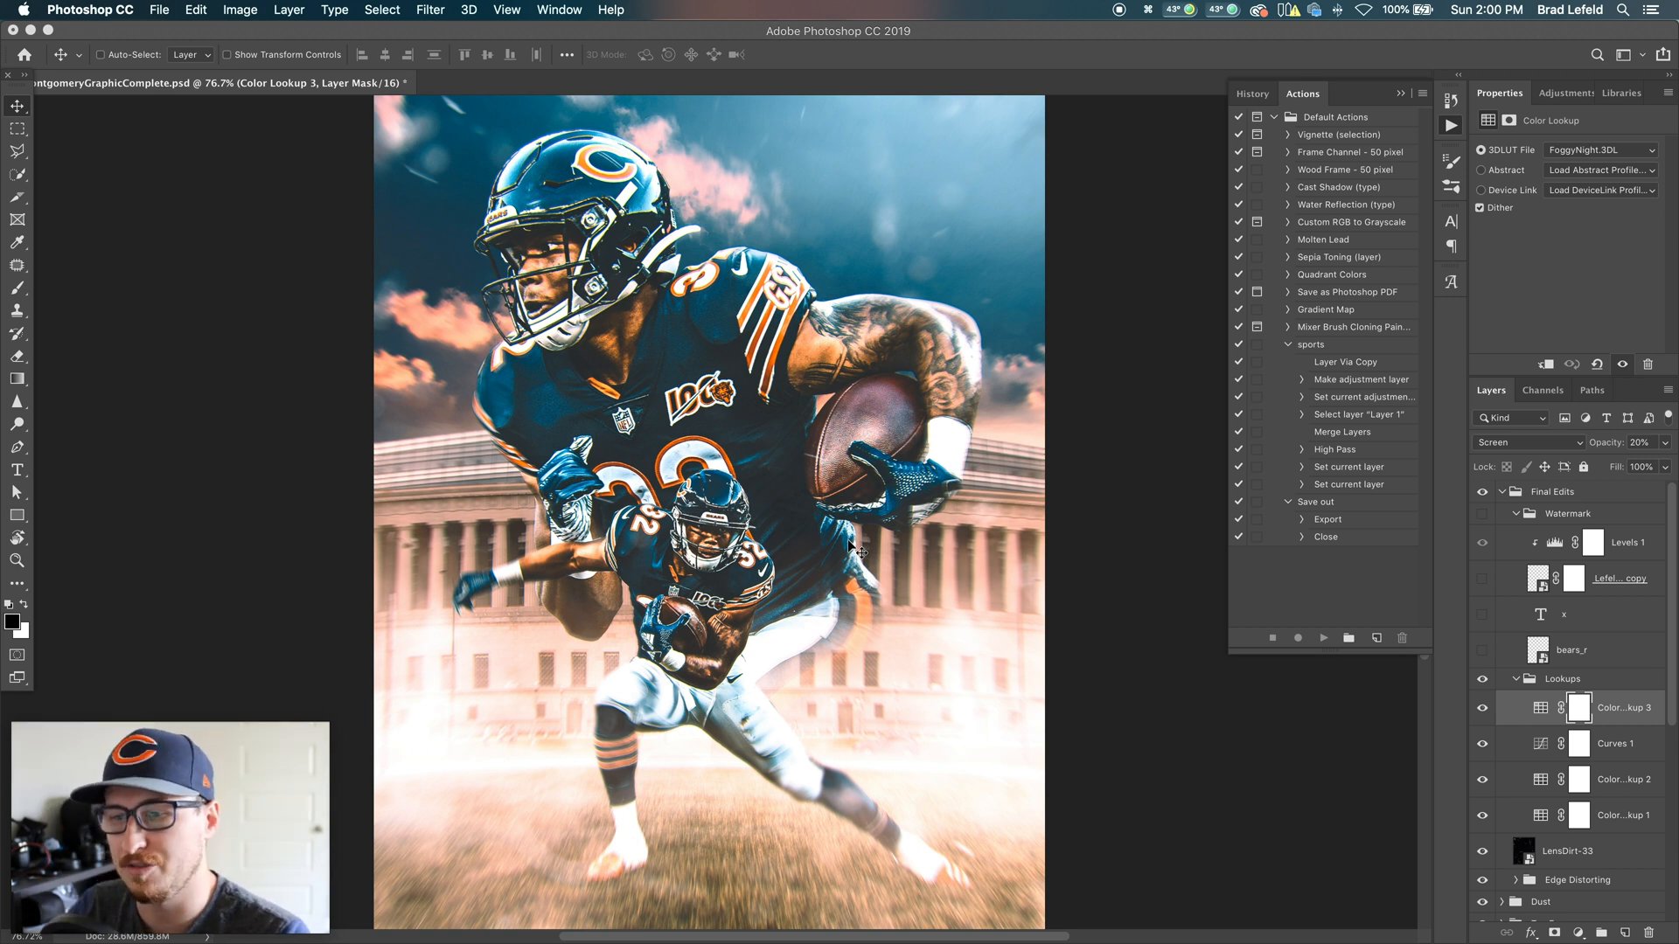
{"action": "mouse_move", "coordinate": [546, 239]}
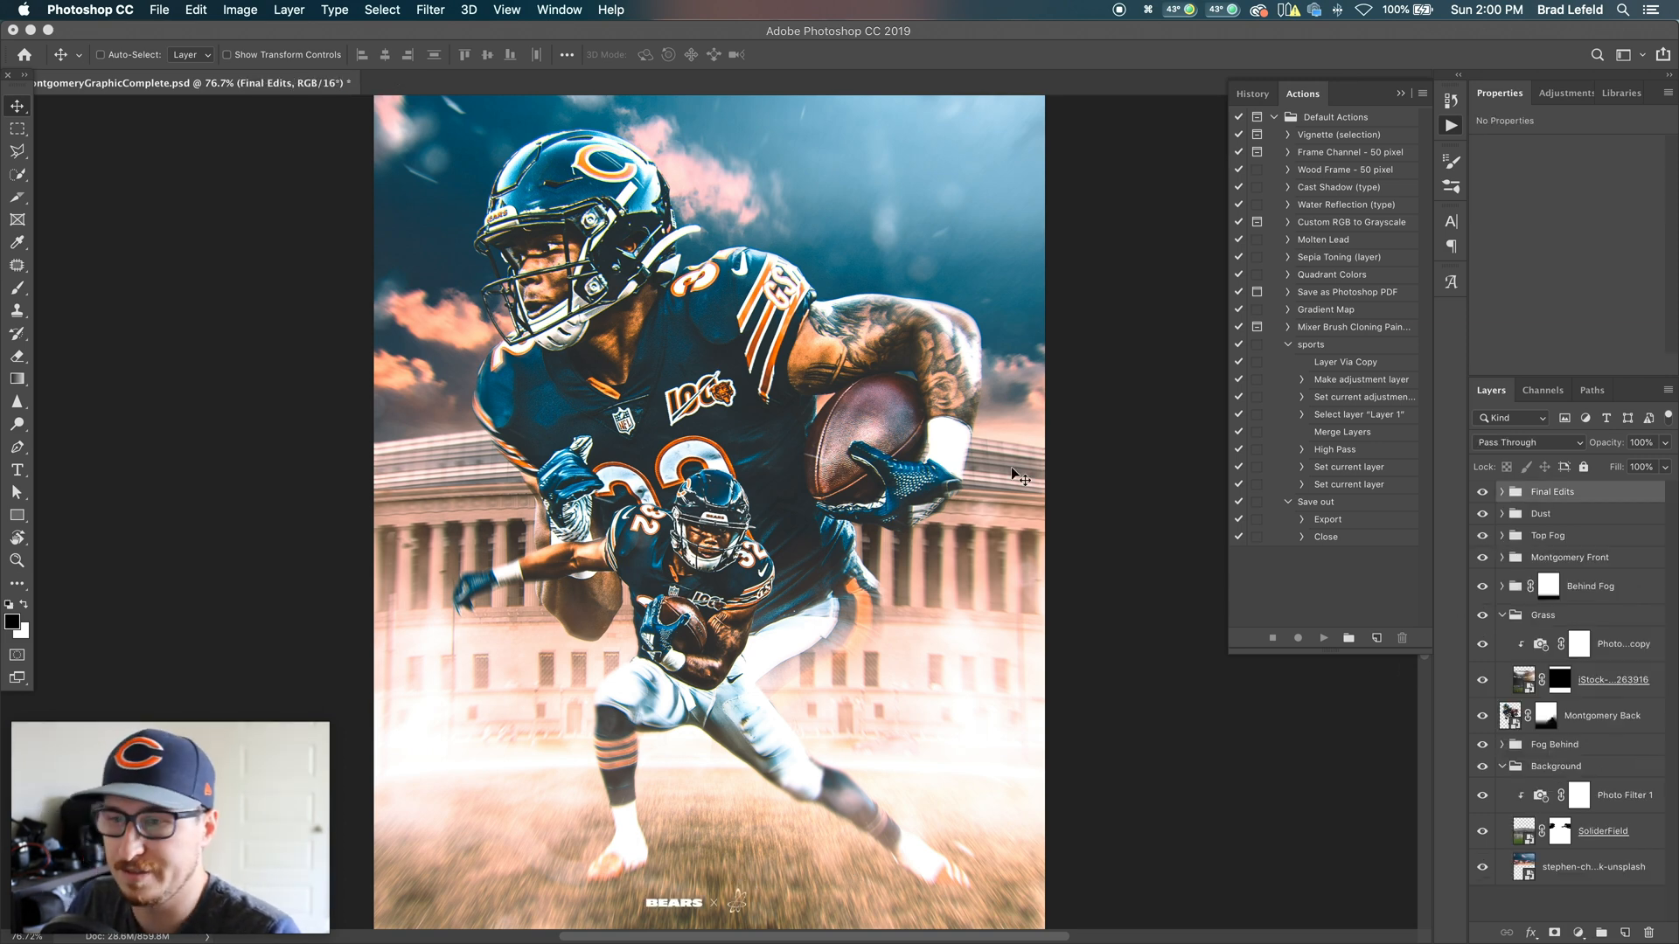
{"action": "mouse_move", "coordinate": [955, 420]}
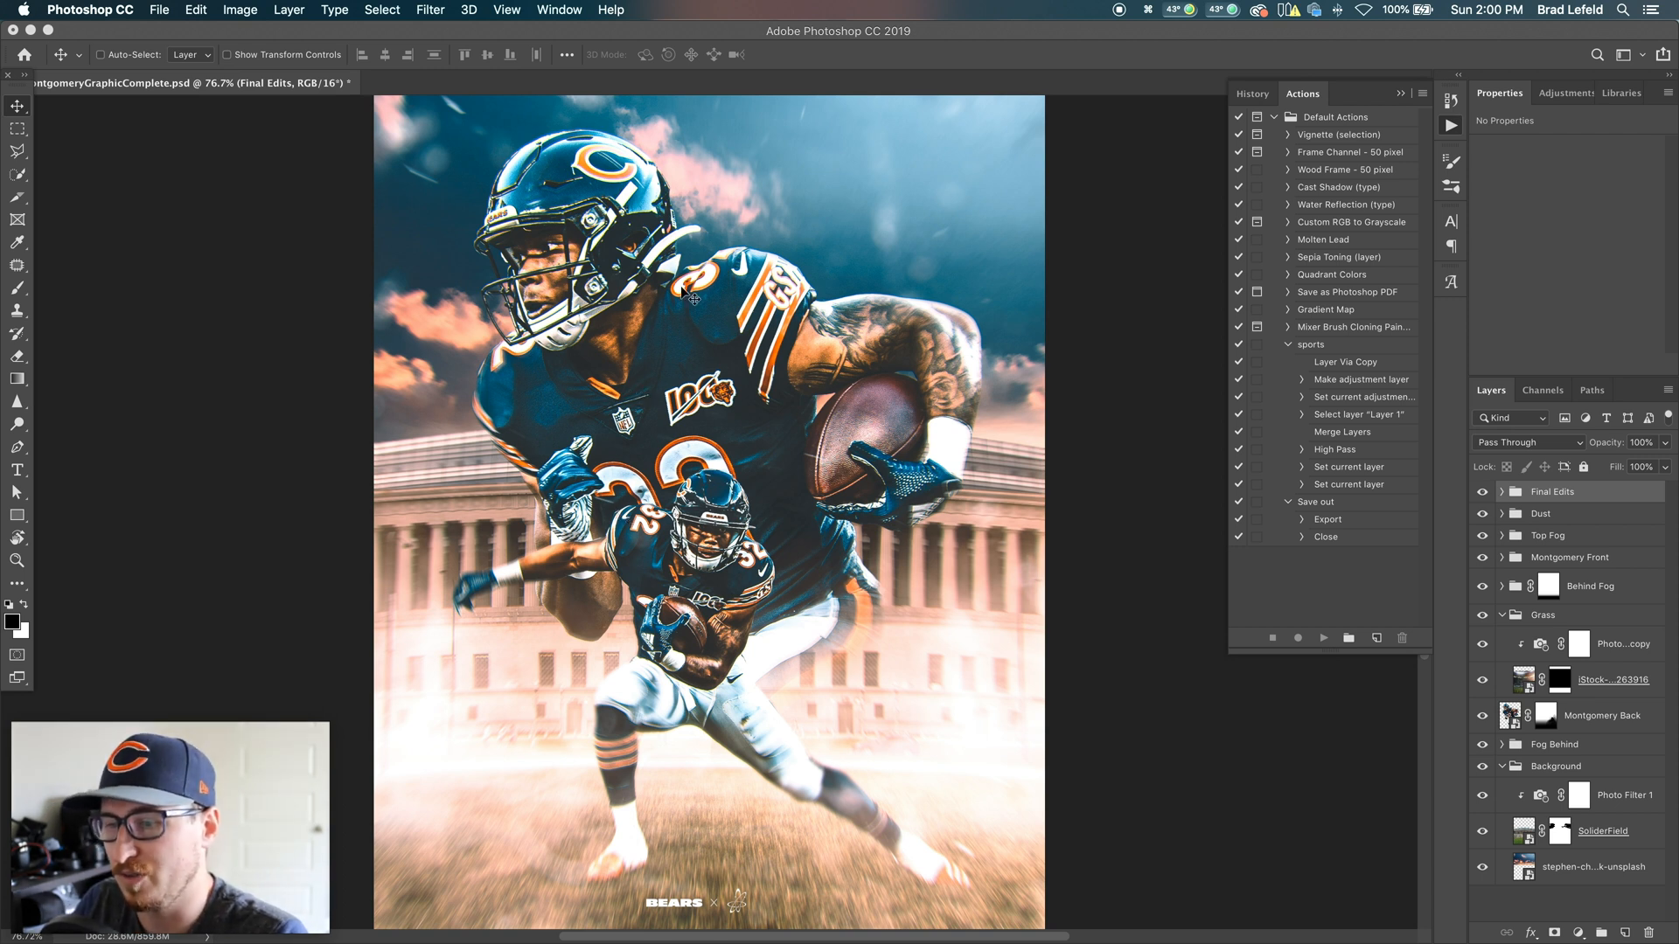
{"action": "mouse_move", "coordinate": [706, 252]}
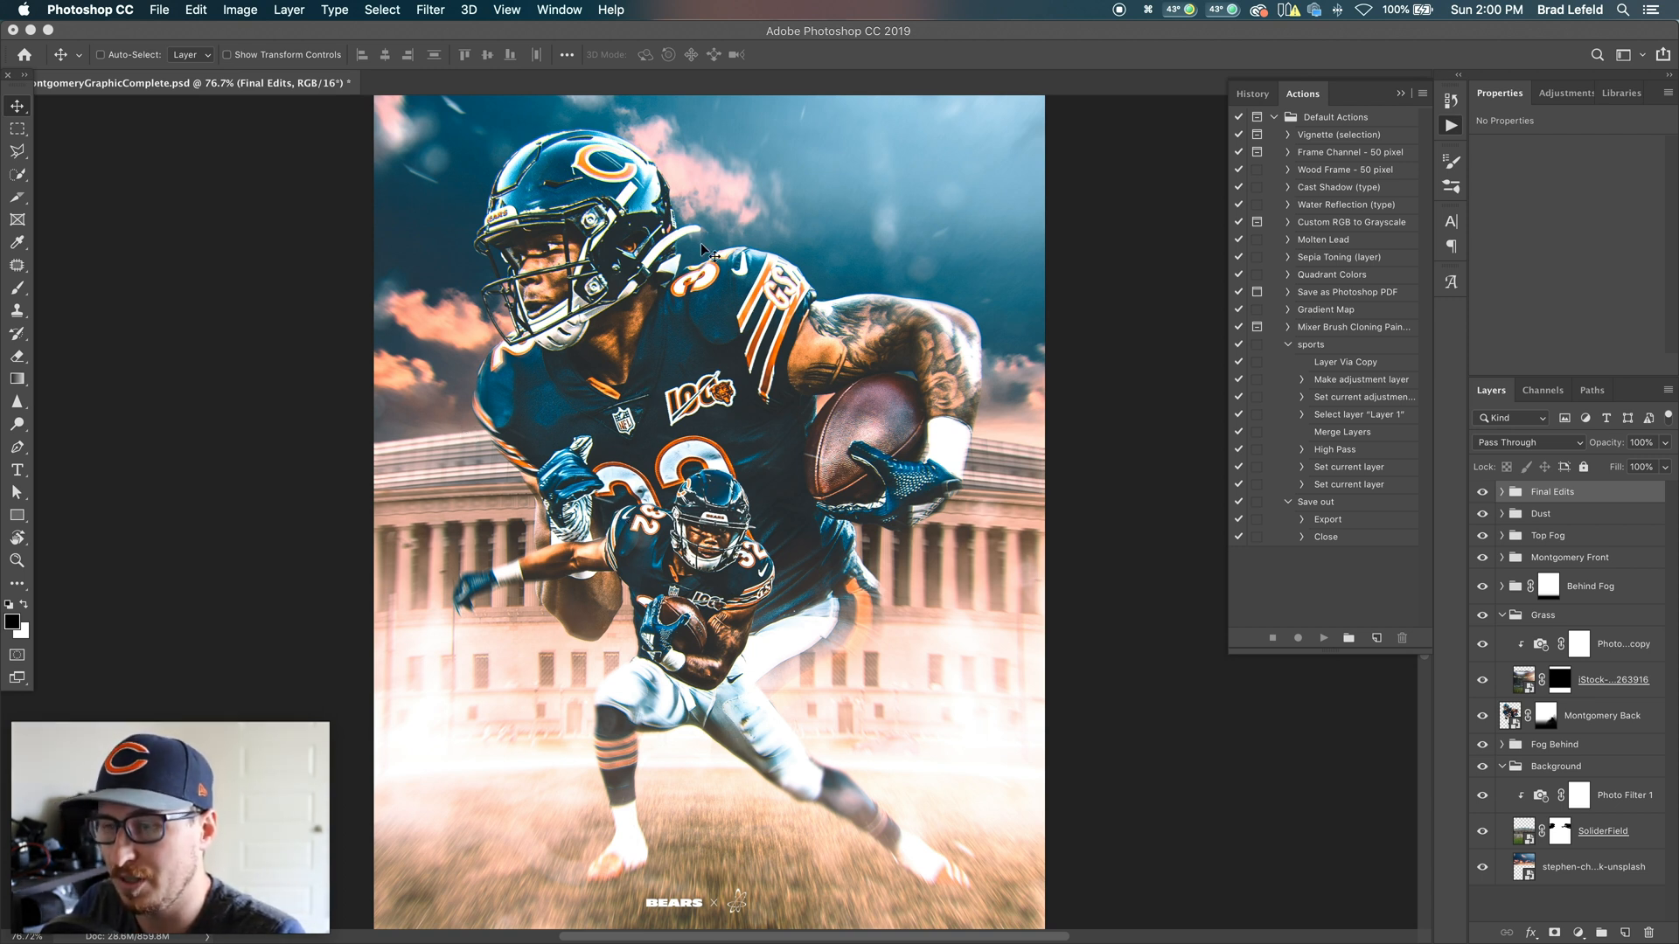
{"action": "mouse_move", "coordinate": [787, 544]}
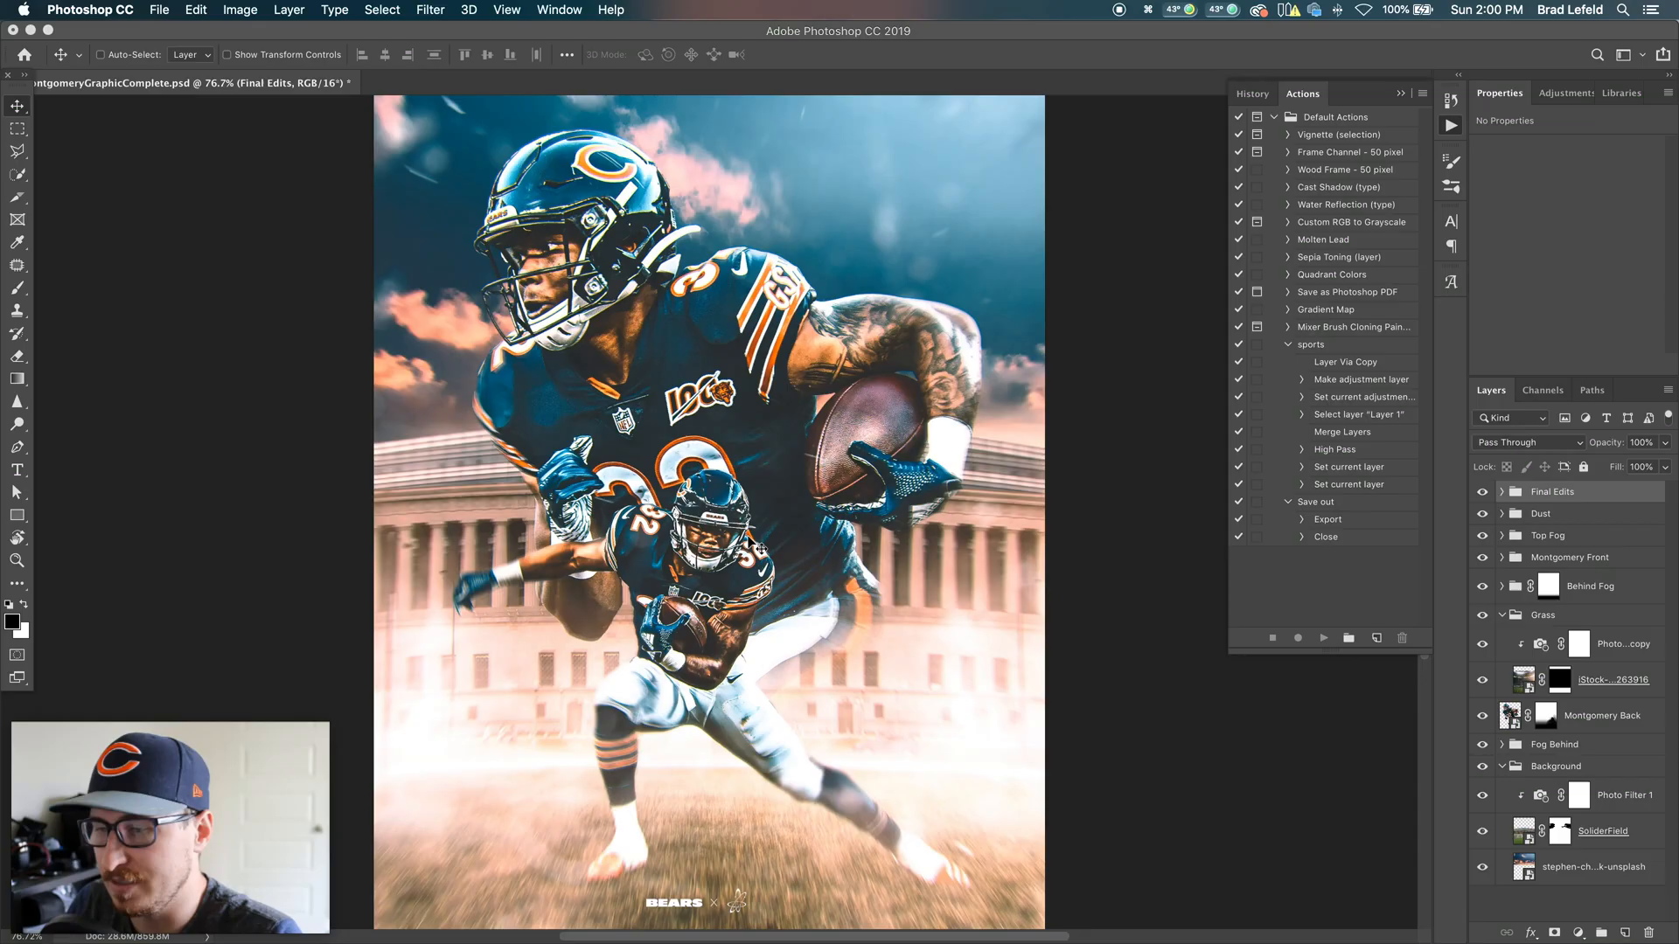
{"action": "mouse_move", "coordinate": [759, 424]}
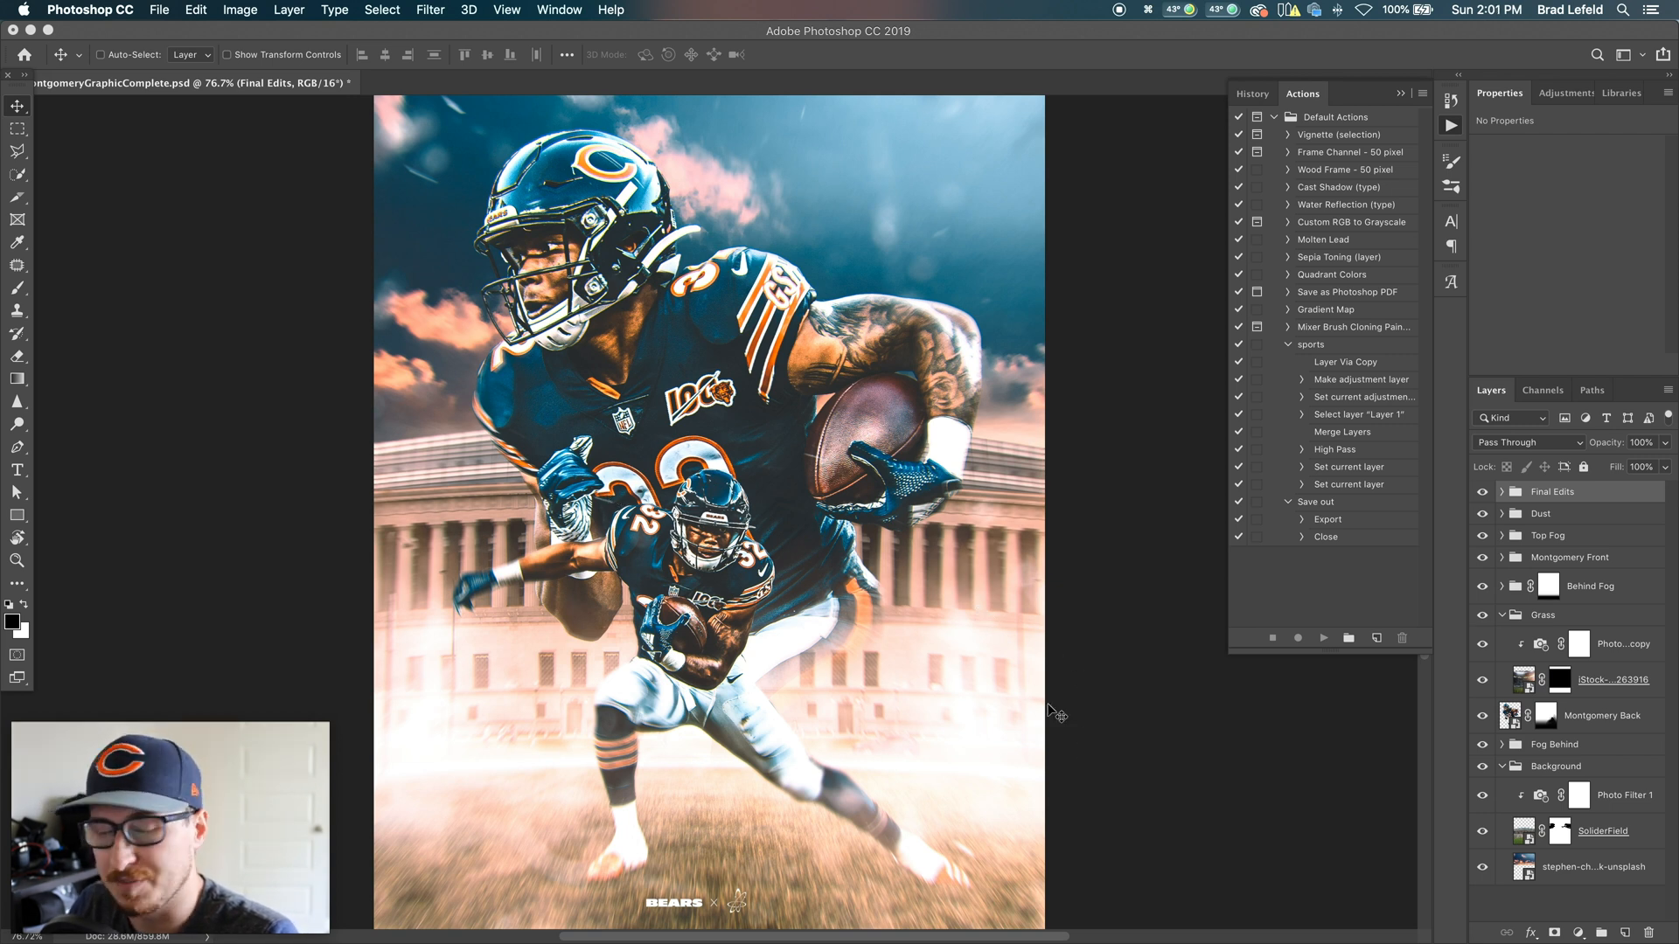
{"action": "mouse_move", "coordinate": [535, 753]}
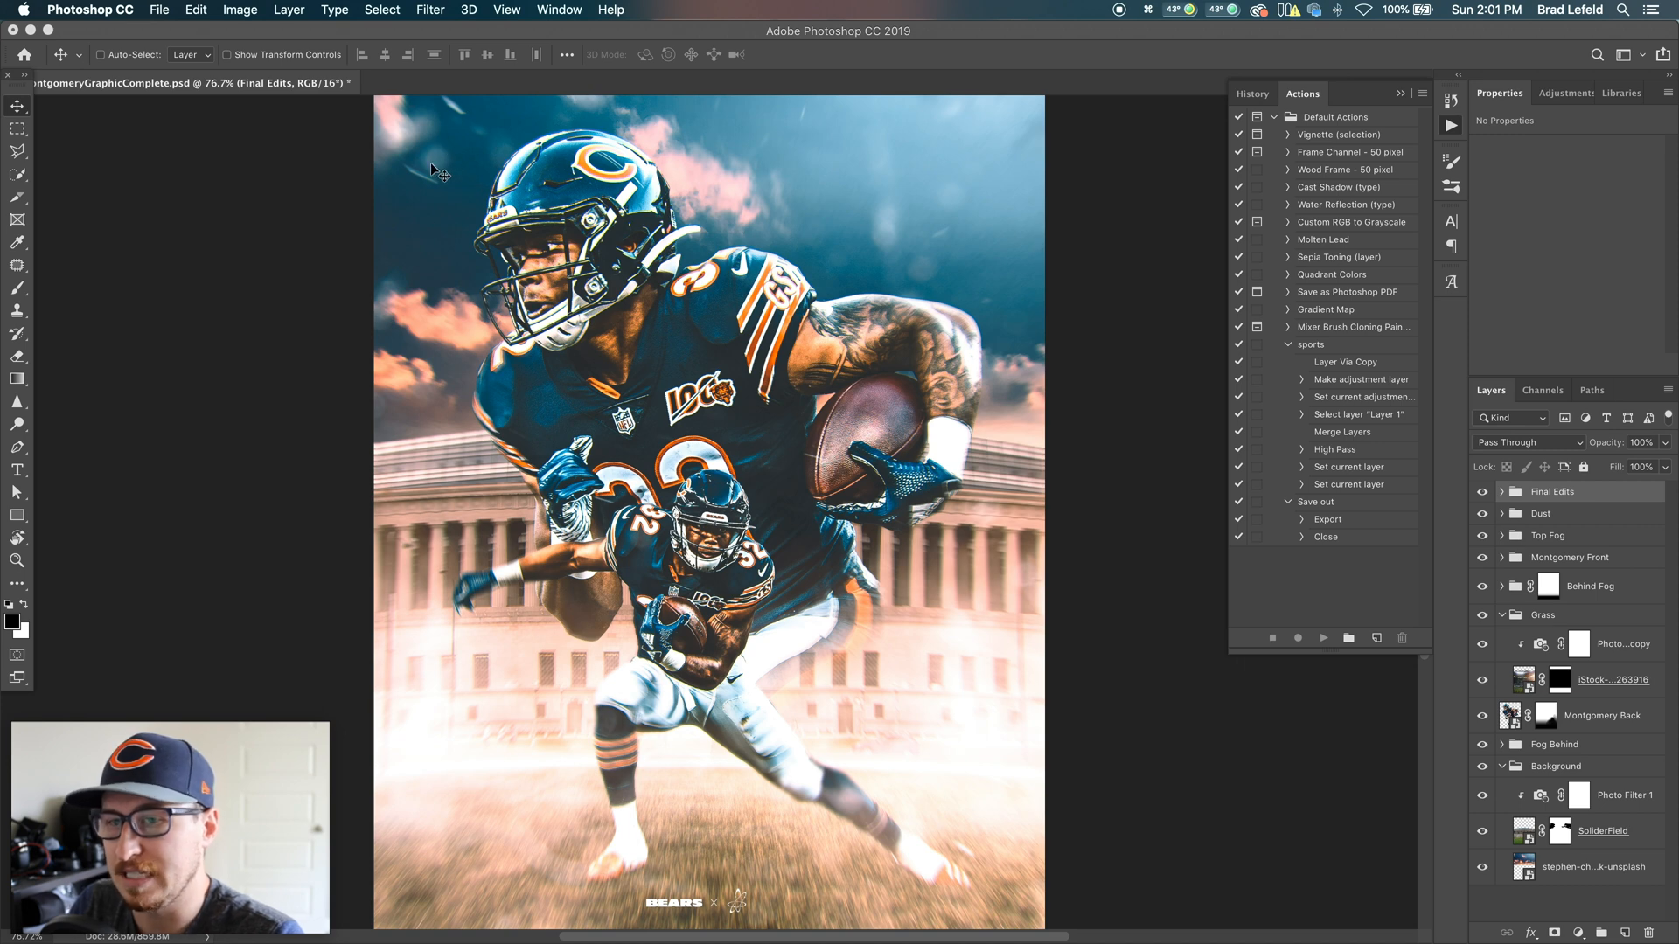
{"action": "mouse_move", "coordinate": [897, 235]}
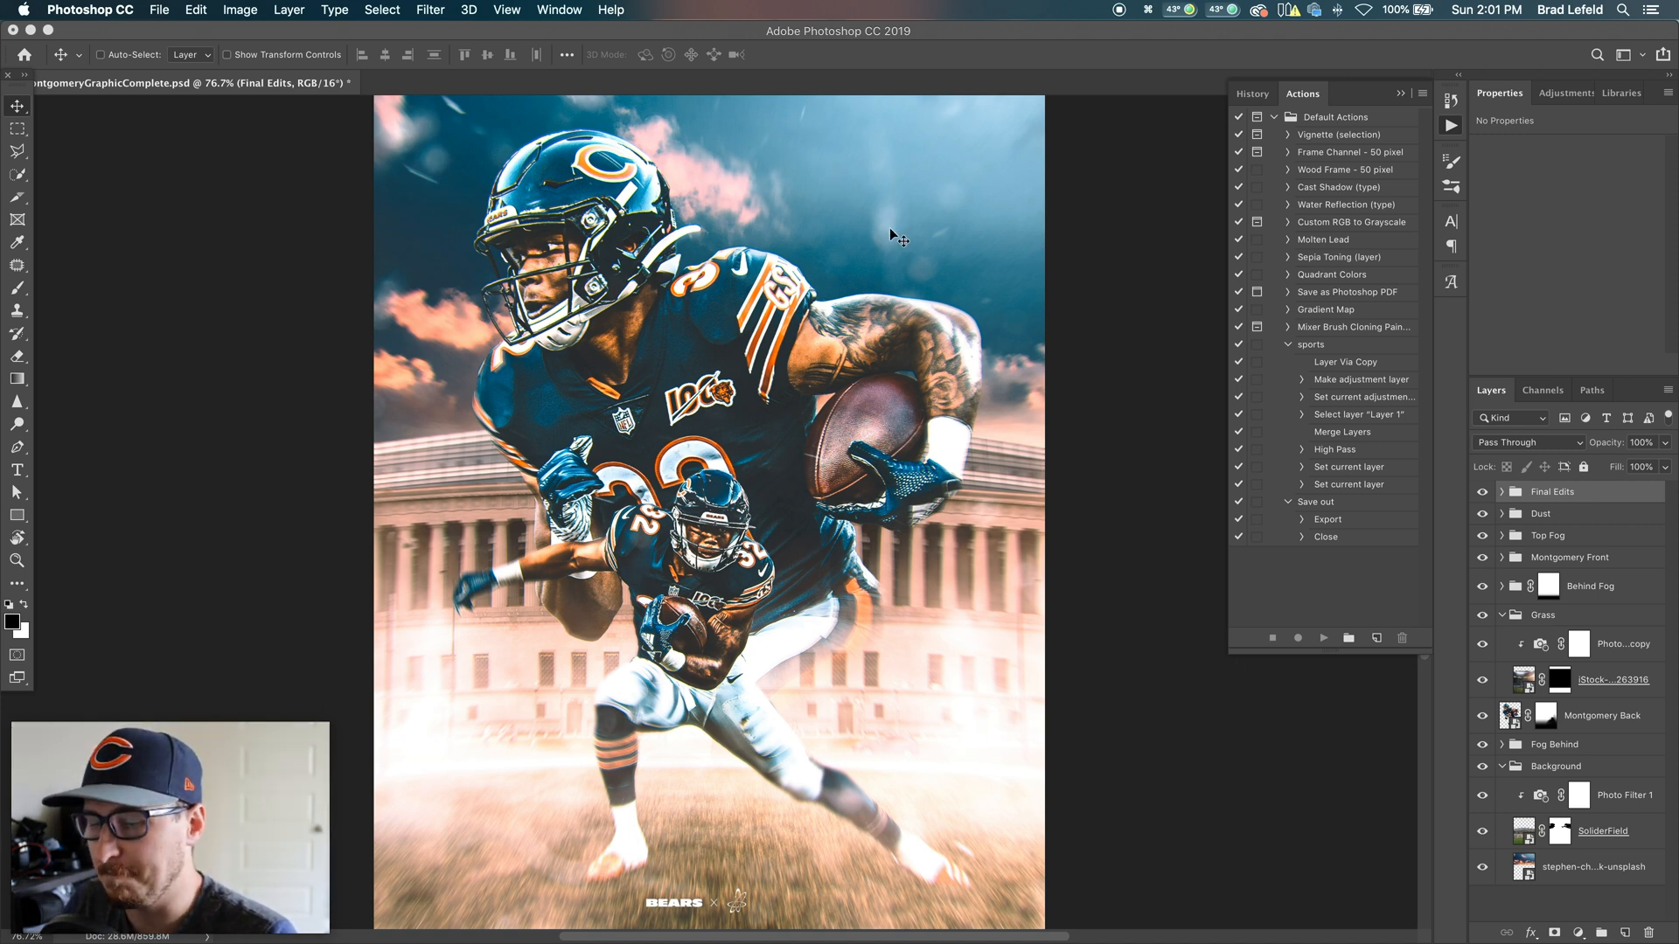
{"action": "mouse_move", "coordinate": [766, 907]}
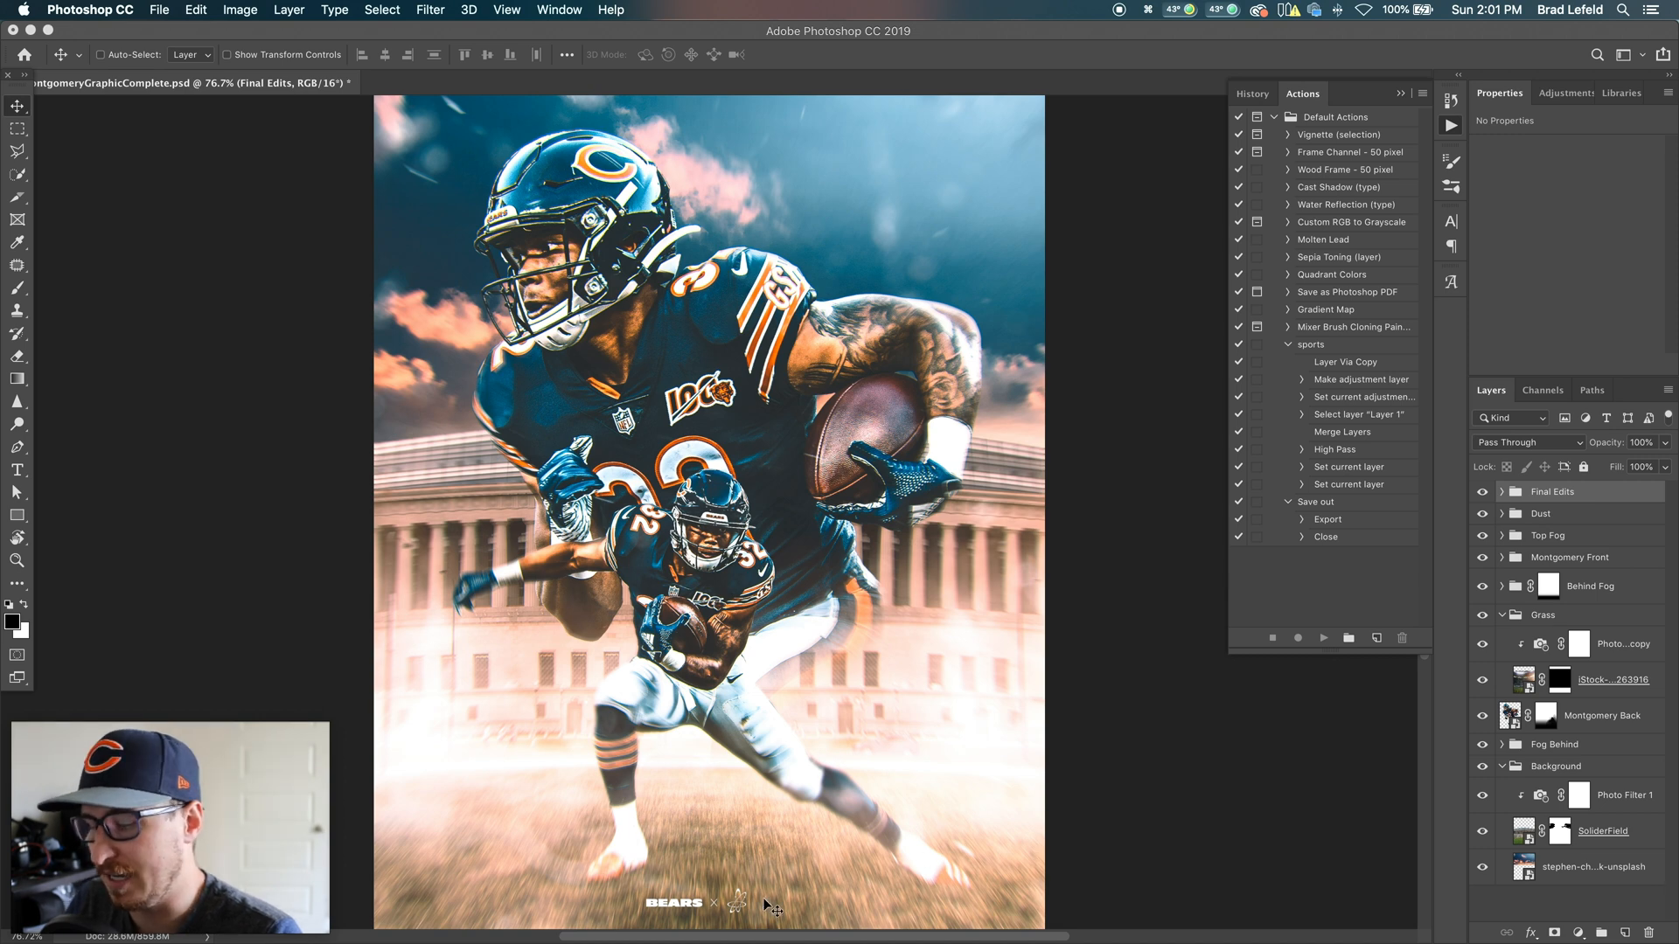
{"action": "mouse_move", "coordinate": [981, 184]}
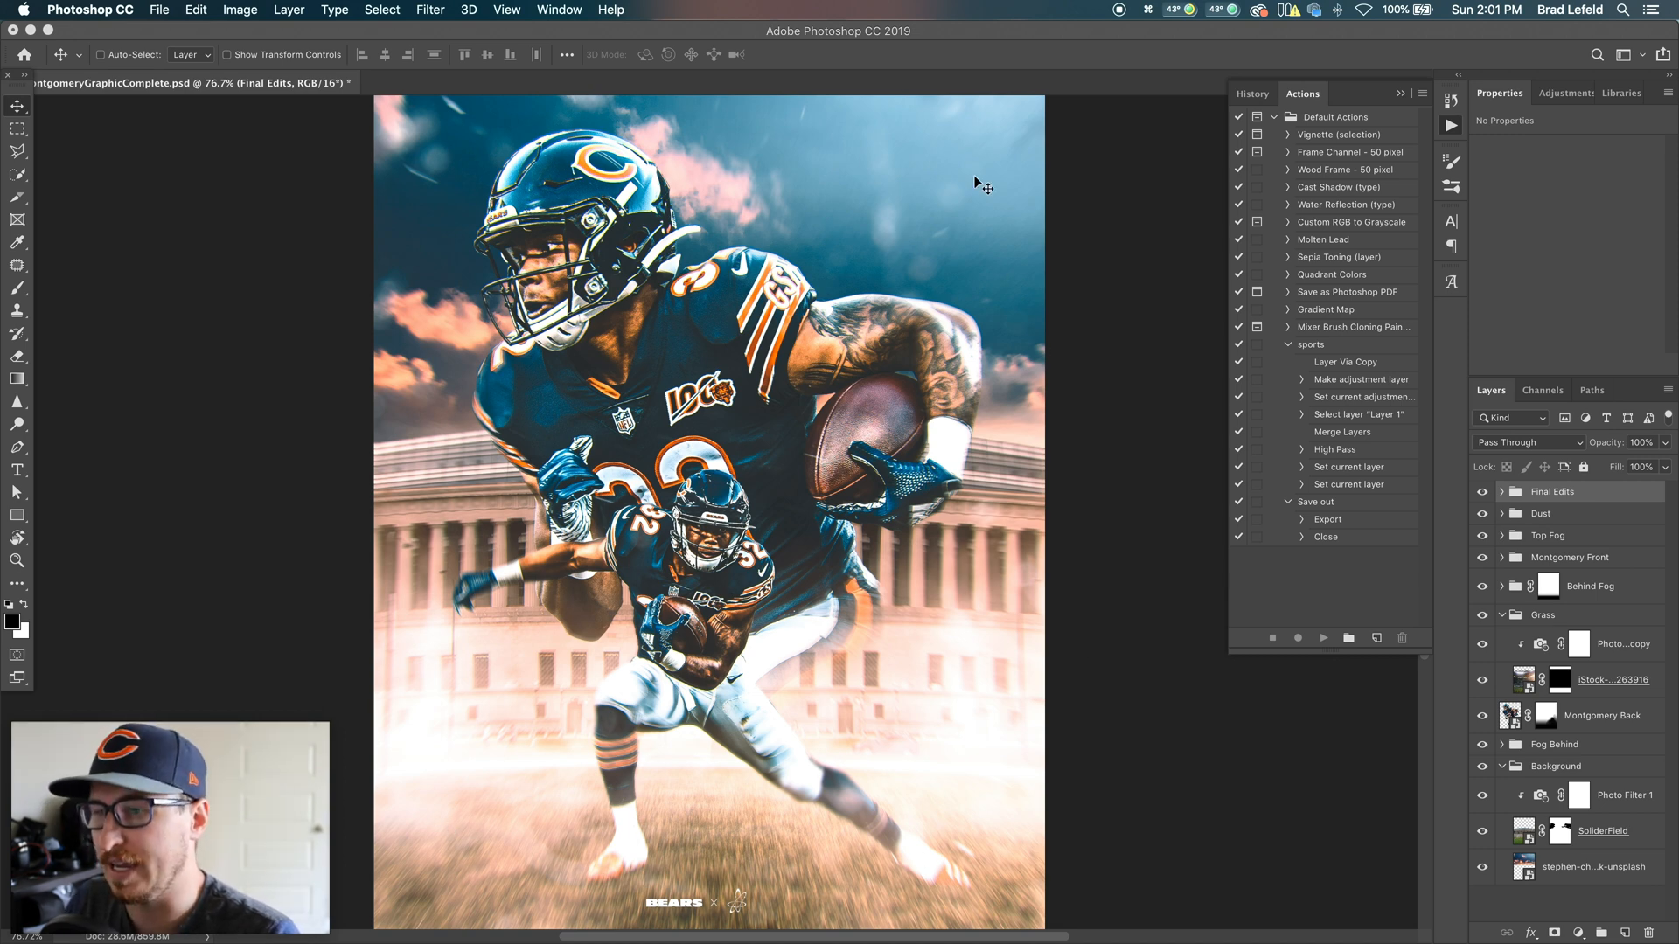
{"action": "mouse_move", "coordinate": [1022, 330]}
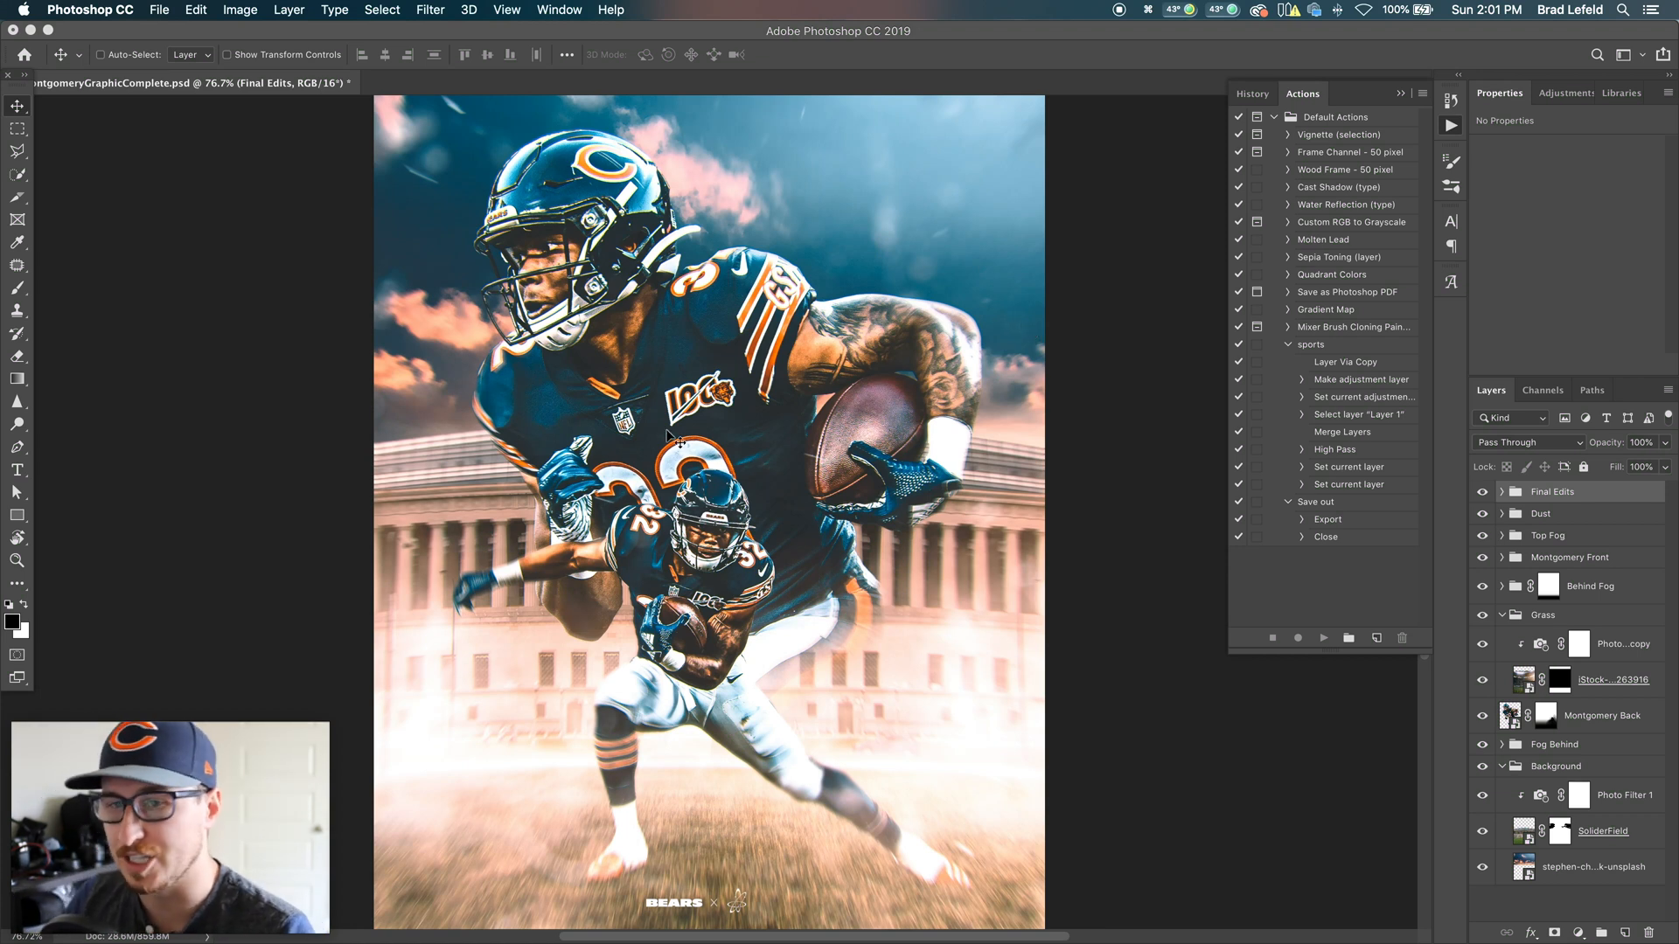
{"action": "mouse_move", "coordinate": [1156, 477]}
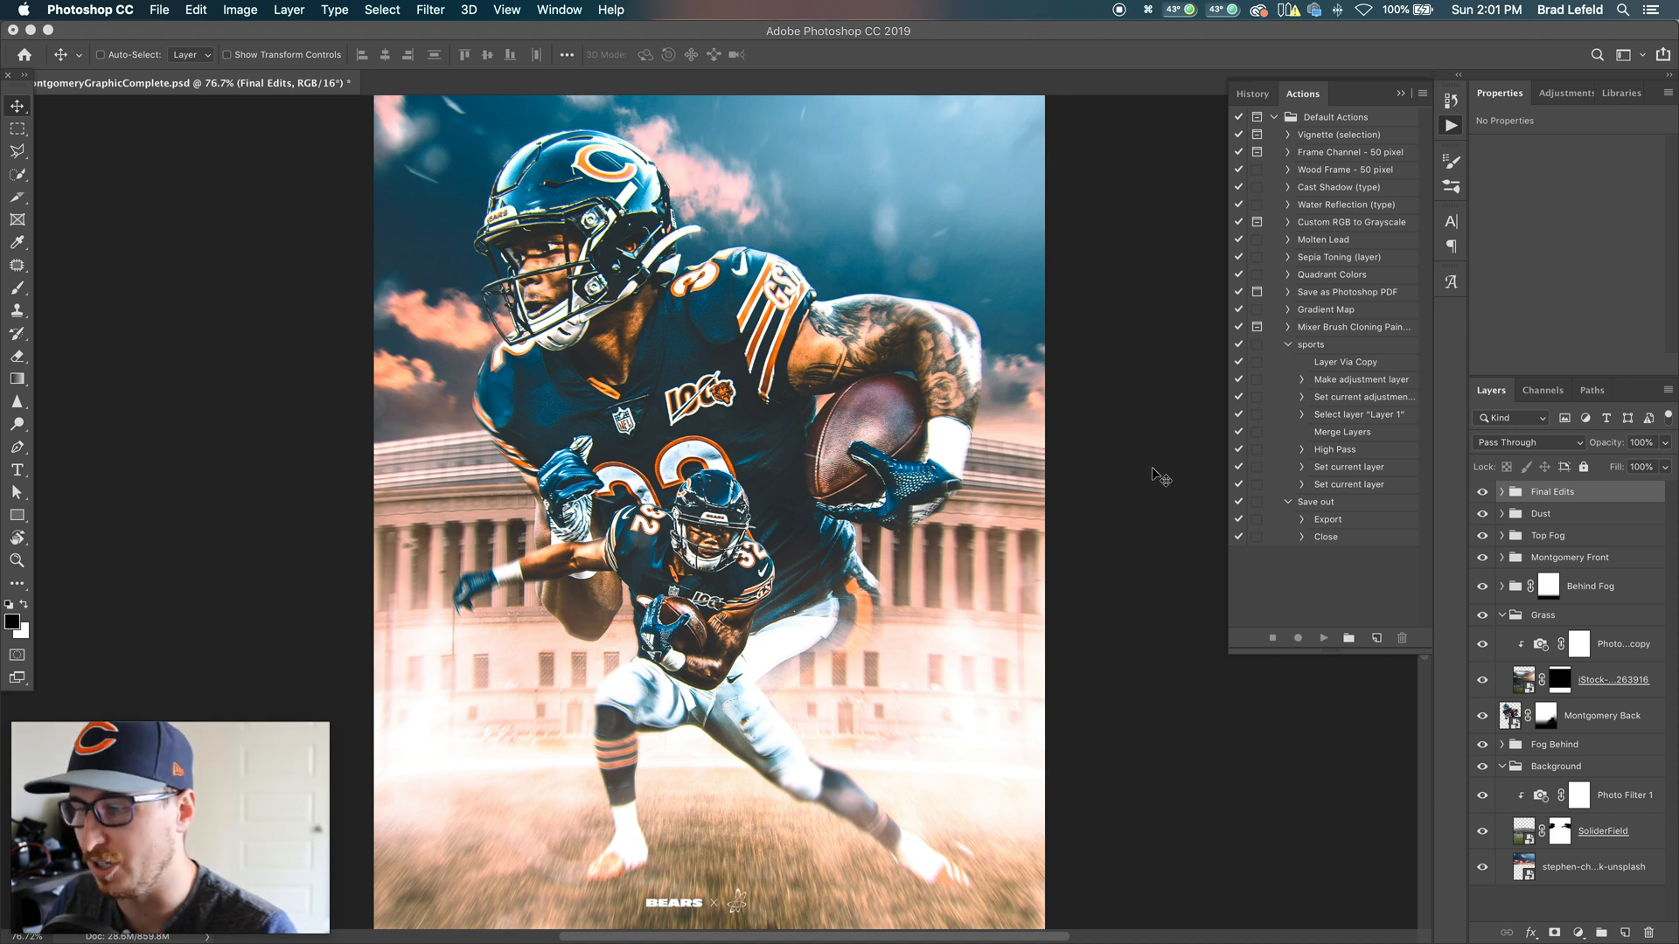
{"action": "mouse_move", "coordinate": [1160, 453]}
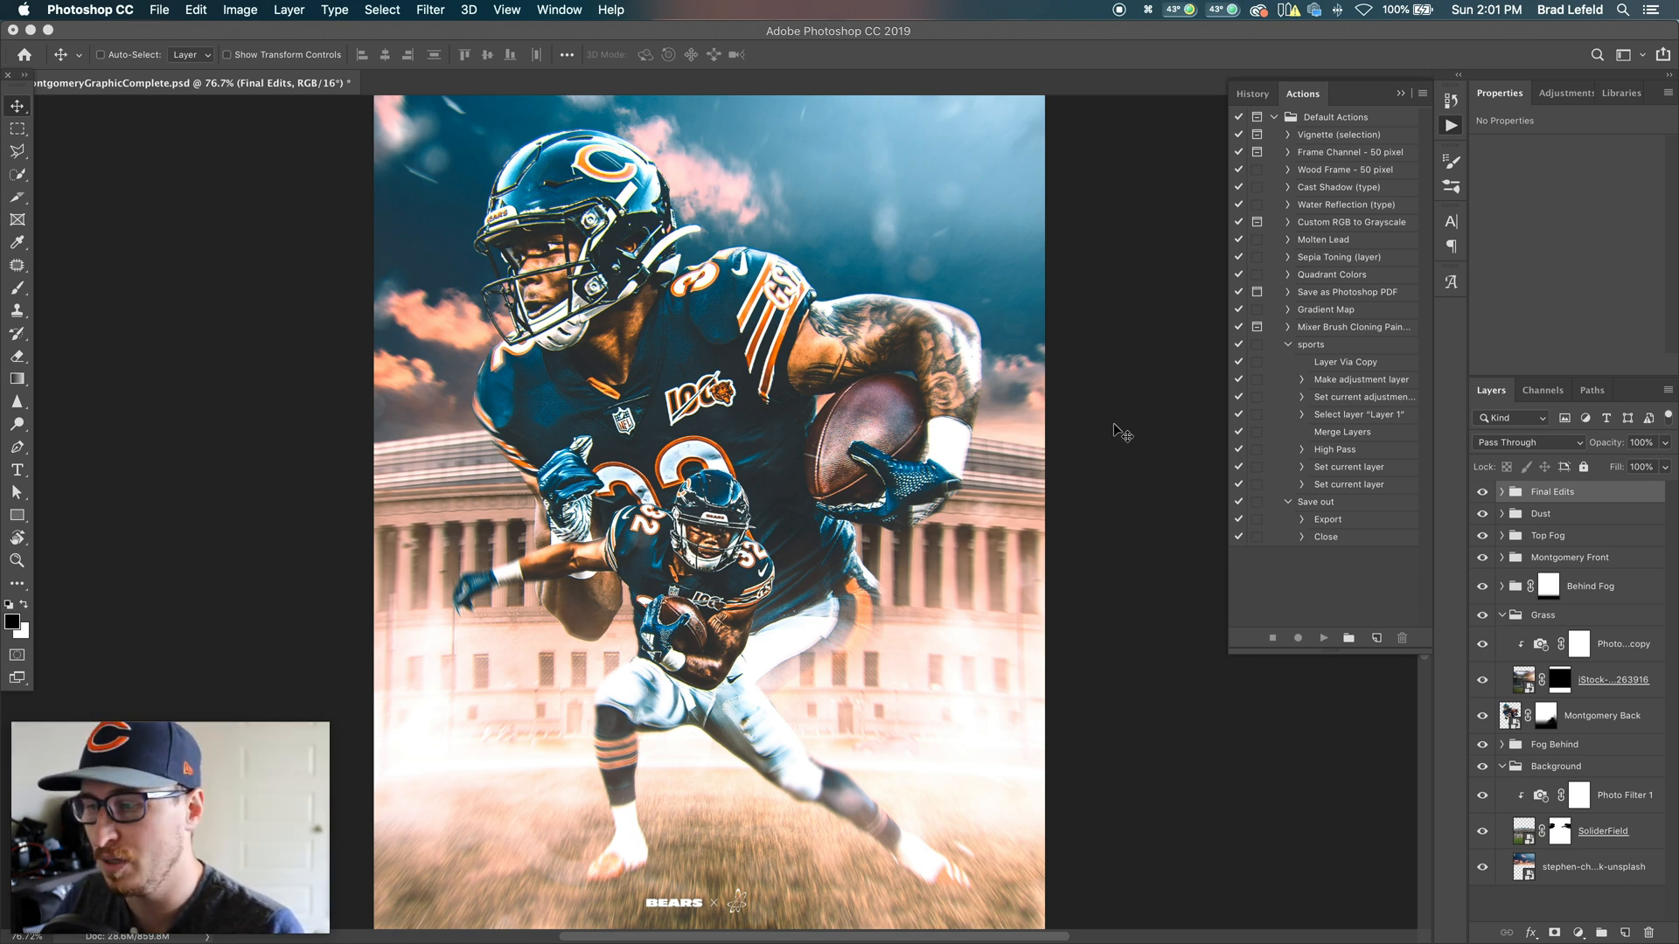
{"action": "mouse_move", "coordinate": [1111, 399]}
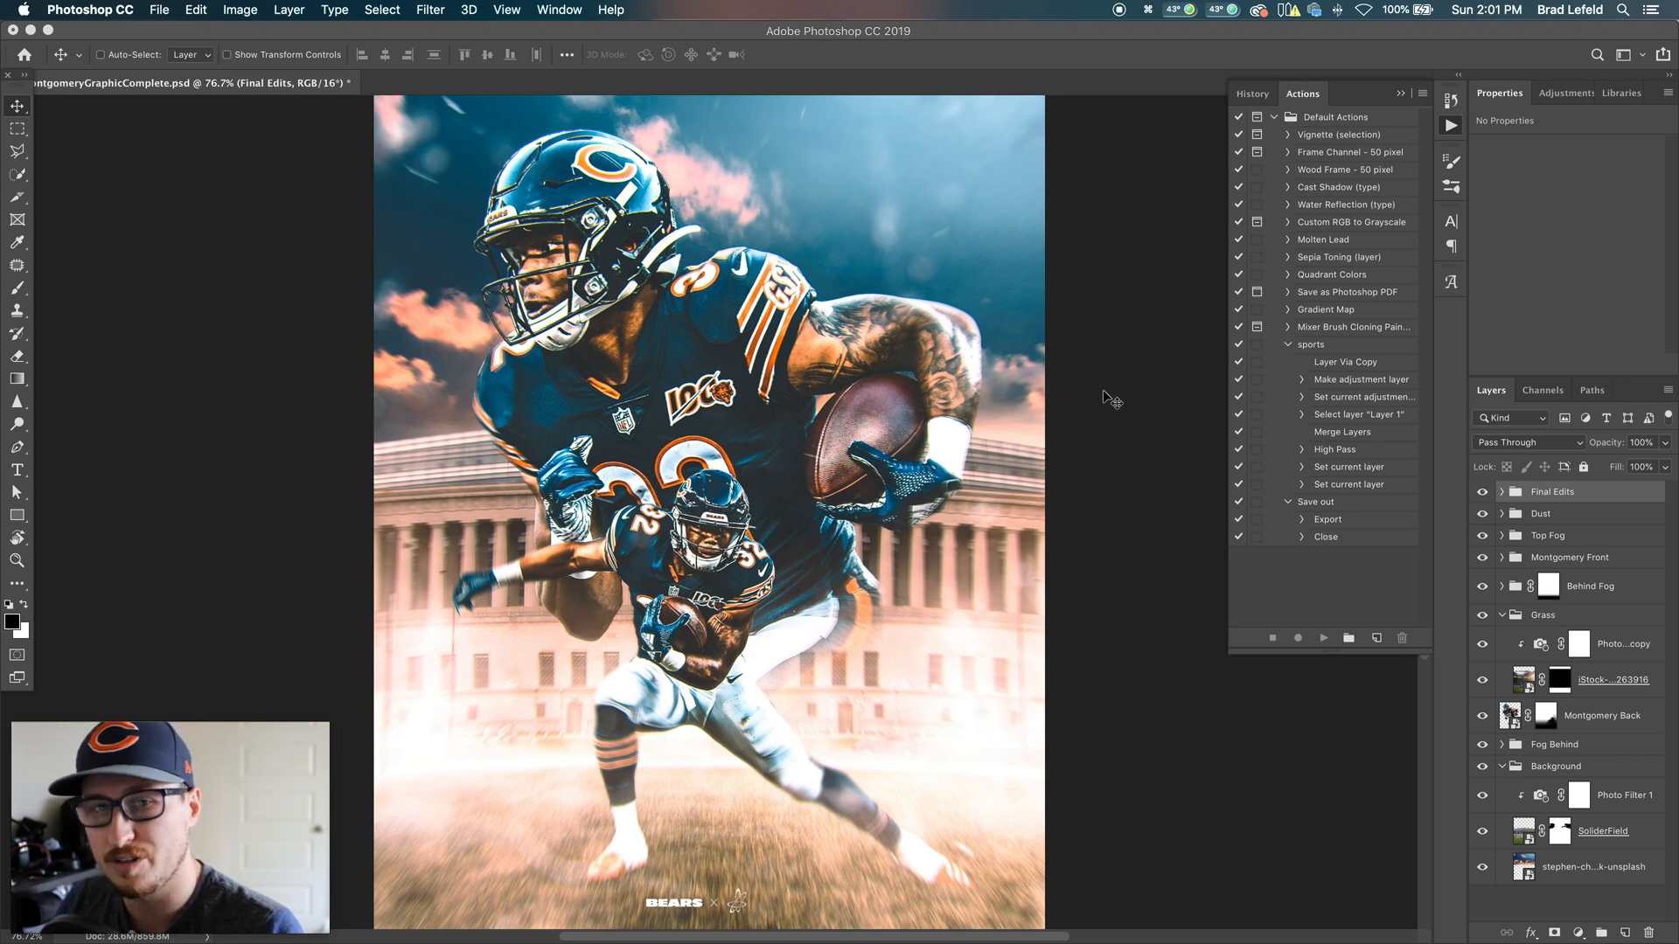